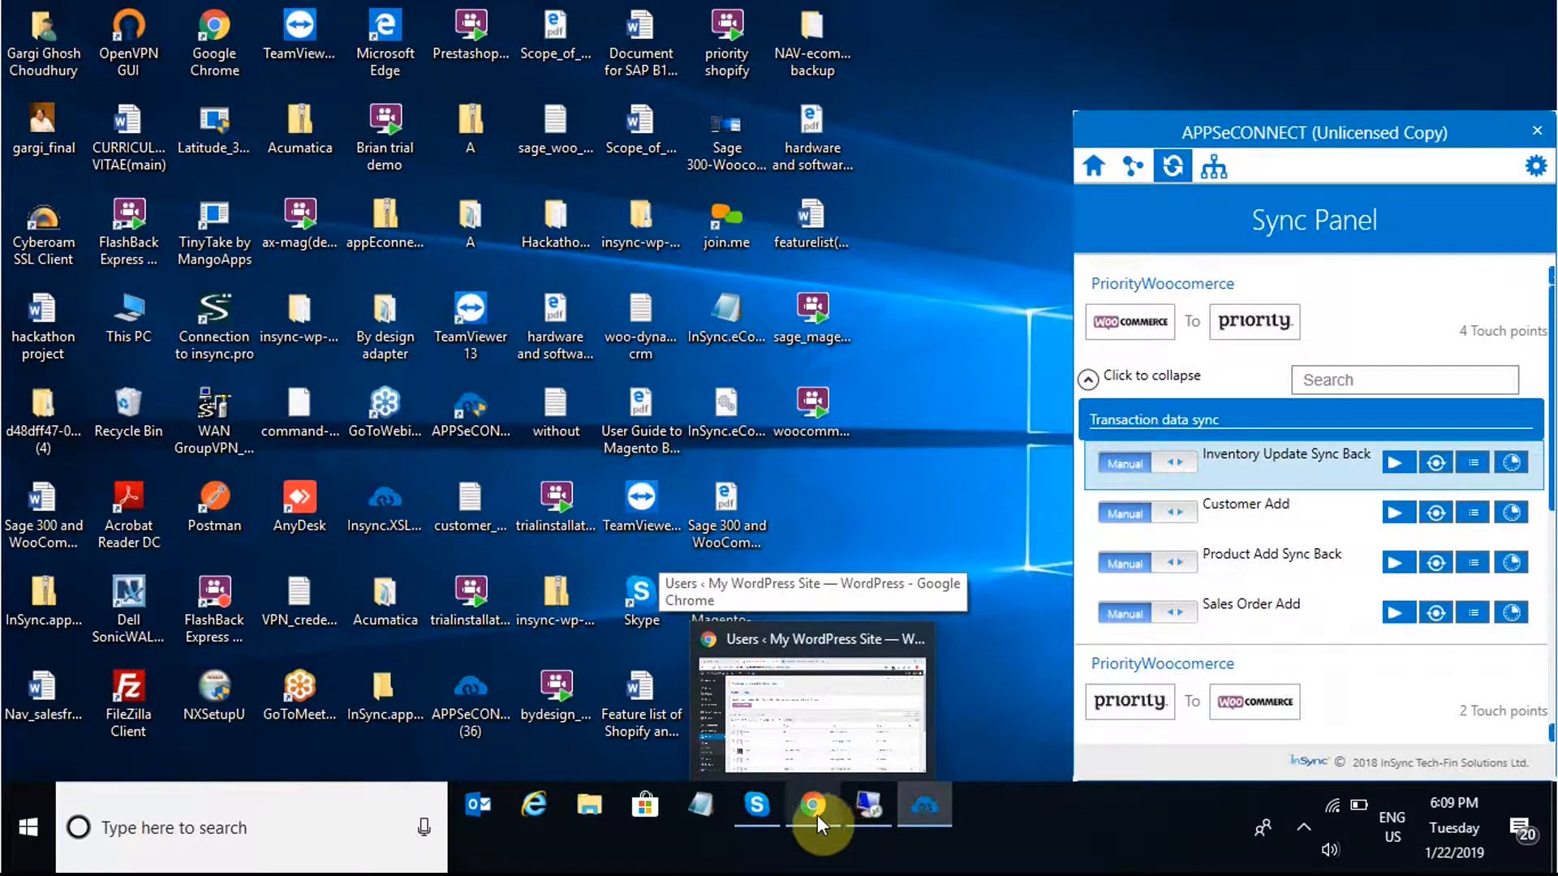
pyautogui.moveTo(818, 824)
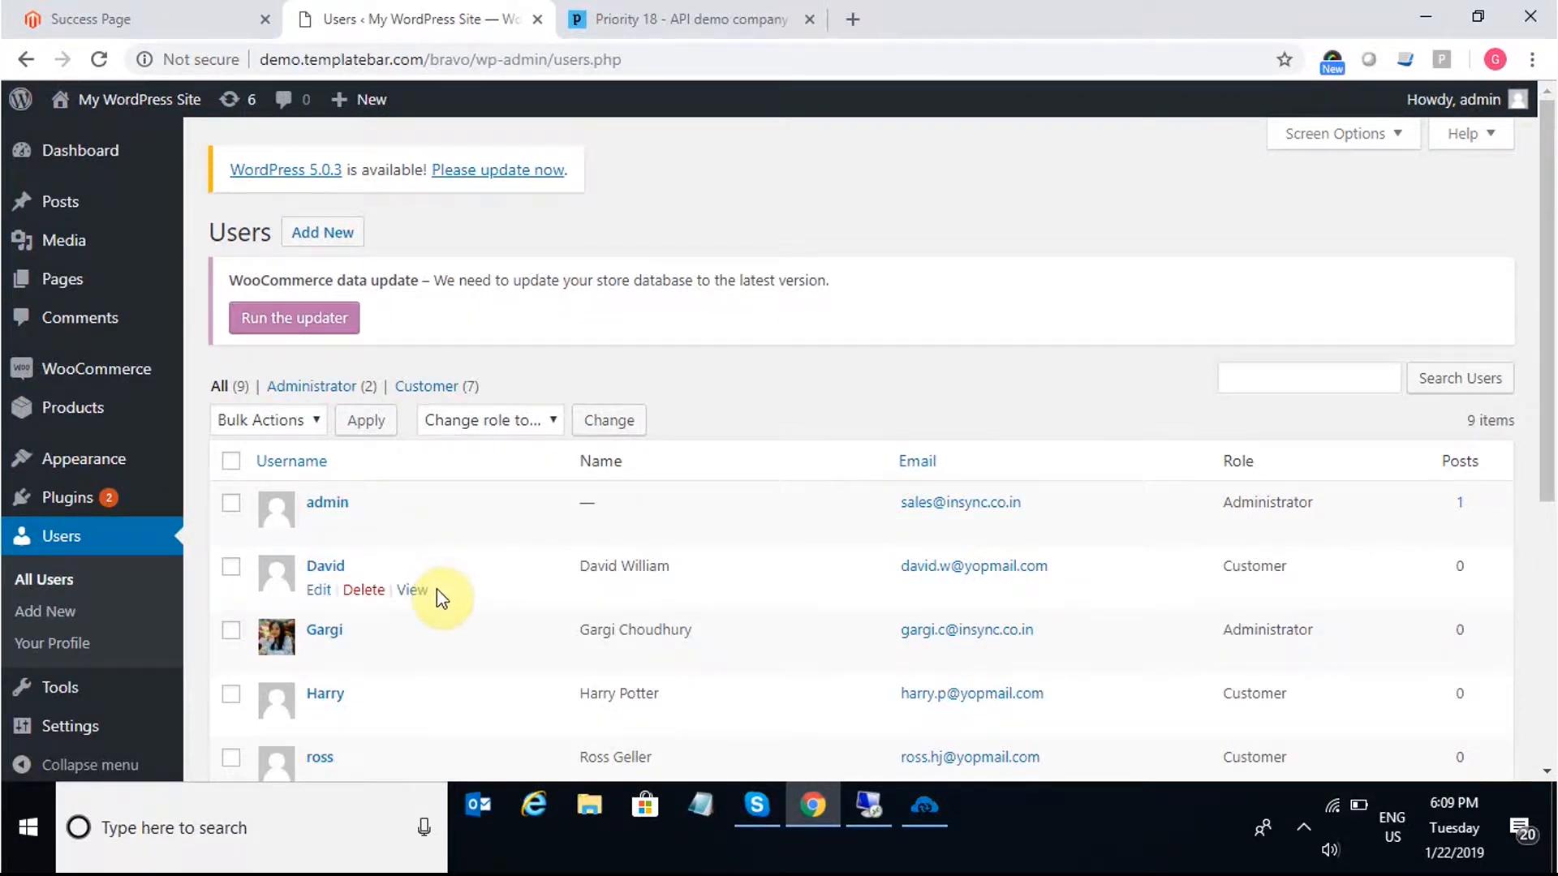
pyautogui.moveTo(122, 554)
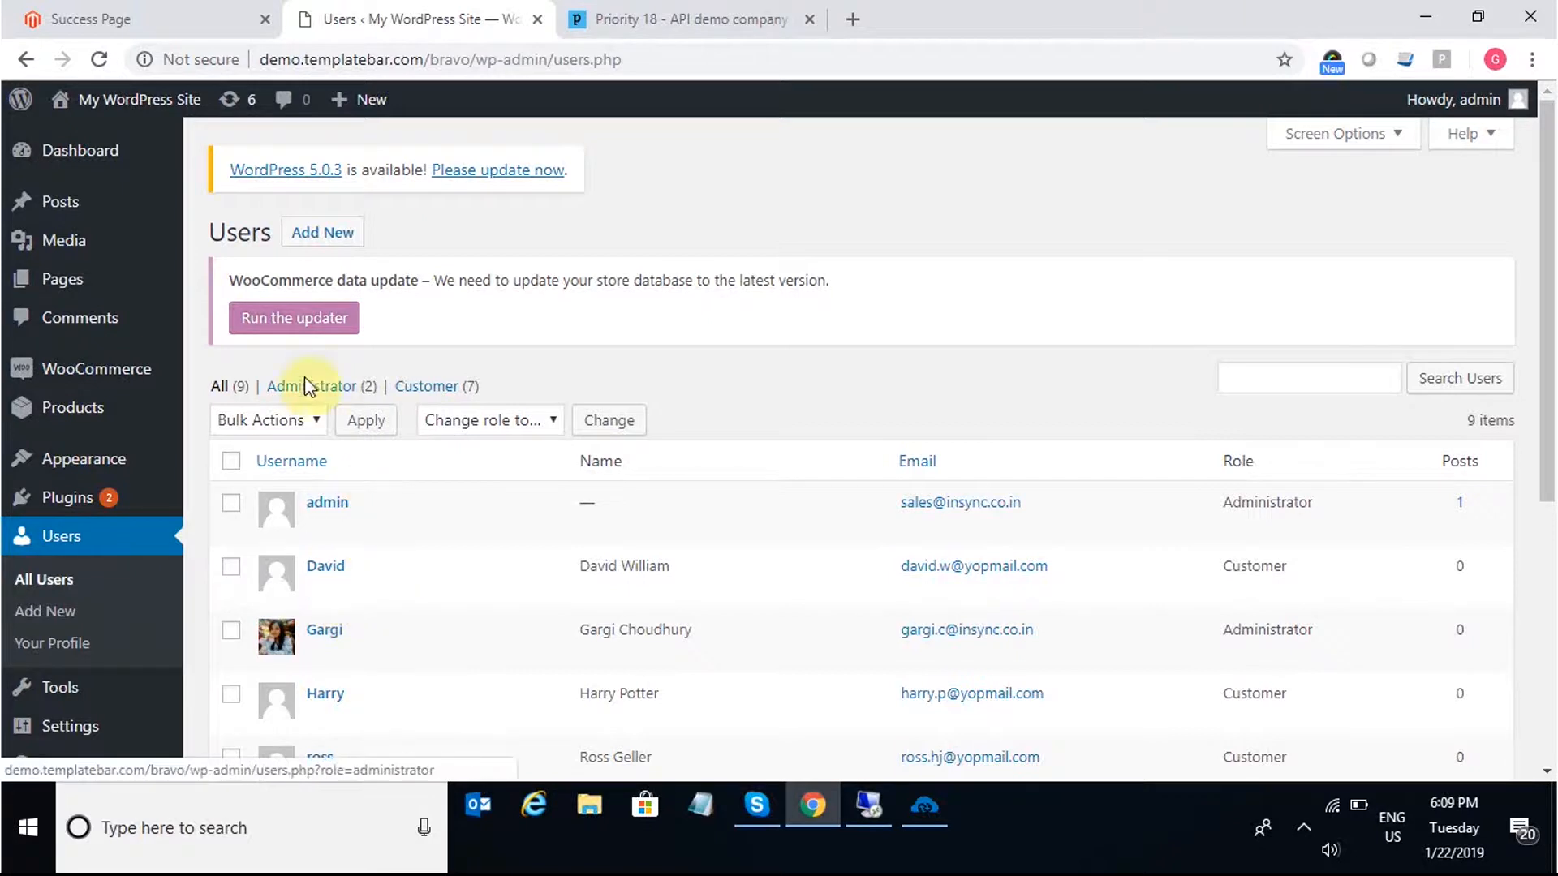
pyautogui.moveTo(203, 602)
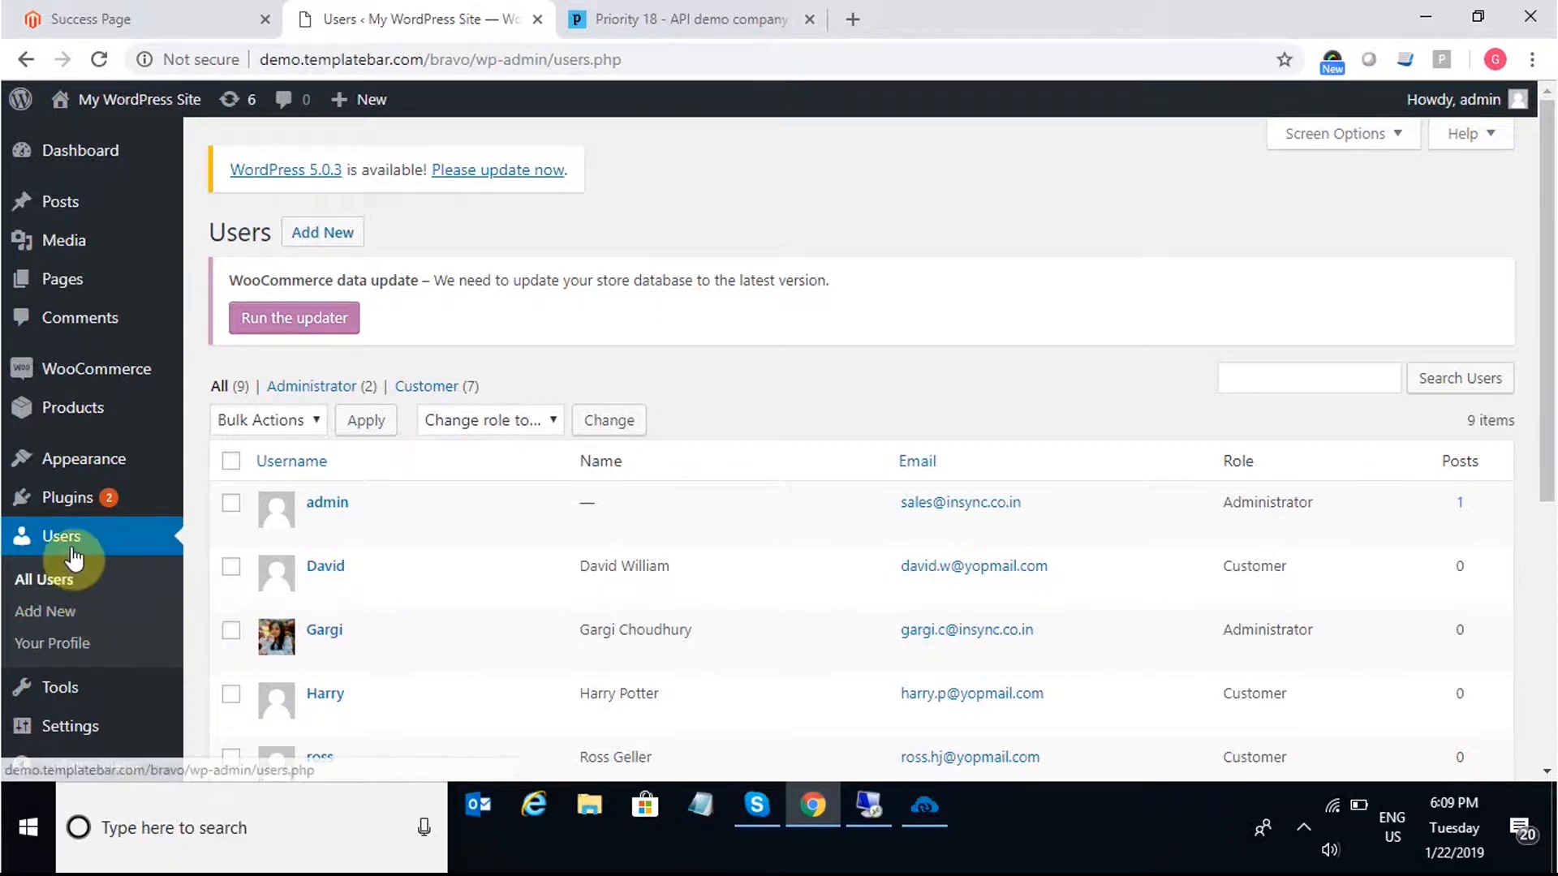
pyautogui.click(45, 612)
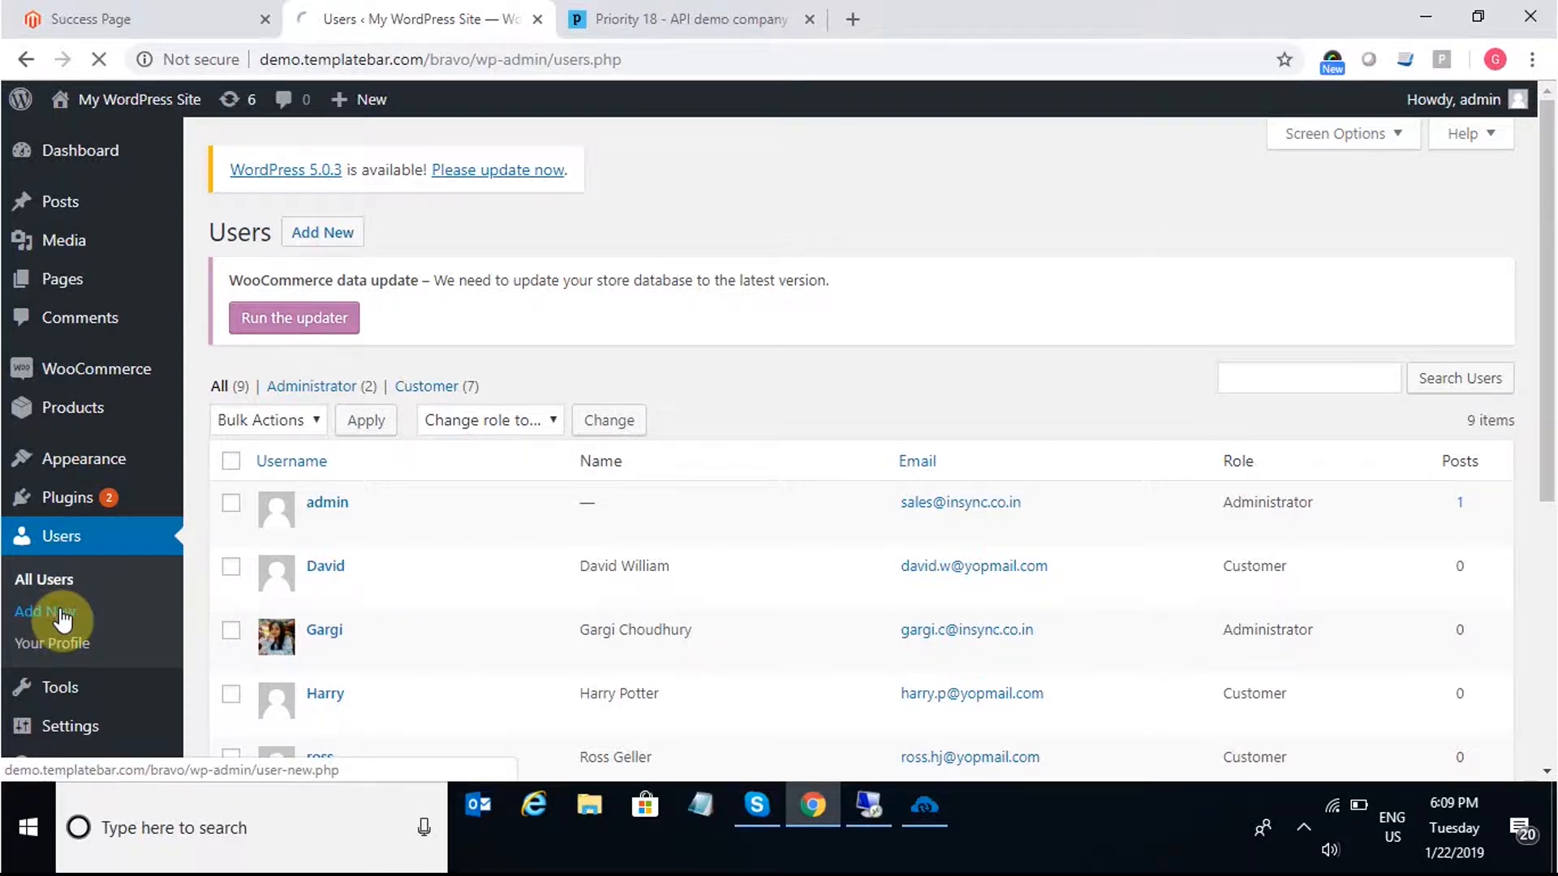
pyautogui.click(46, 611)
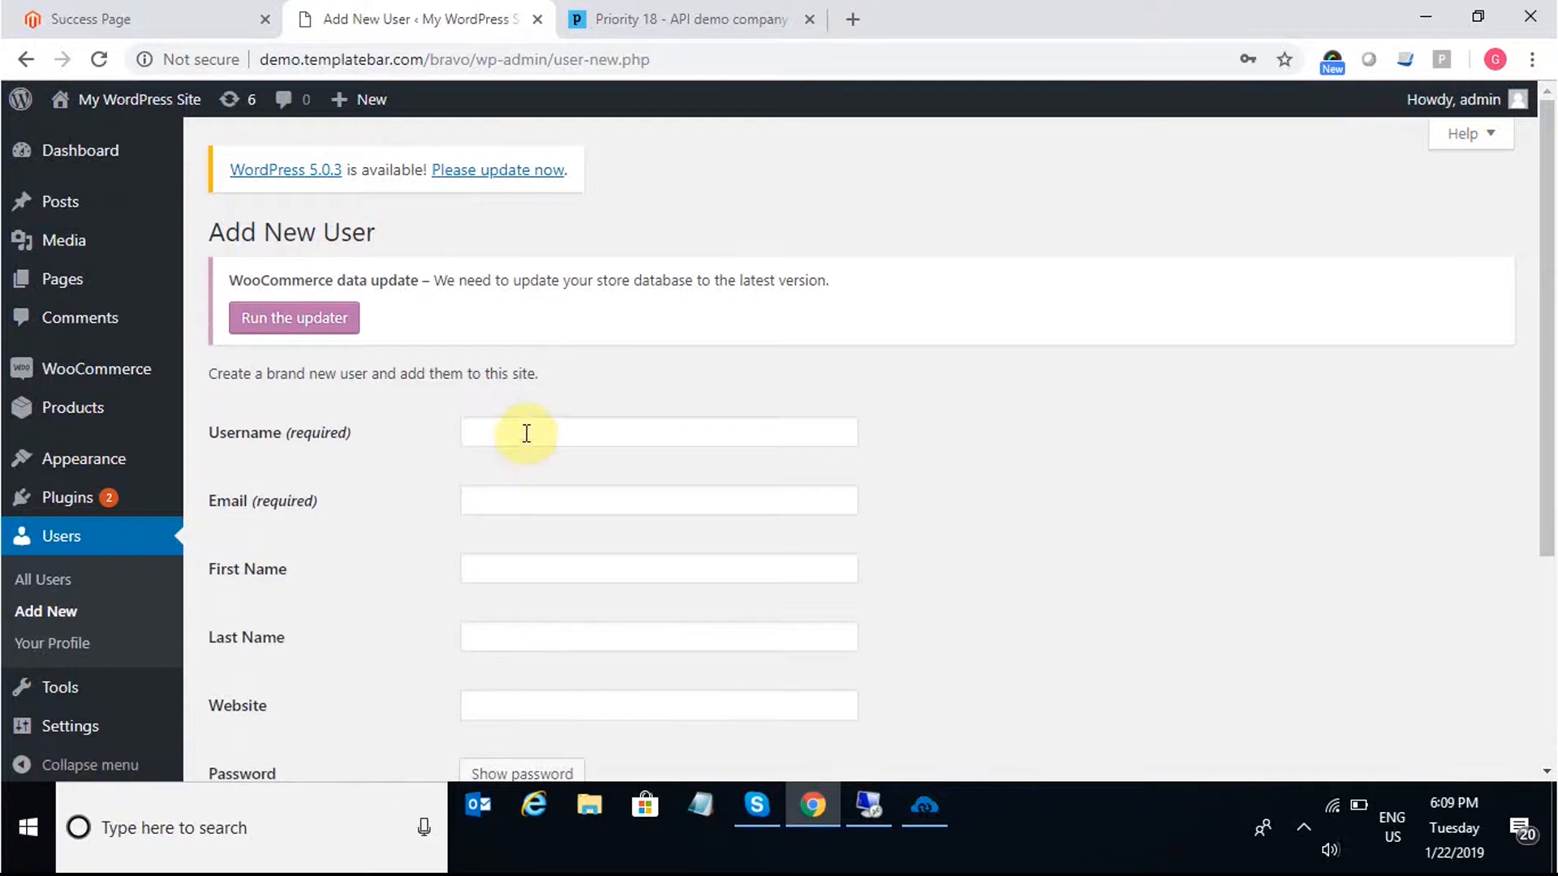
pyautogui.click(657, 432)
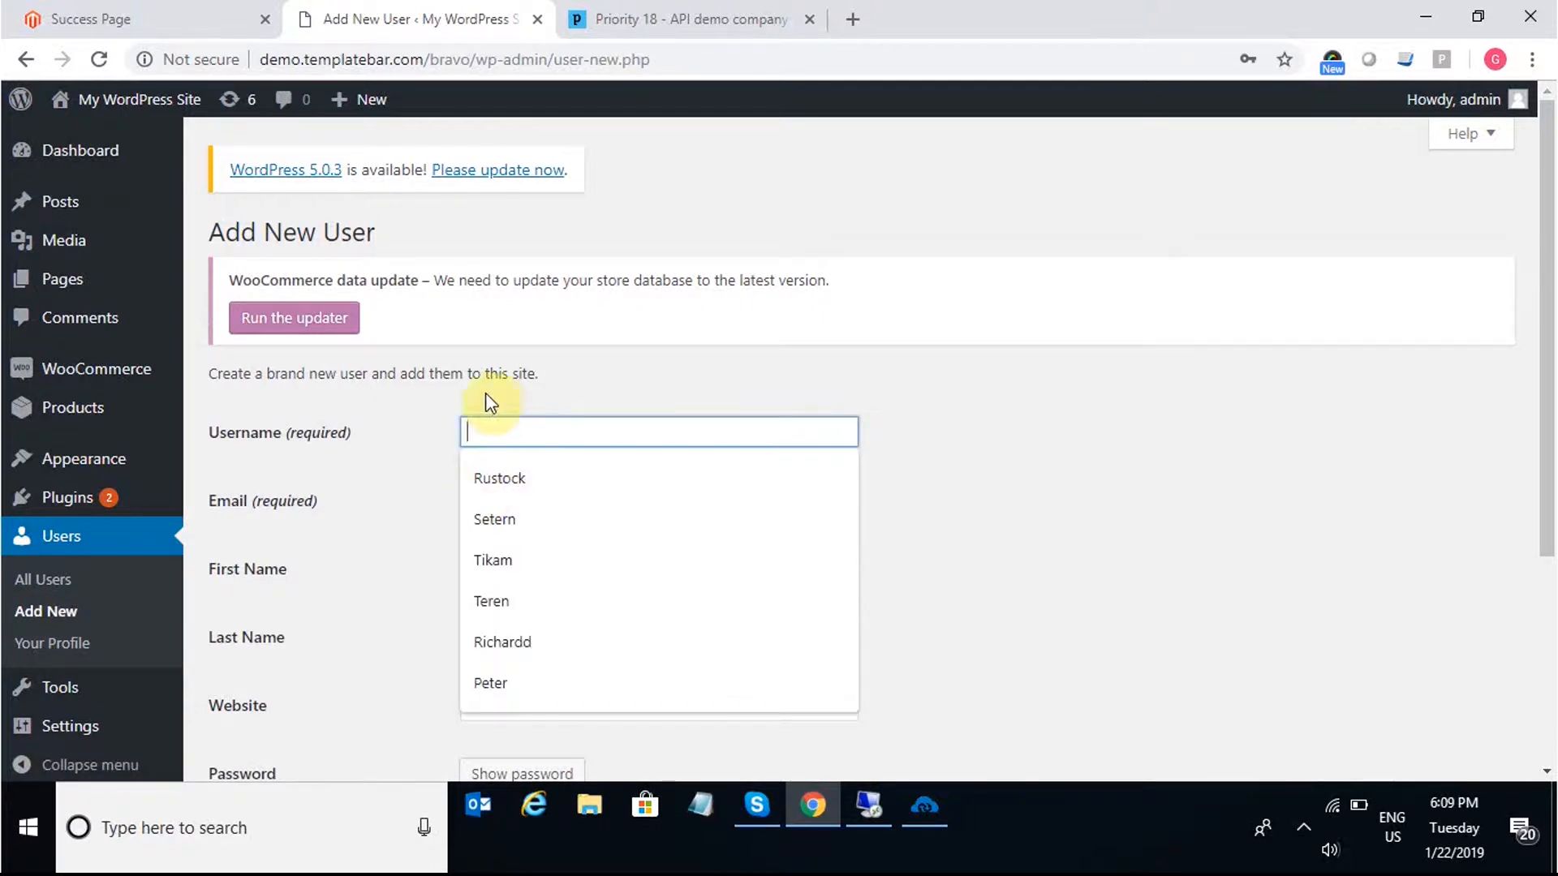
pyautogui.moveTo(532, 467)
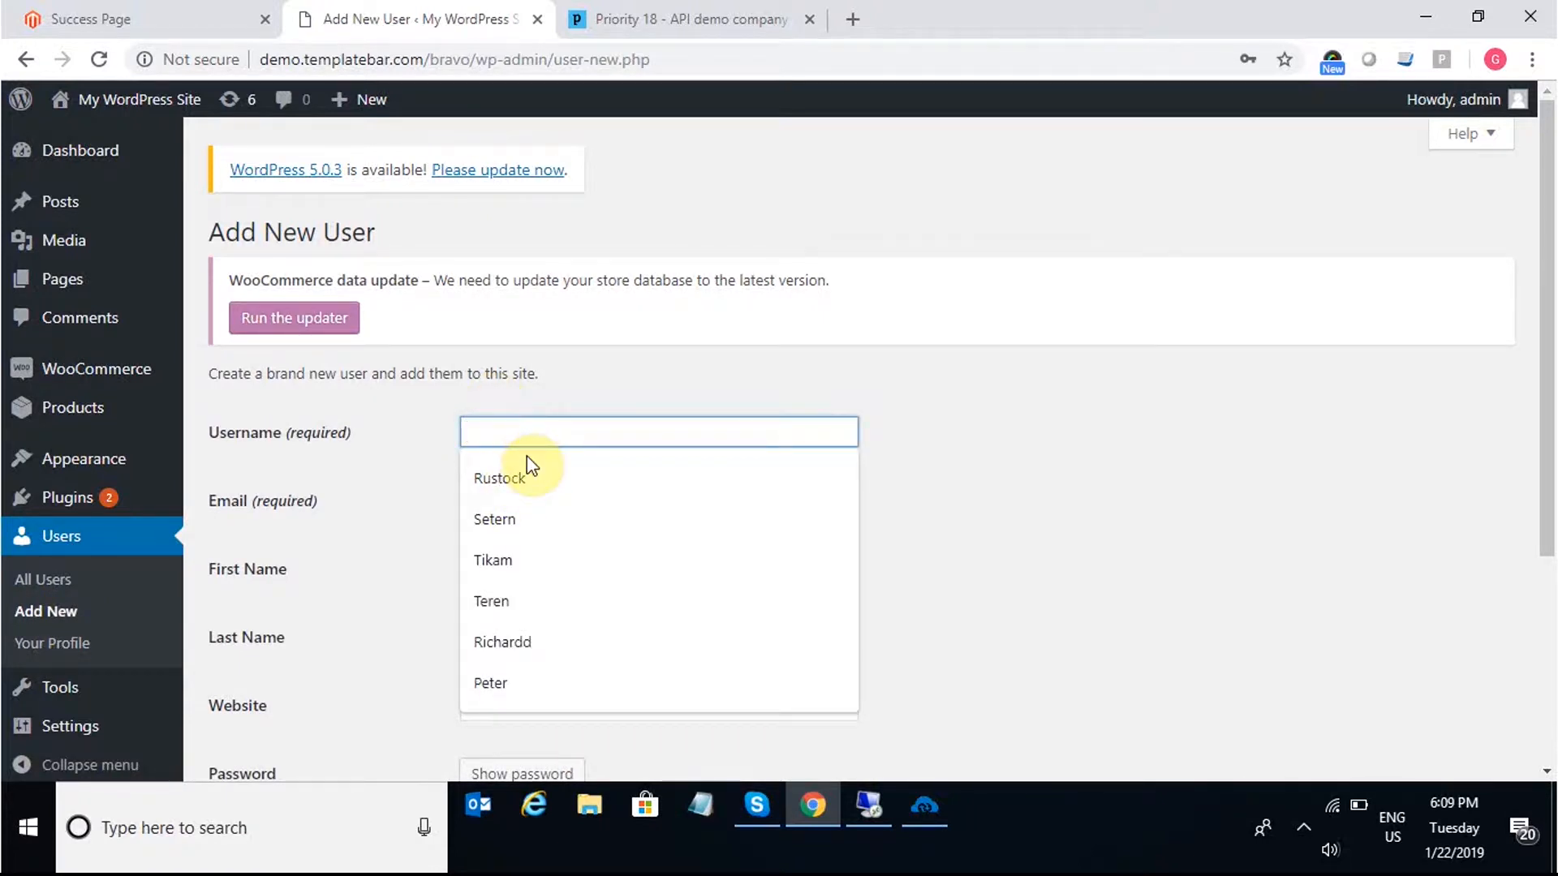
pyautogui.write('Steve')
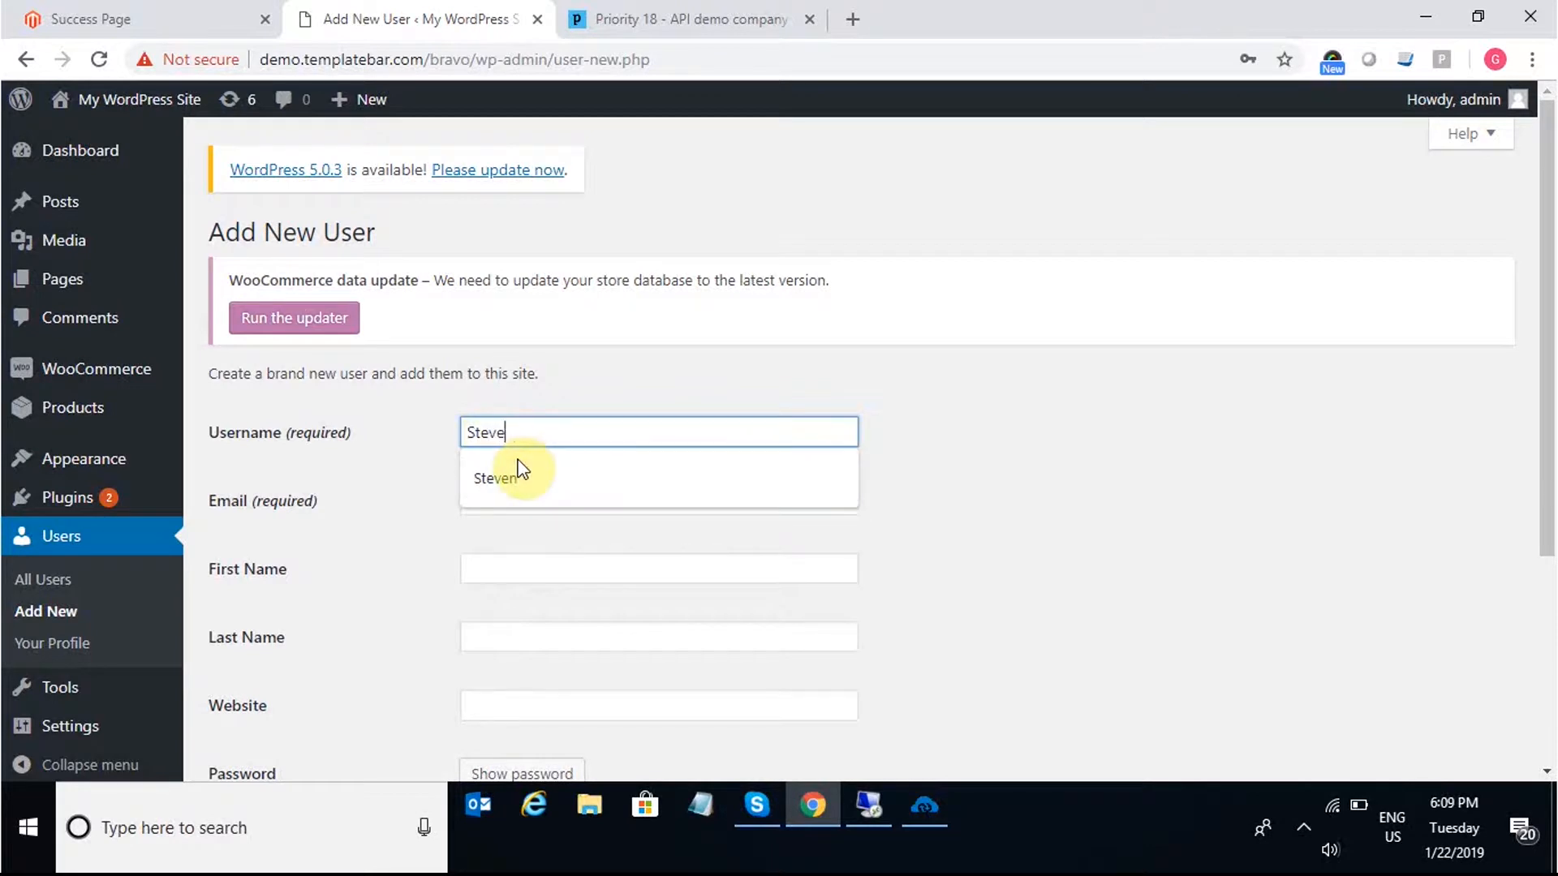
pyautogui.click(525, 487)
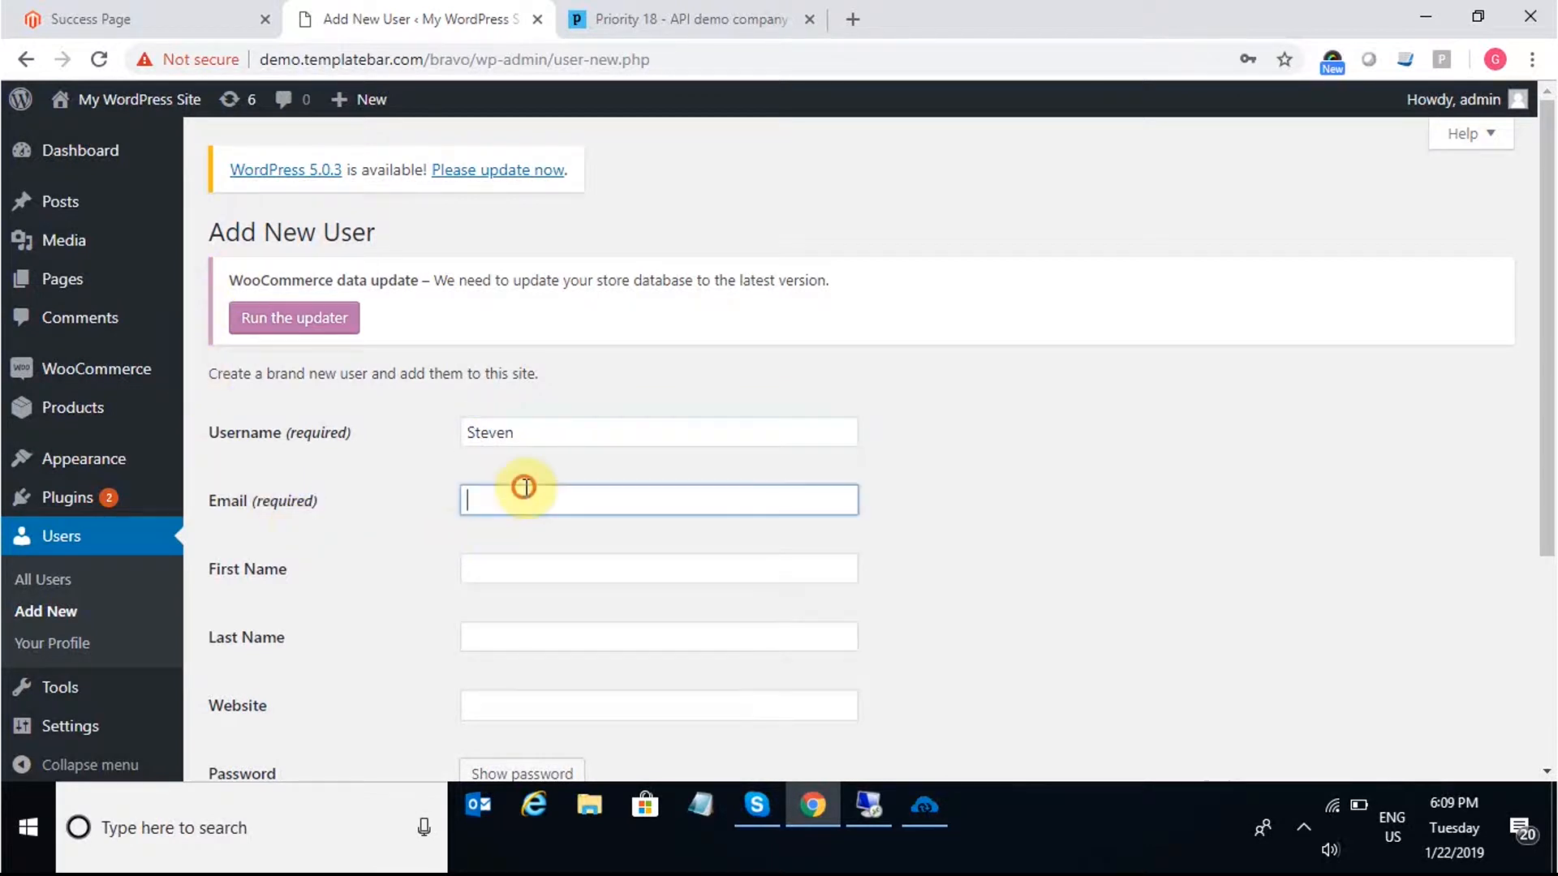
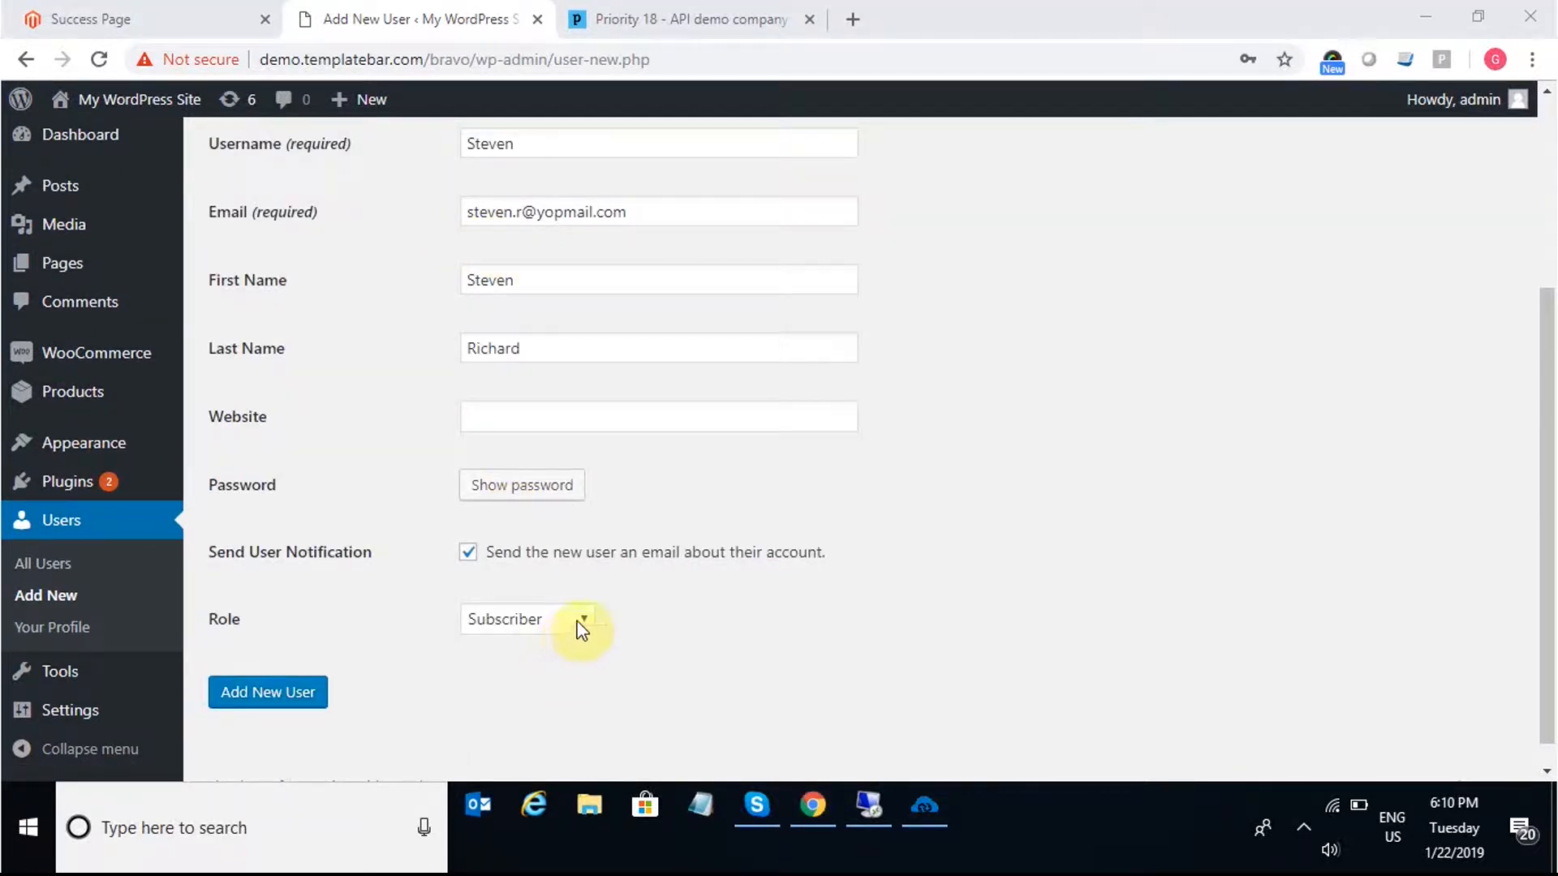
pyautogui.click(583, 619)
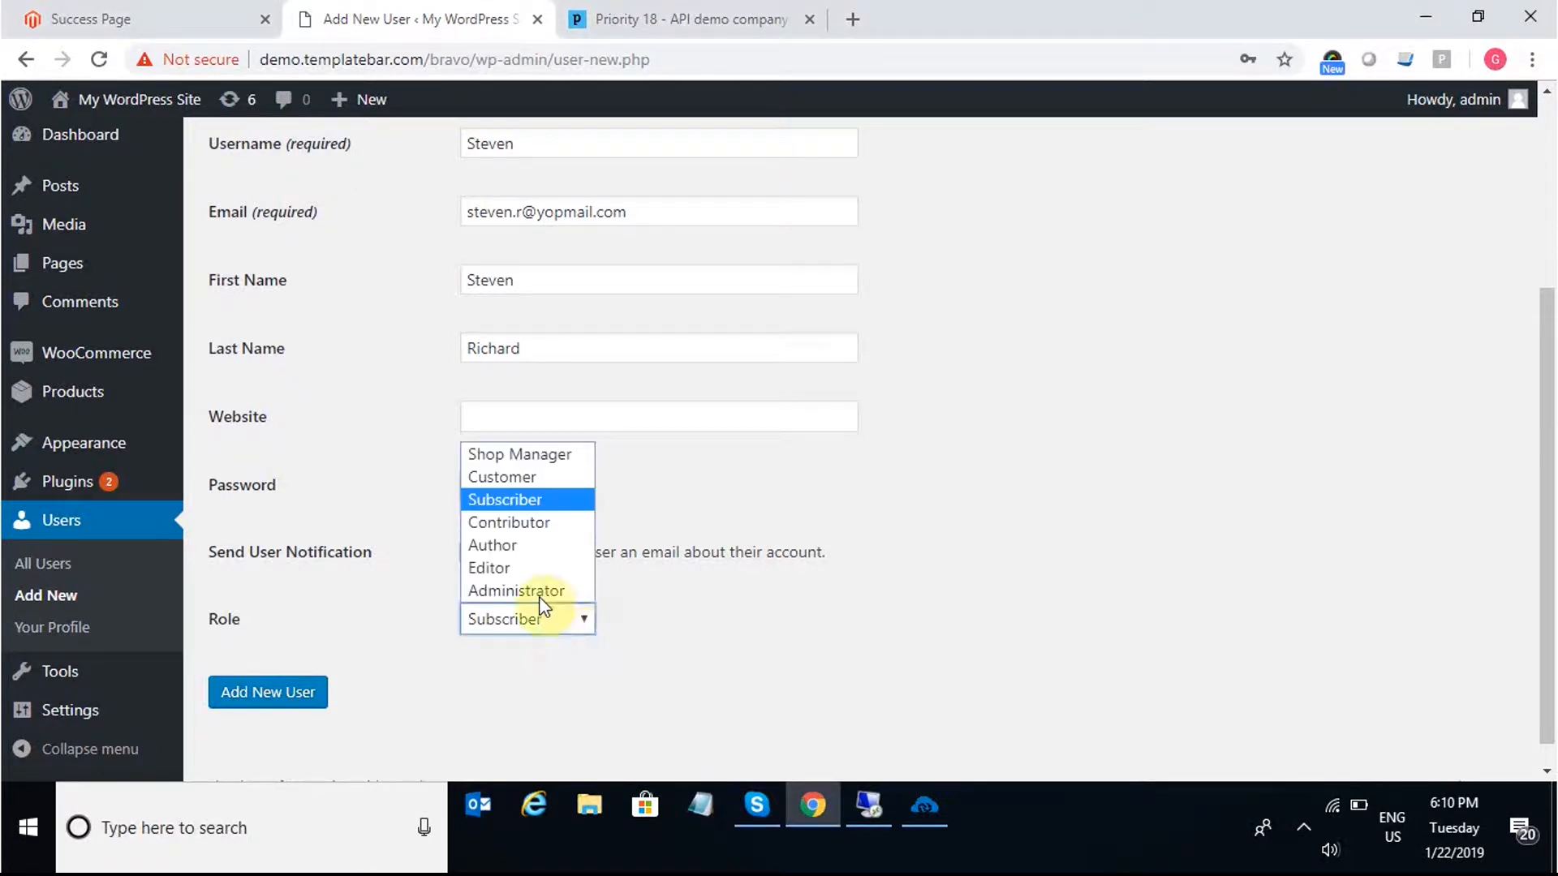
pyautogui.click(501, 477)
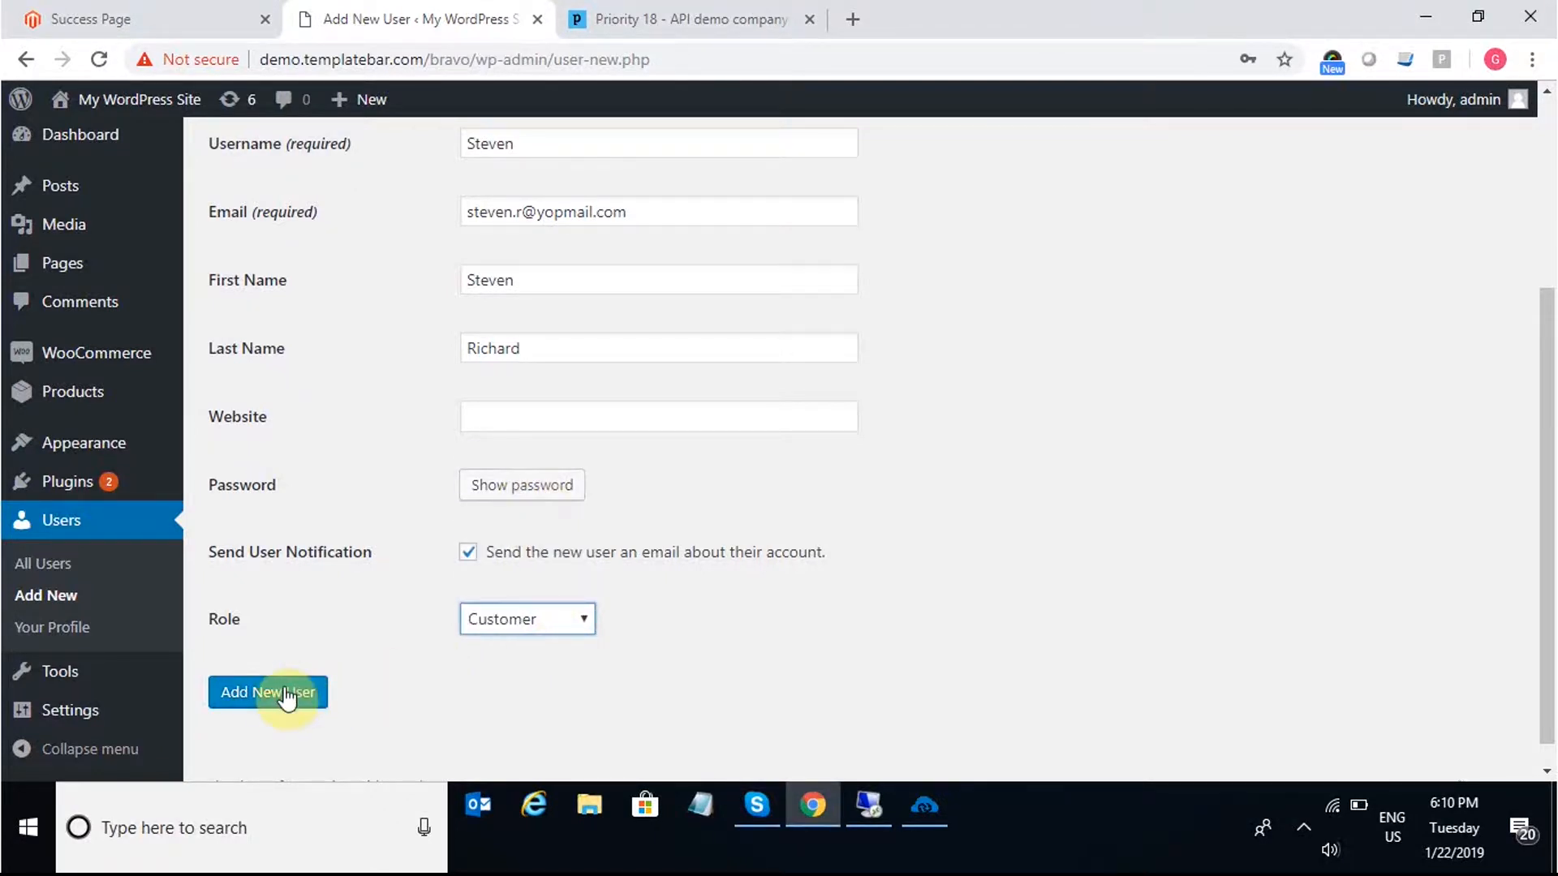
pyautogui.click(267, 692)
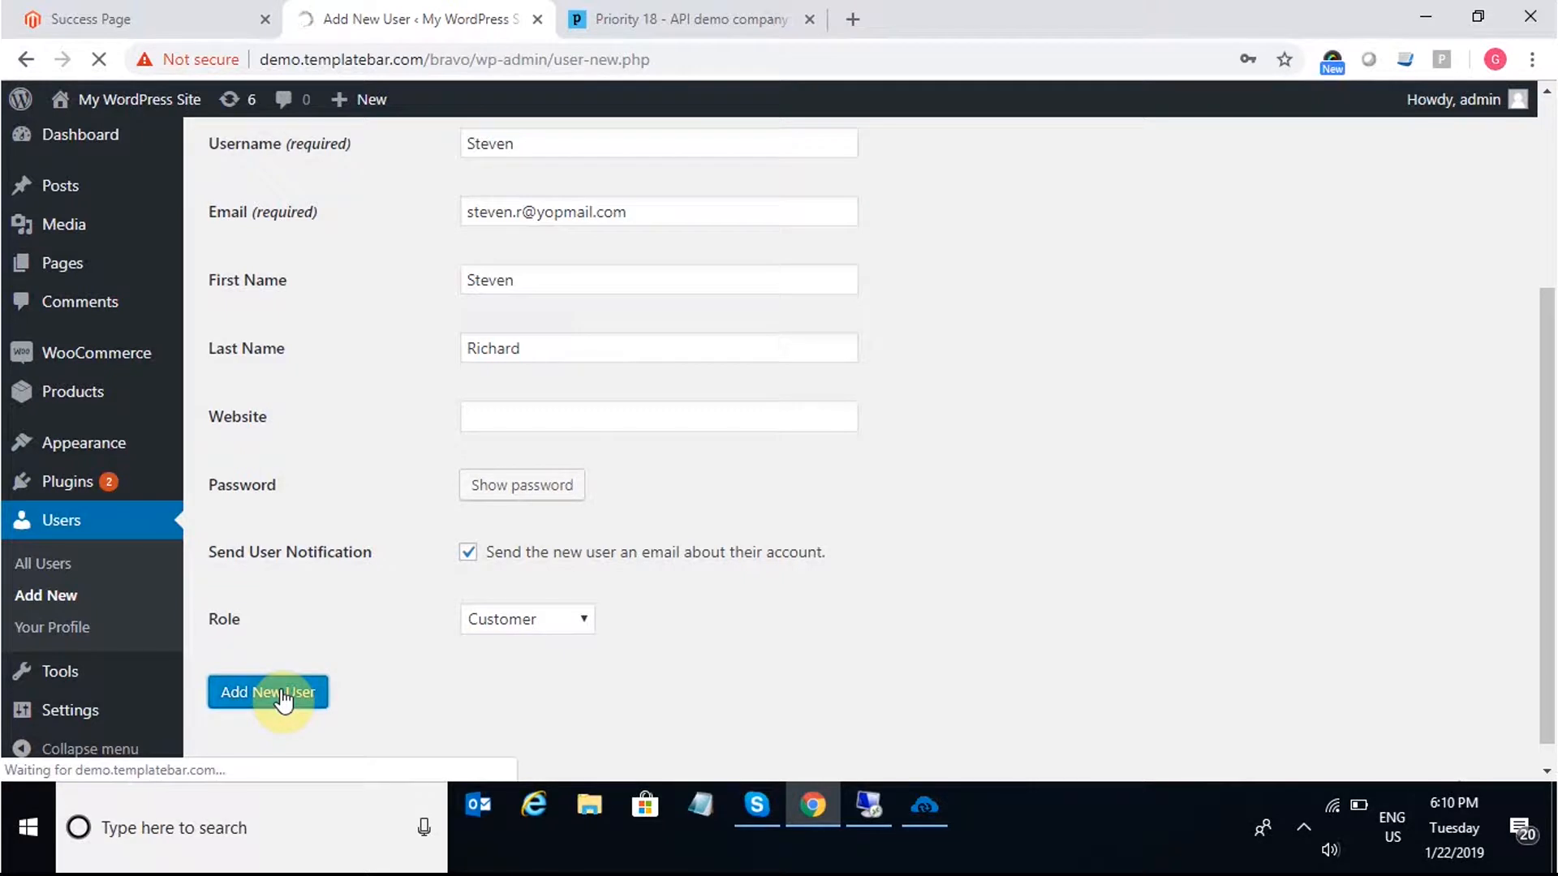
pyautogui.click(268, 692)
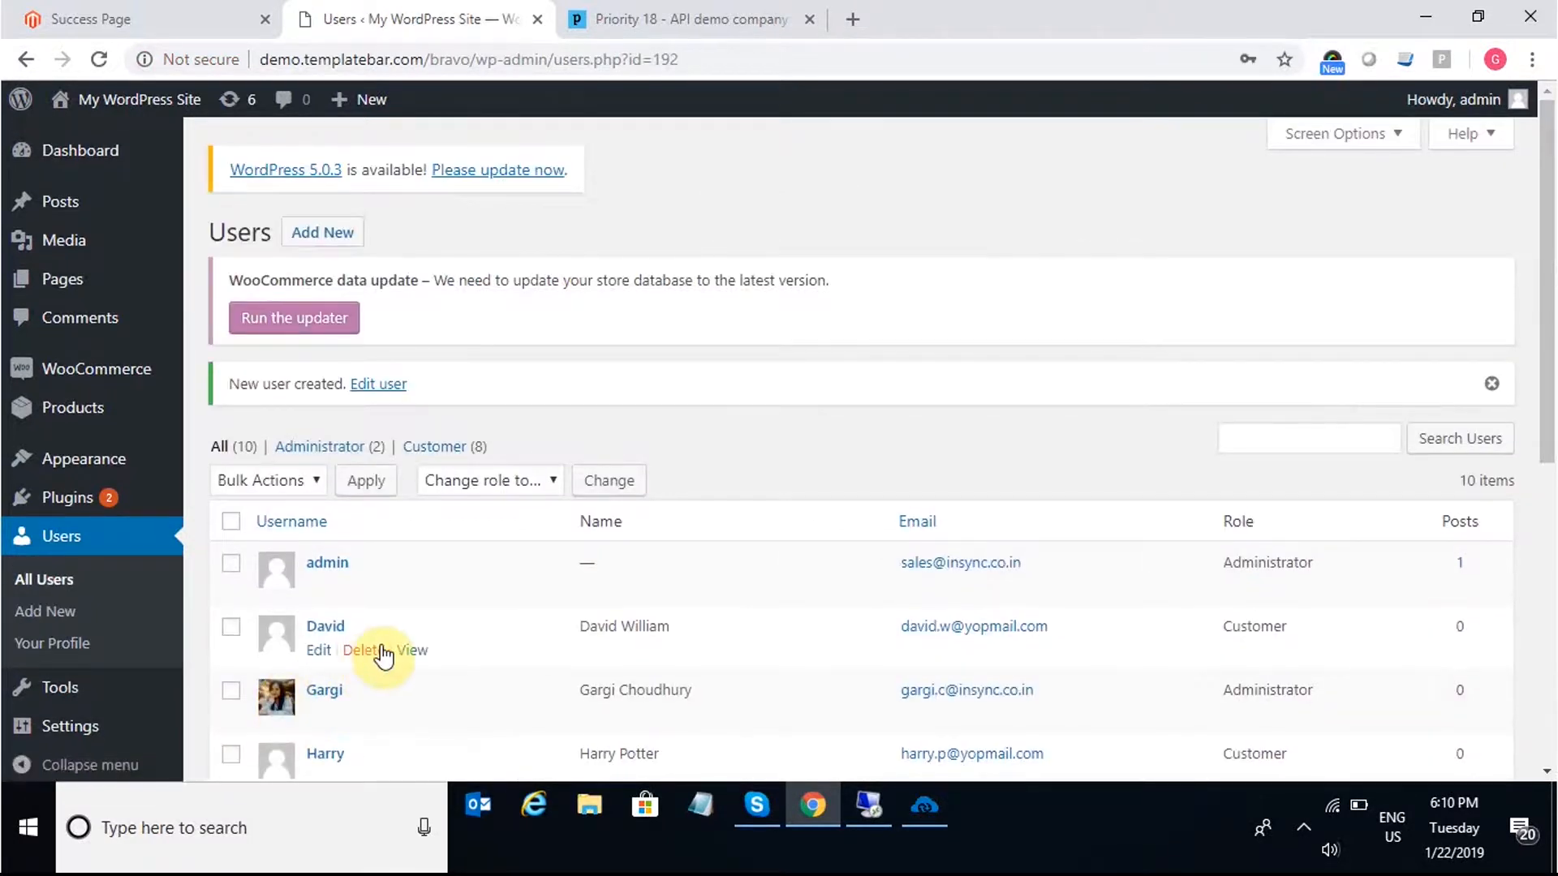
pyautogui.scroll(-3)
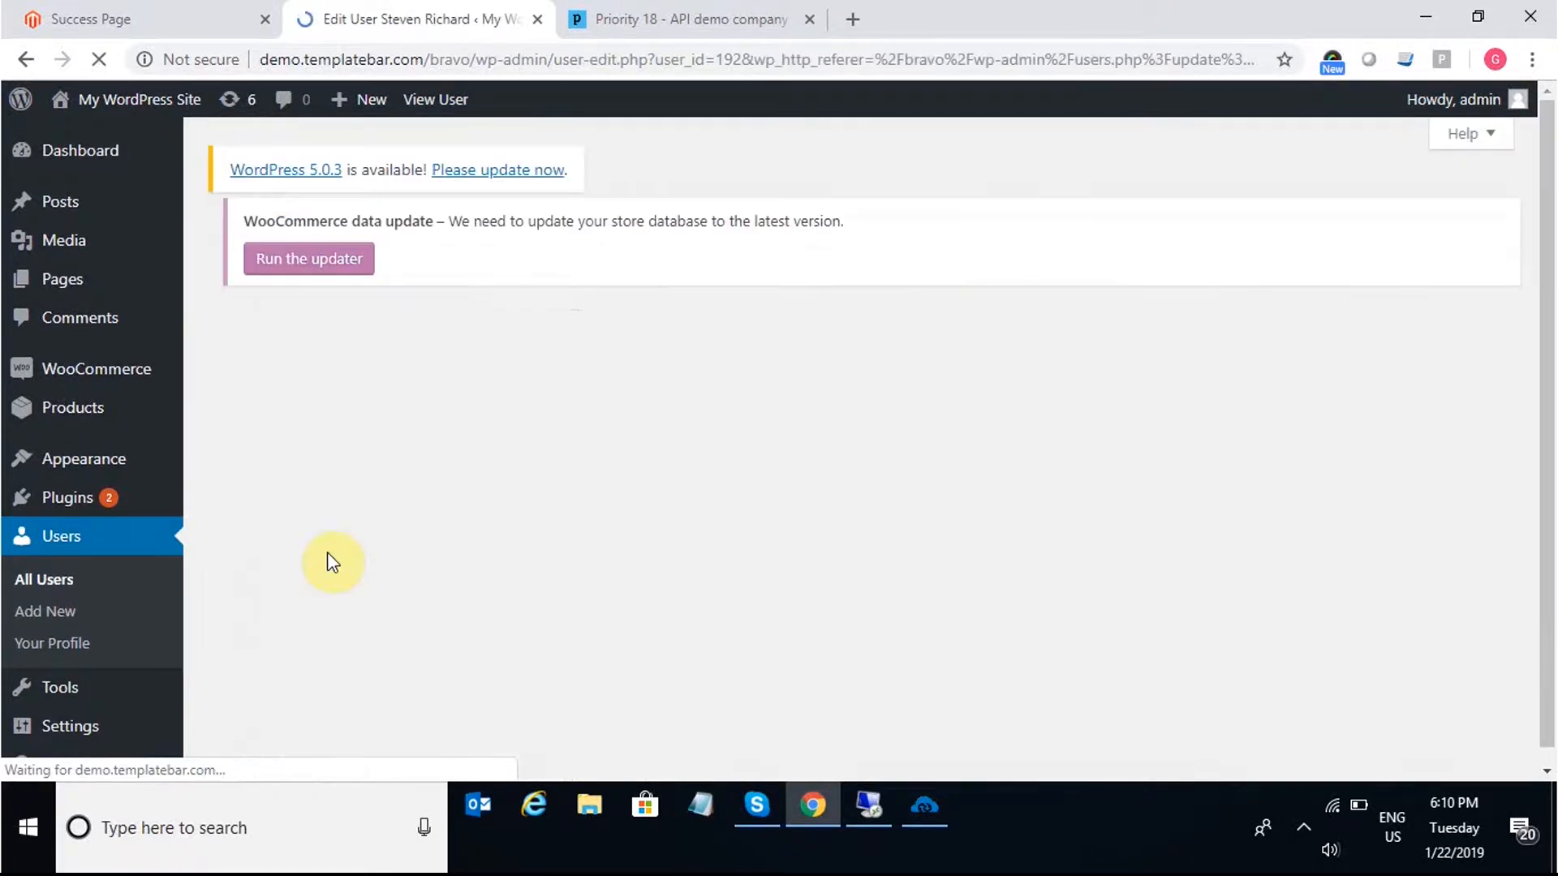
pyautogui.scroll(-3)
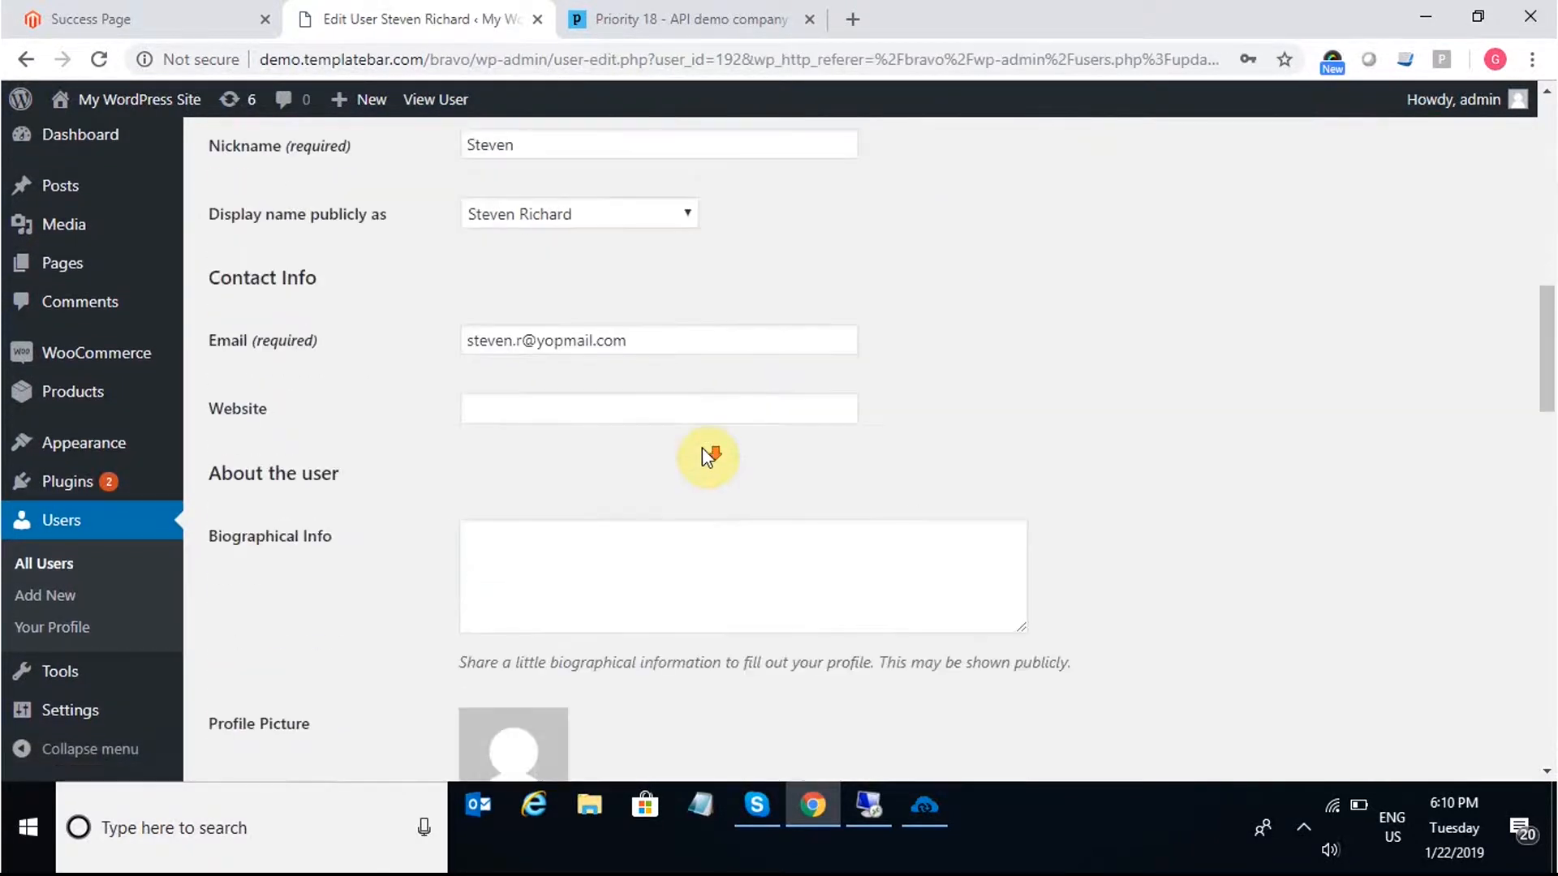
pyautogui.scroll(-3)
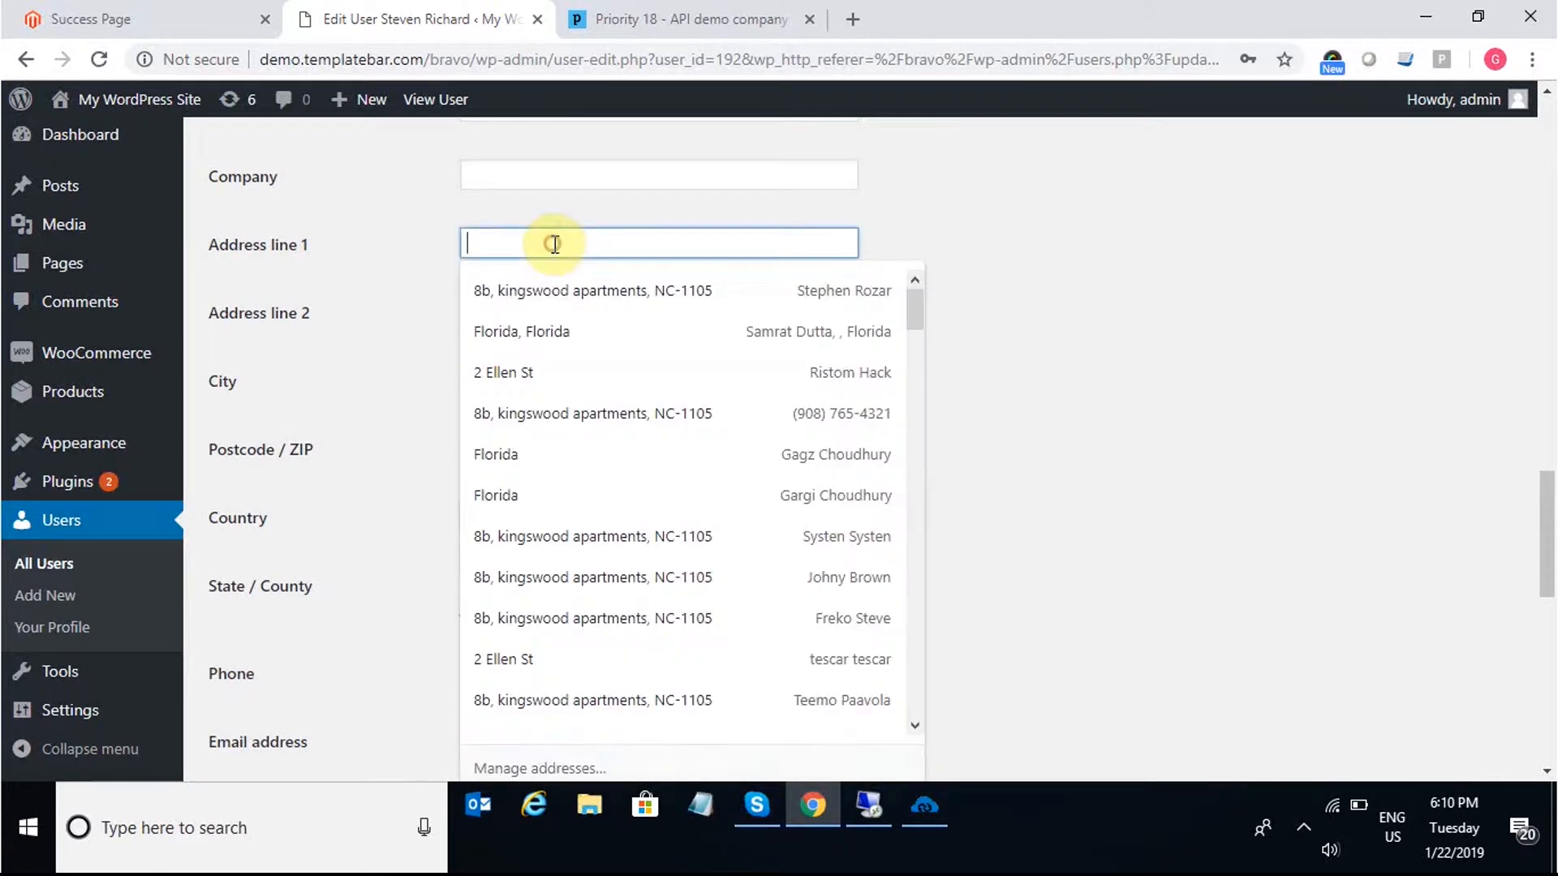
pyautogui.moveTo(1120, 862)
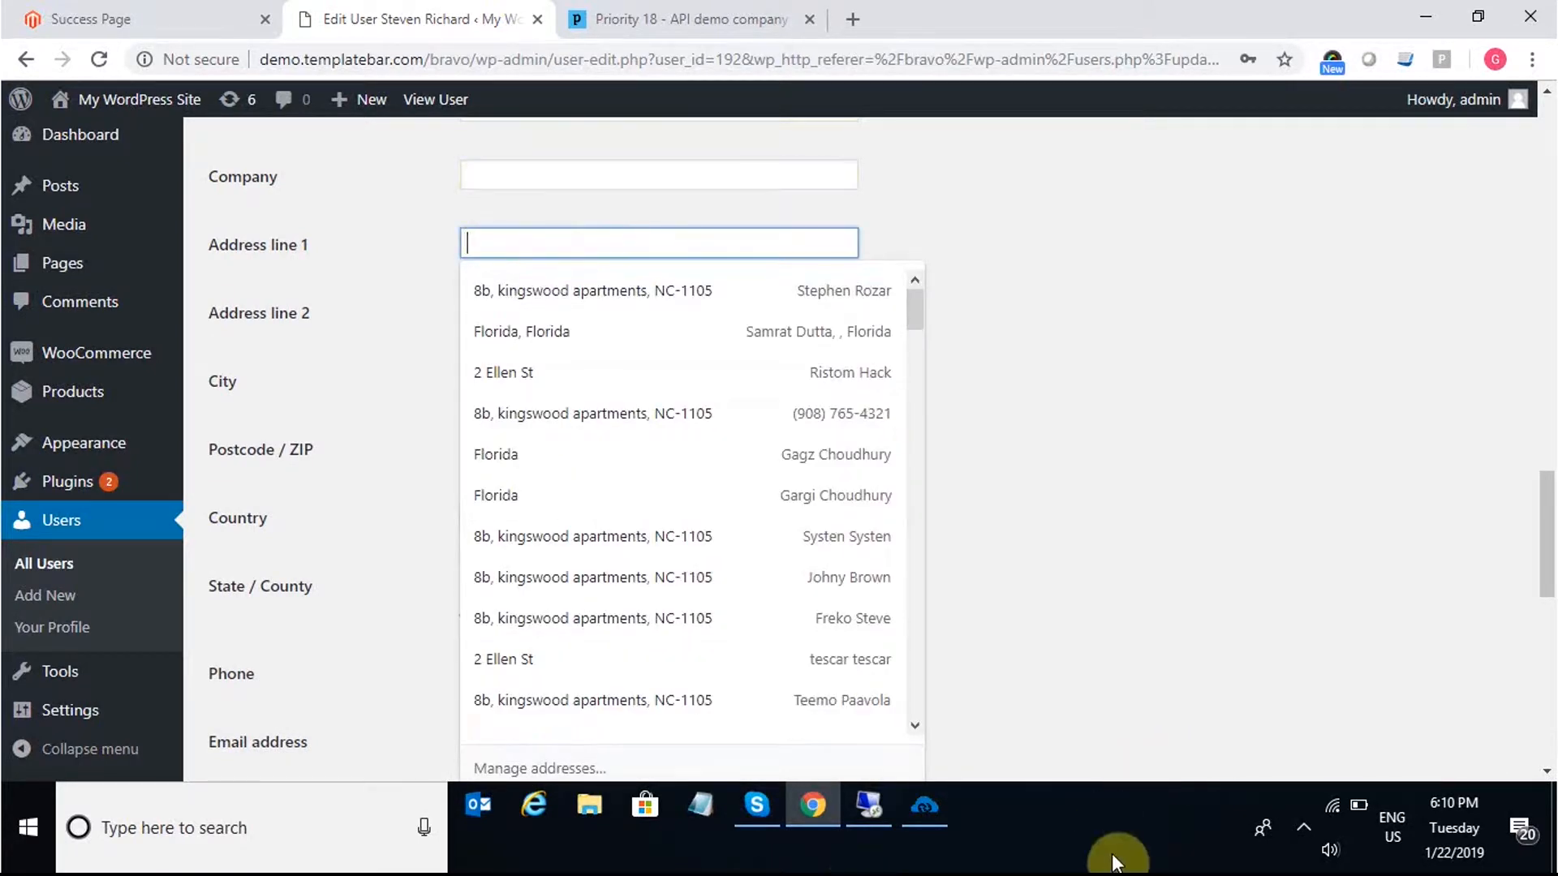
pyautogui.moveTo(1307, 829)
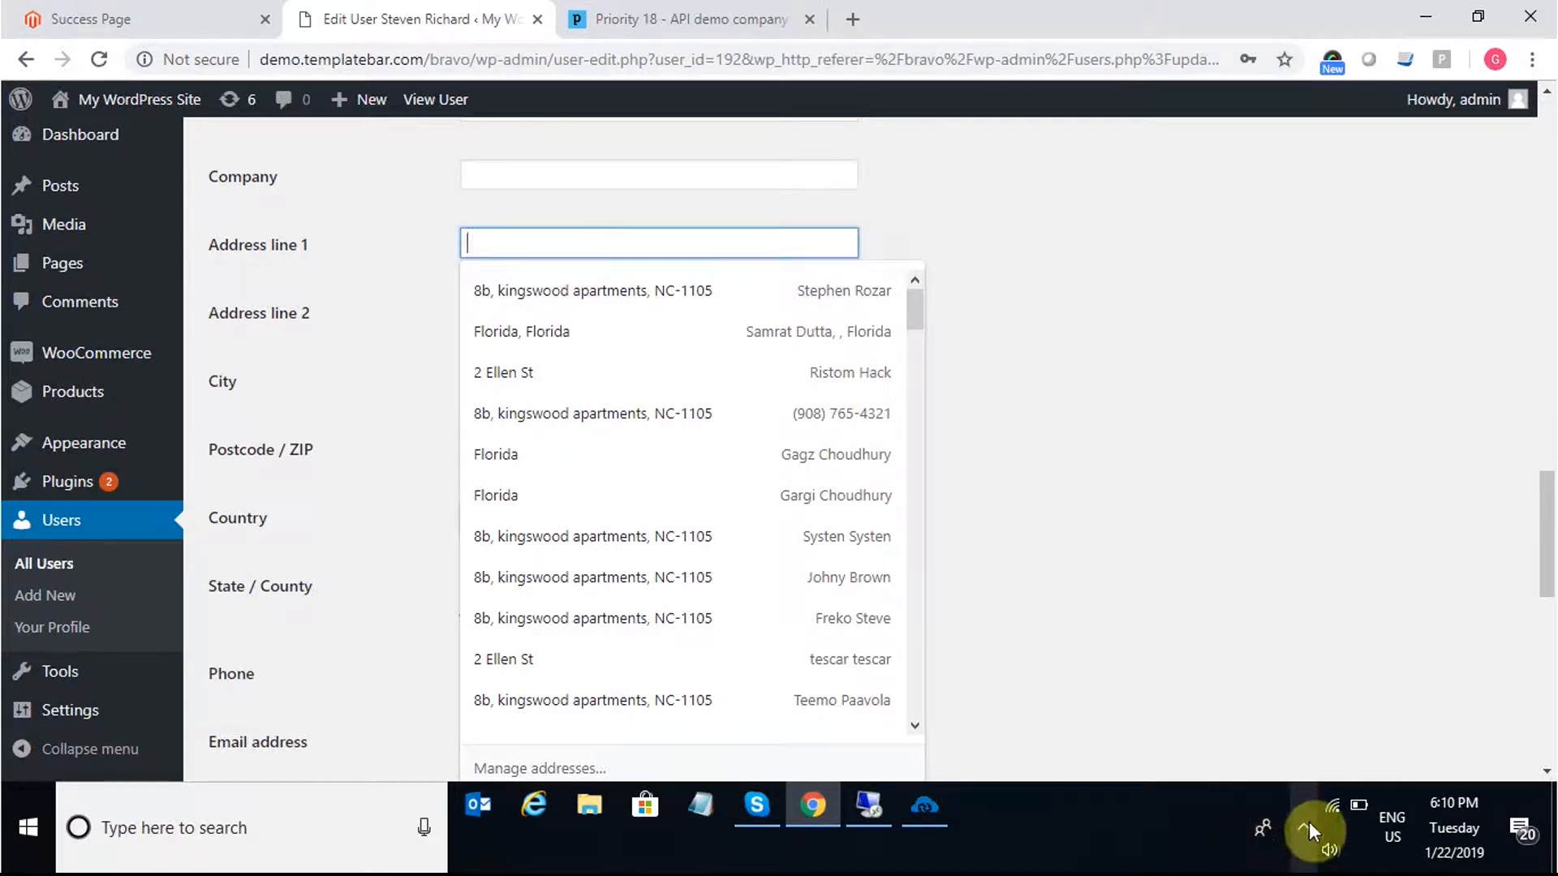
pyautogui.scroll(-3)
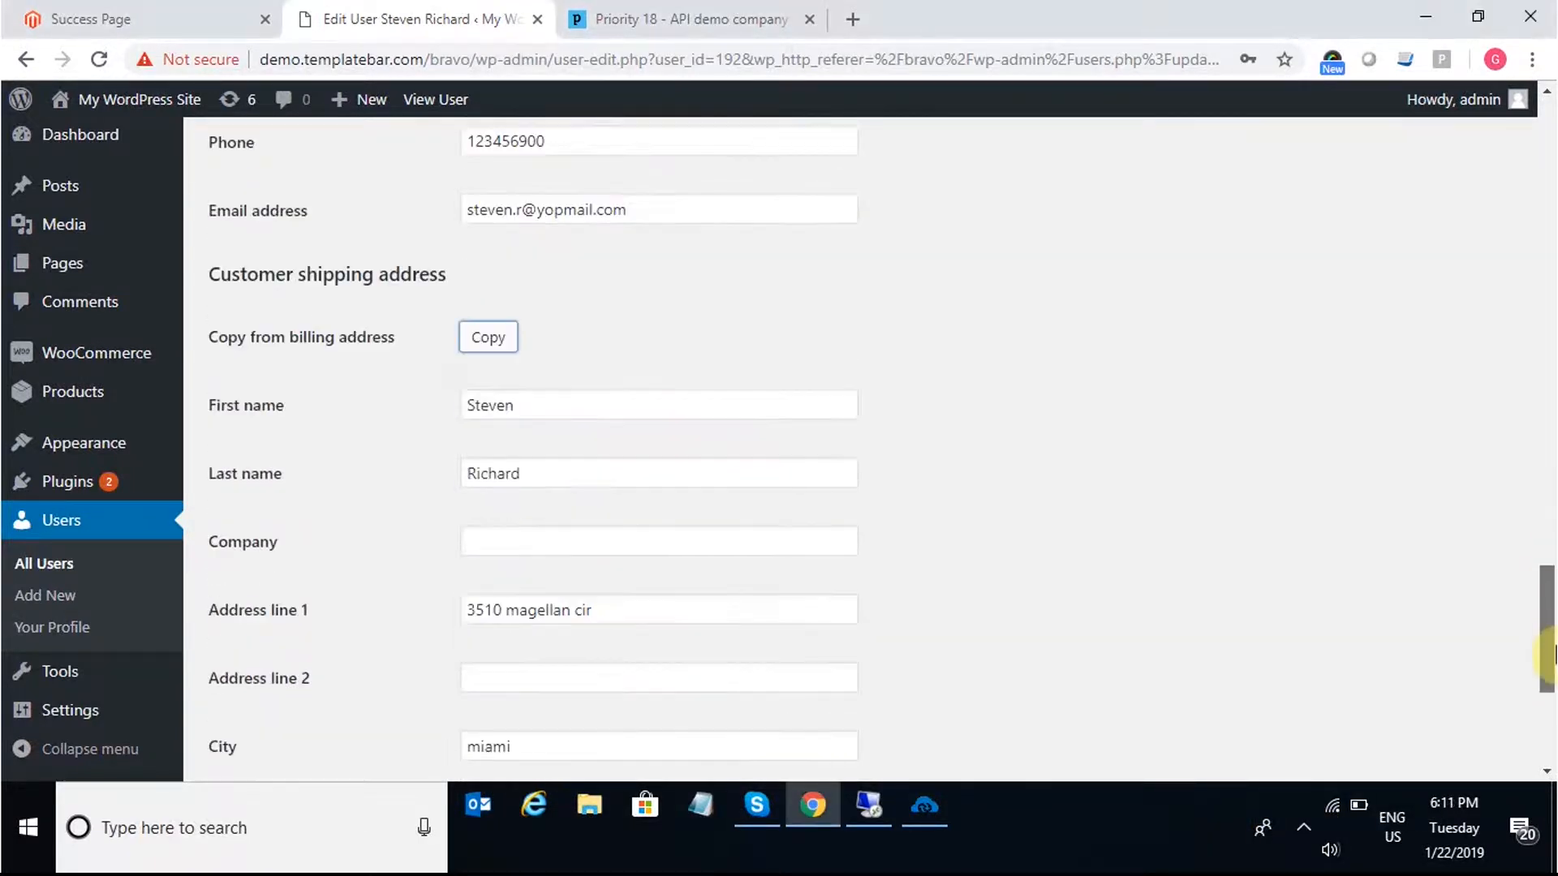
pyautogui.scroll(-3)
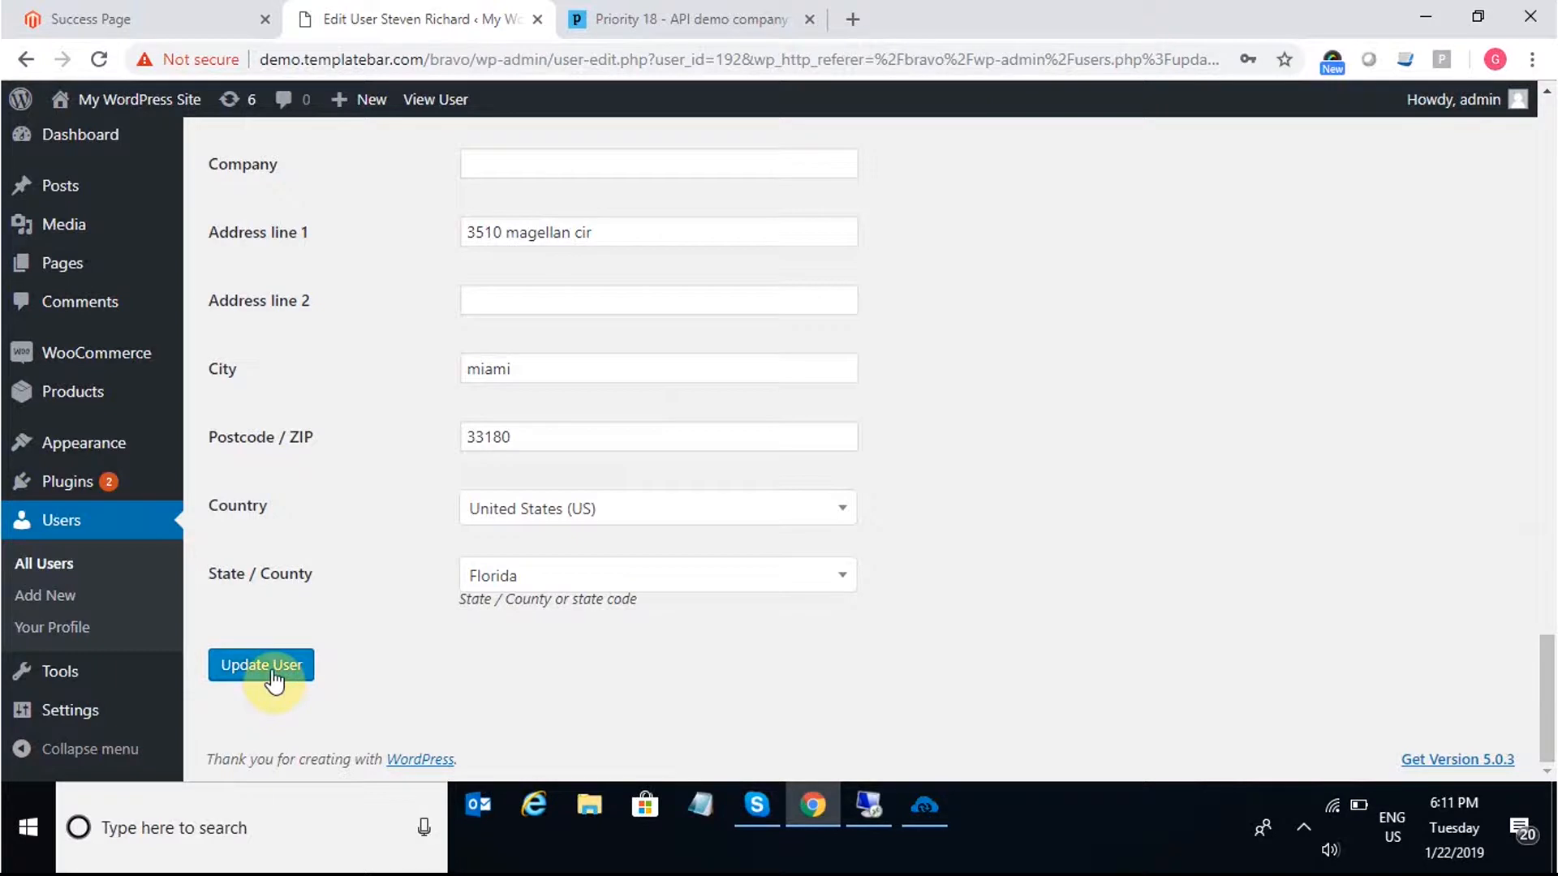
pyautogui.click(260, 665)
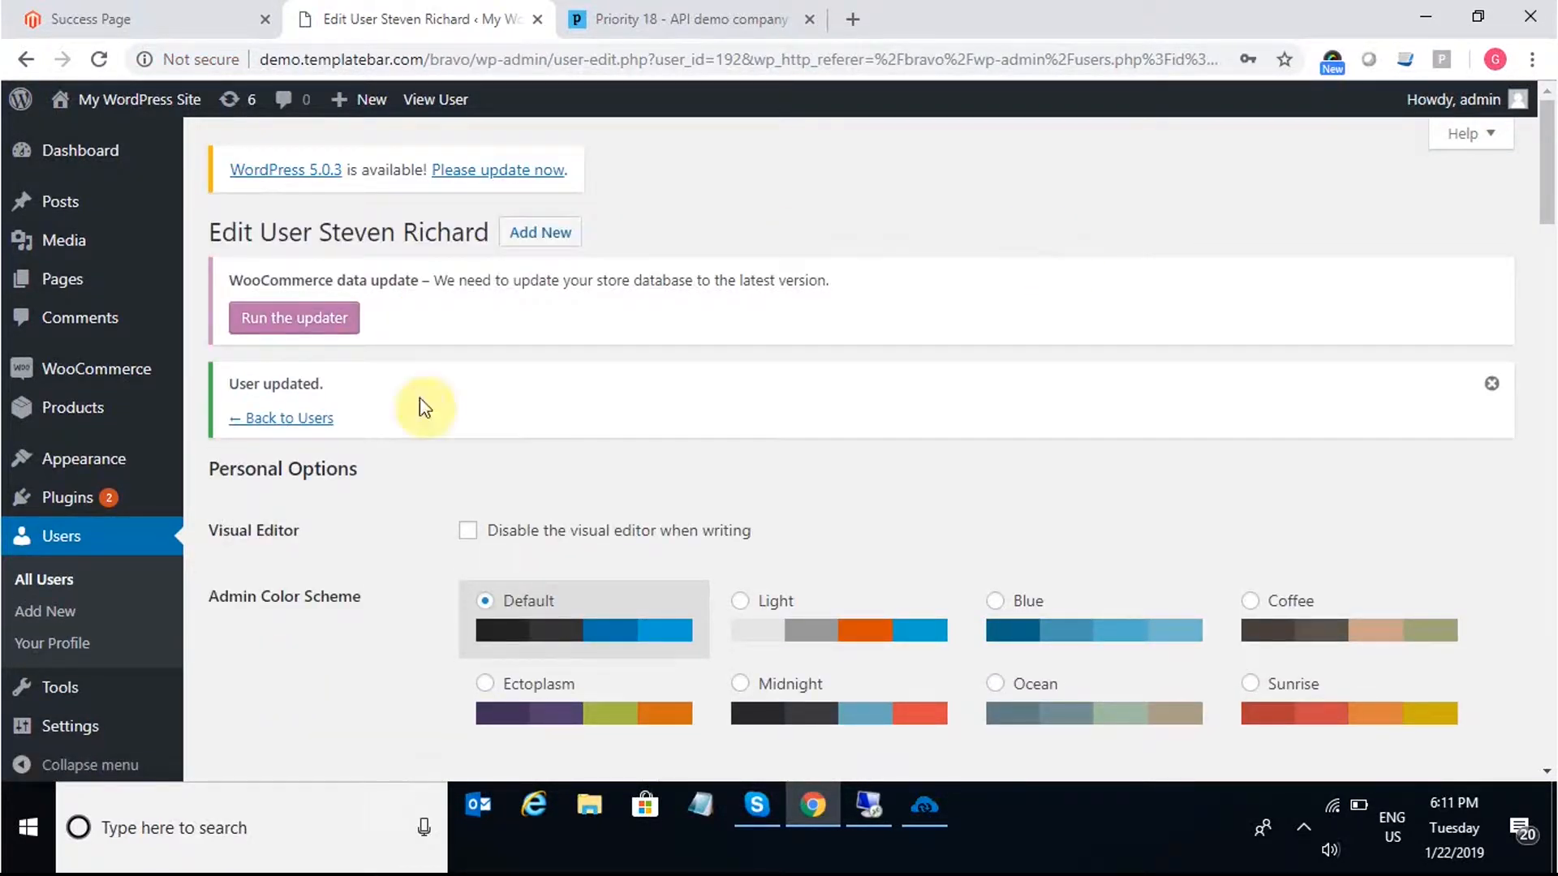
pyautogui.click(929, 806)
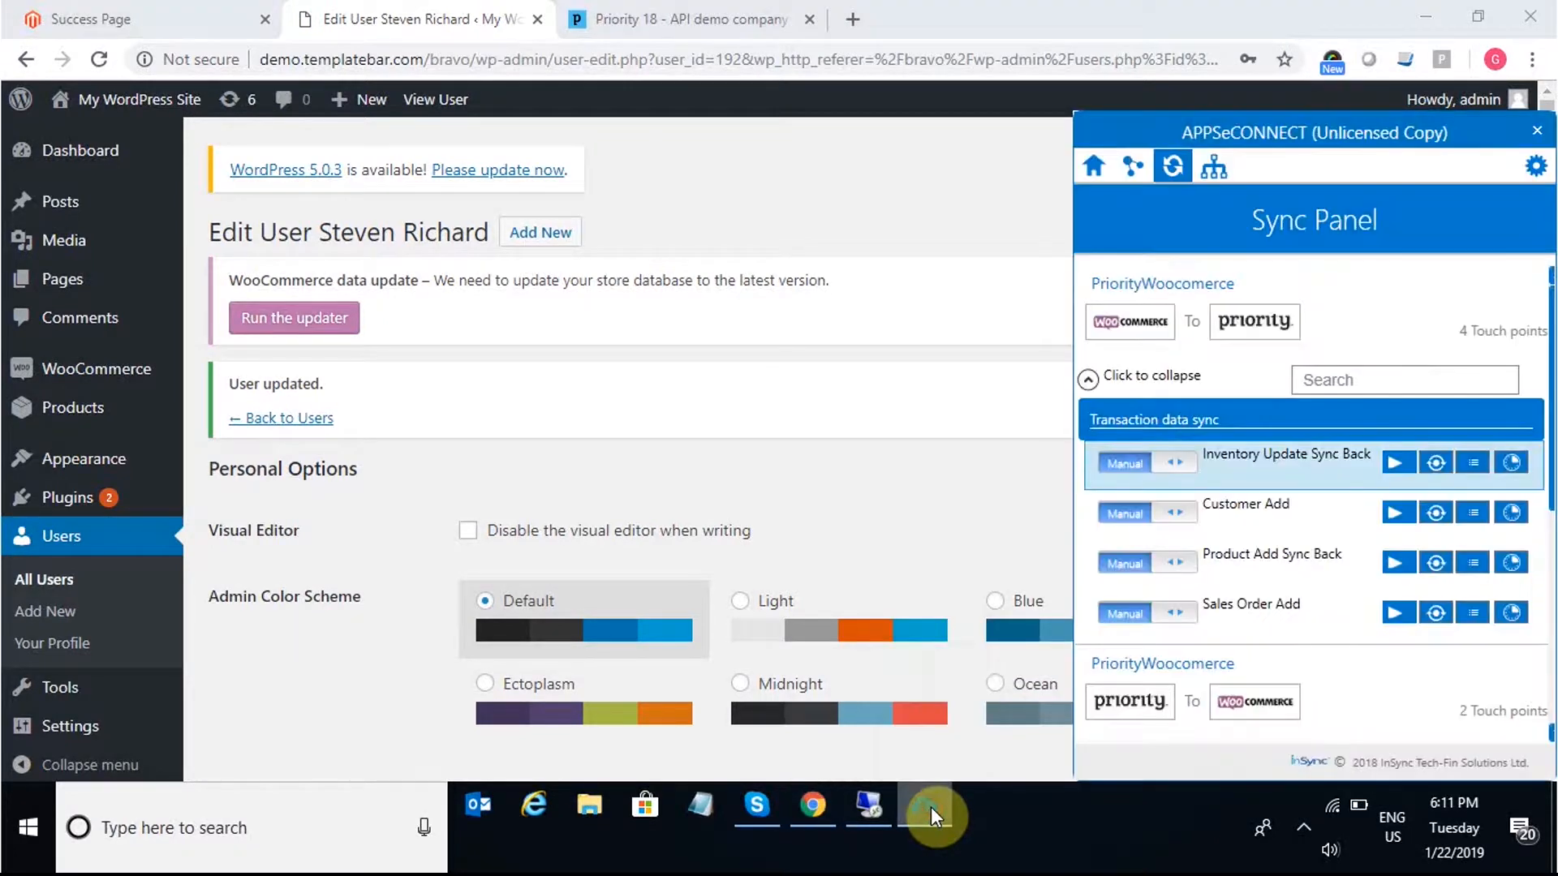
pyautogui.moveTo(1302, 460)
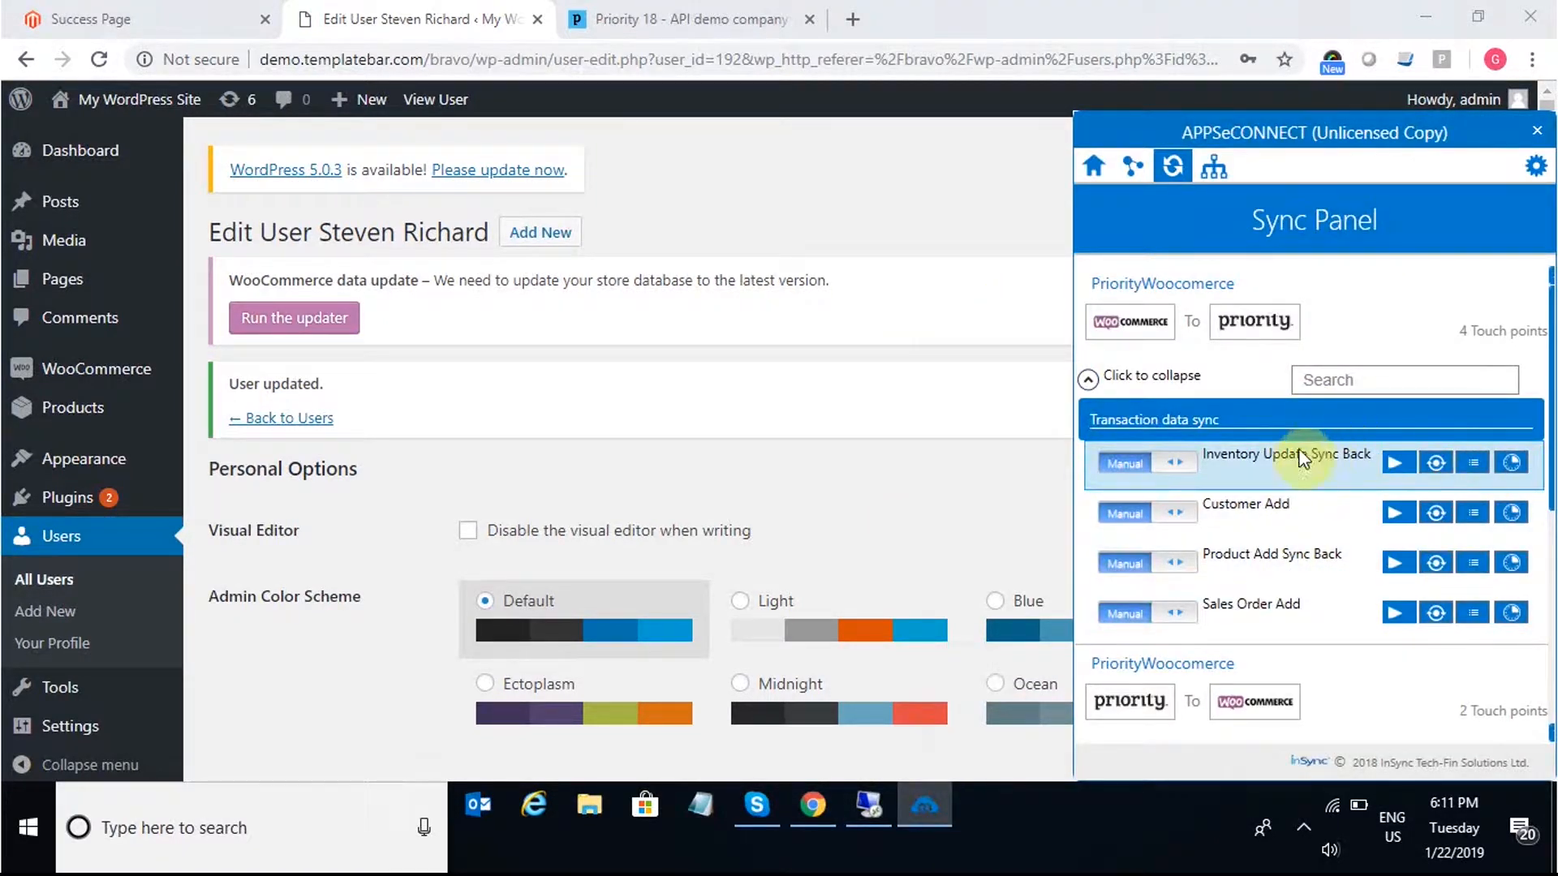
pyautogui.click(1398, 511)
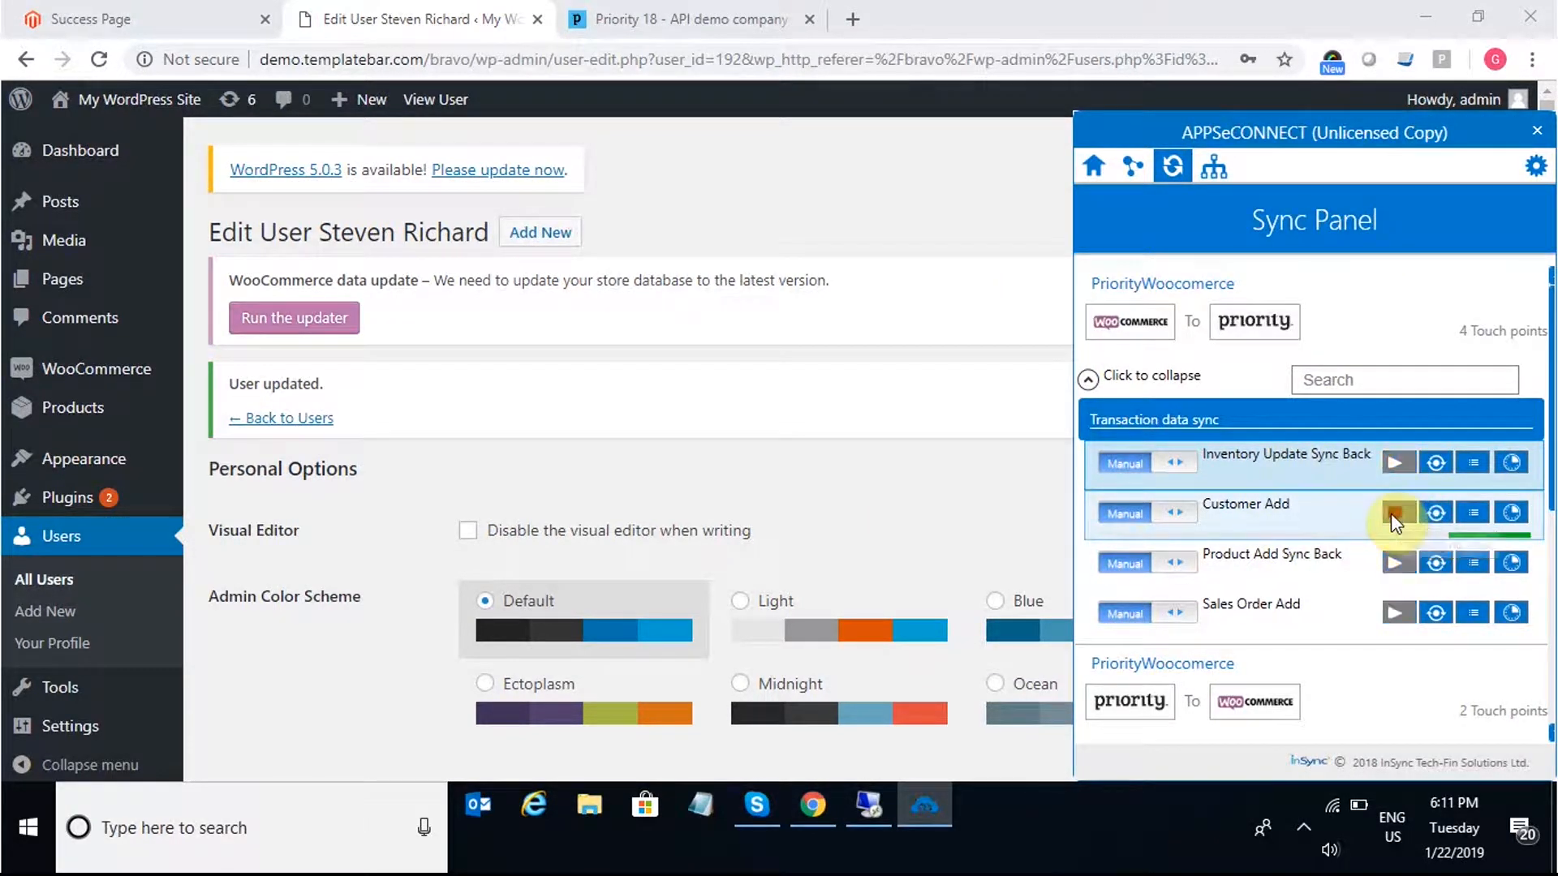
pyautogui.click(1397, 512)
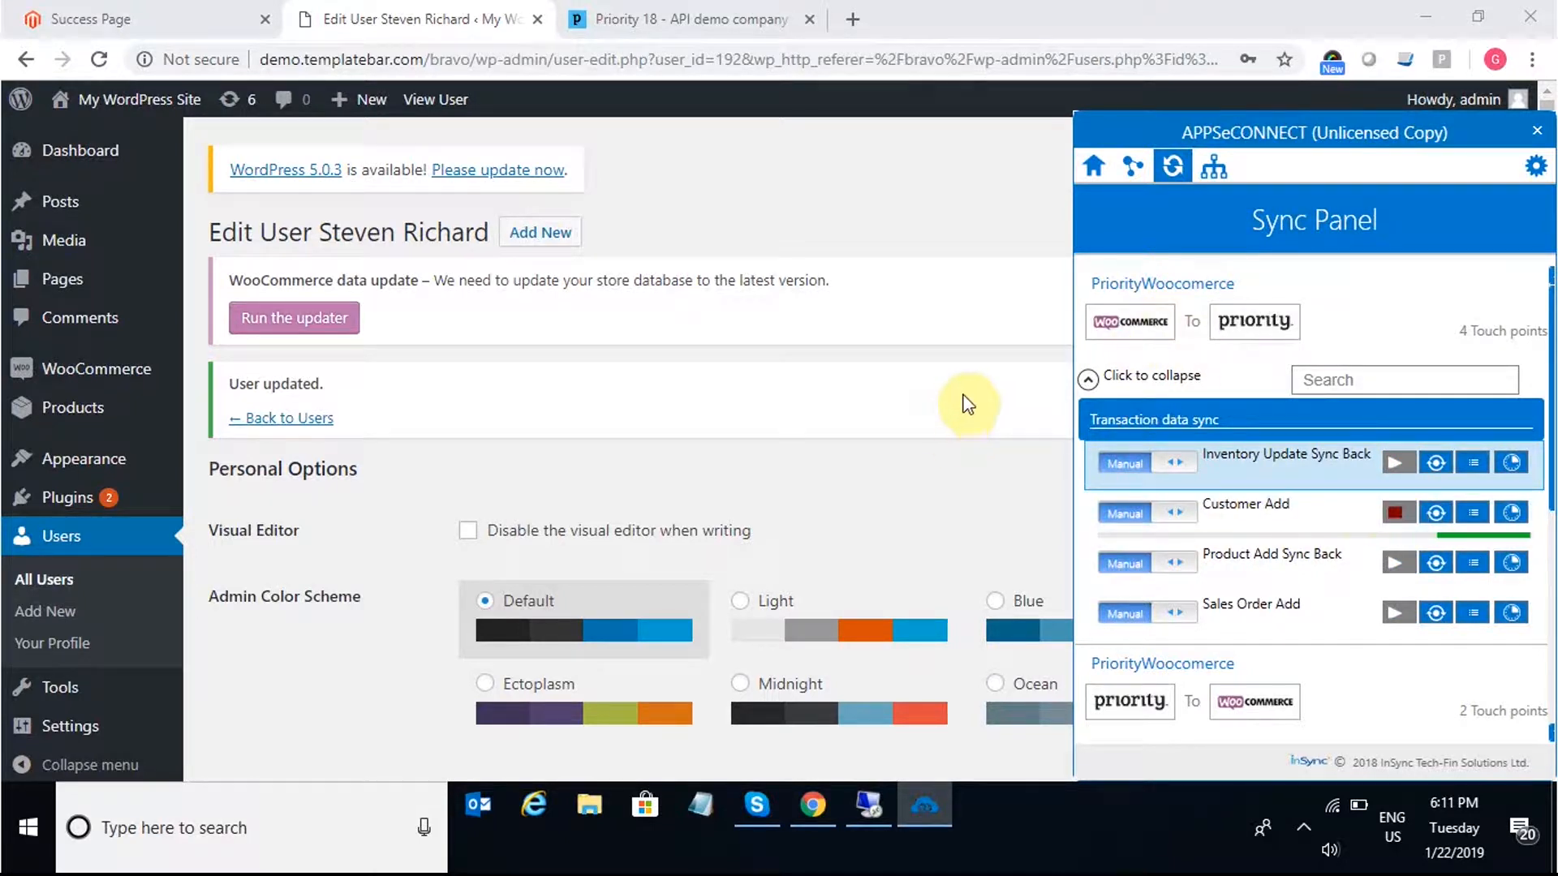
pyautogui.click(1533, 130)
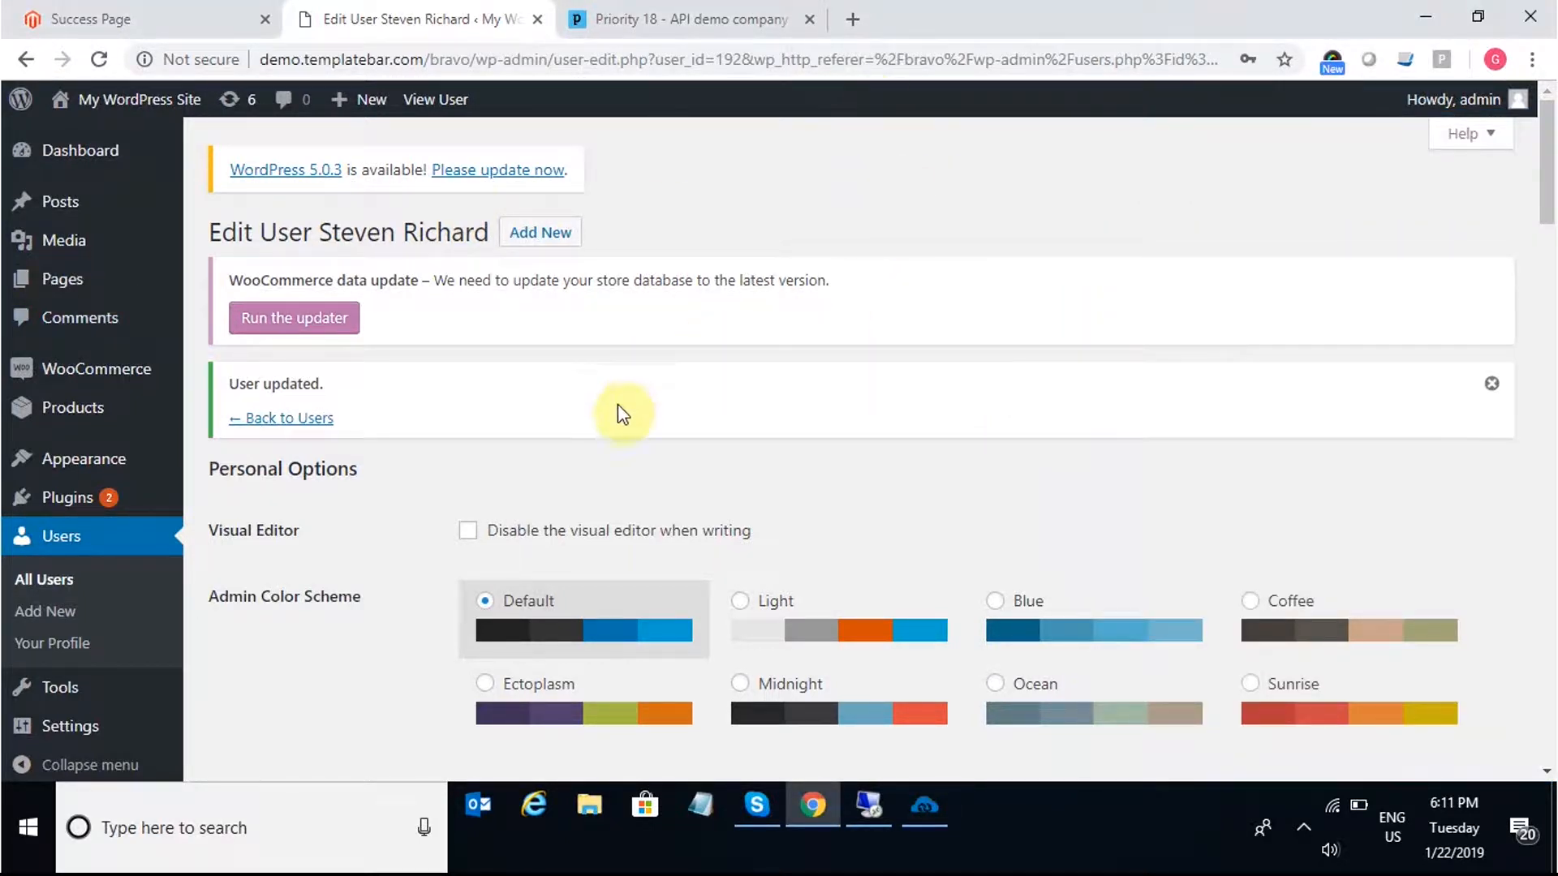
pyautogui.moveTo(397, 23)
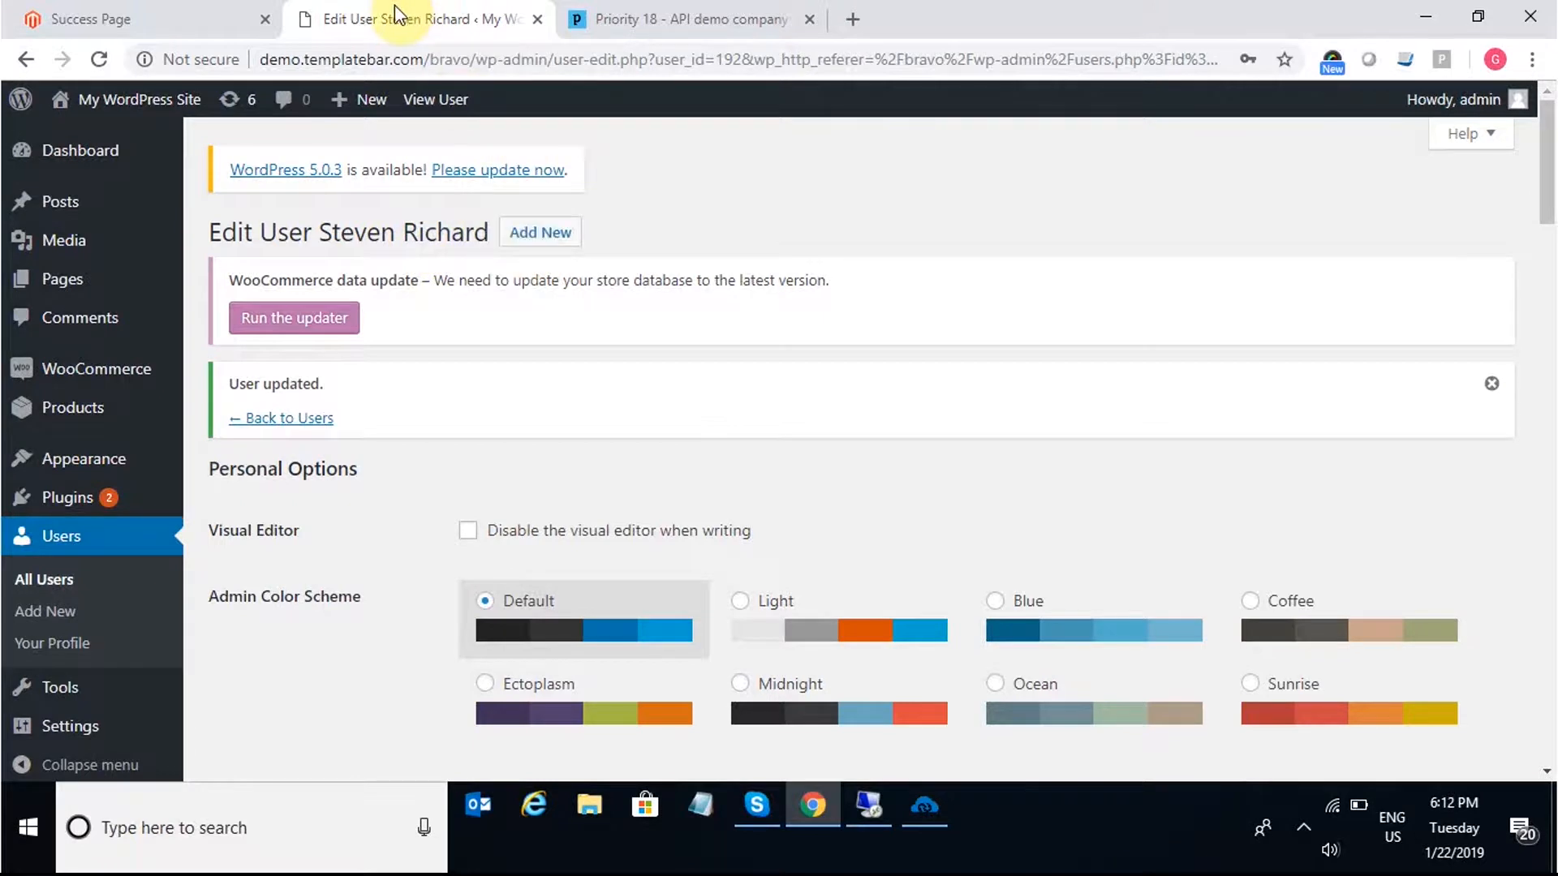
pyautogui.moveTo(633, 15)
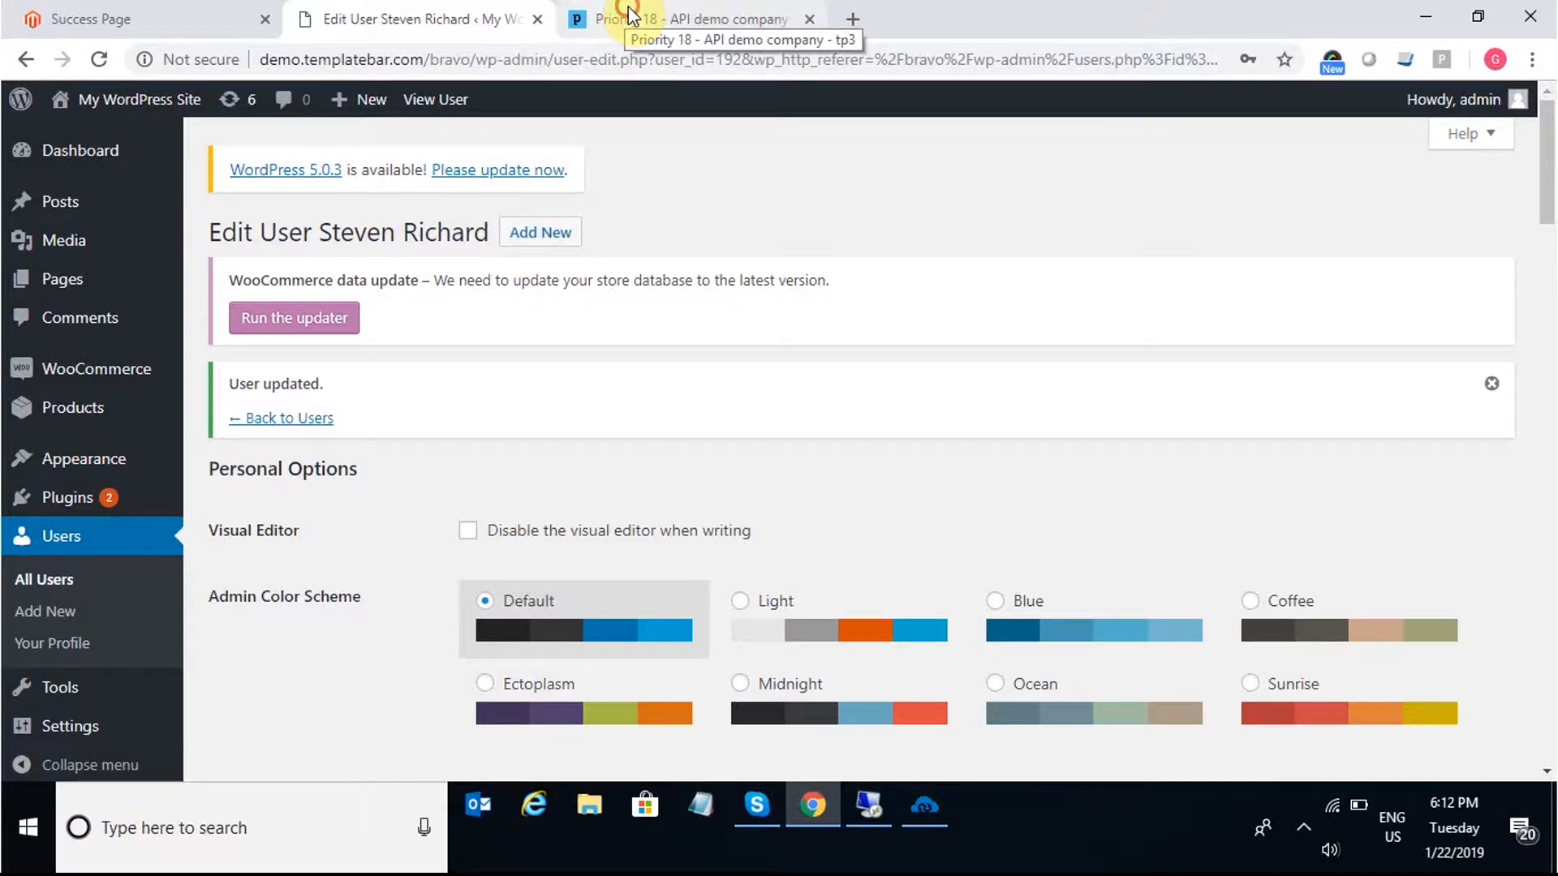
pyautogui.click(676, 18)
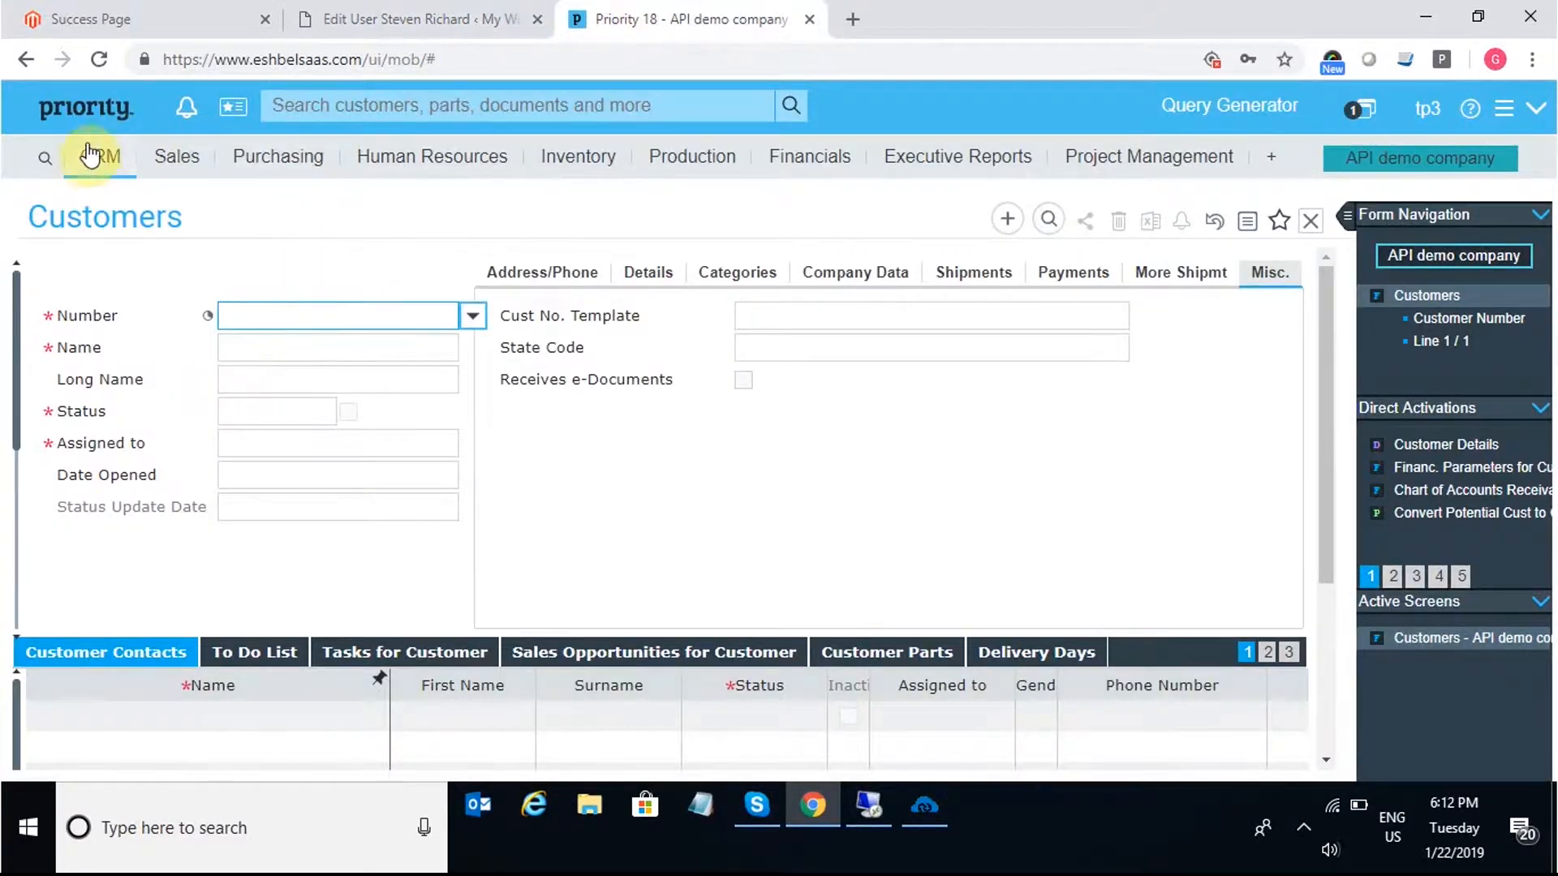
pyautogui.click(98, 157)
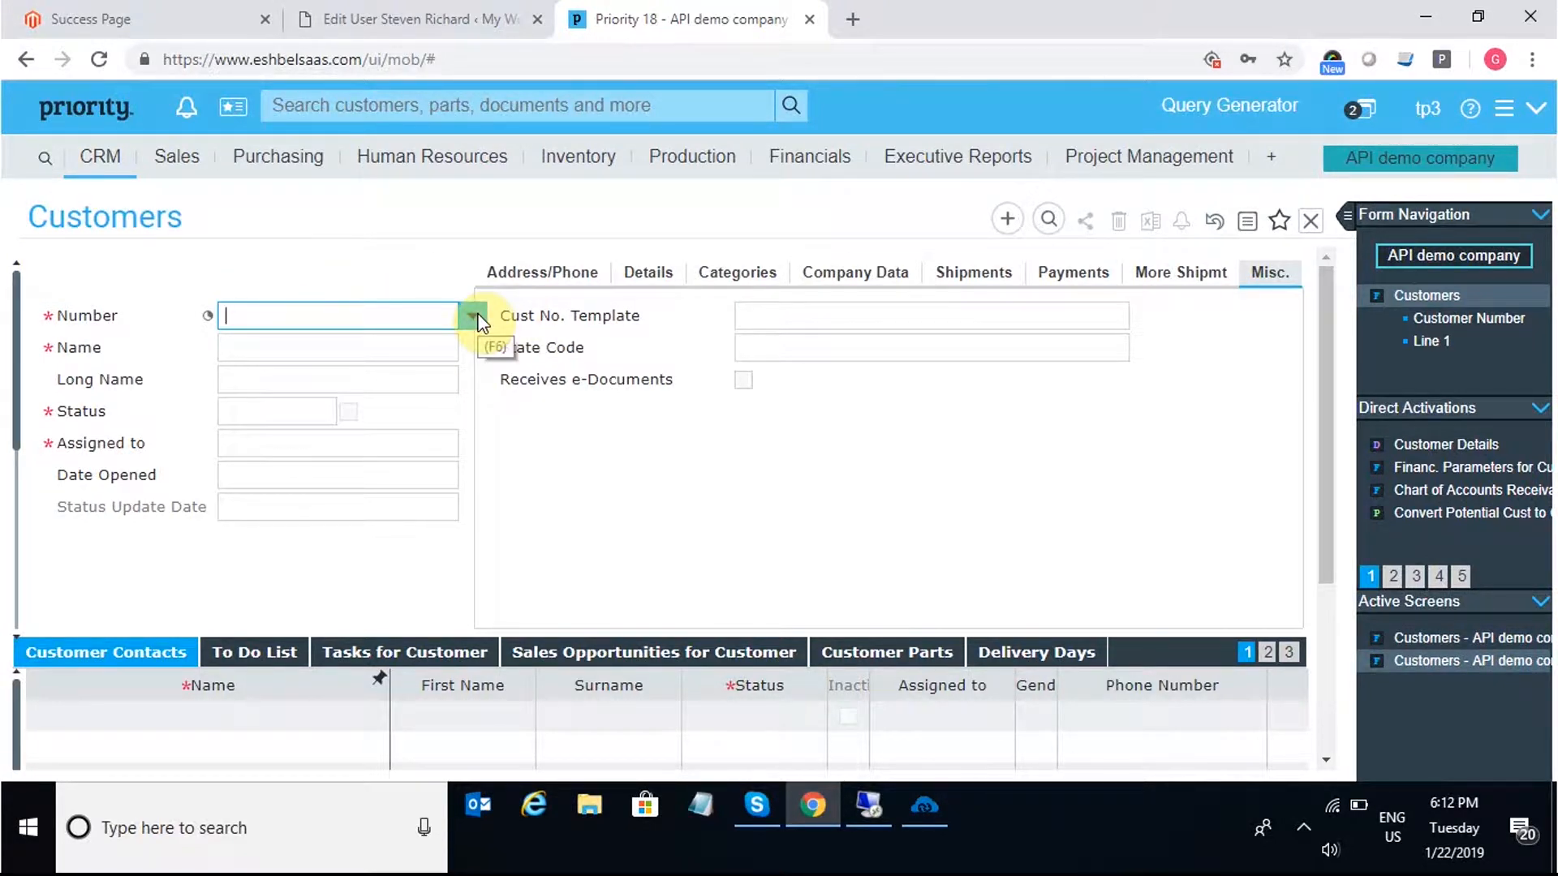
pyautogui.click(409, 19)
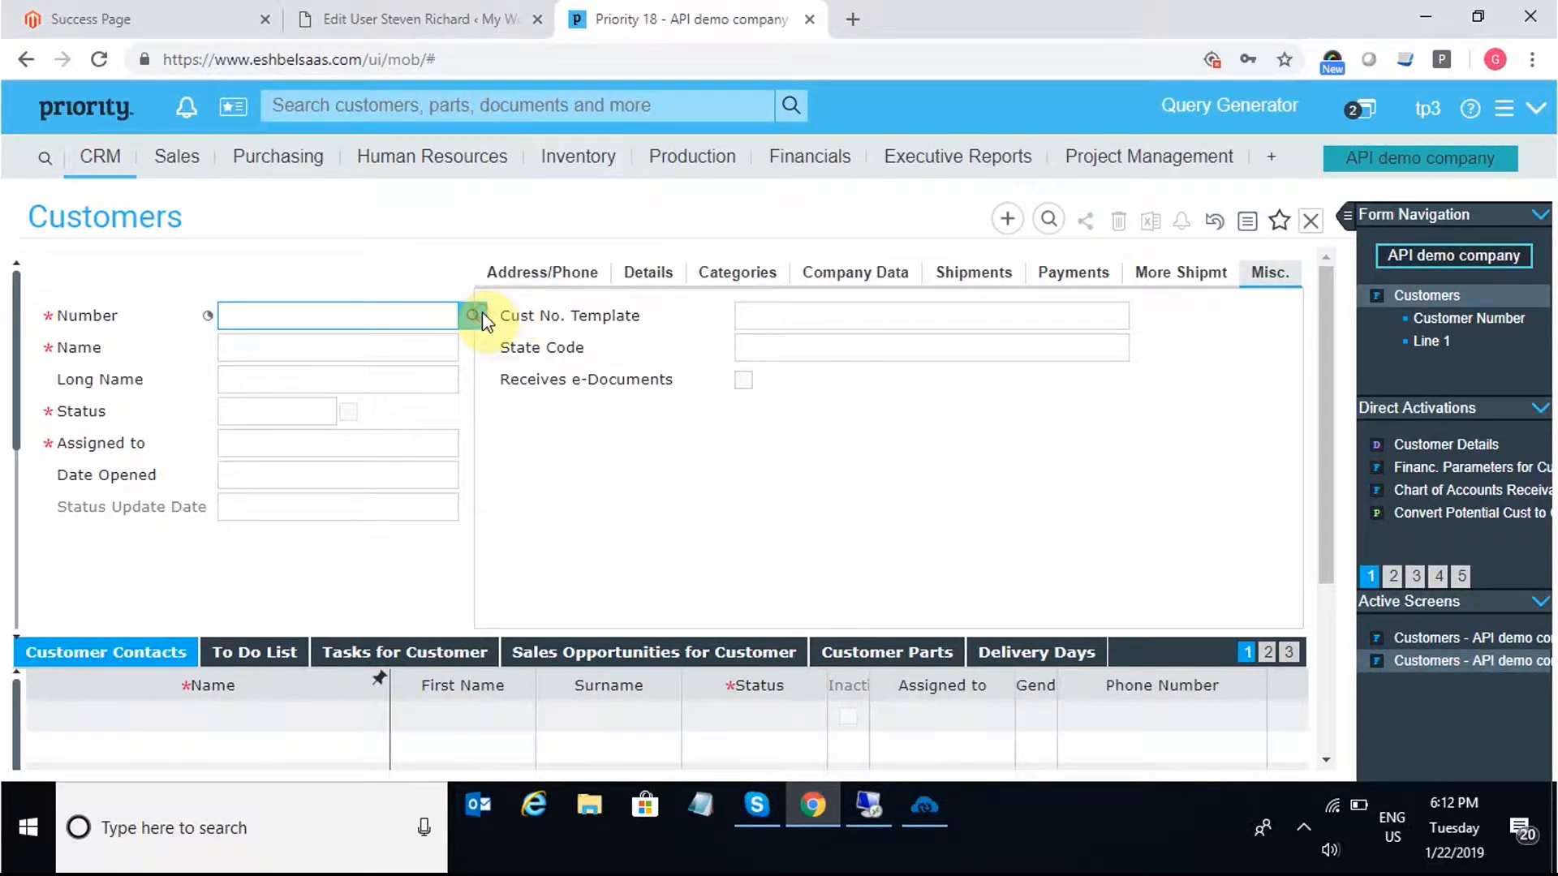
pyautogui.click(471, 315)
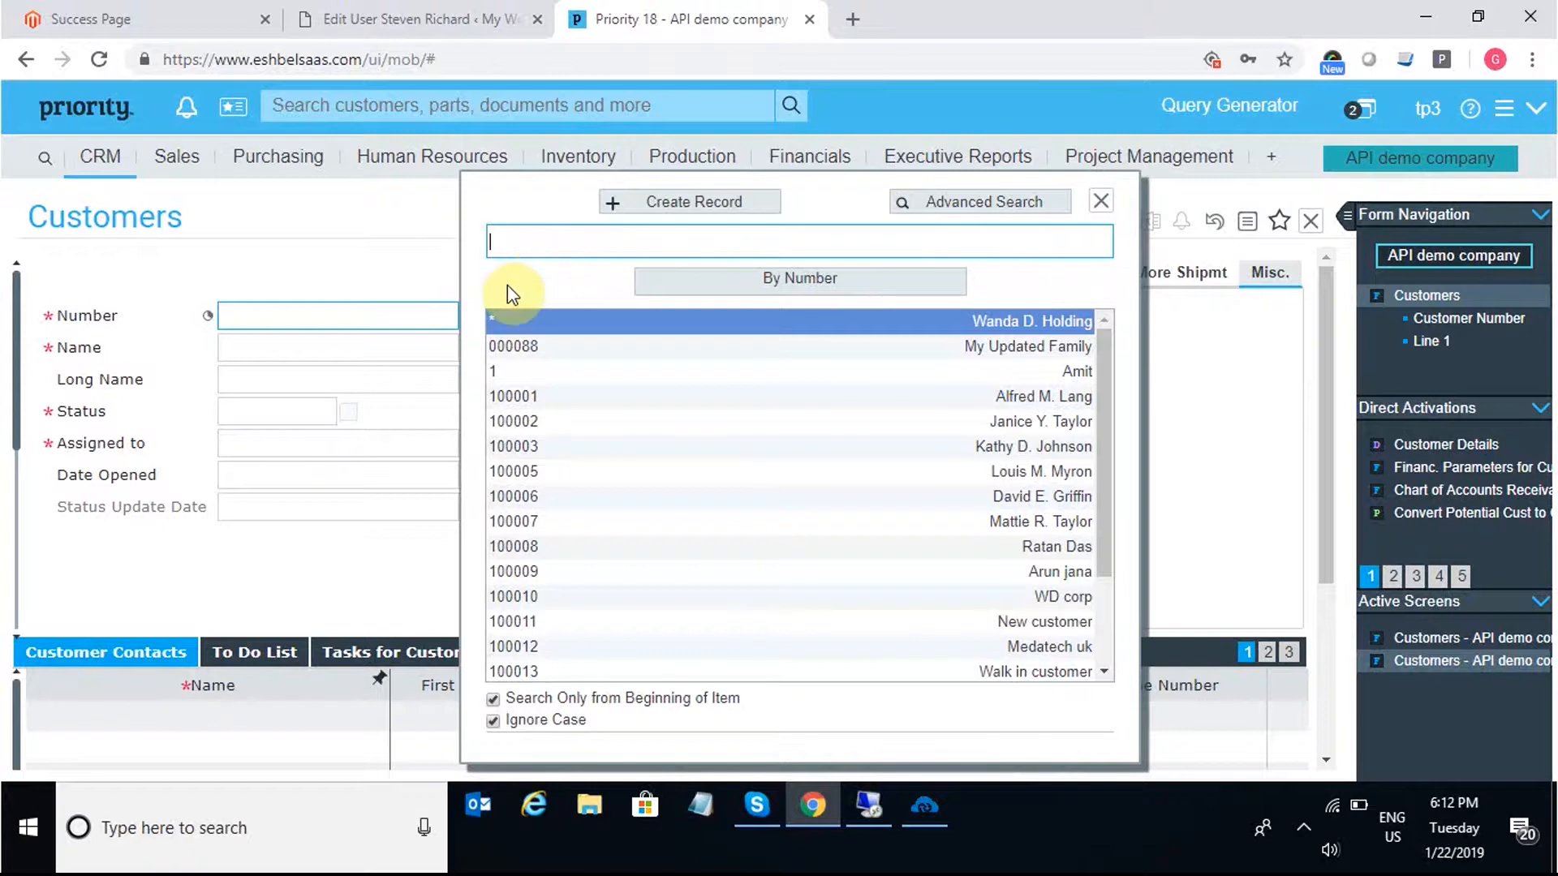
pyautogui.write('192')
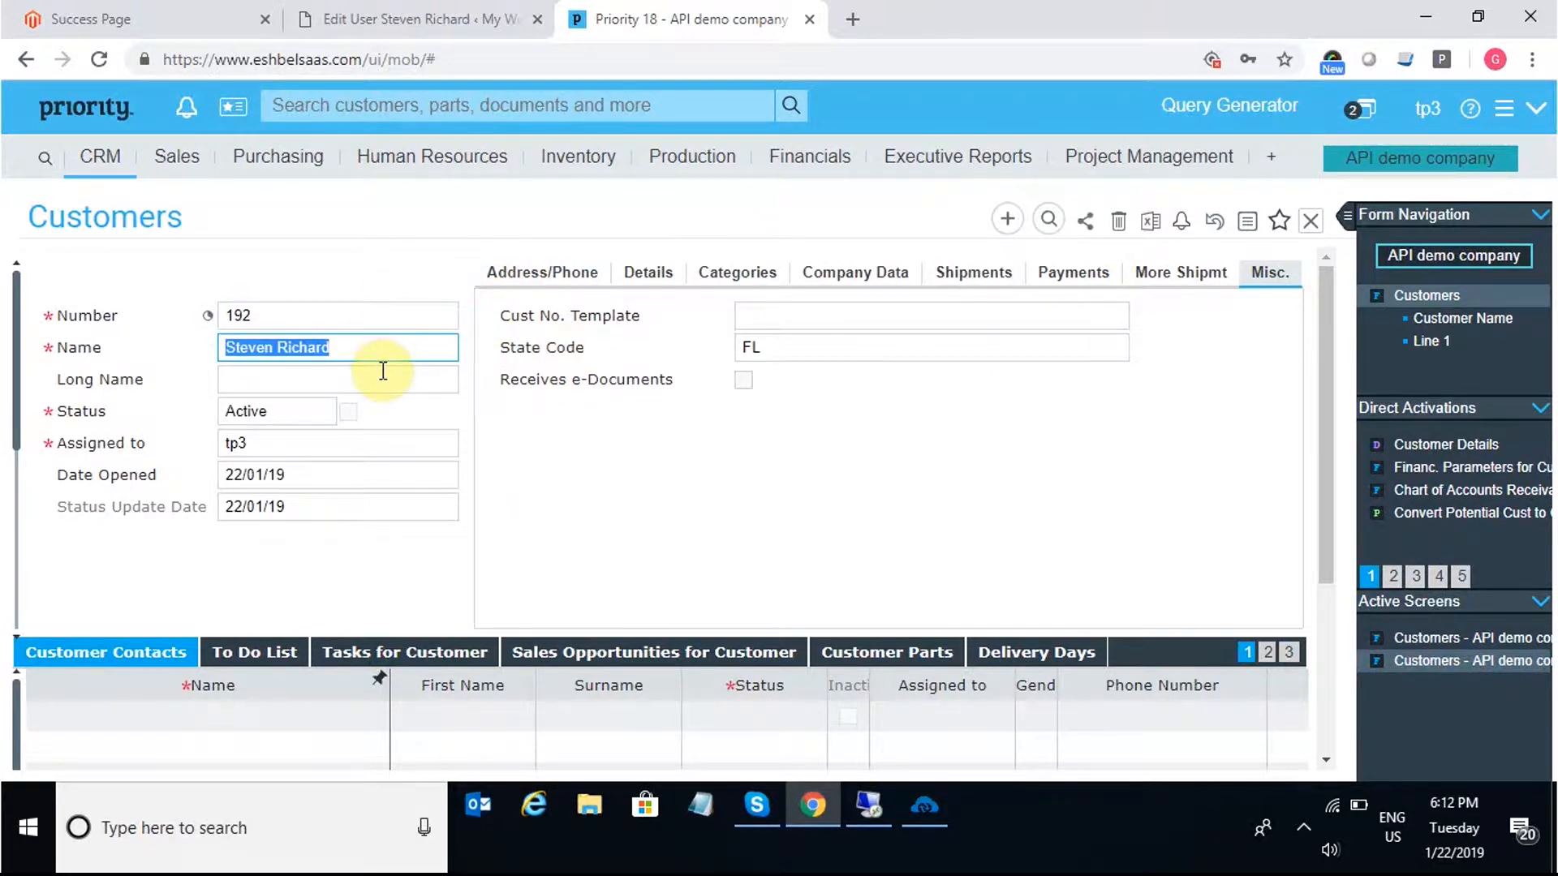
# - Check customer 192's synced Miami address, phone and email details
pyautogui.click(542, 273)
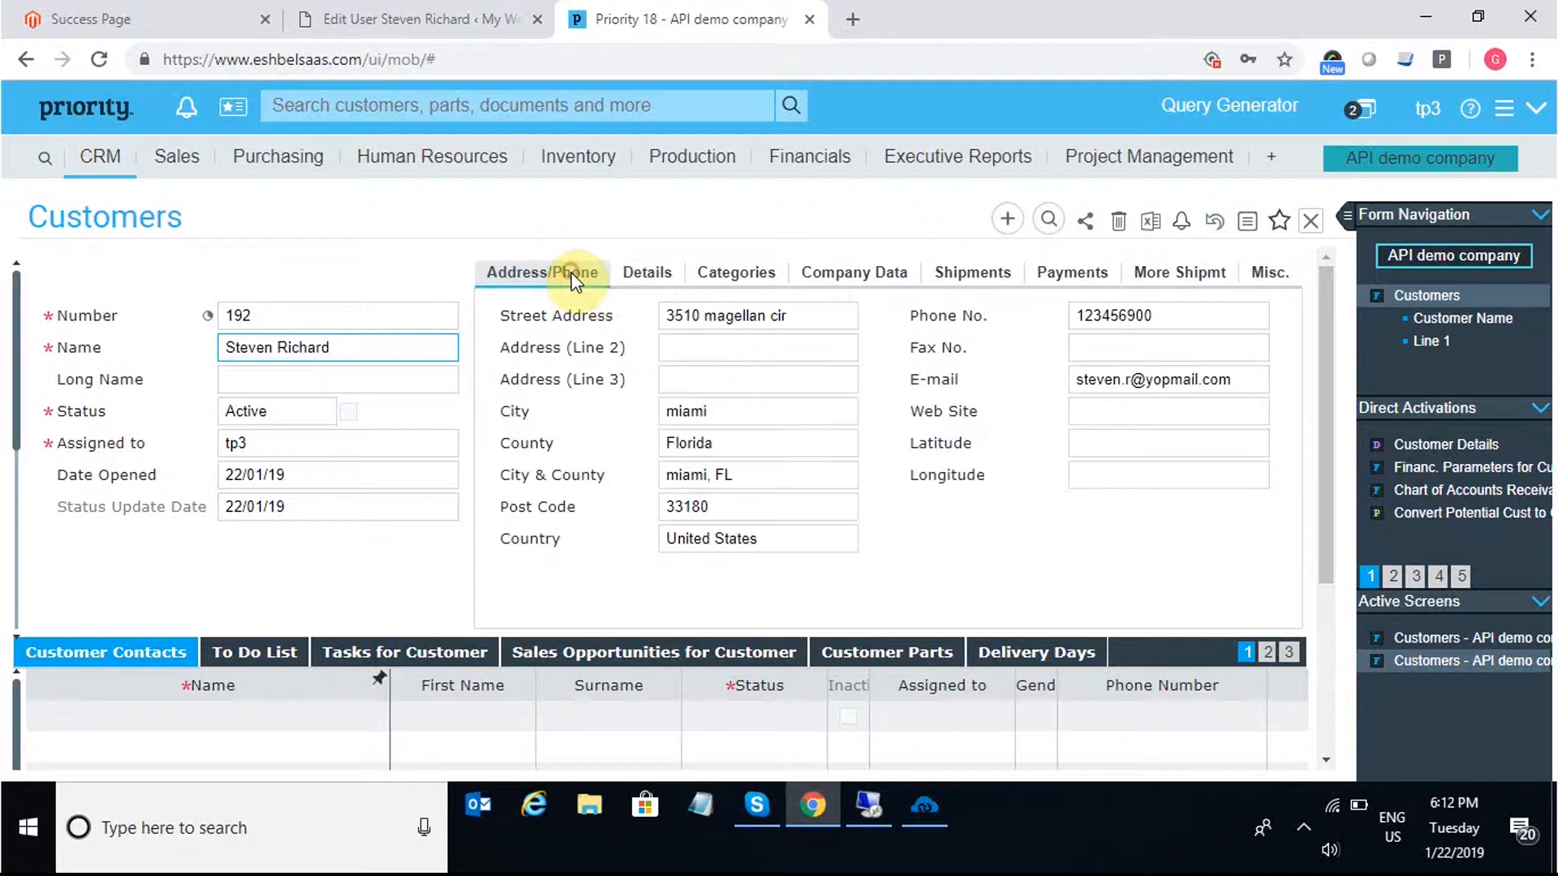
pyautogui.click(757, 316)
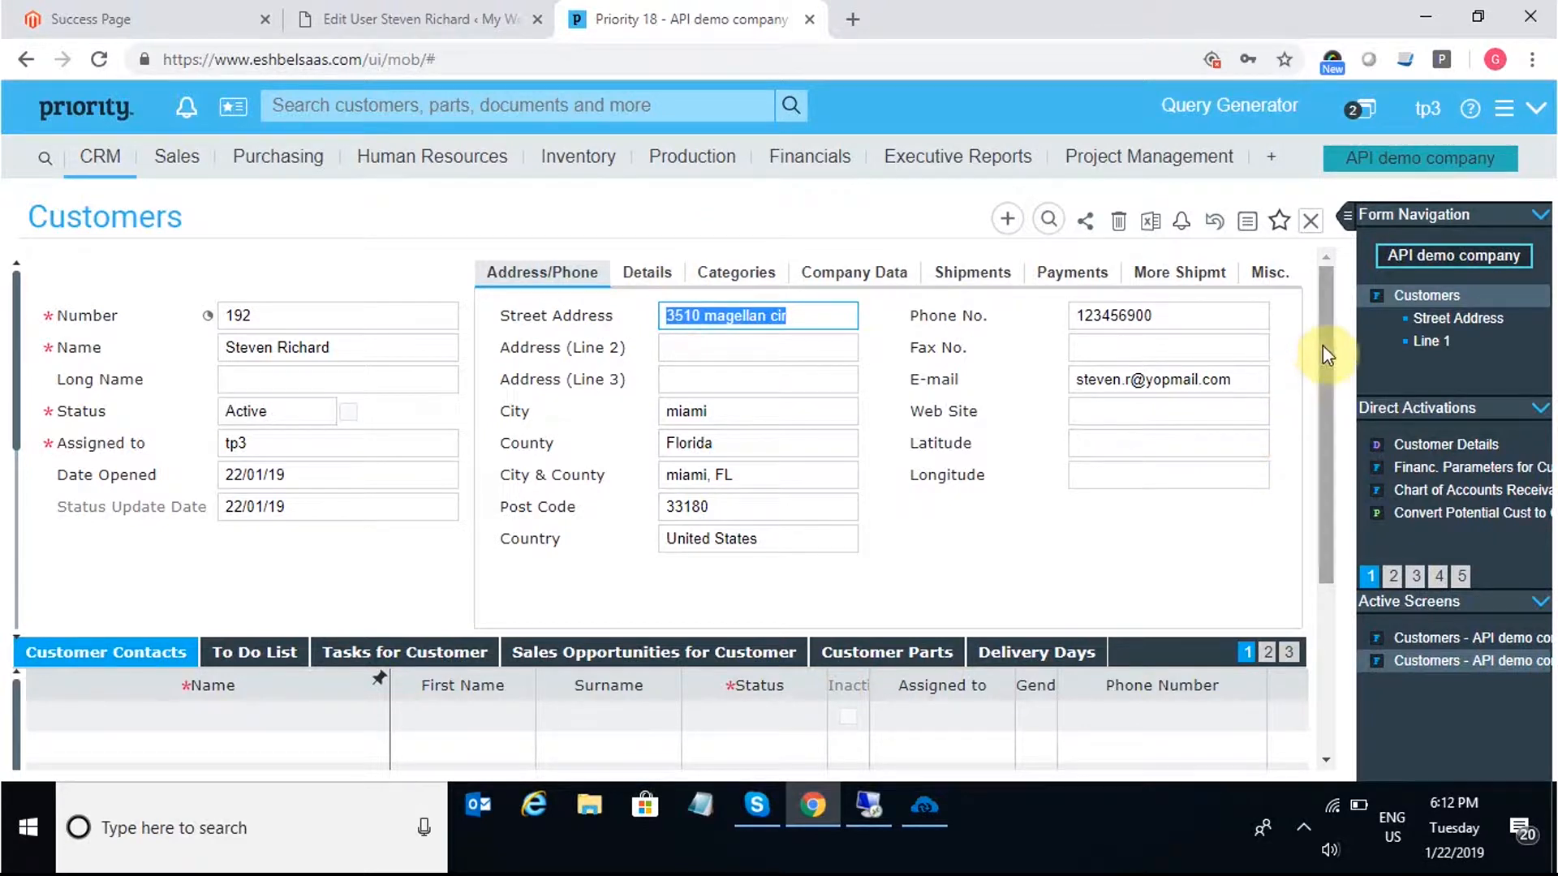
pyautogui.moveTo(1312, 295)
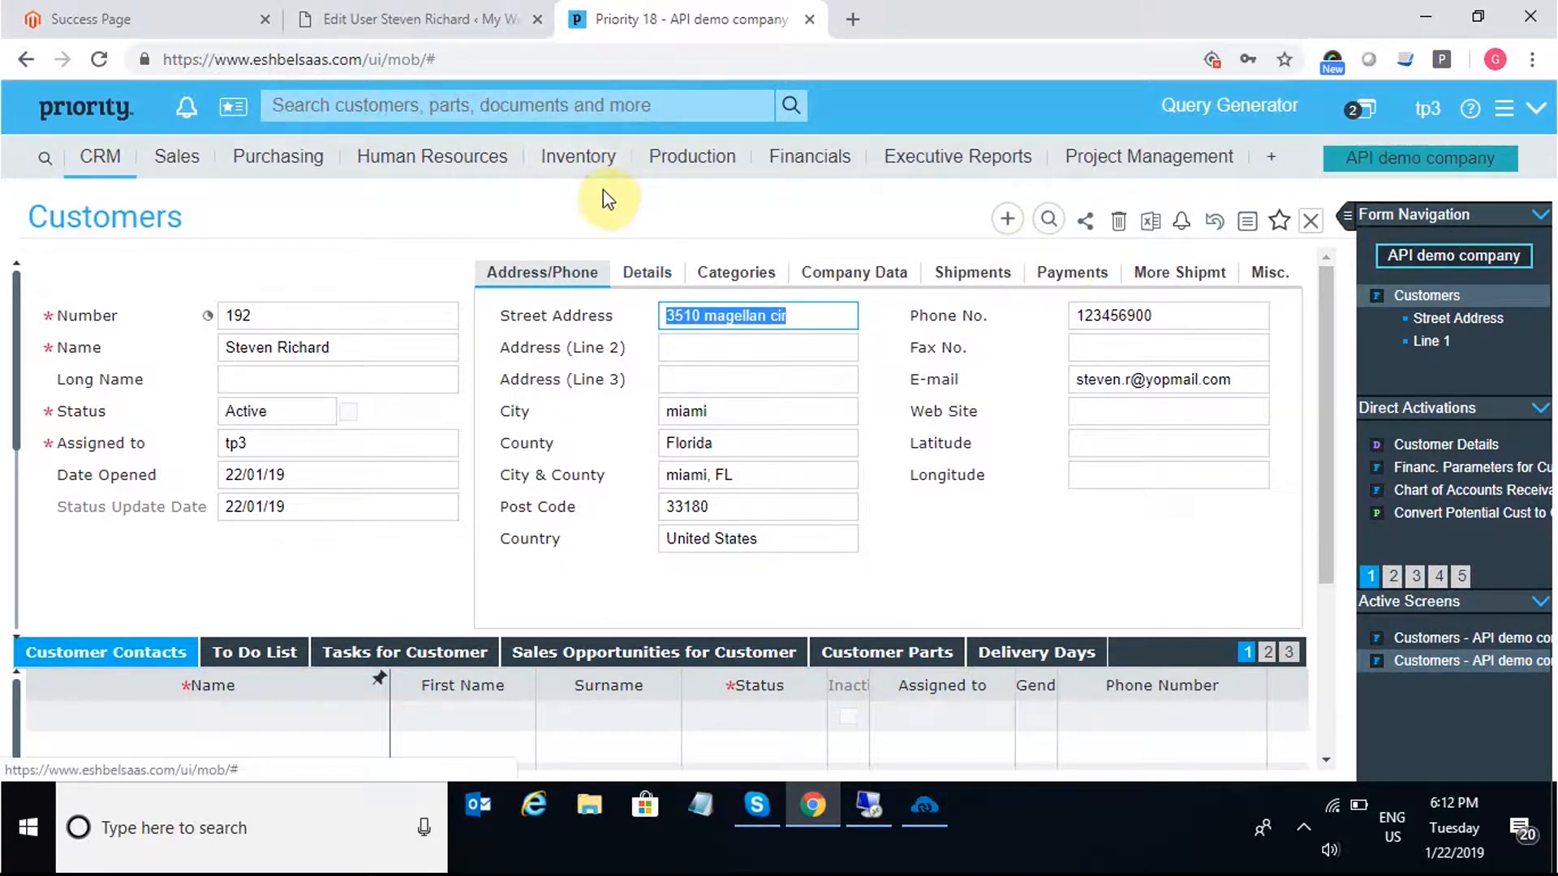
pyautogui.click(577, 156)
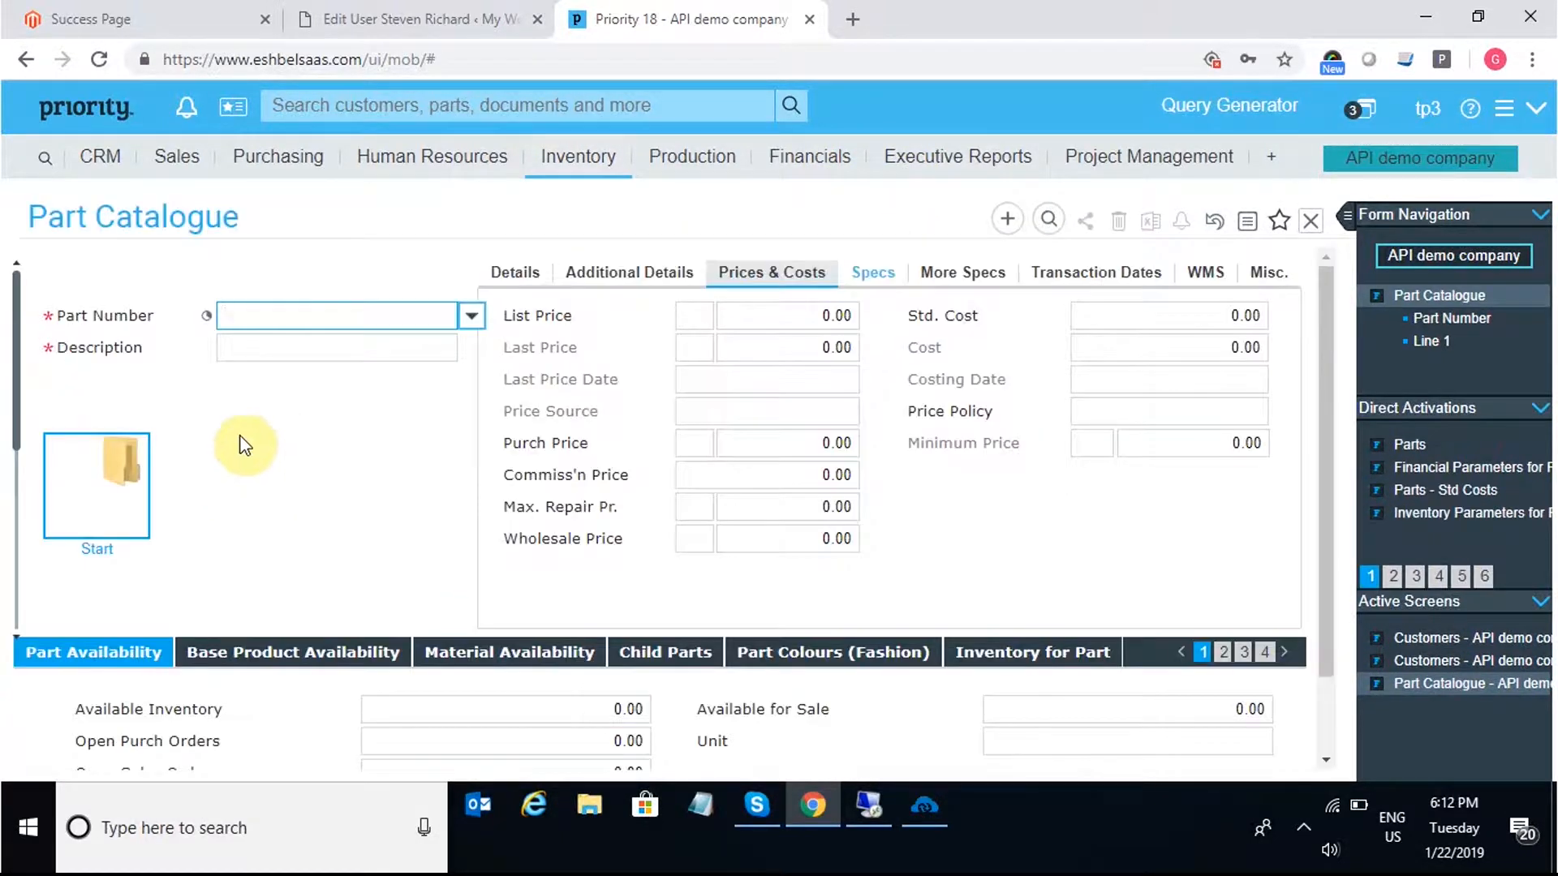
# - Retrieve part Q439, Fastrack watches1, in the Part Catalogue
pyautogui.click(321, 316)
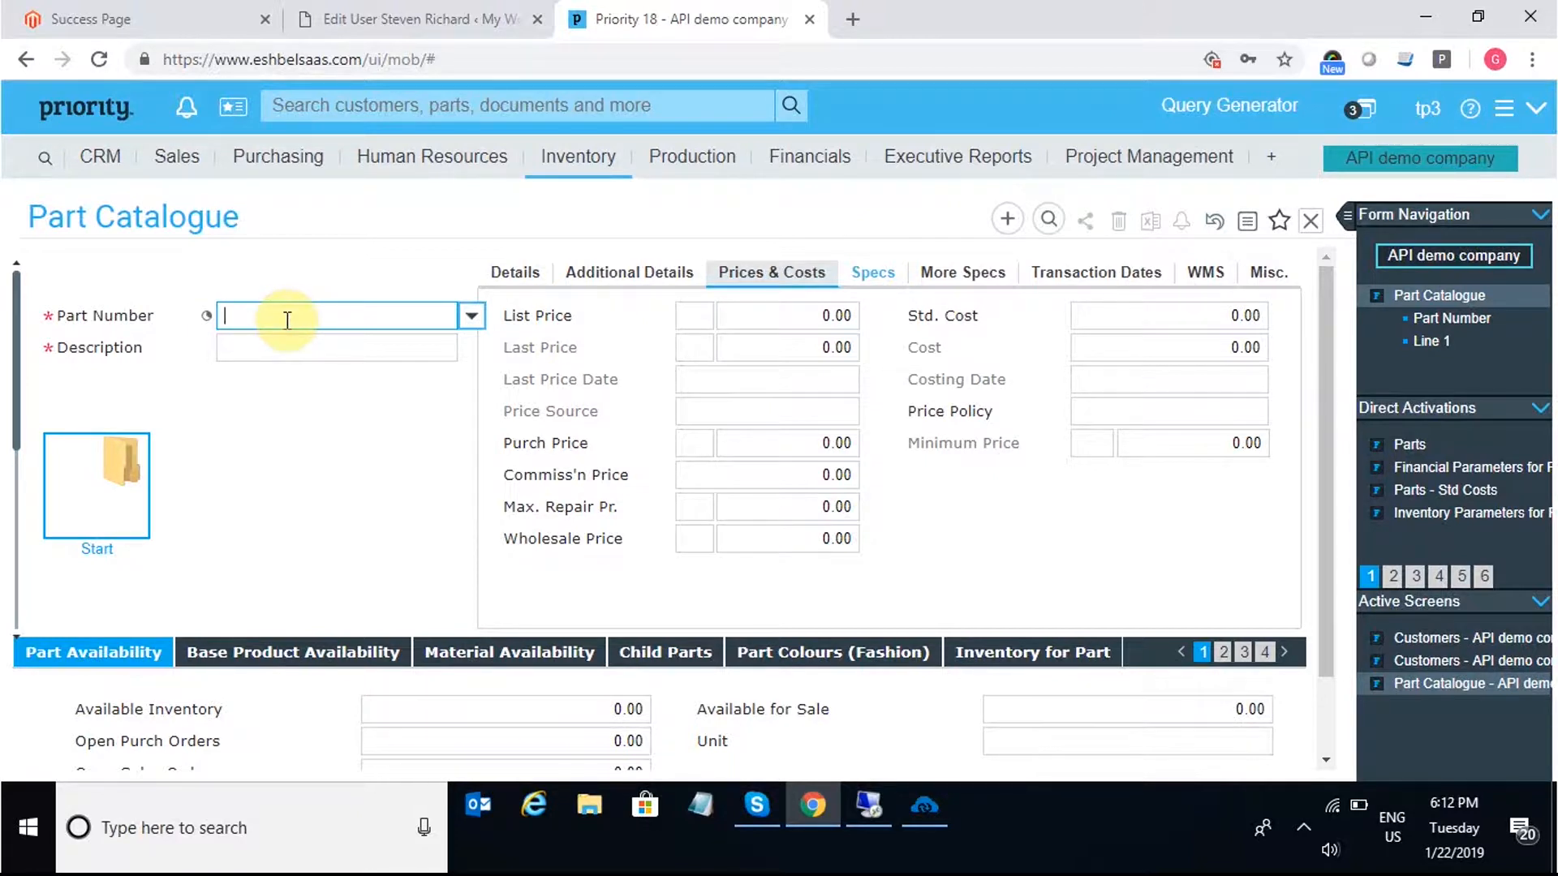
pyautogui.write('Q43')
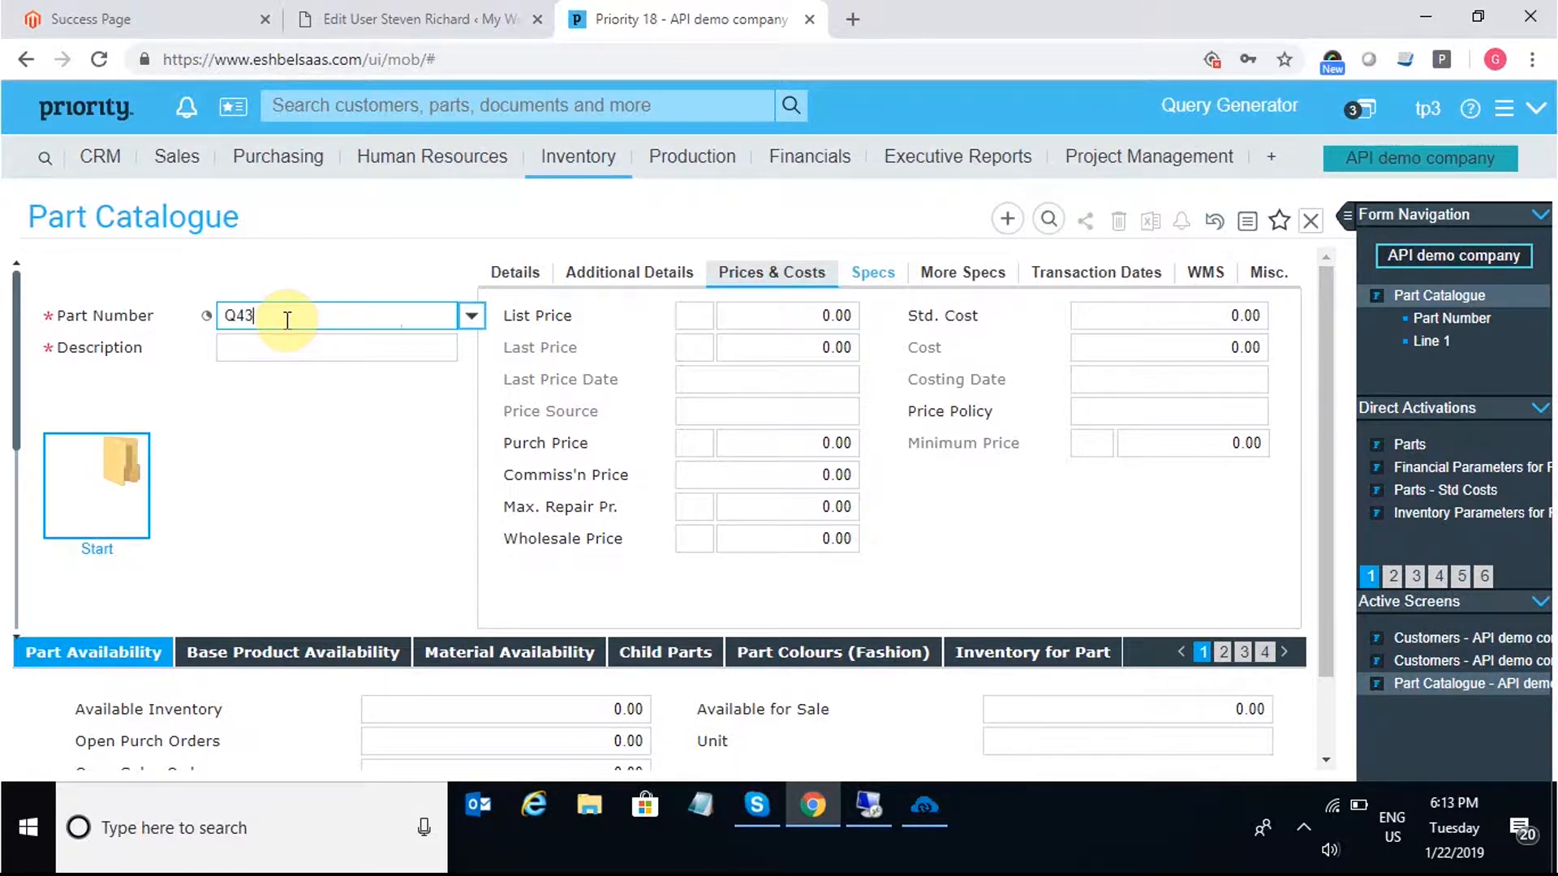
pyautogui.write('9')
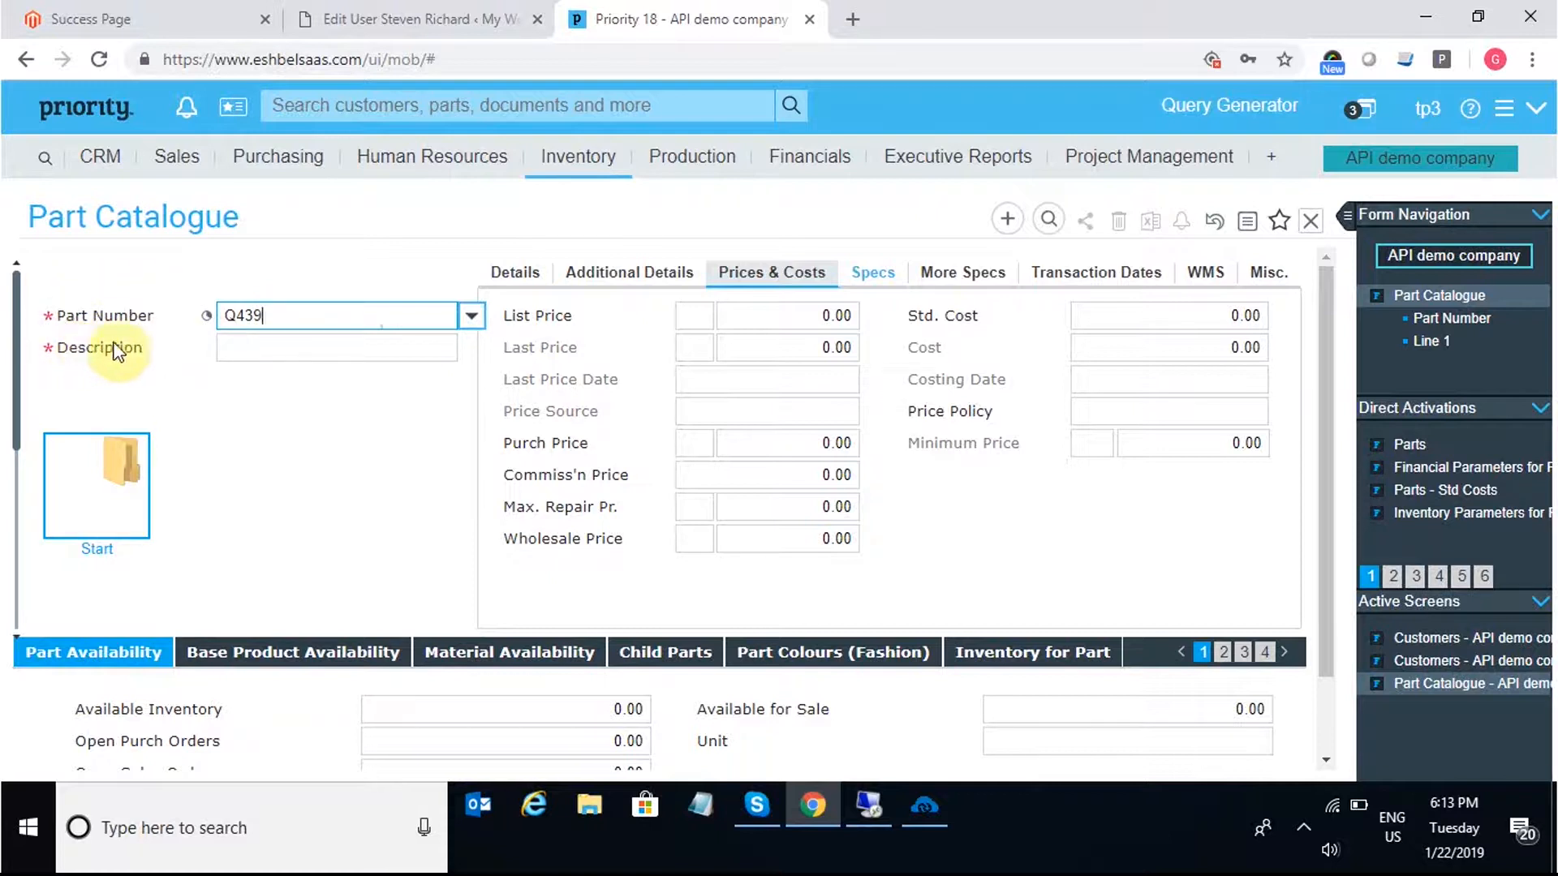
pyautogui.click(335, 347)
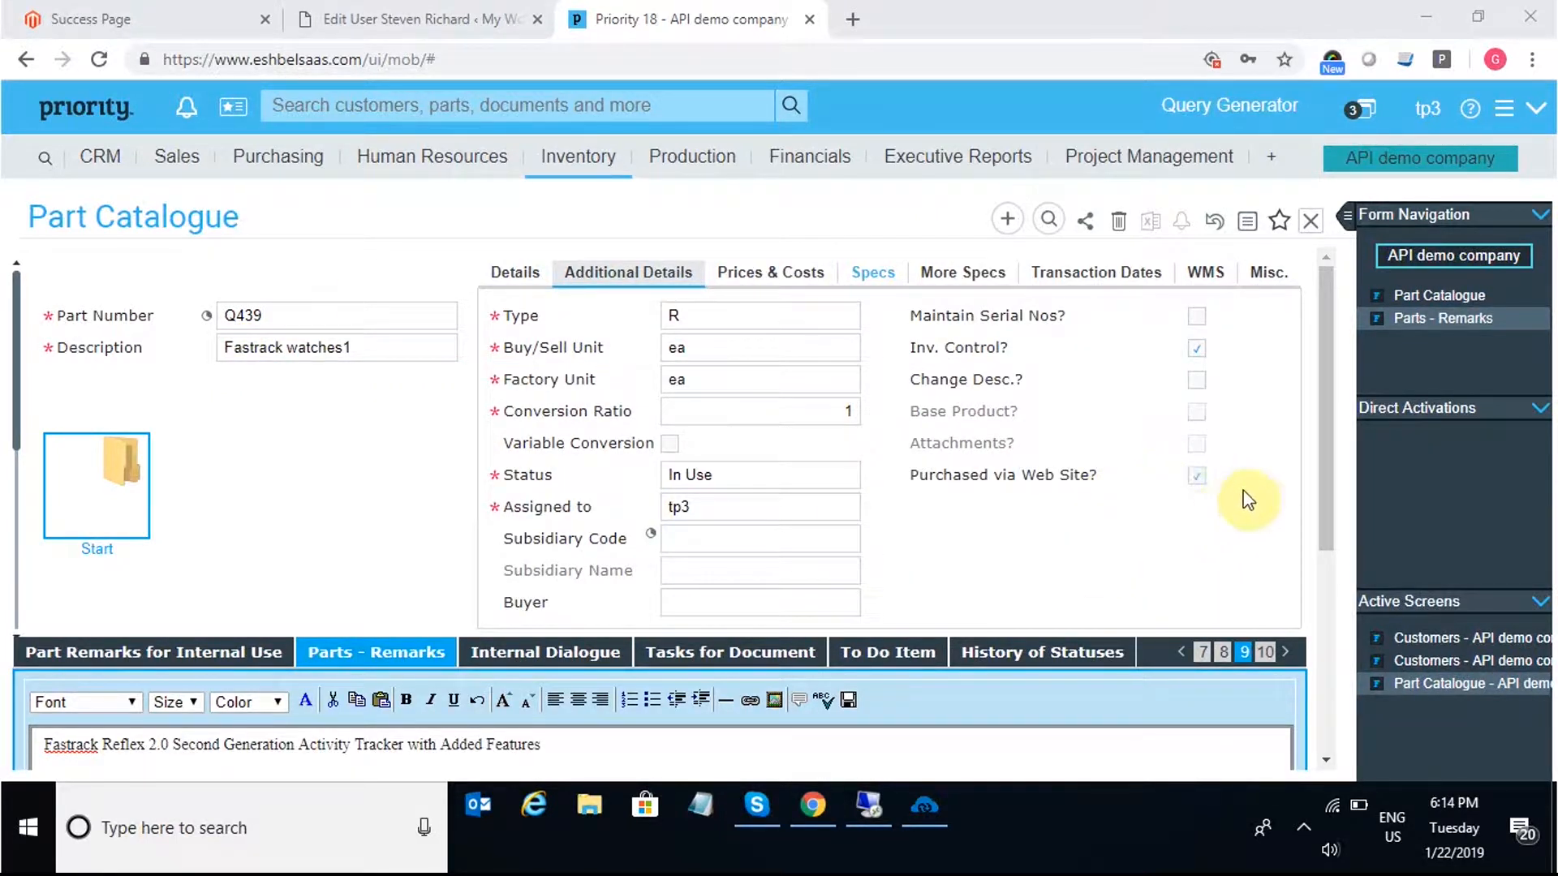
pyautogui.moveTo(743, 289)
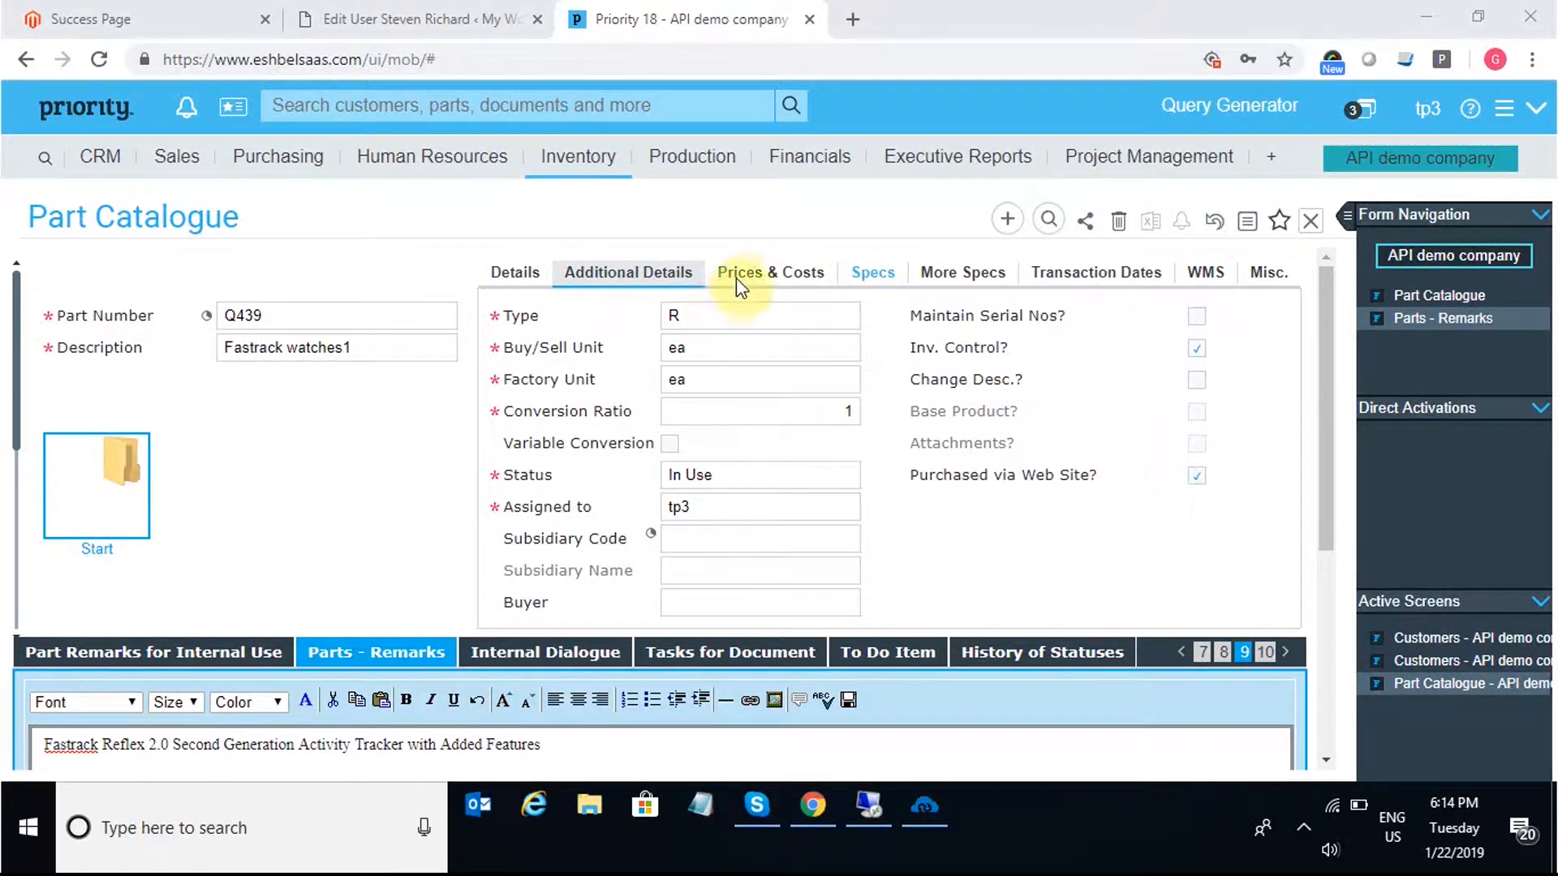
# - Check Q439's 2,000.00 wholesale price, then exit the catalogue
pyautogui.click(770, 271)
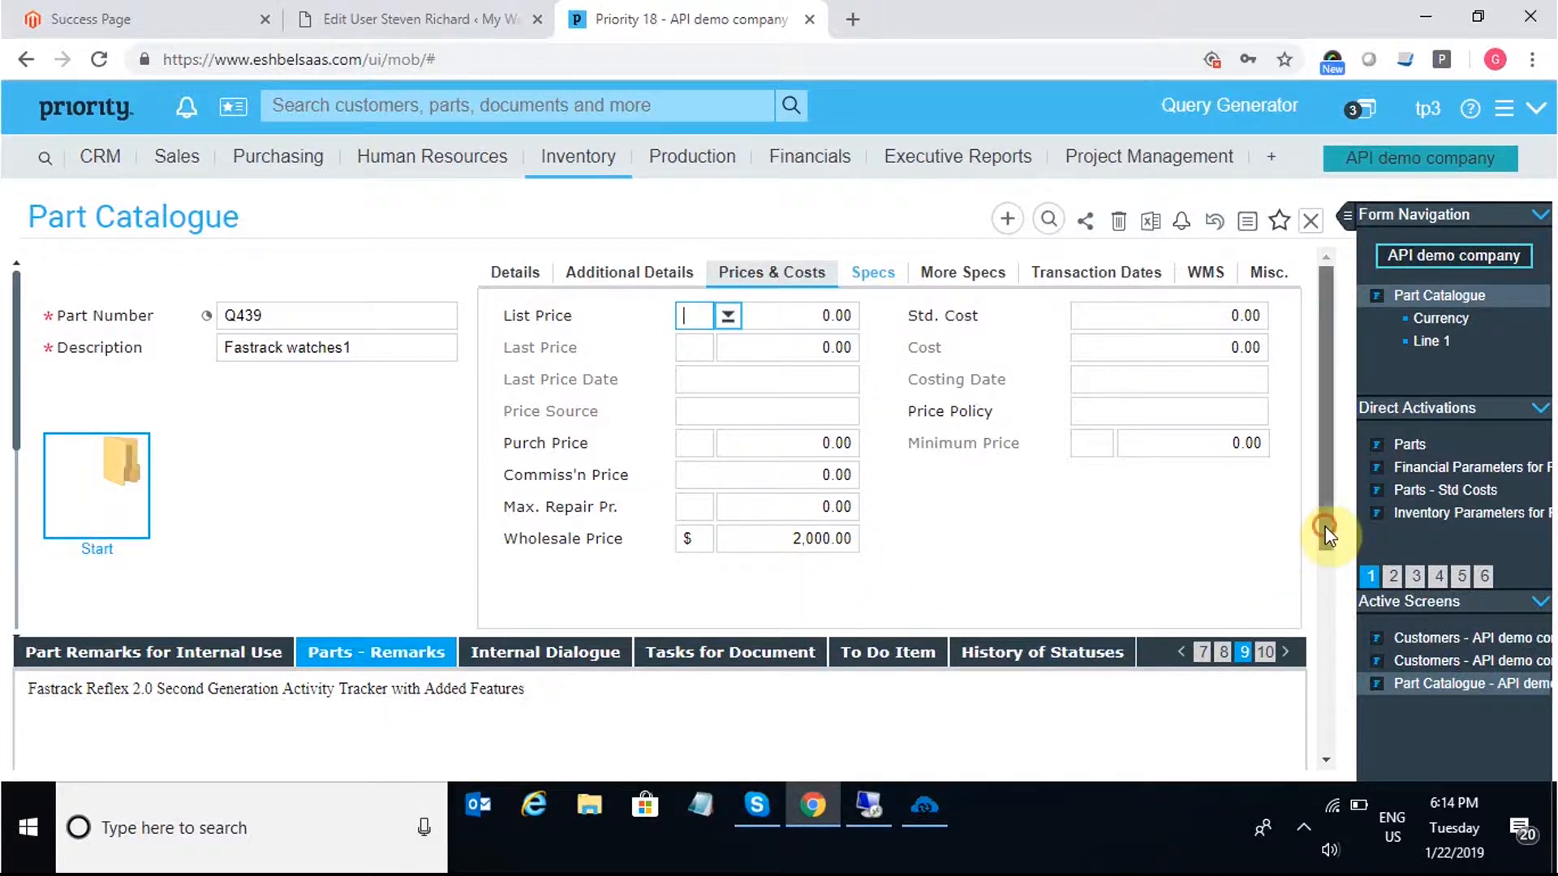
pyautogui.scroll(-3)
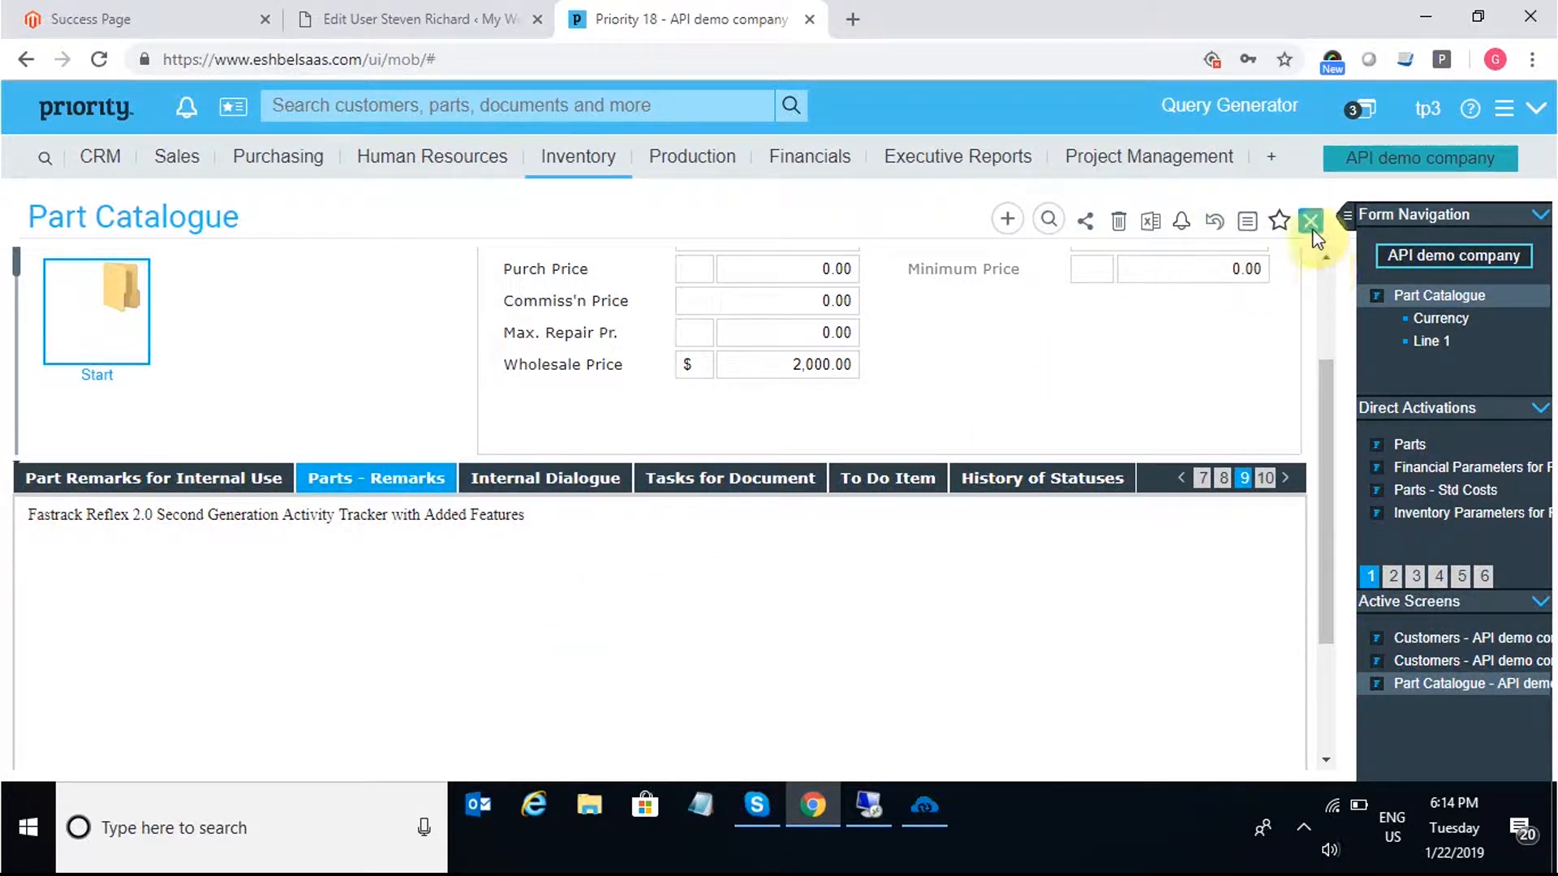
pyautogui.moveTo(1312, 220)
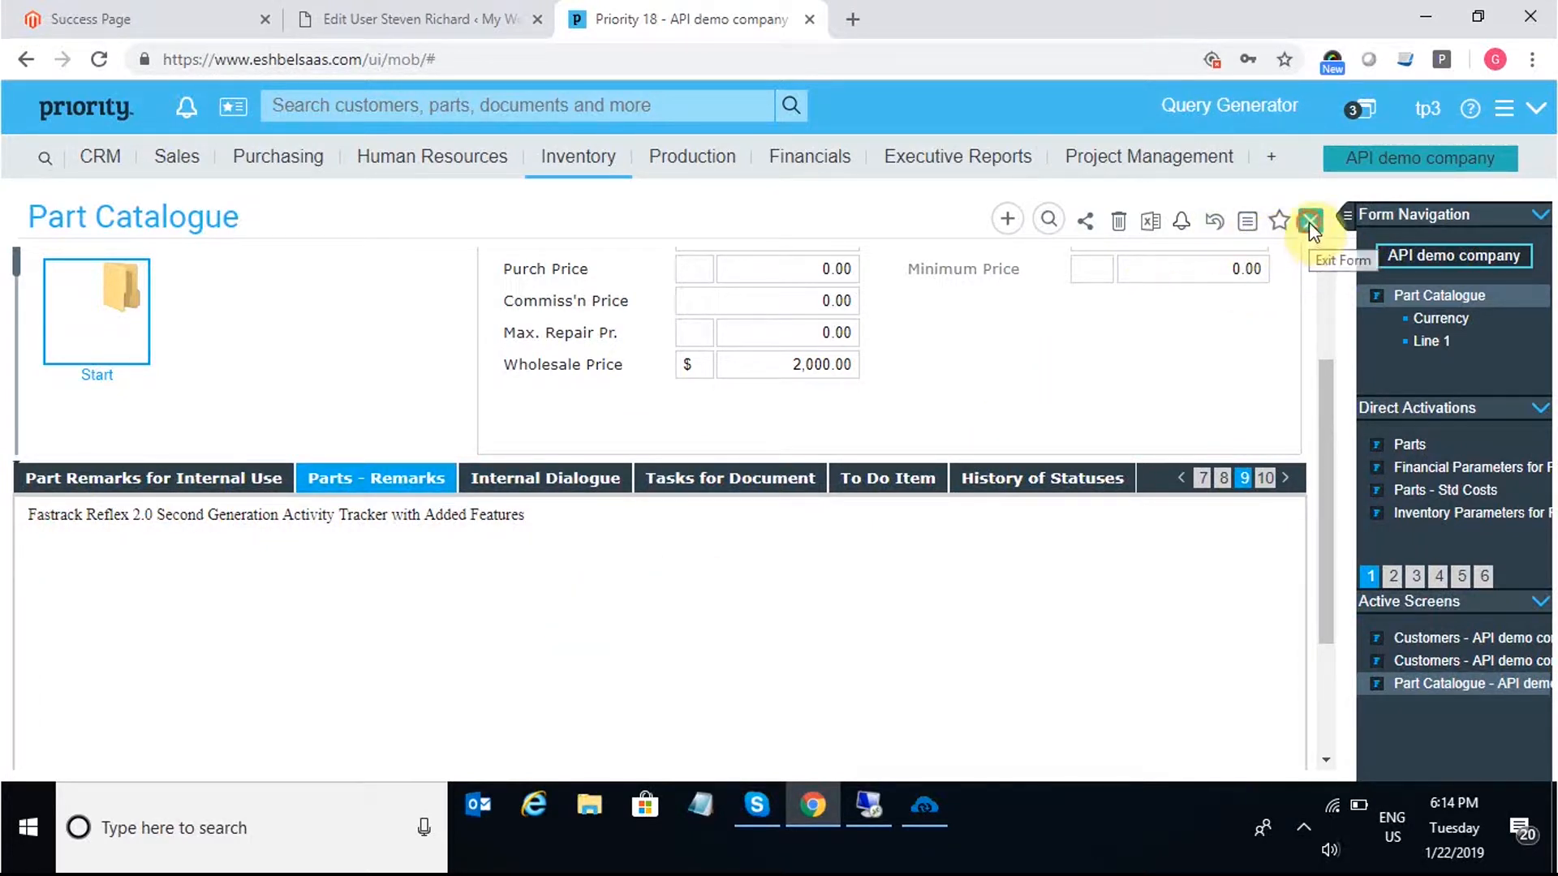
pyautogui.click(1310, 220)
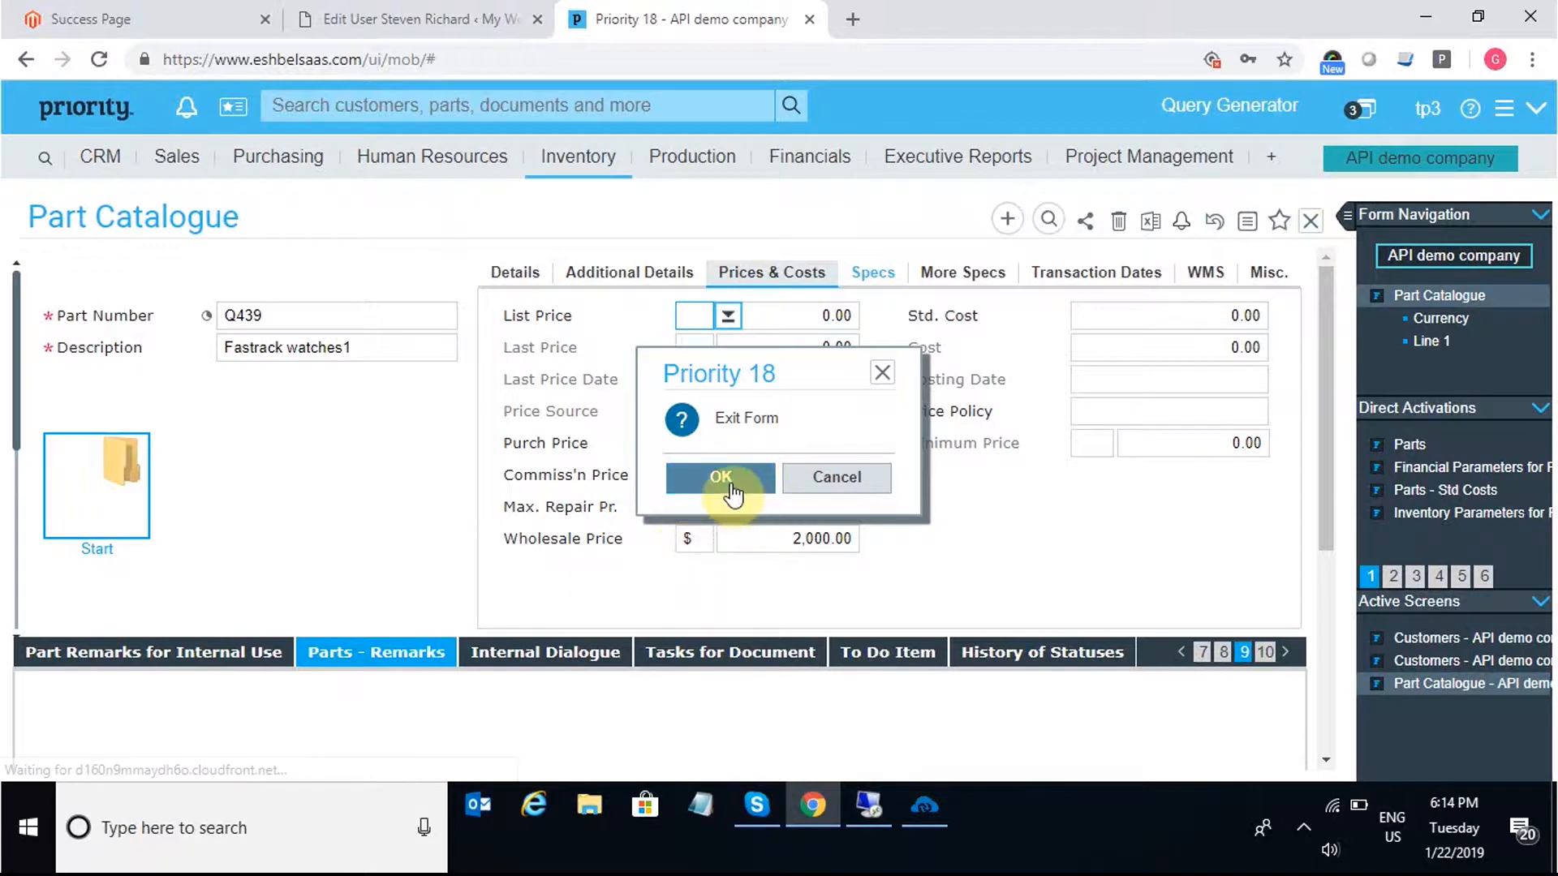
pyautogui.click(720, 477)
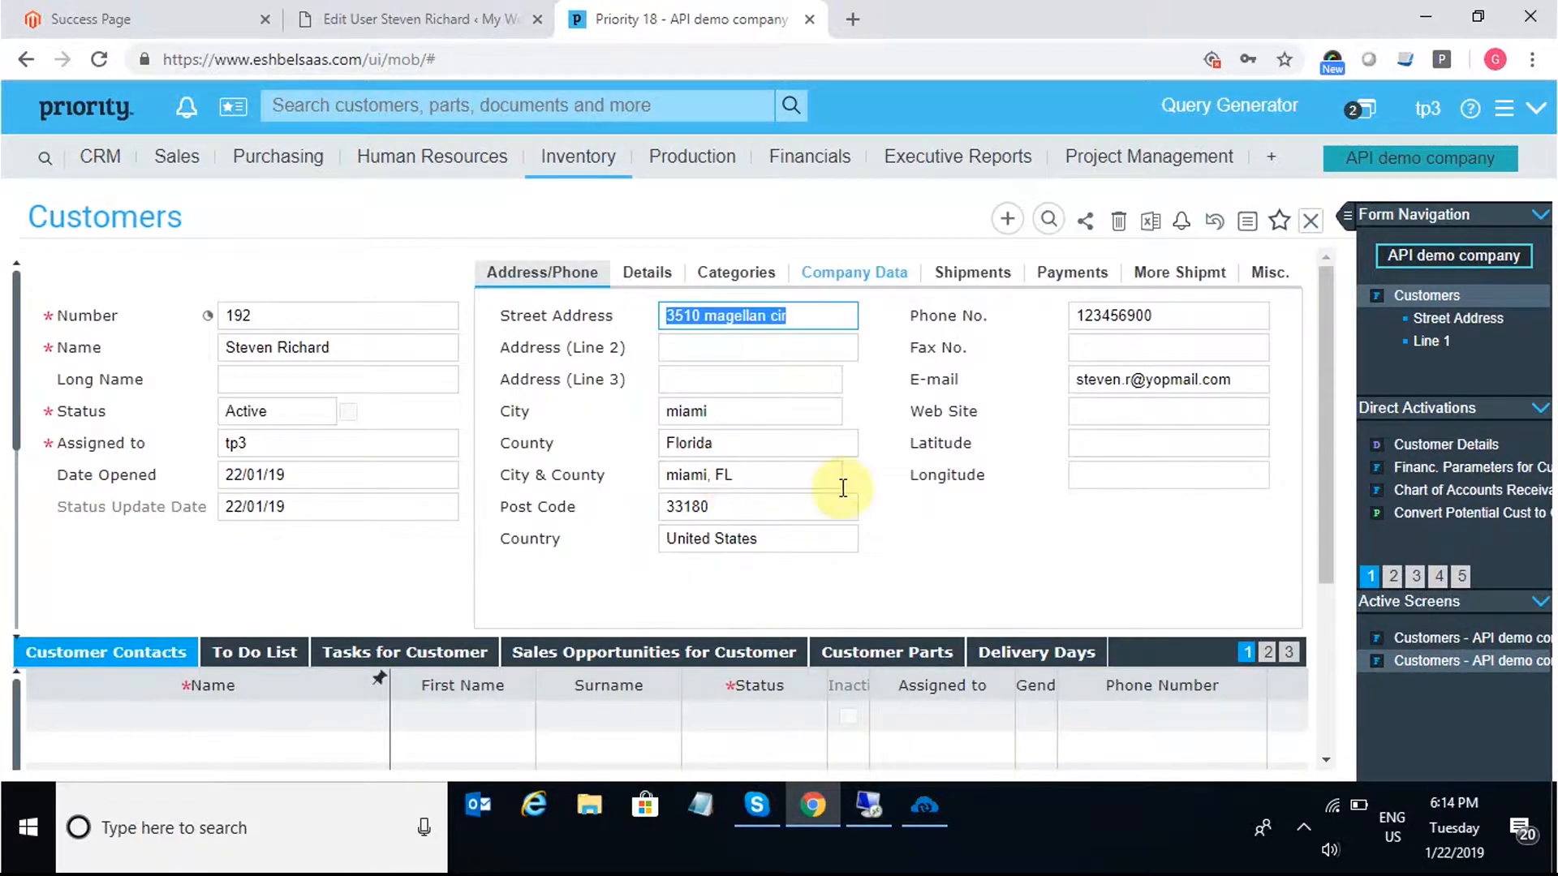
# - Run the PriorityWoocomerce Product Add (Part Catalogue) sync in APPSeCONNECT
pyautogui.click(924, 806)
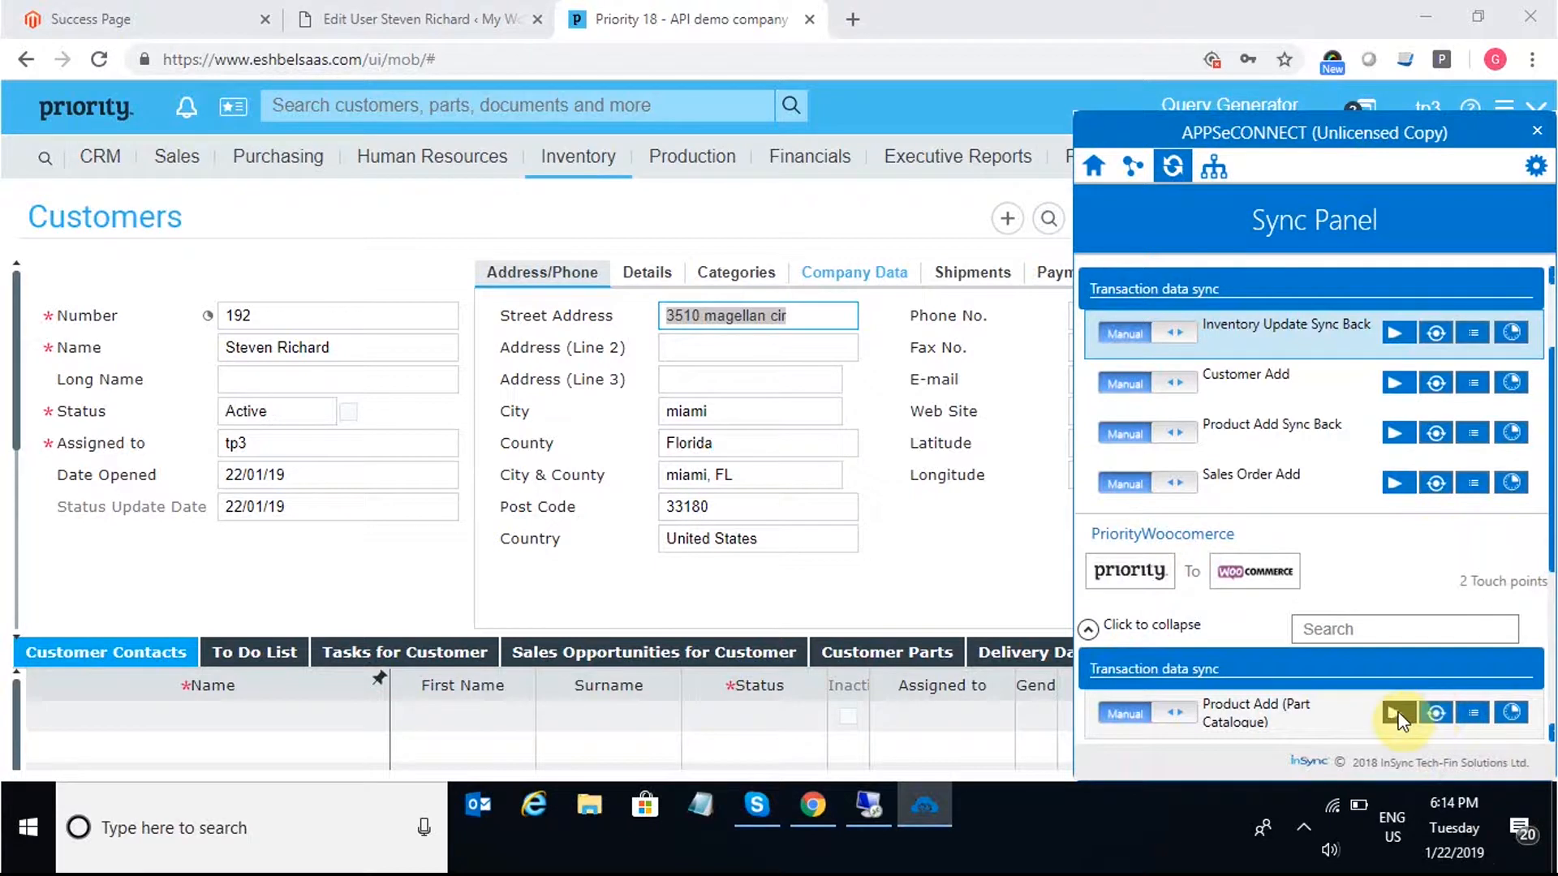
pyautogui.click(1396, 713)
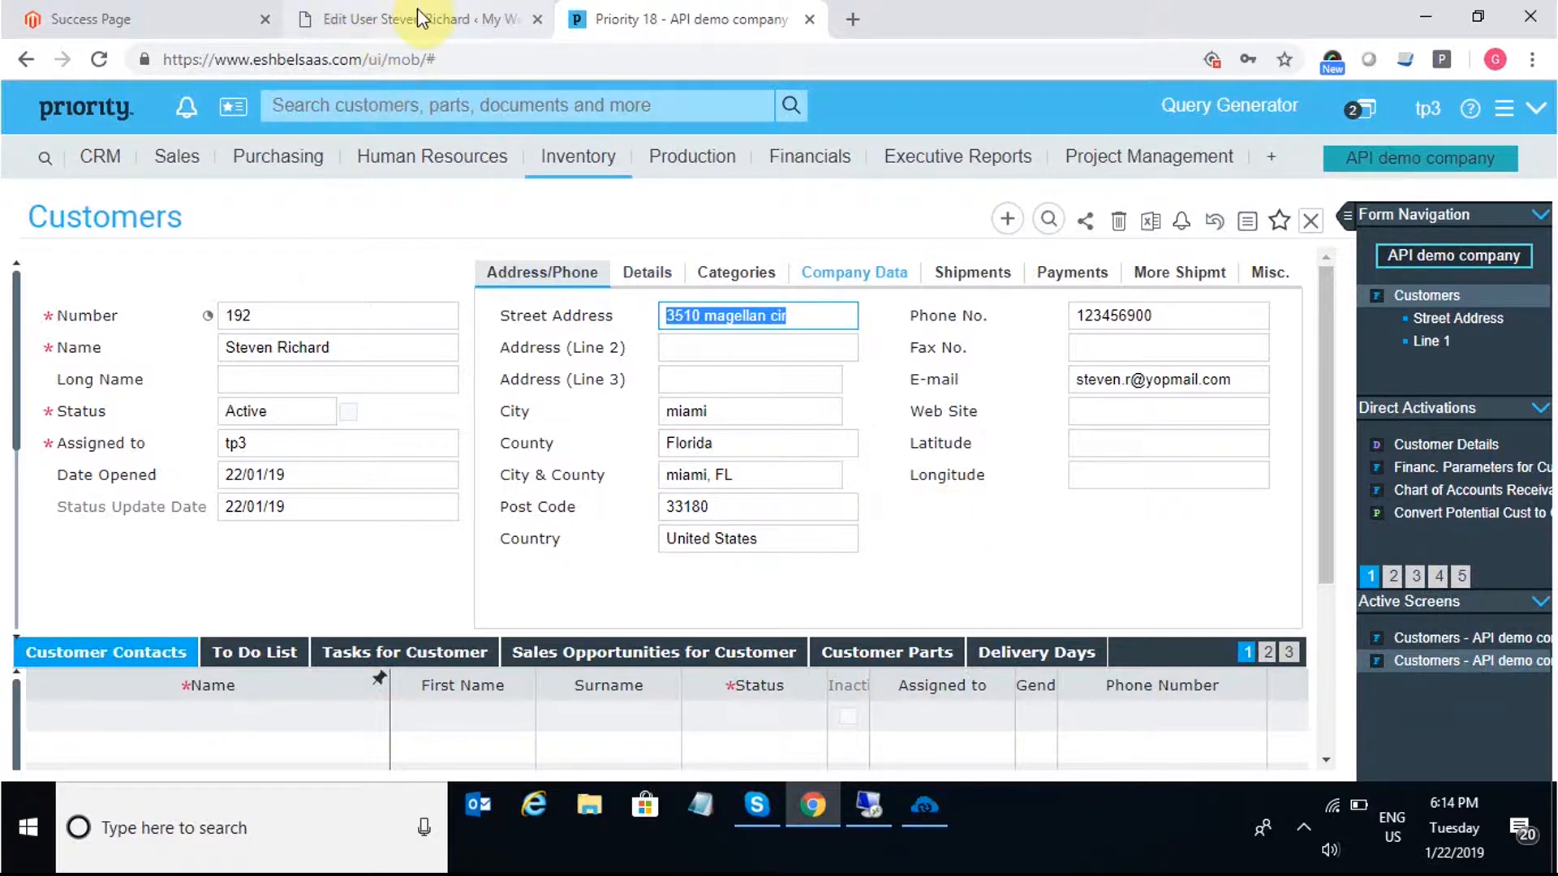
# - Open Fastrack watches1 (SKU Q439) and view its £2,000 regular price under General
pyautogui.click(930, 816)
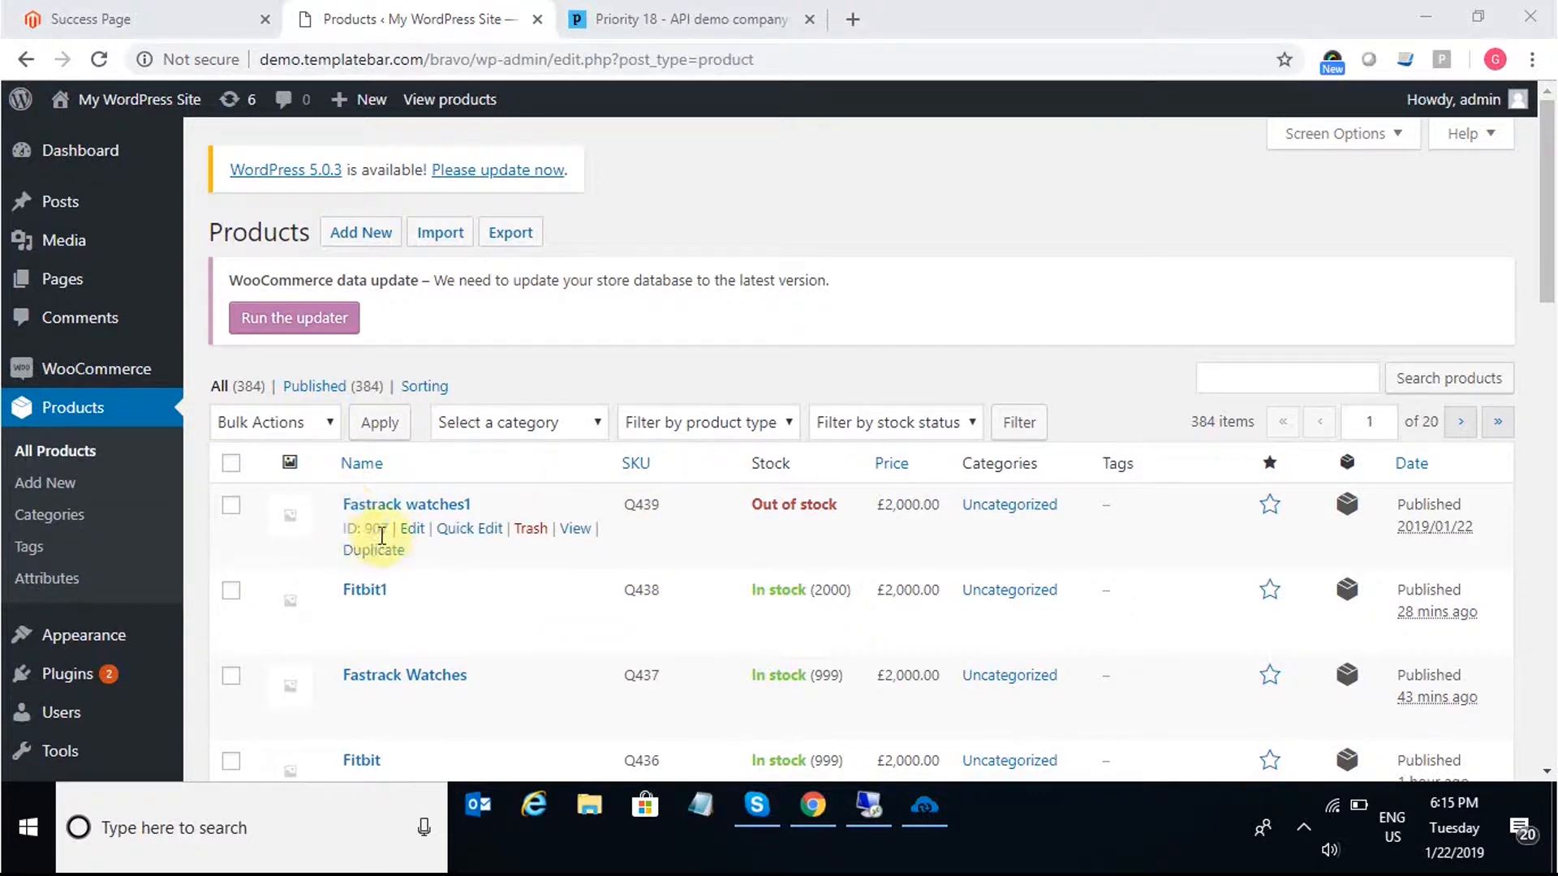
pyautogui.moveTo(601, 524)
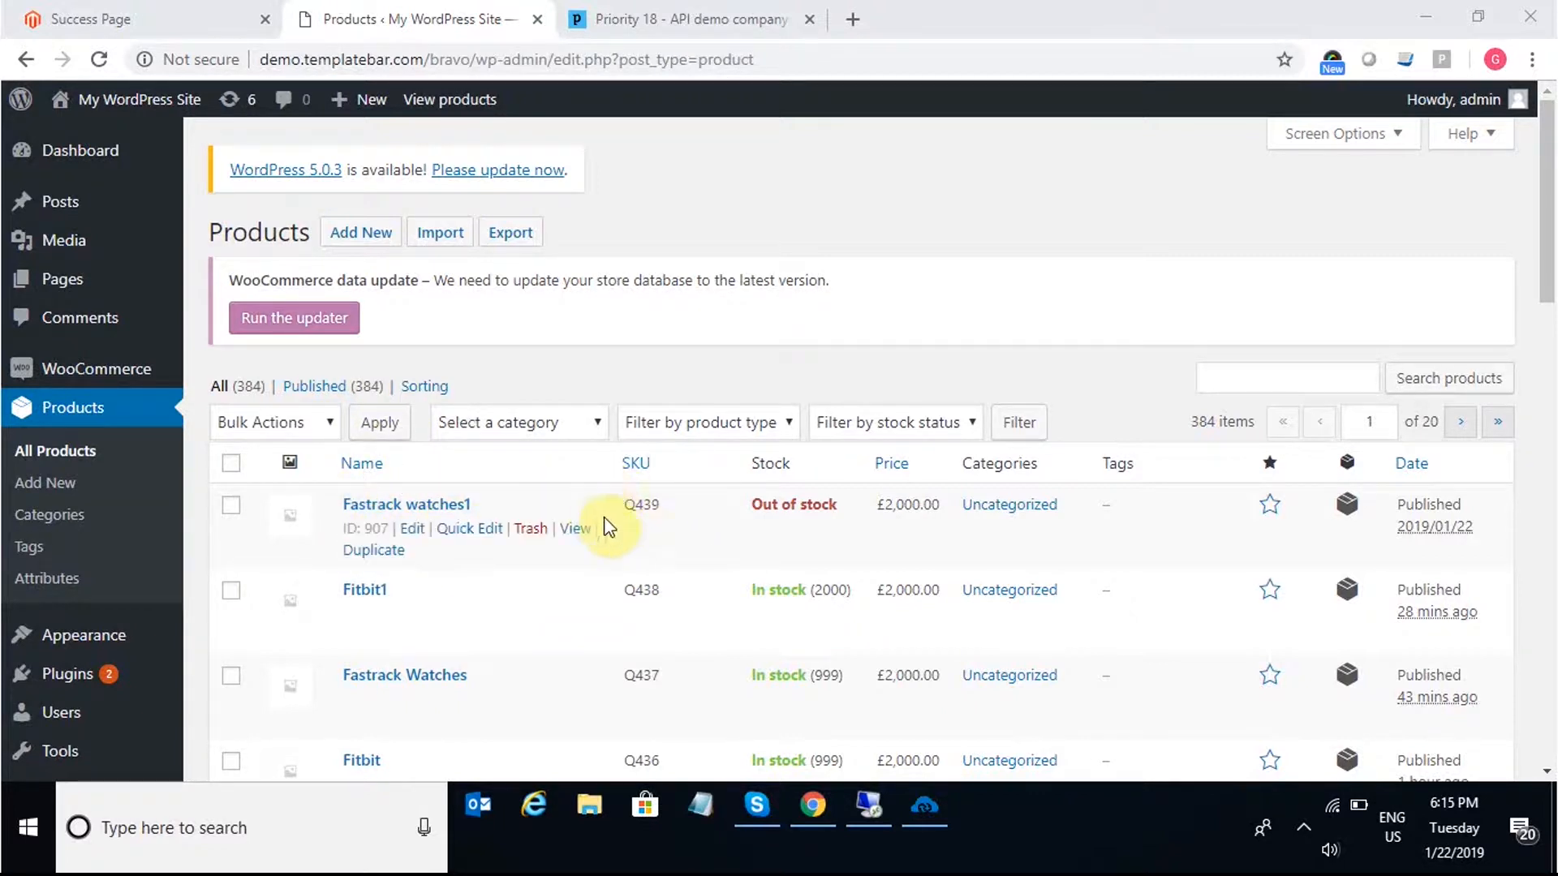
pyautogui.moveTo(427, 512)
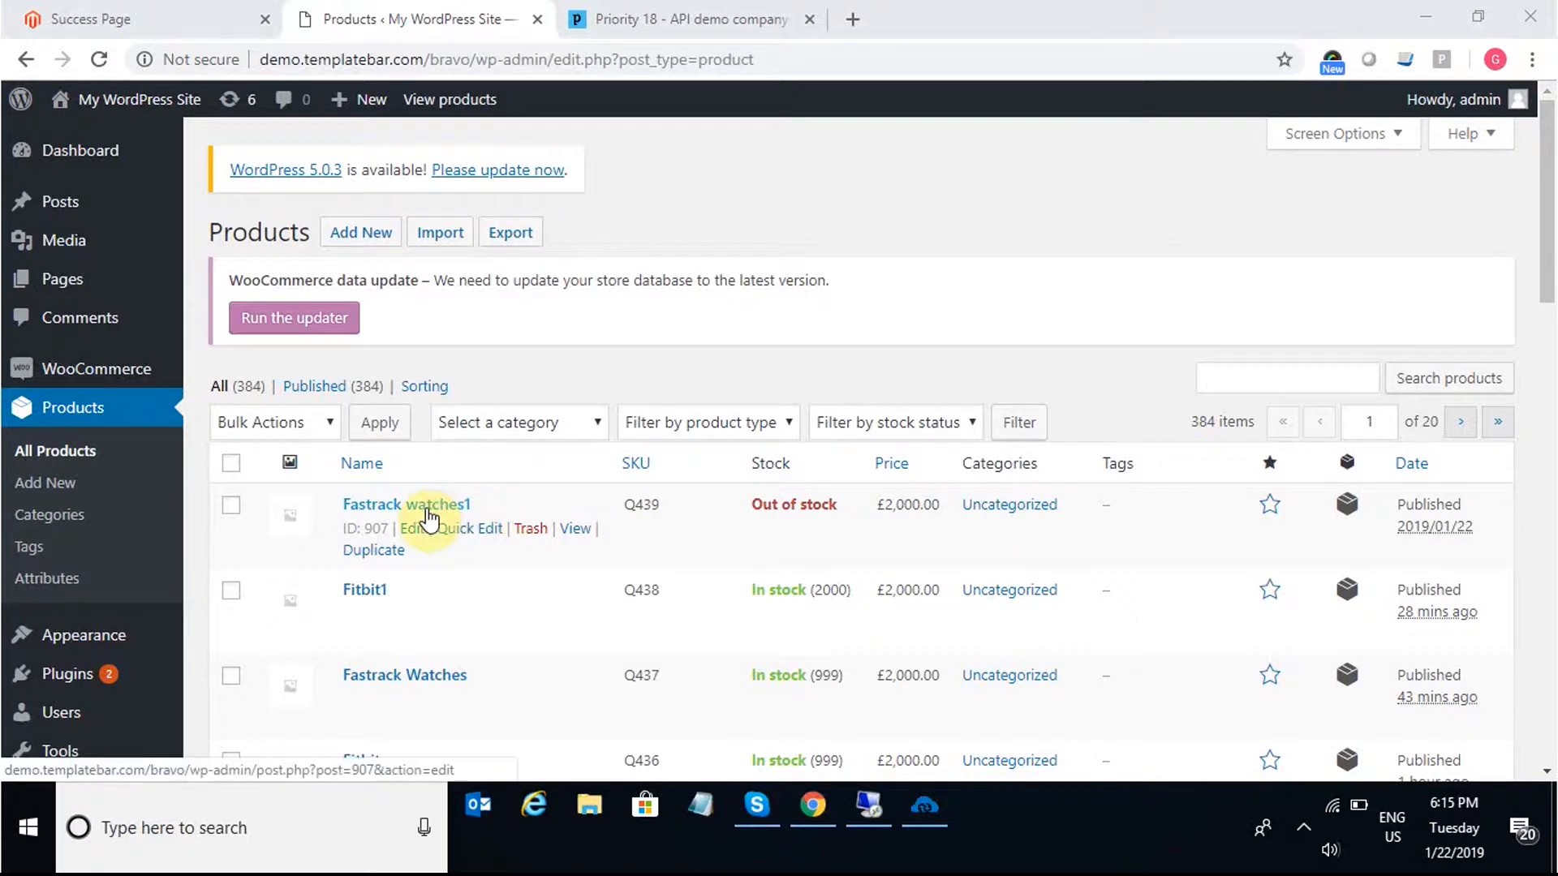
pyautogui.click(407, 504)
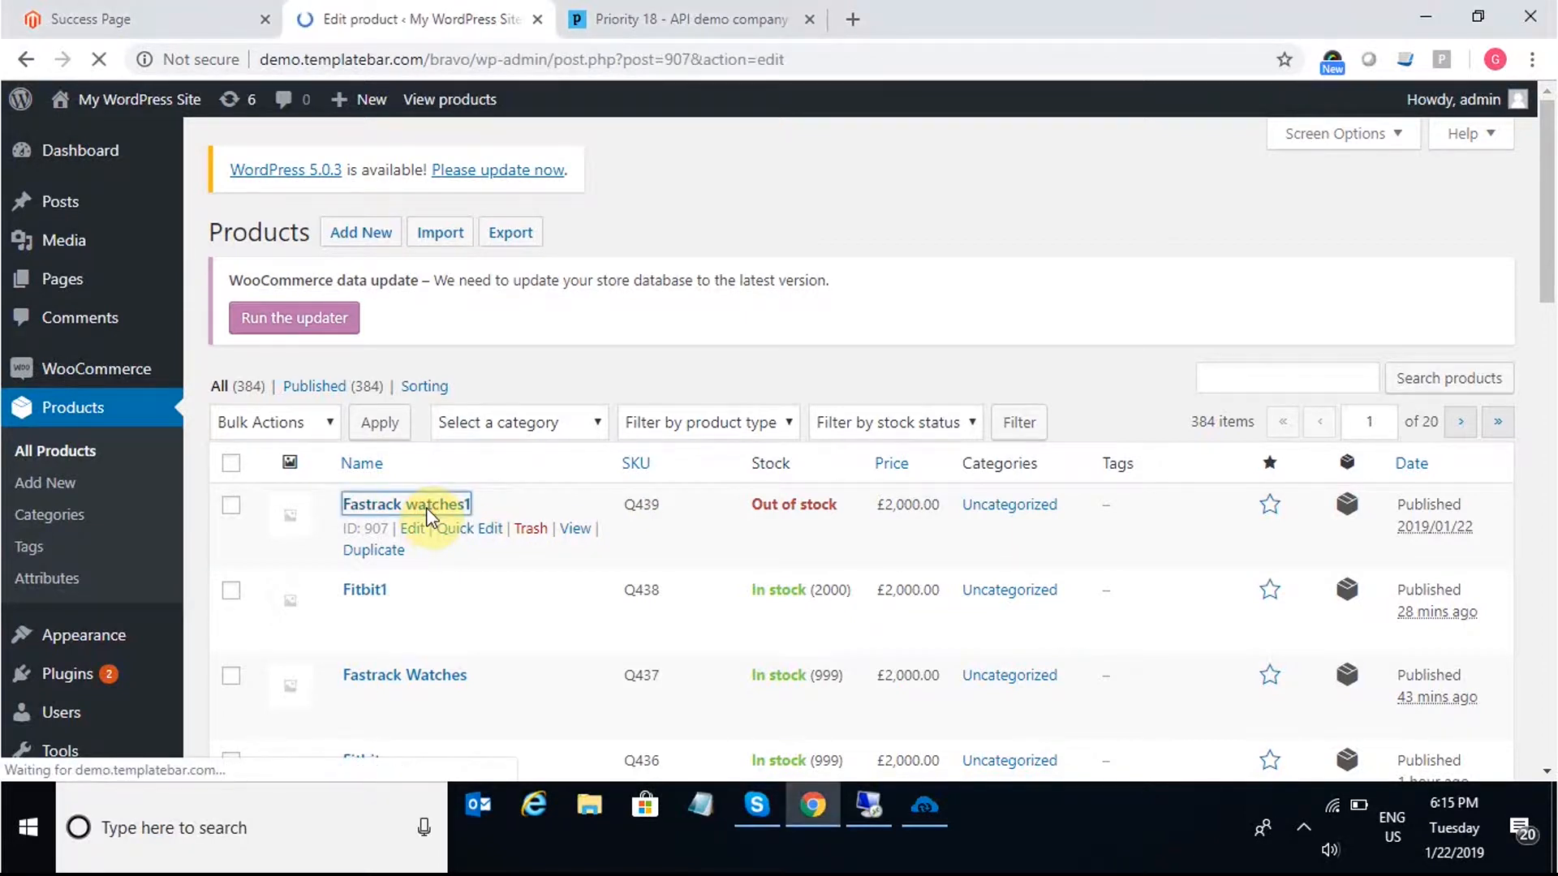
pyautogui.click(404, 504)
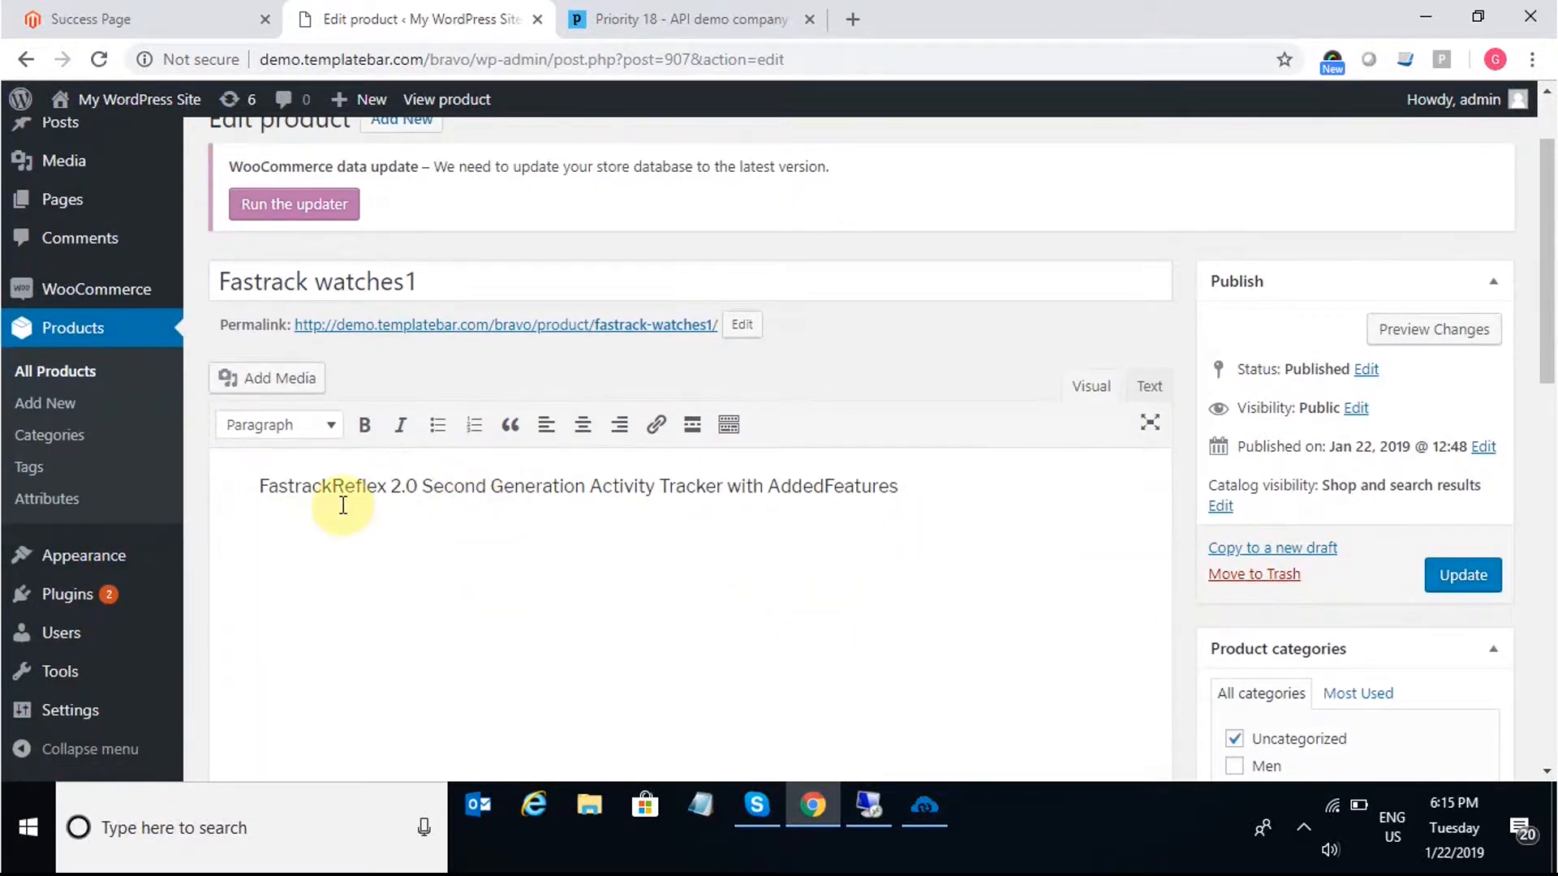
pyautogui.moveTo(832, 617)
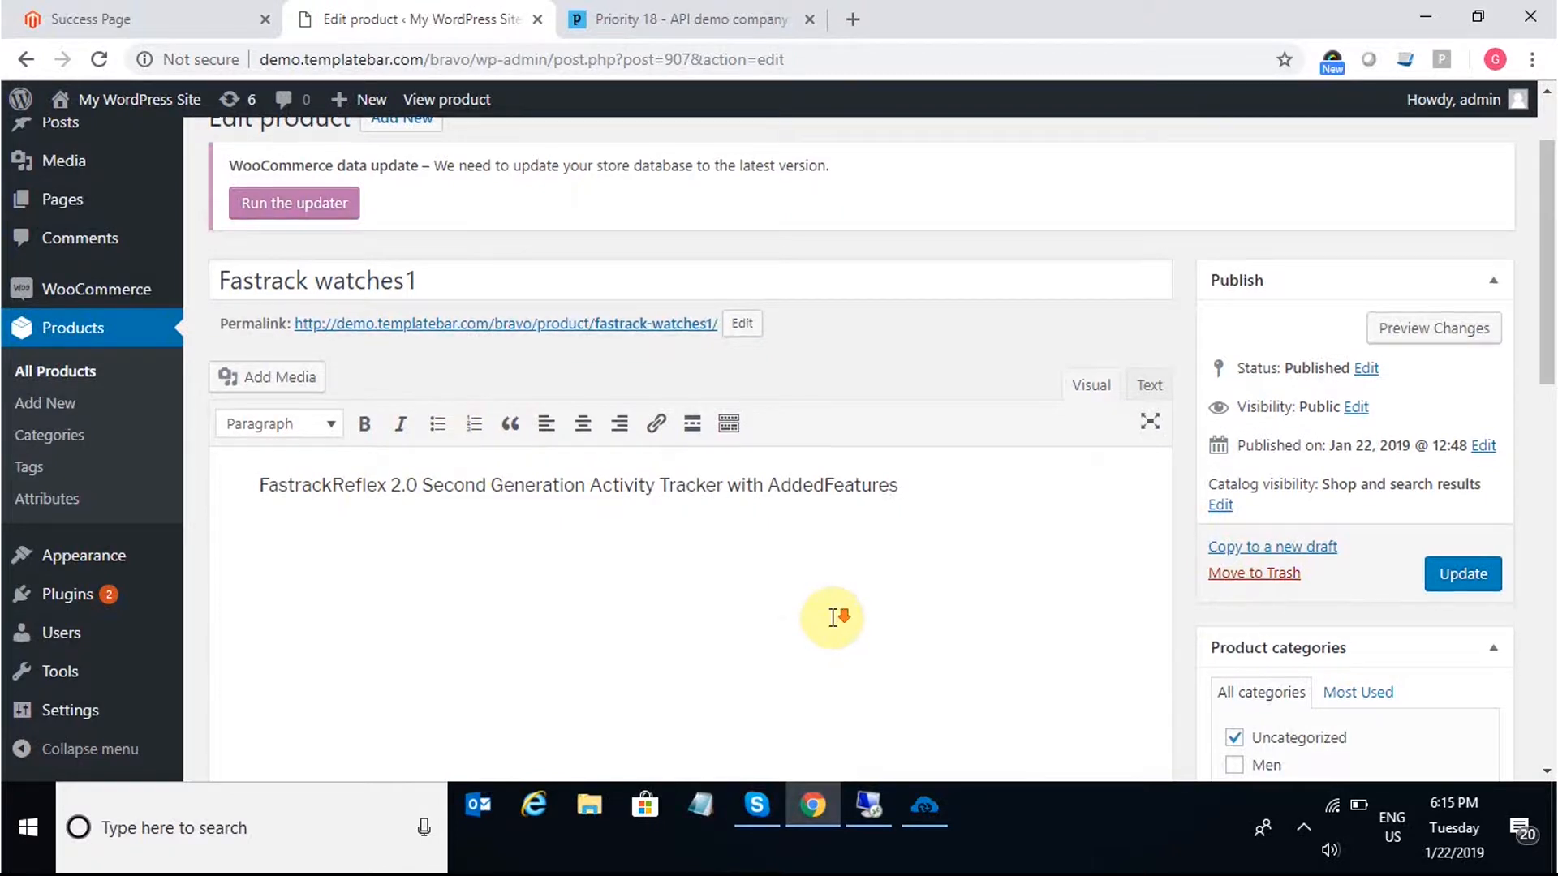
pyautogui.scroll(-3)
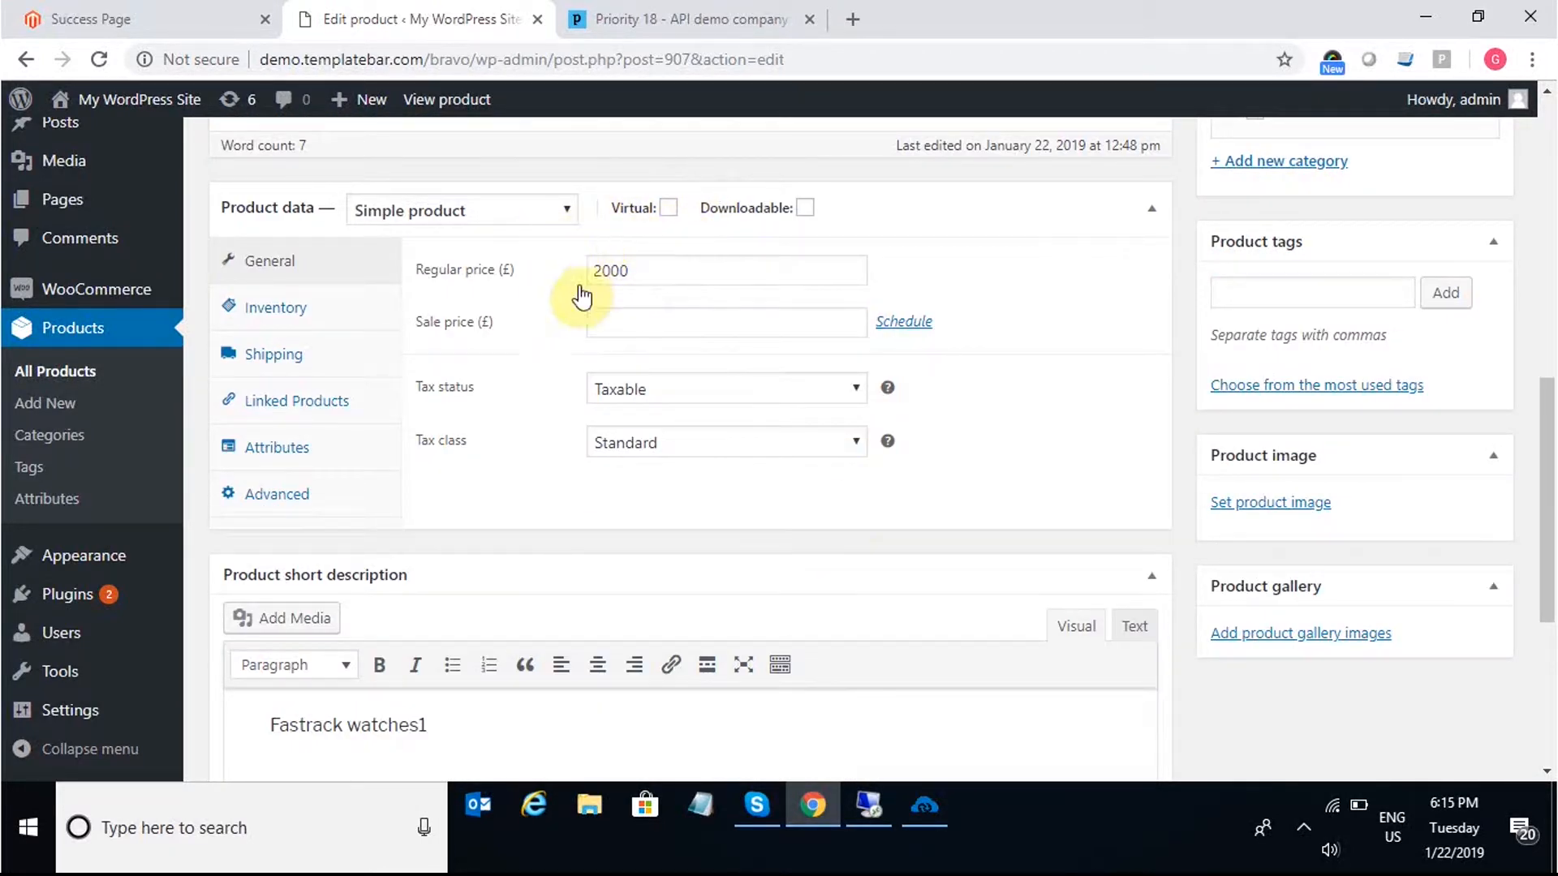
pyautogui.moveTo(906, 506)
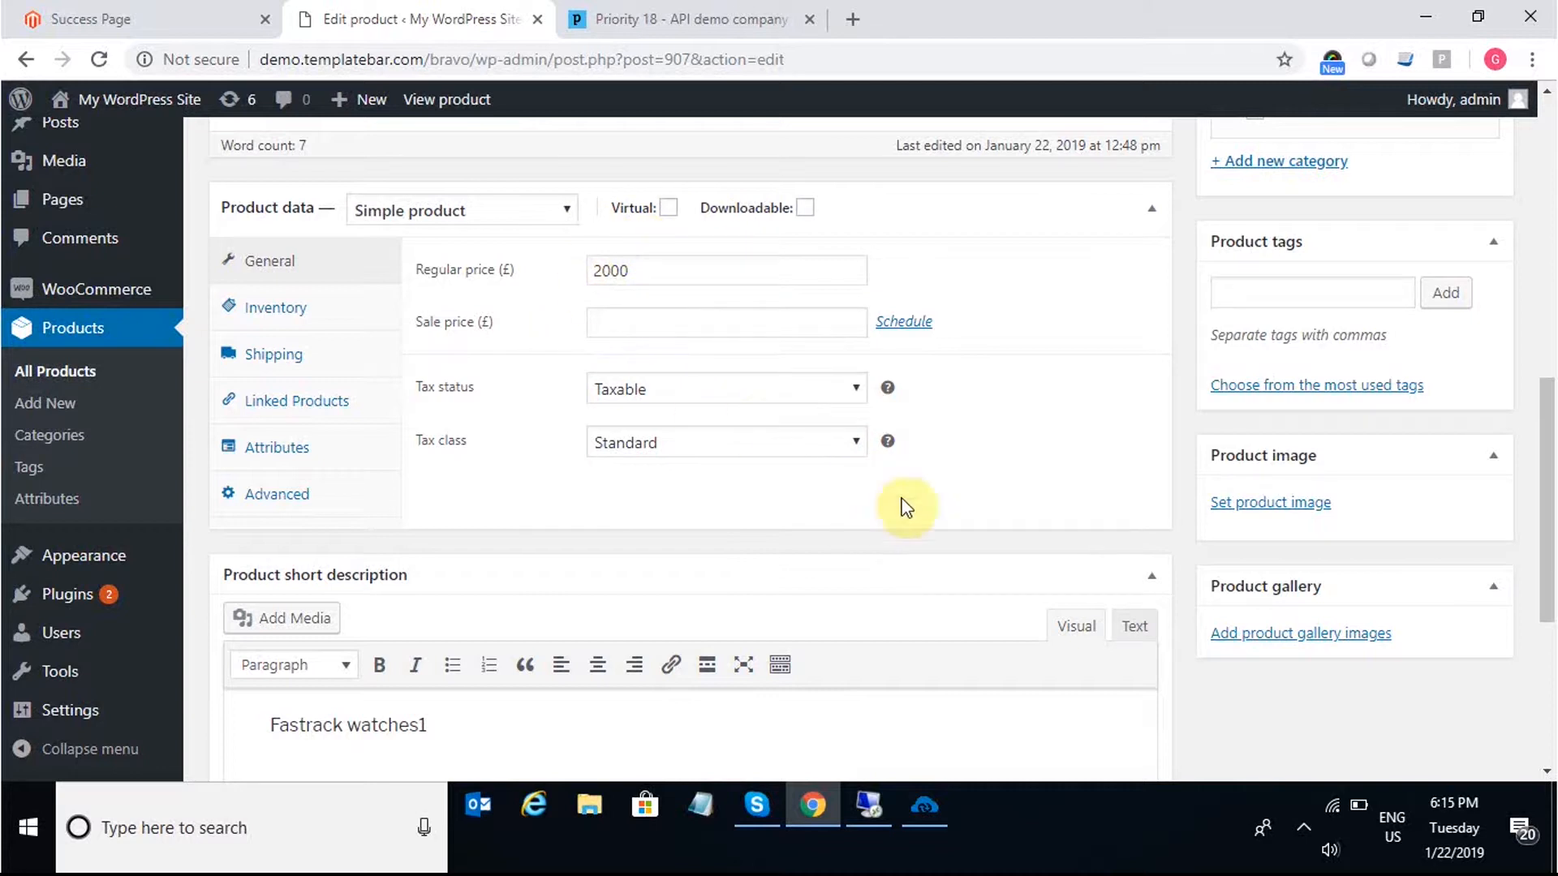
pyautogui.moveTo(639, 24)
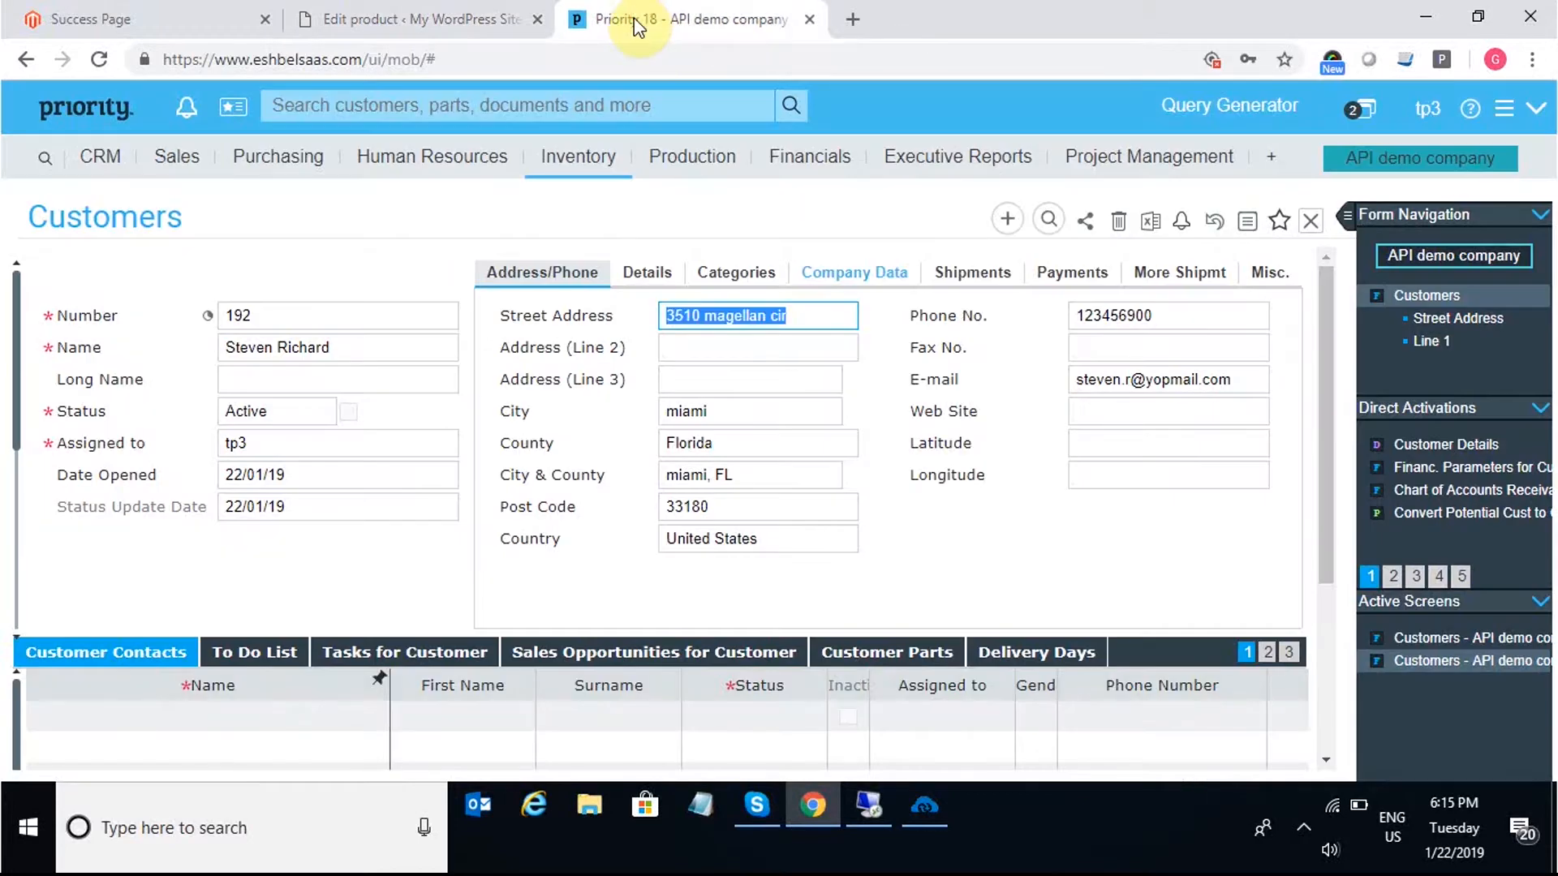
pyautogui.moveTo(603, 163)
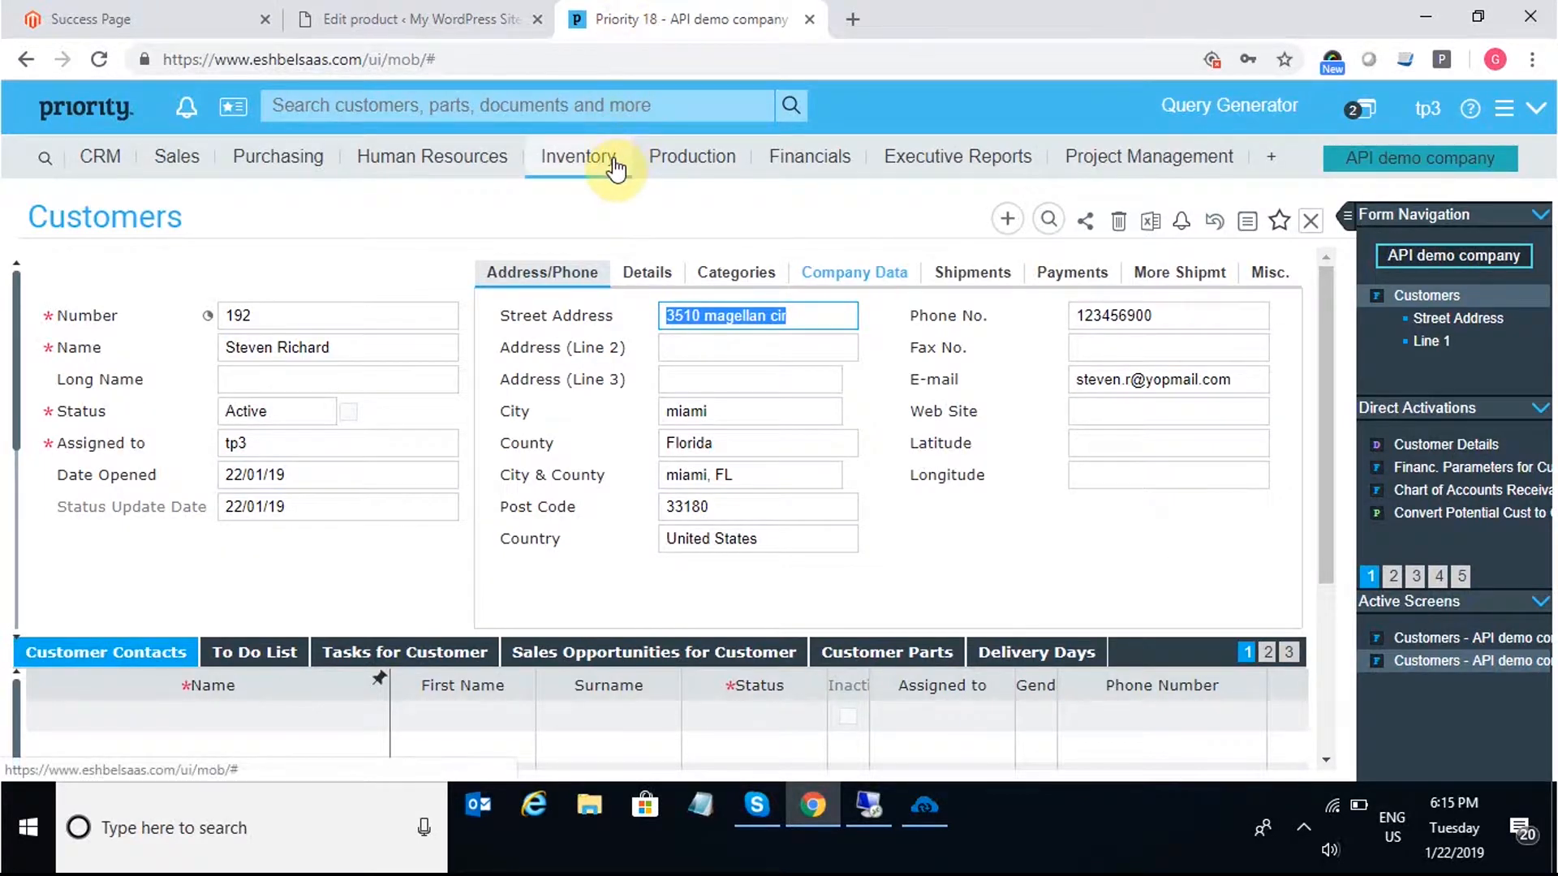
# - Open Inventory Count under Inventory > Warehouse Control in Priority
pyautogui.click(577, 157)
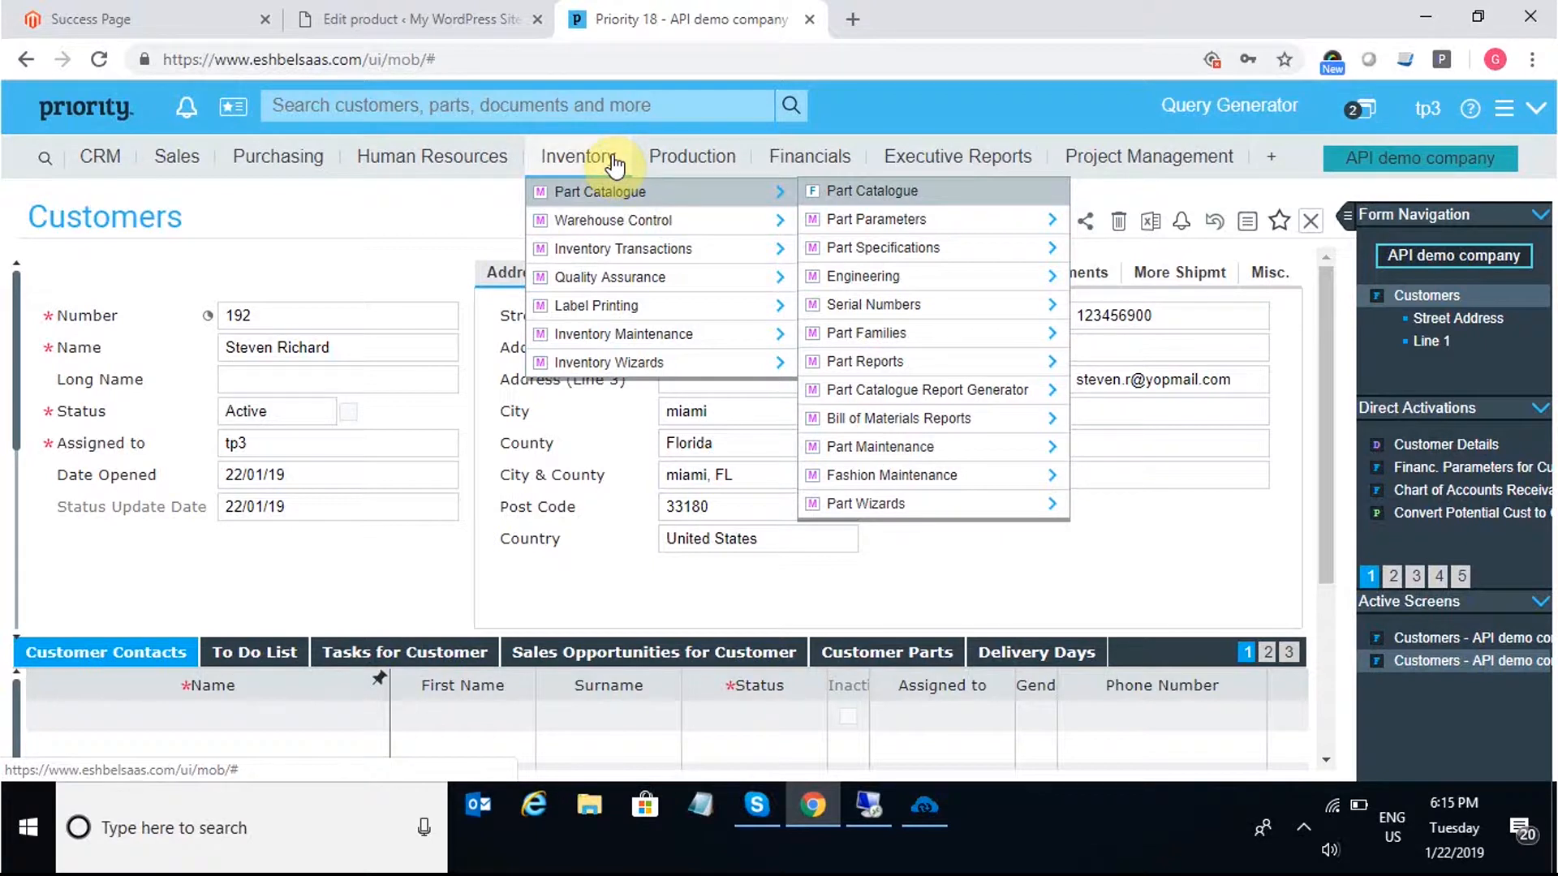
pyautogui.moveTo(670, 223)
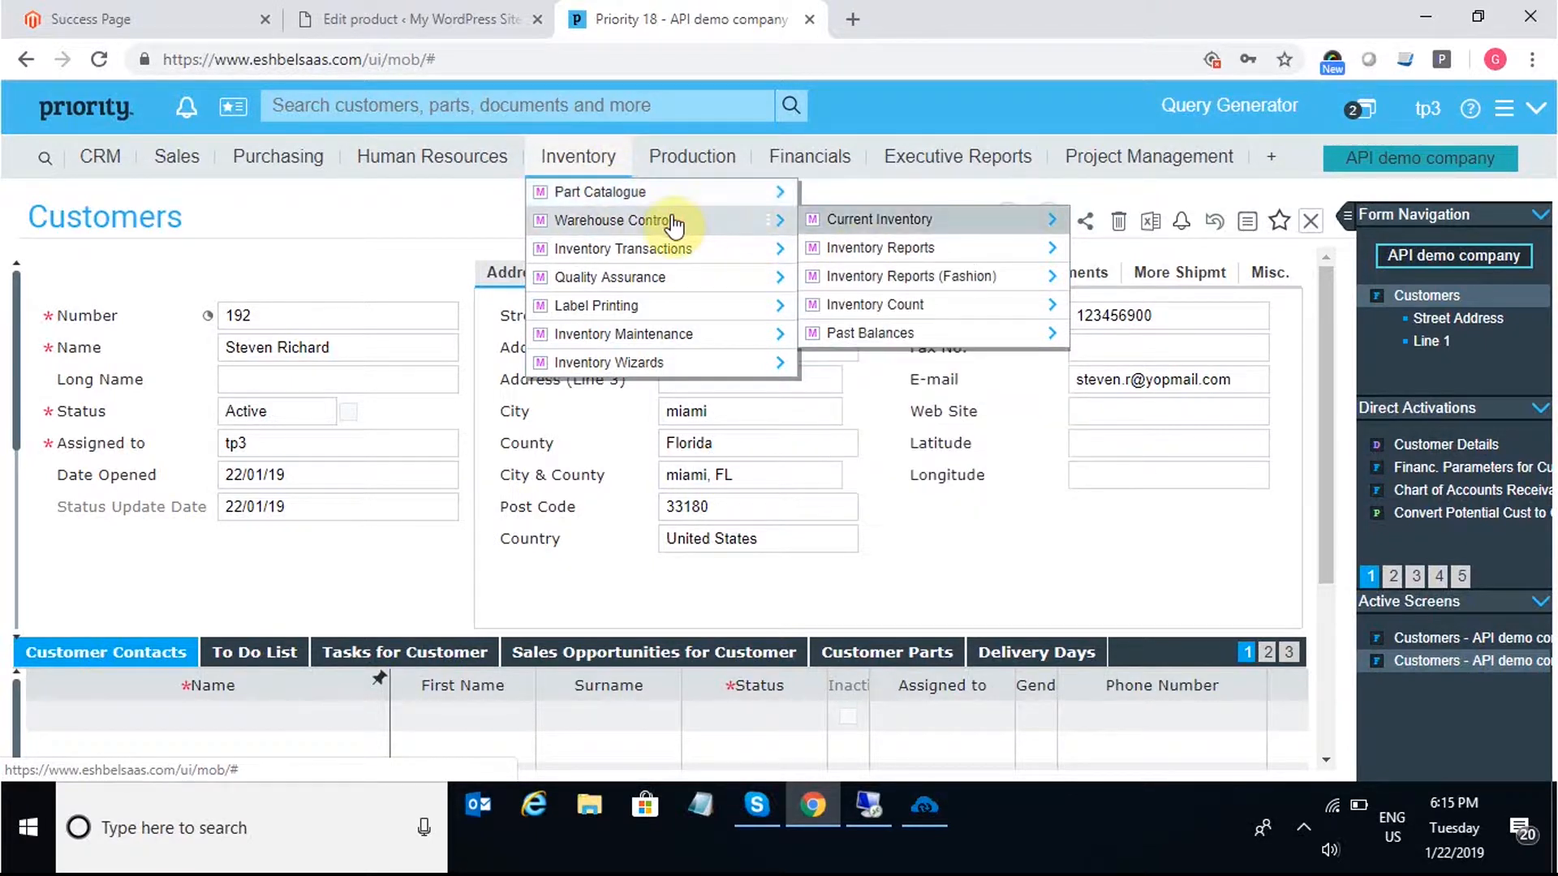
pyautogui.moveTo(897, 305)
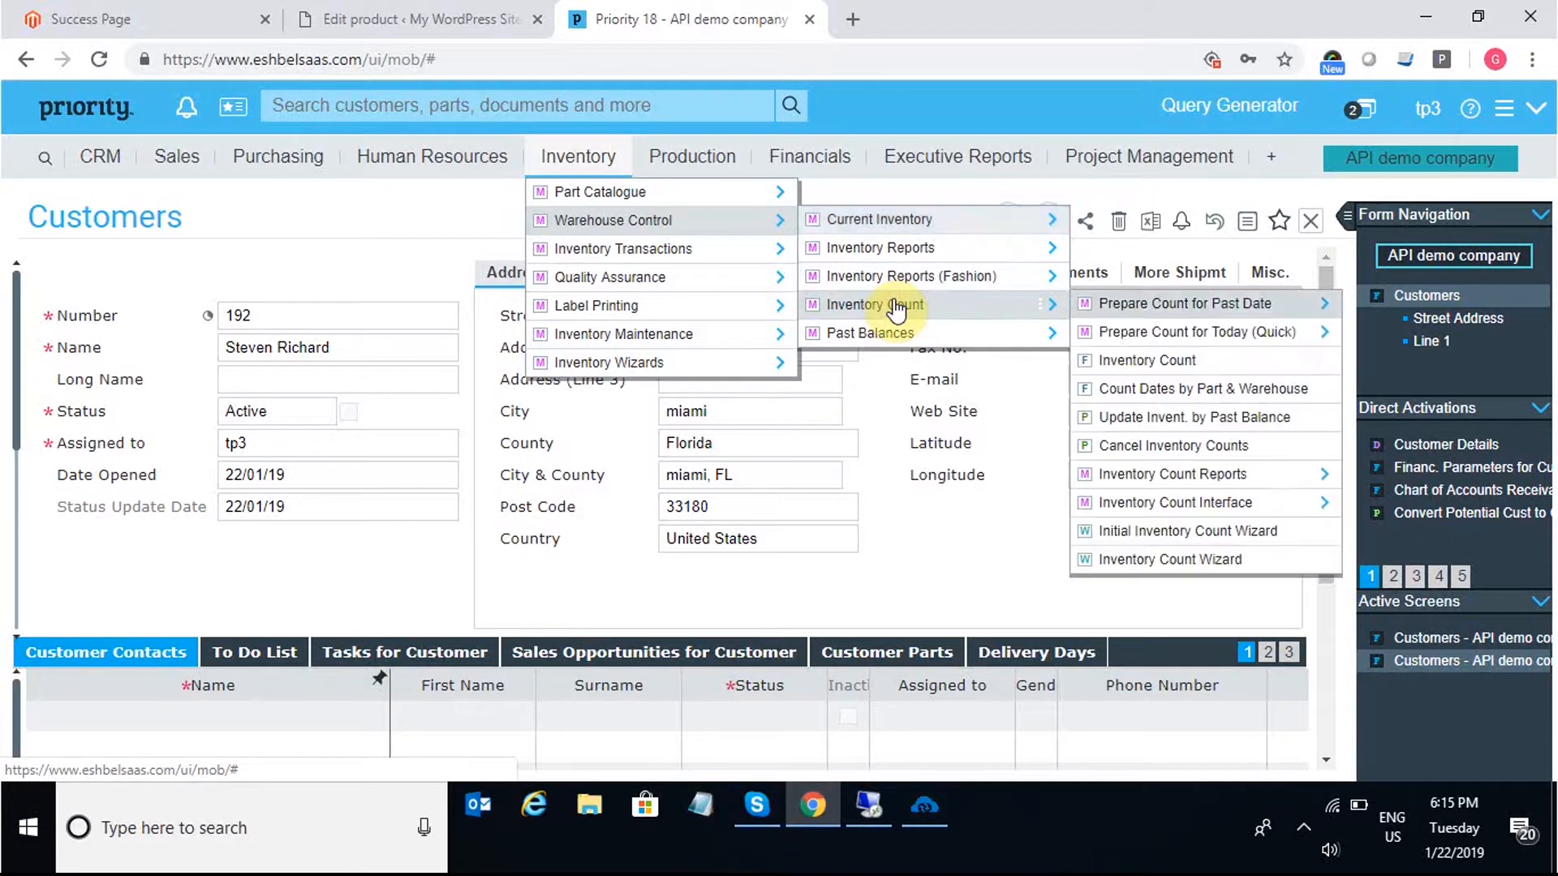
pyautogui.click(1147, 360)
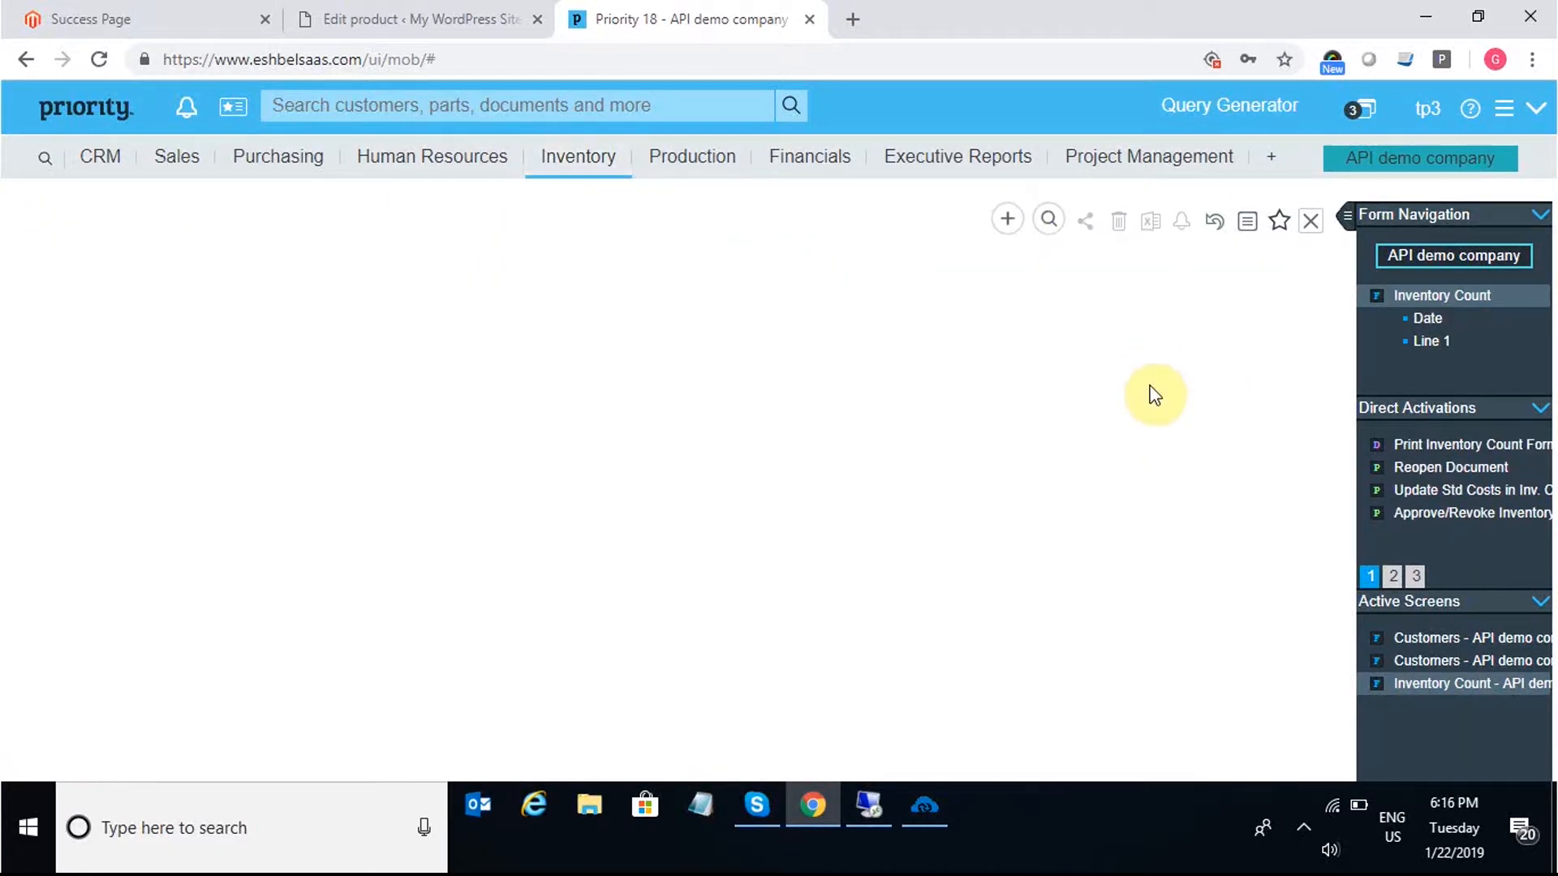
# - Create a new inventory count dated 22 January for the Main warehouse
pyautogui.click(1441, 296)
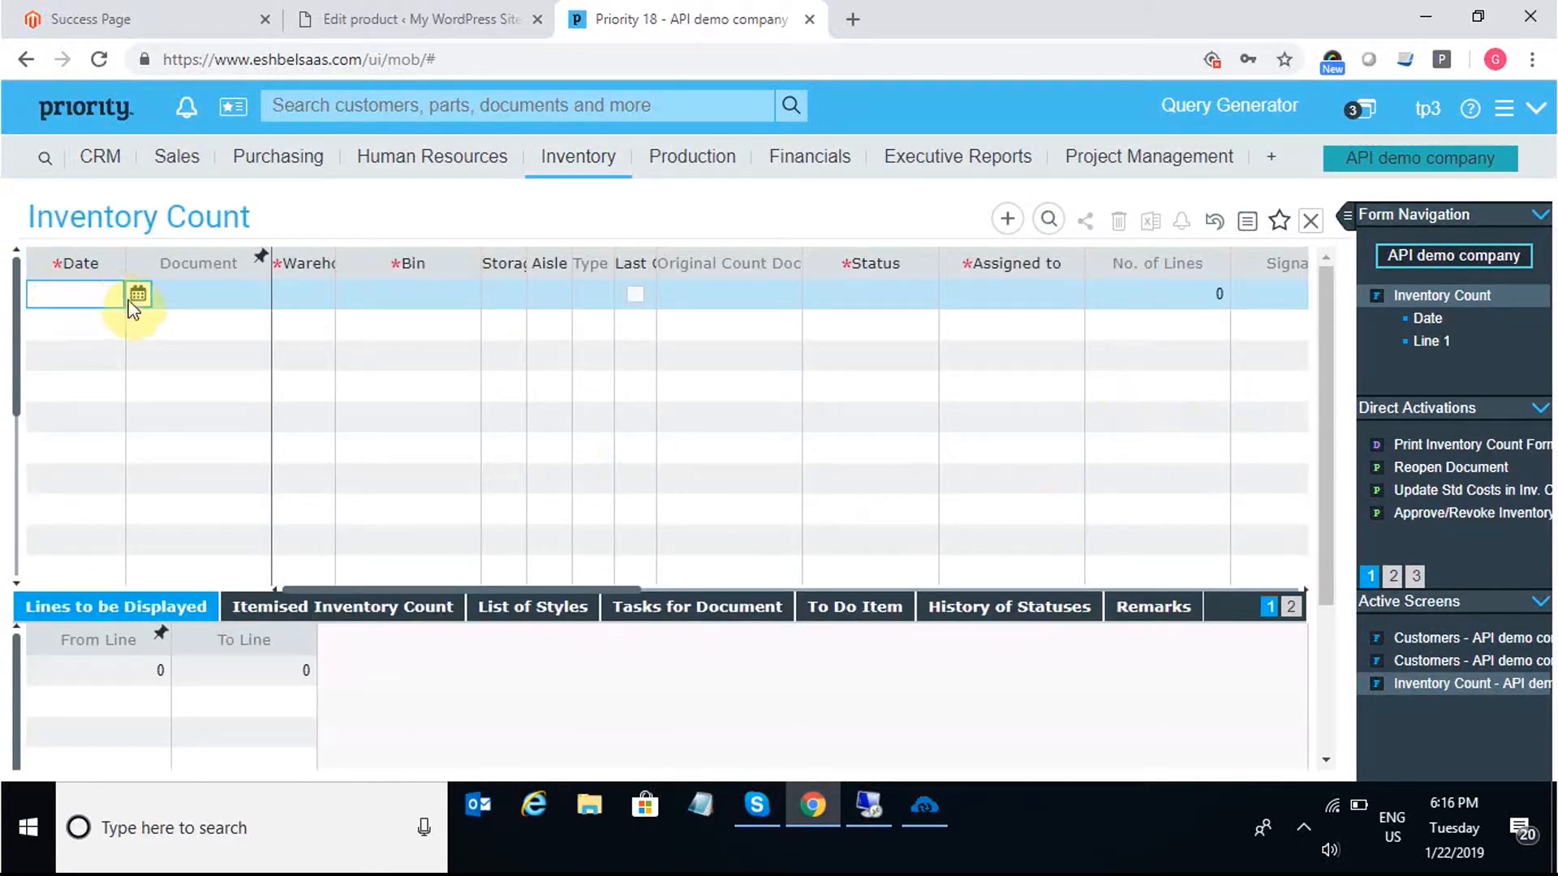
pyautogui.click(137, 293)
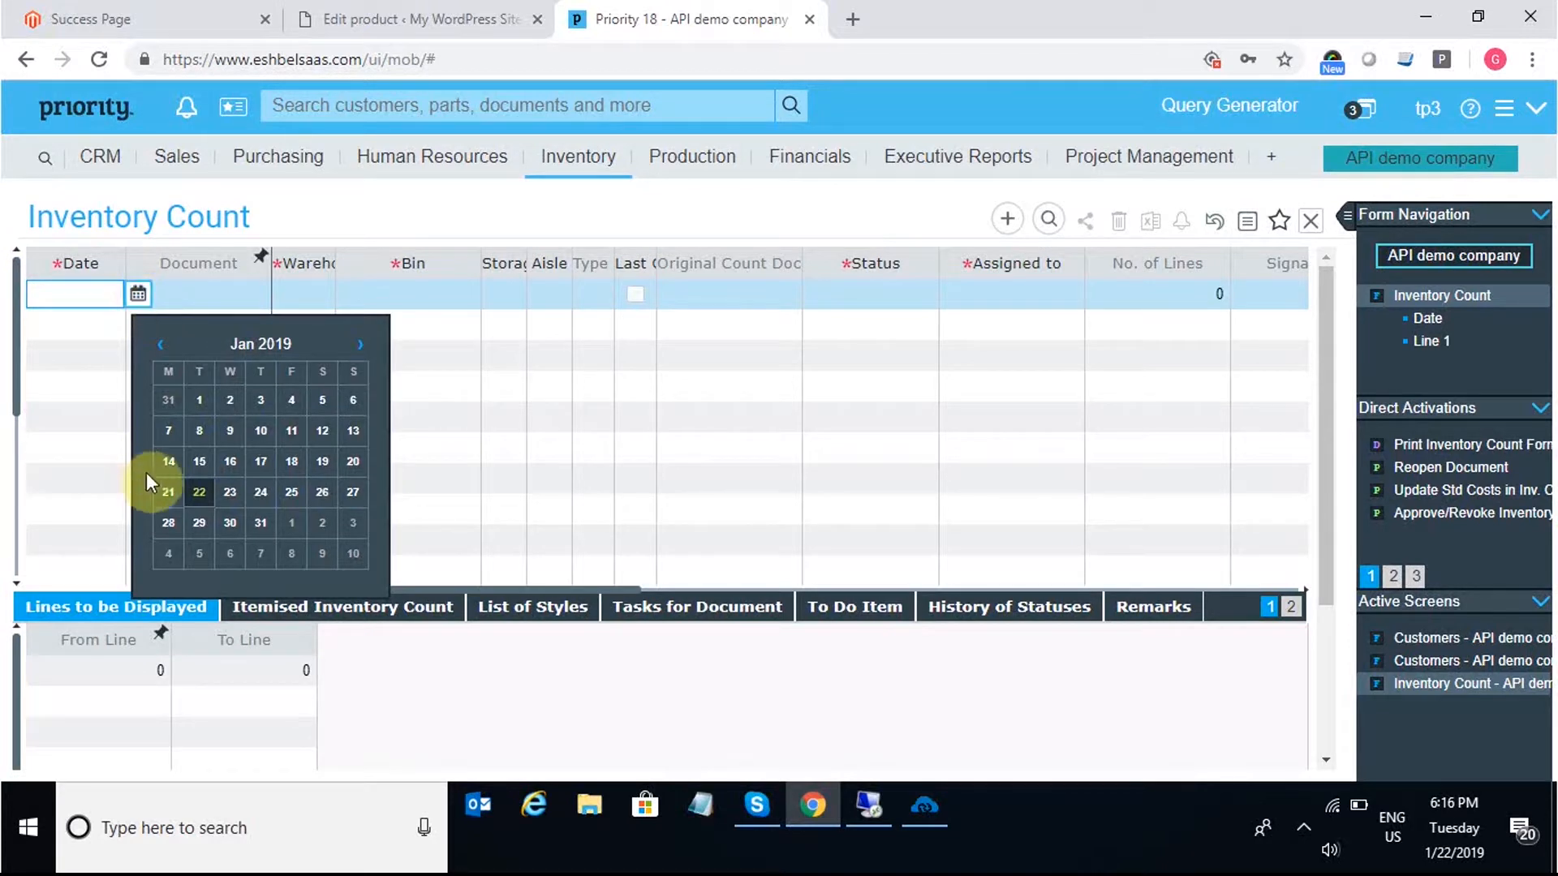
pyautogui.click(199, 493)
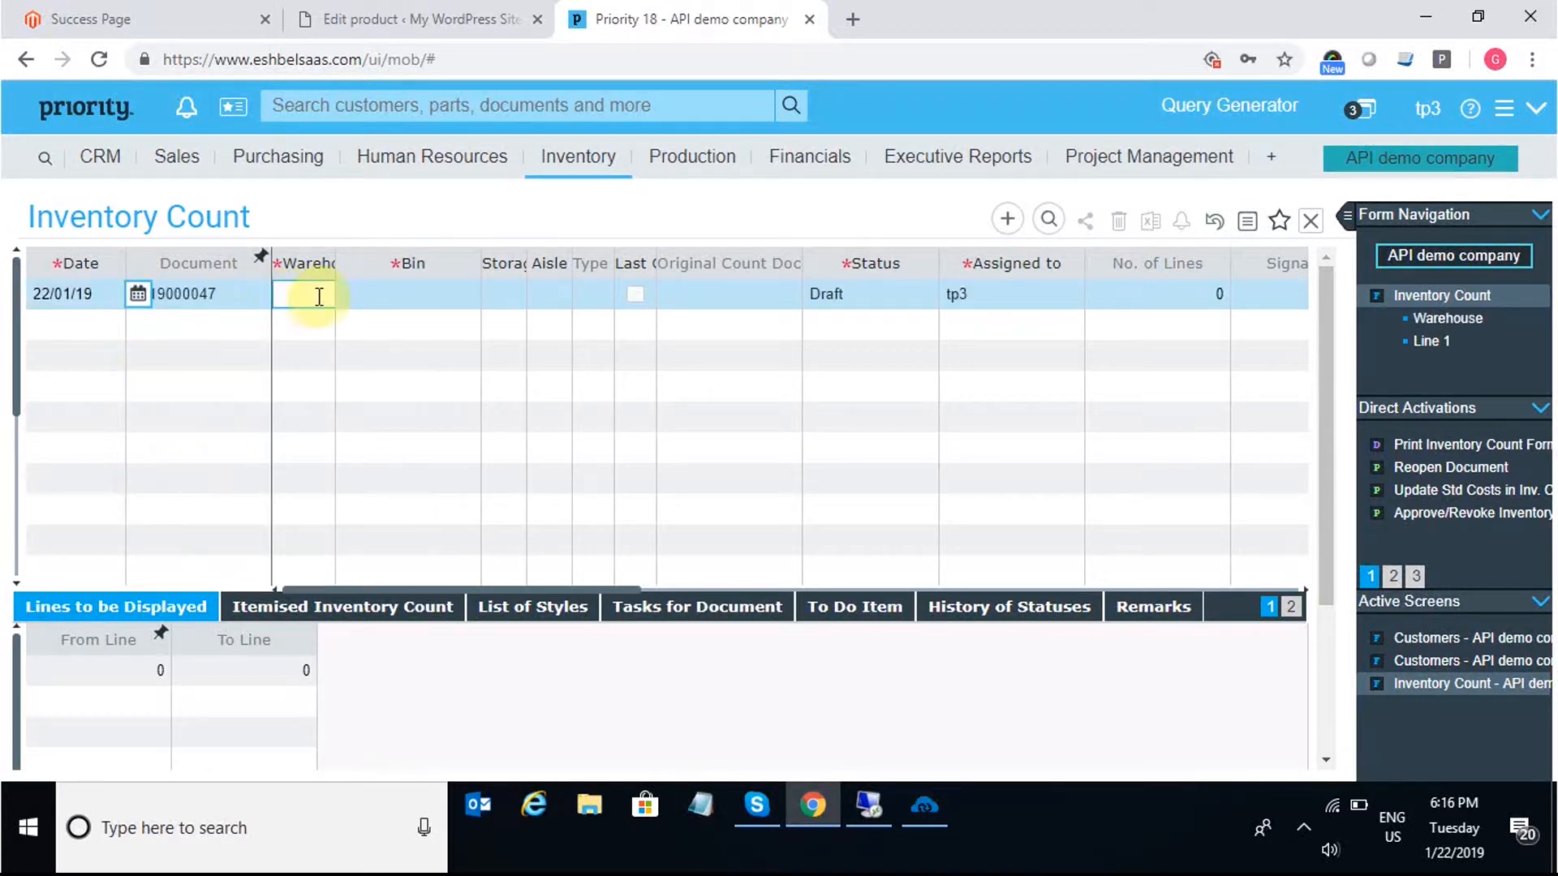
pyautogui.click(303, 294)
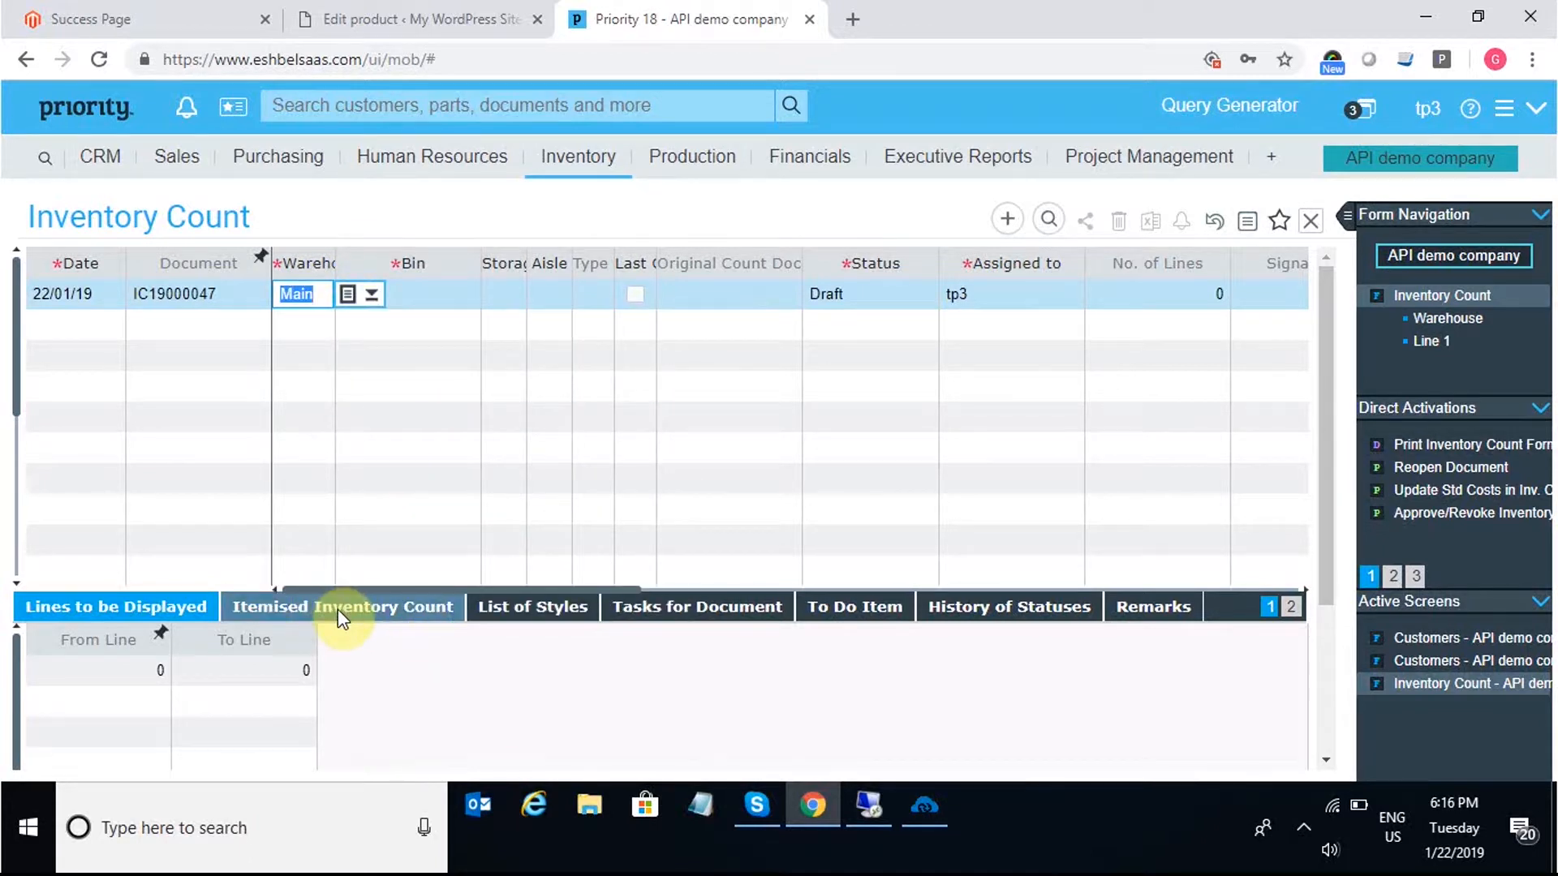
# - Record and approve a counted quantity of 1300 for part Q439, then close the form
pyautogui.click(341, 607)
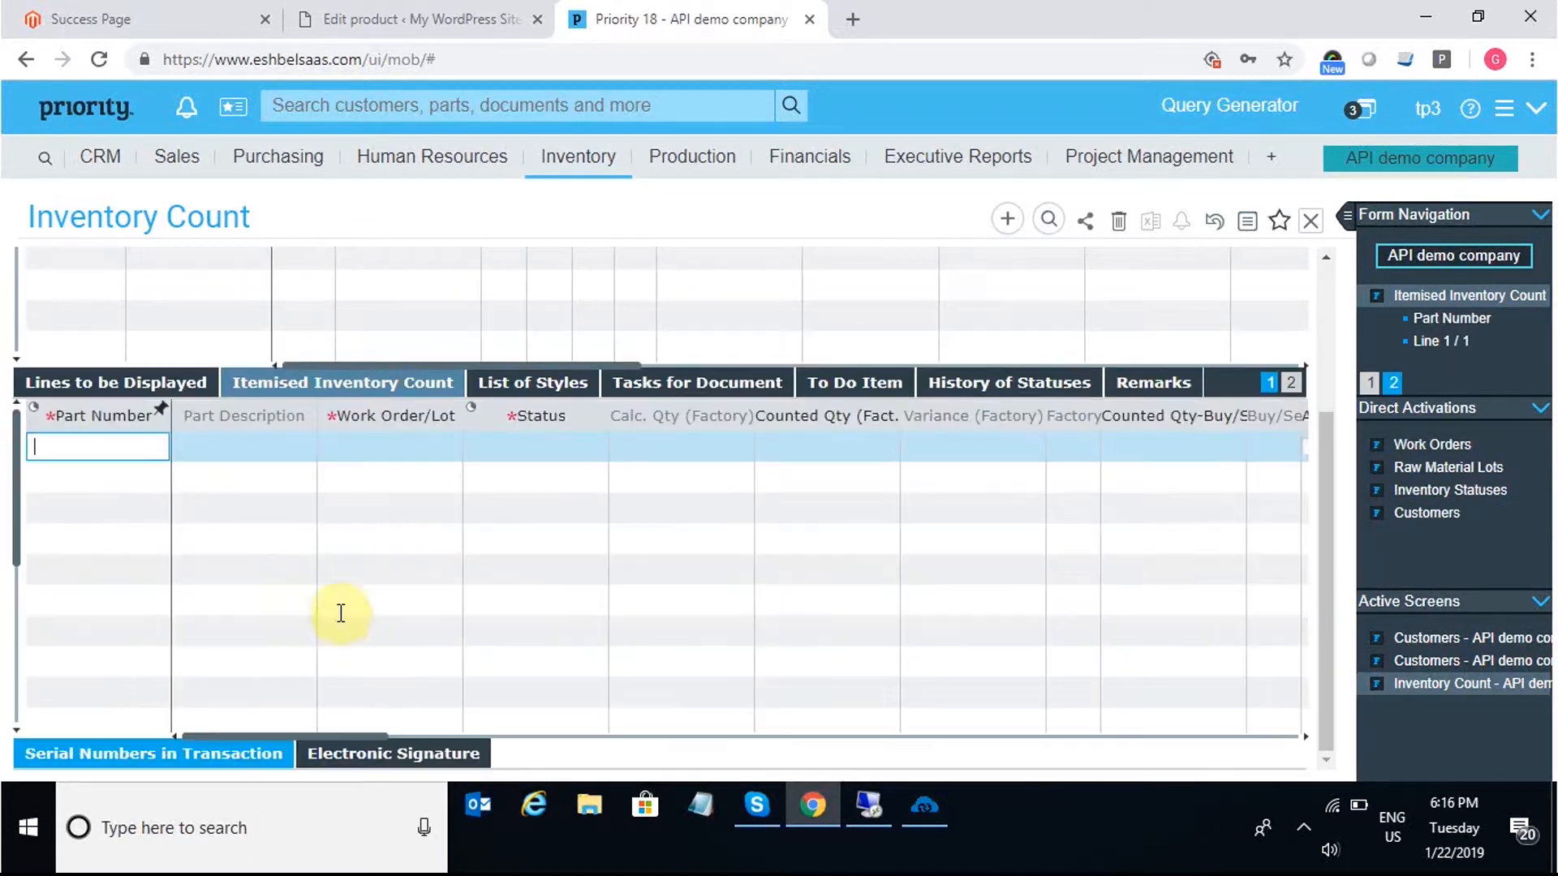
pyautogui.click(98, 446)
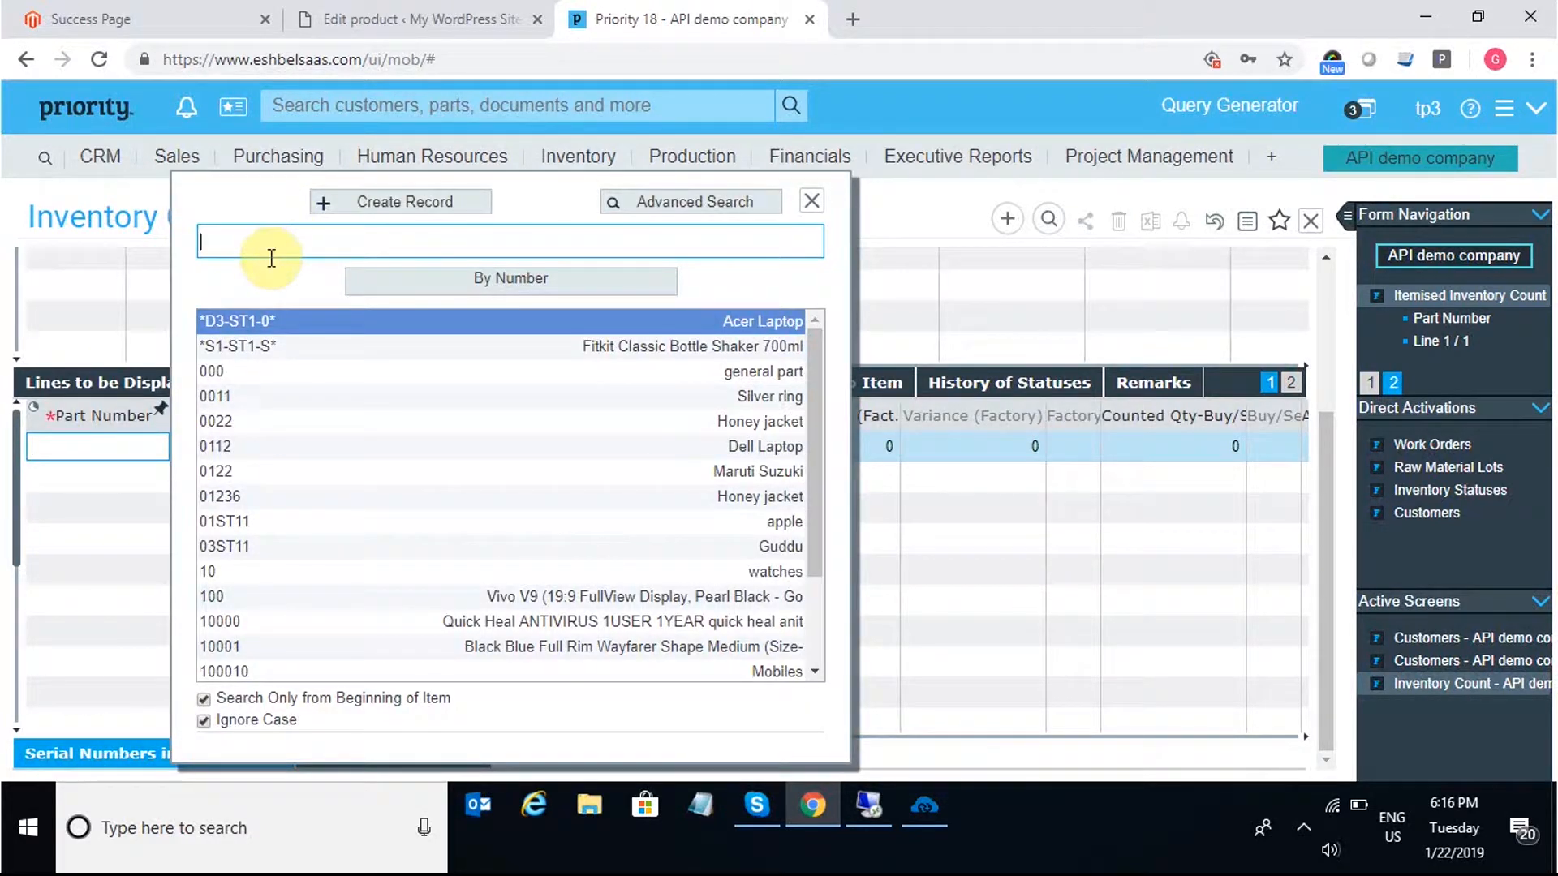
pyautogui.write('Q439')
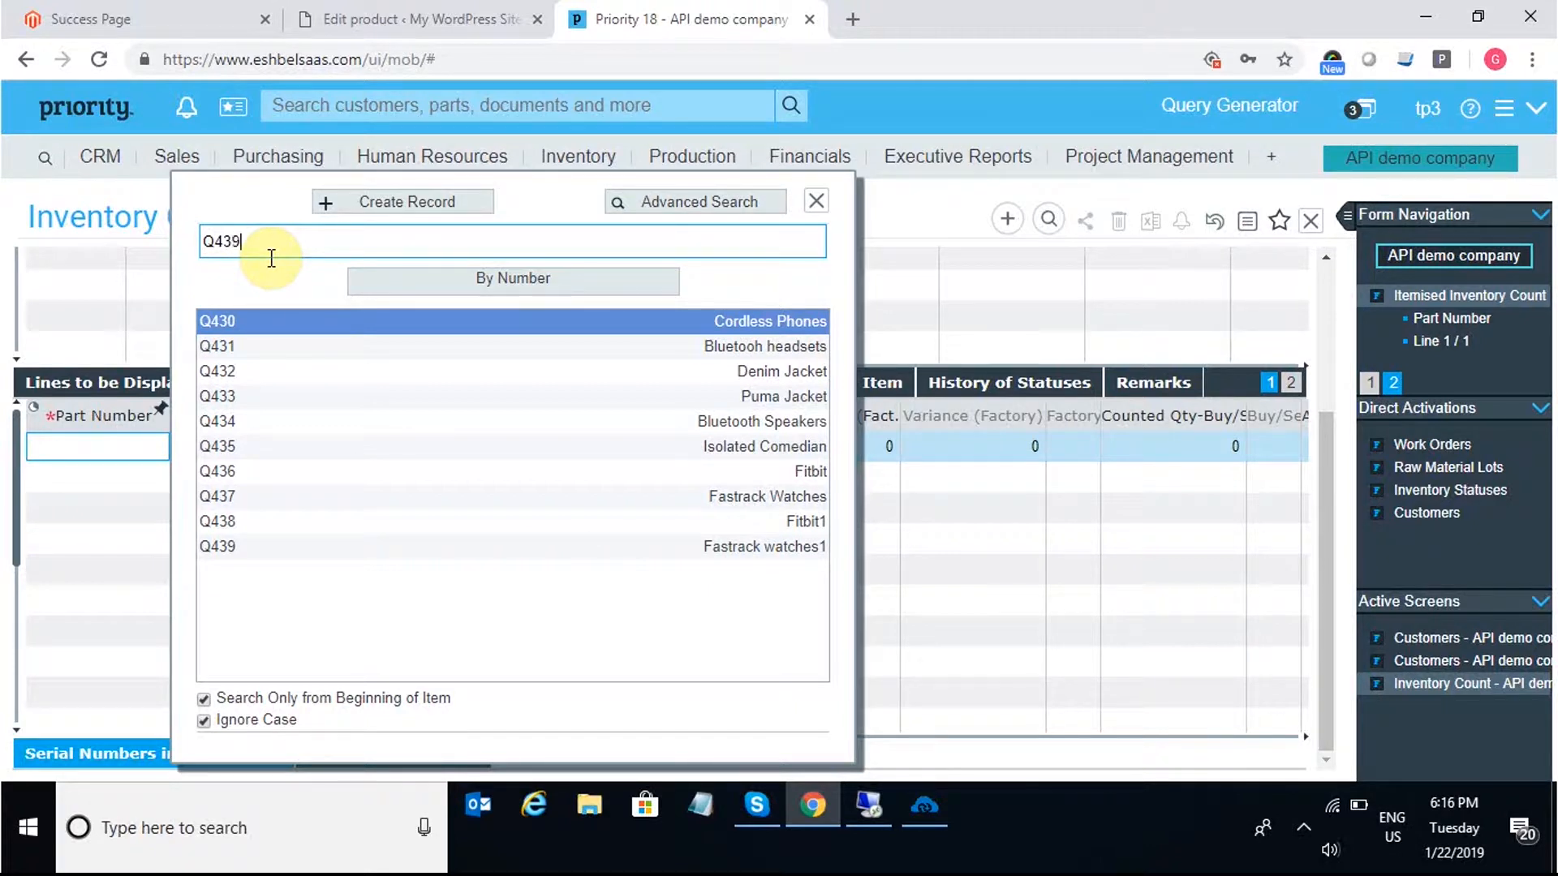
pyautogui.click(216, 546)
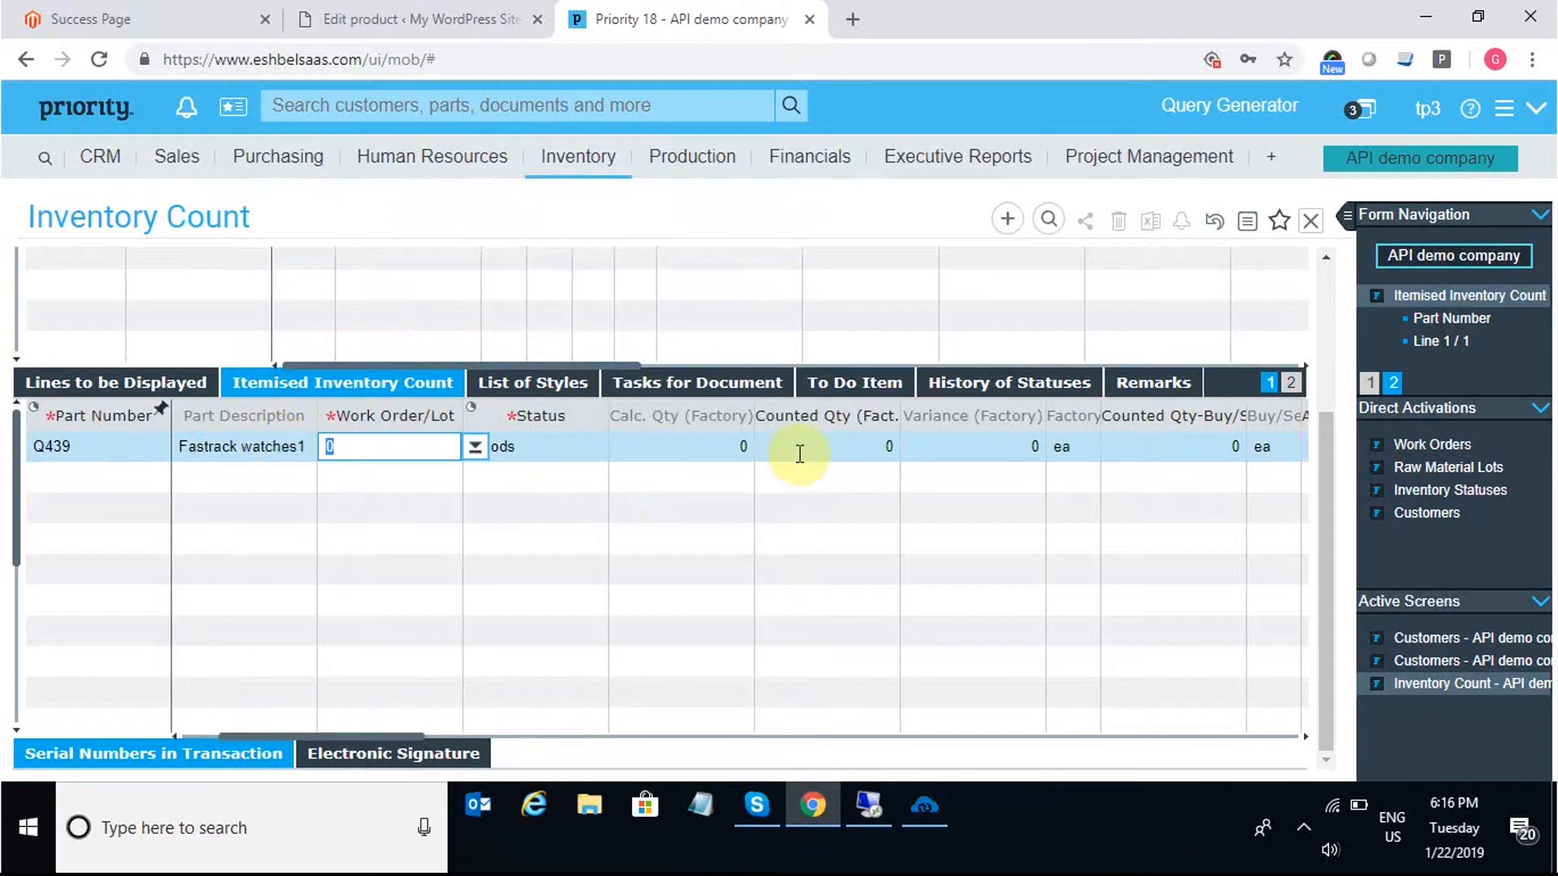
pyautogui.click(824, 447)
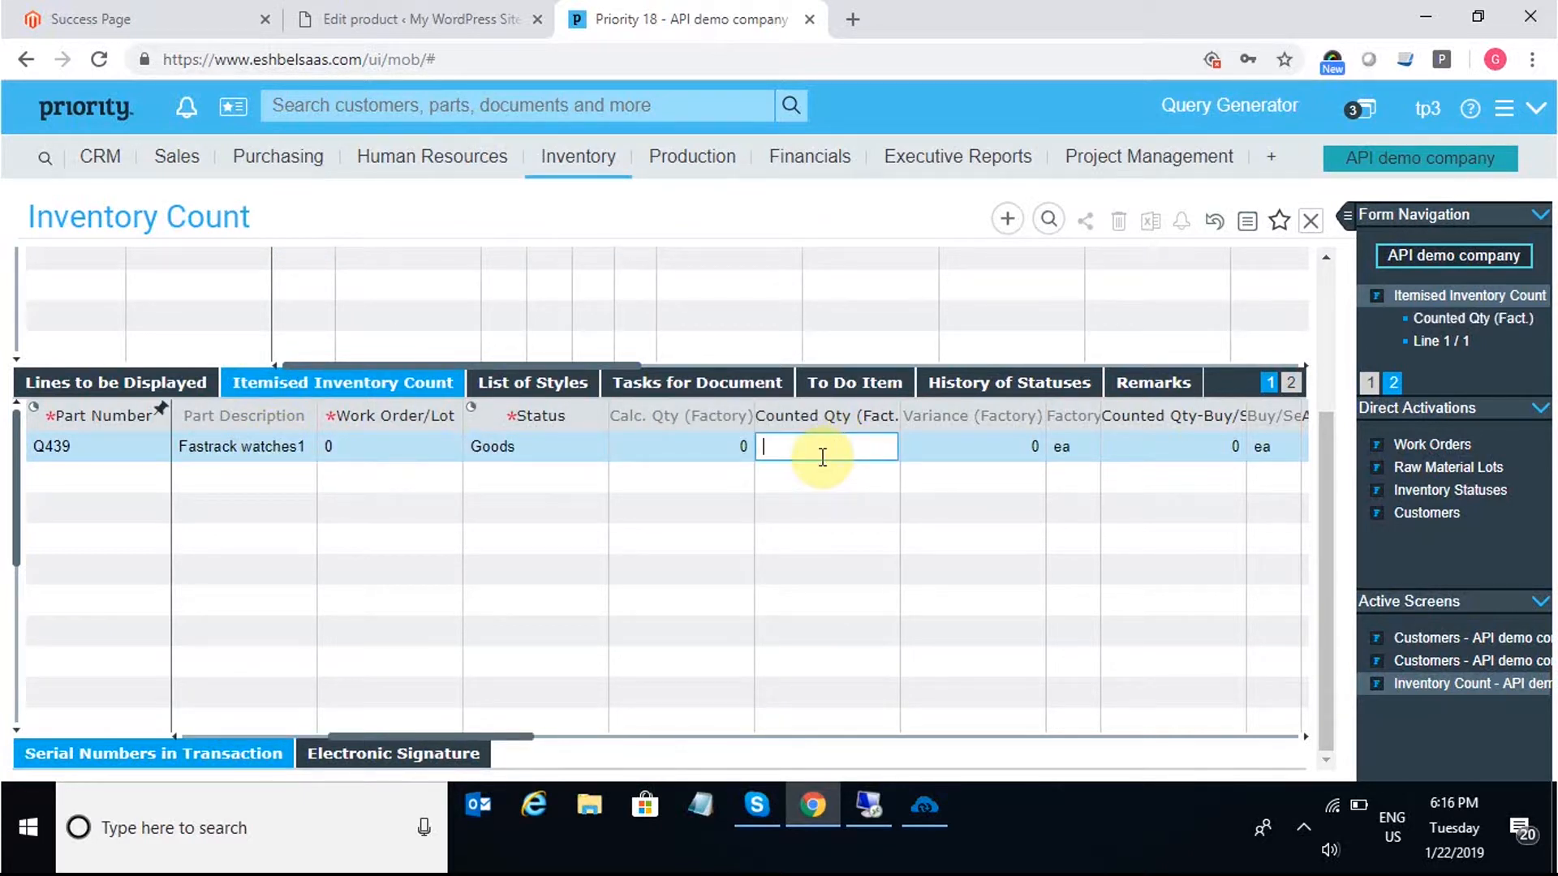
pyautogui.write('1300')
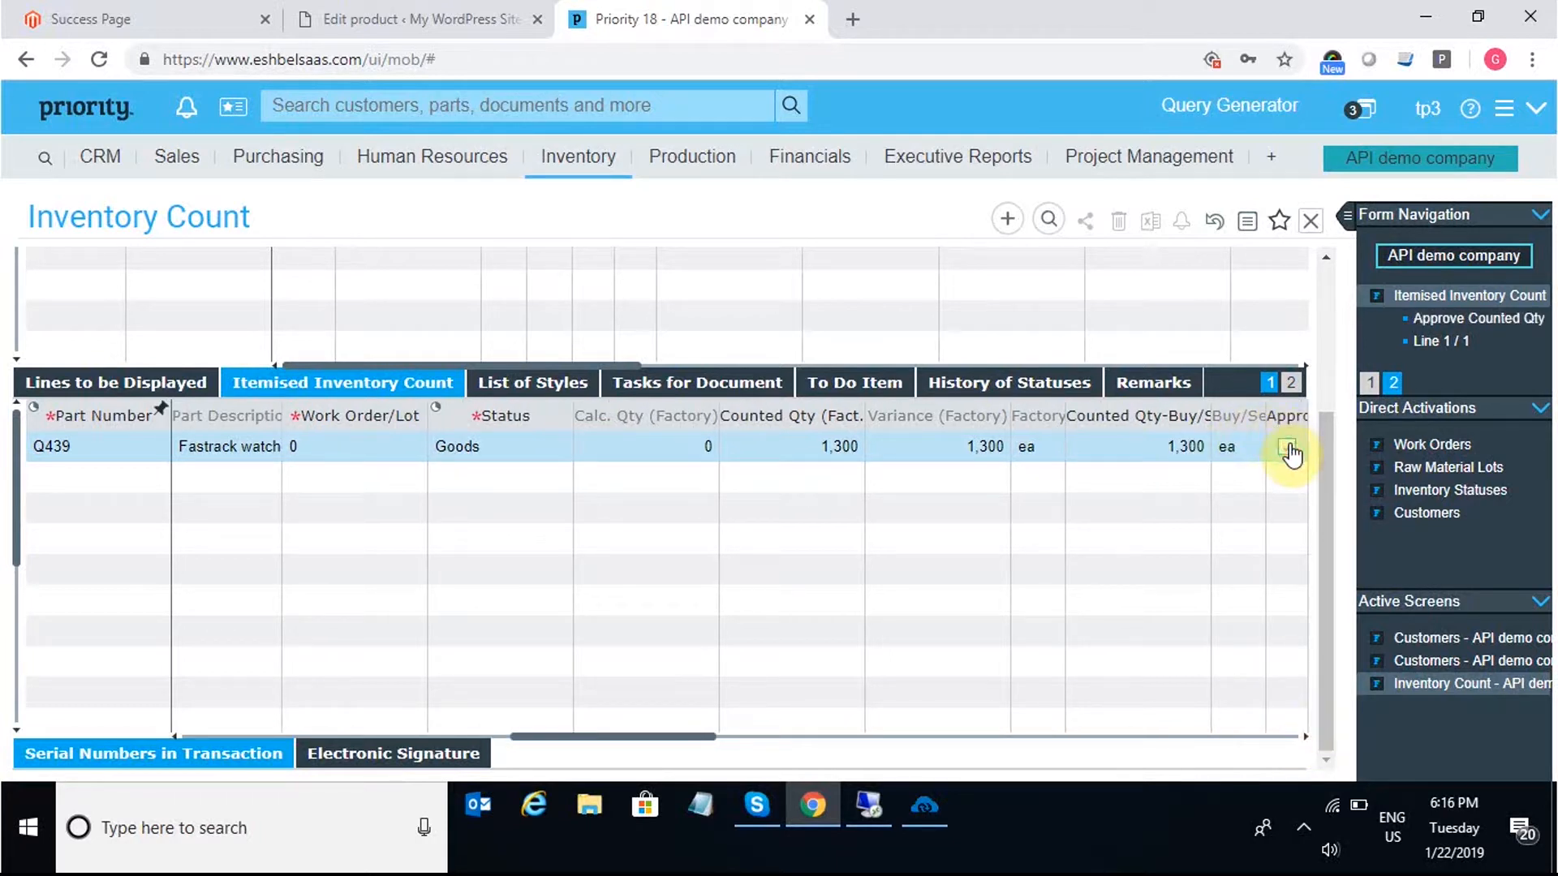
pyautogui.click(1286, 447)
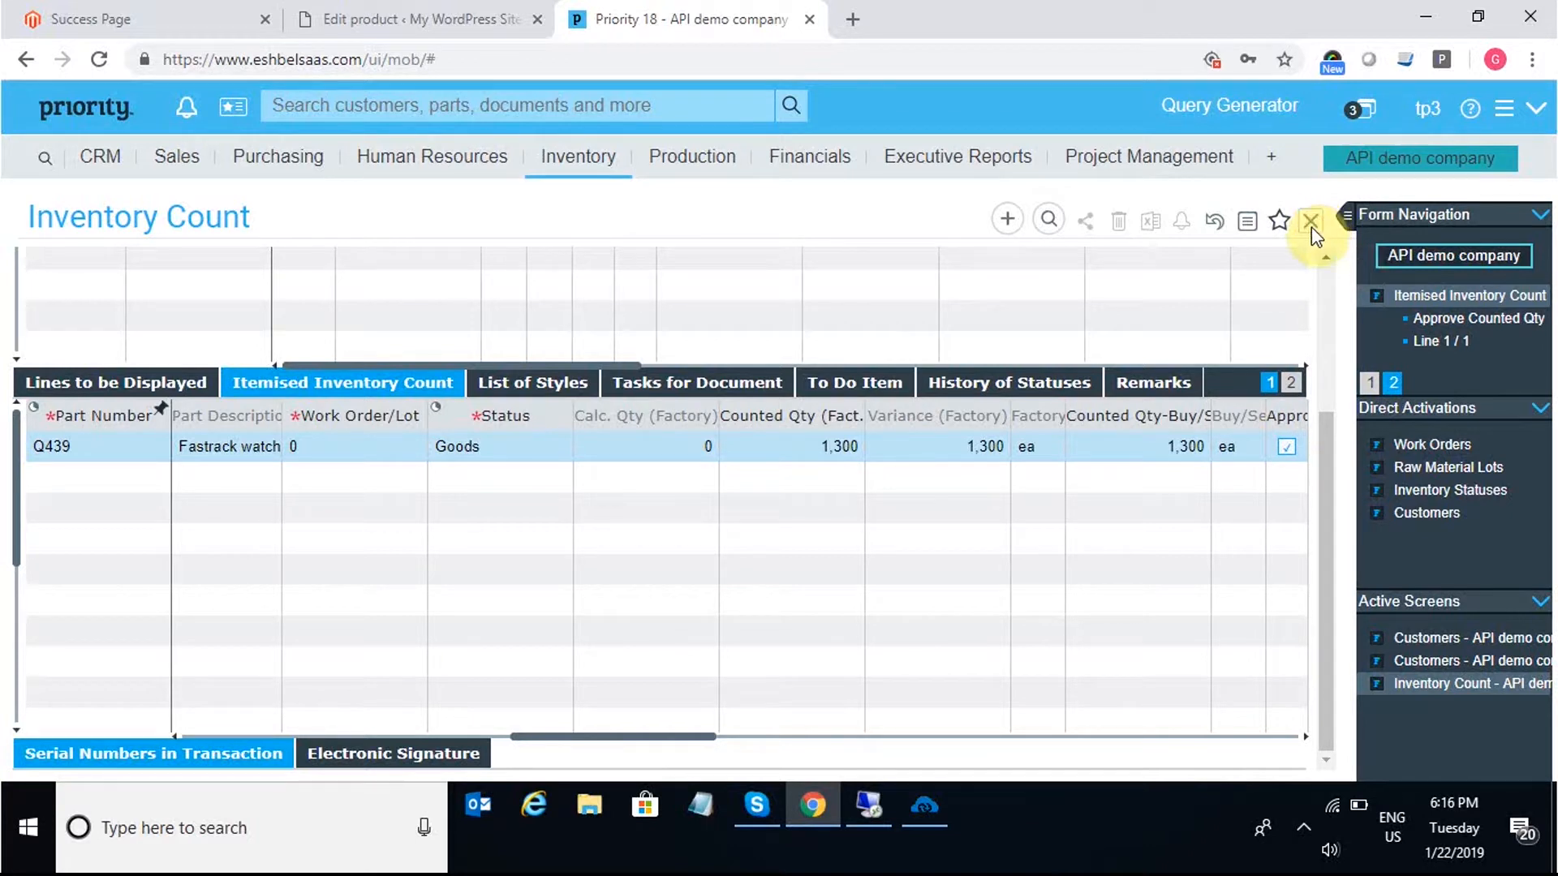
pyautogui.click(1310, 220)
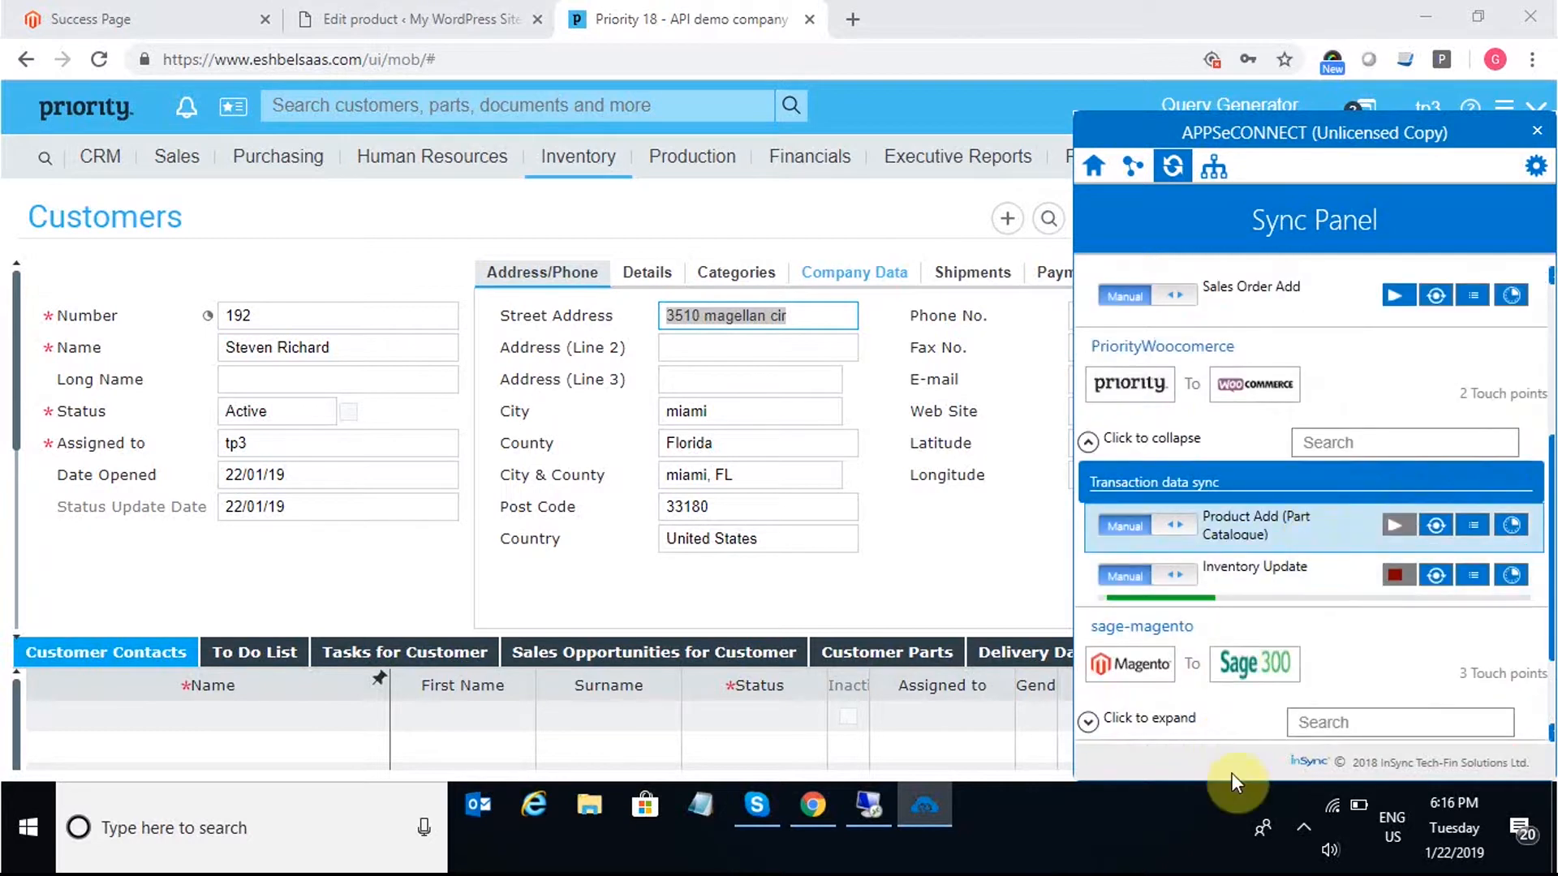
pyautogui.click(415, 18)
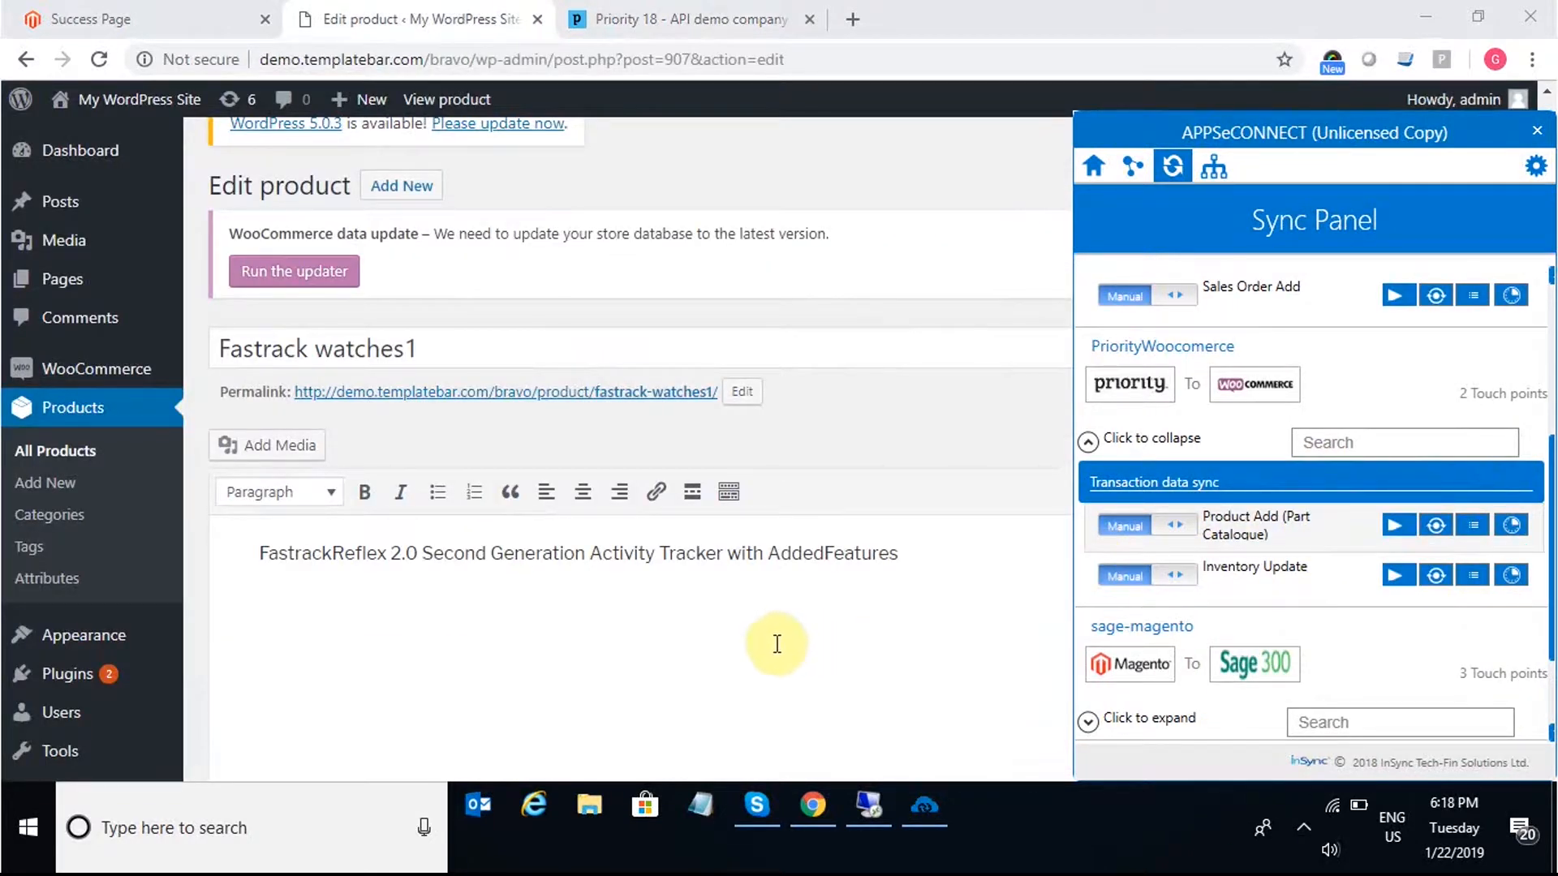
# - Reload Fastrack watches1 and confirm its Inventory tab shows stock quantity 1300
pyautogui.click(99, 59)
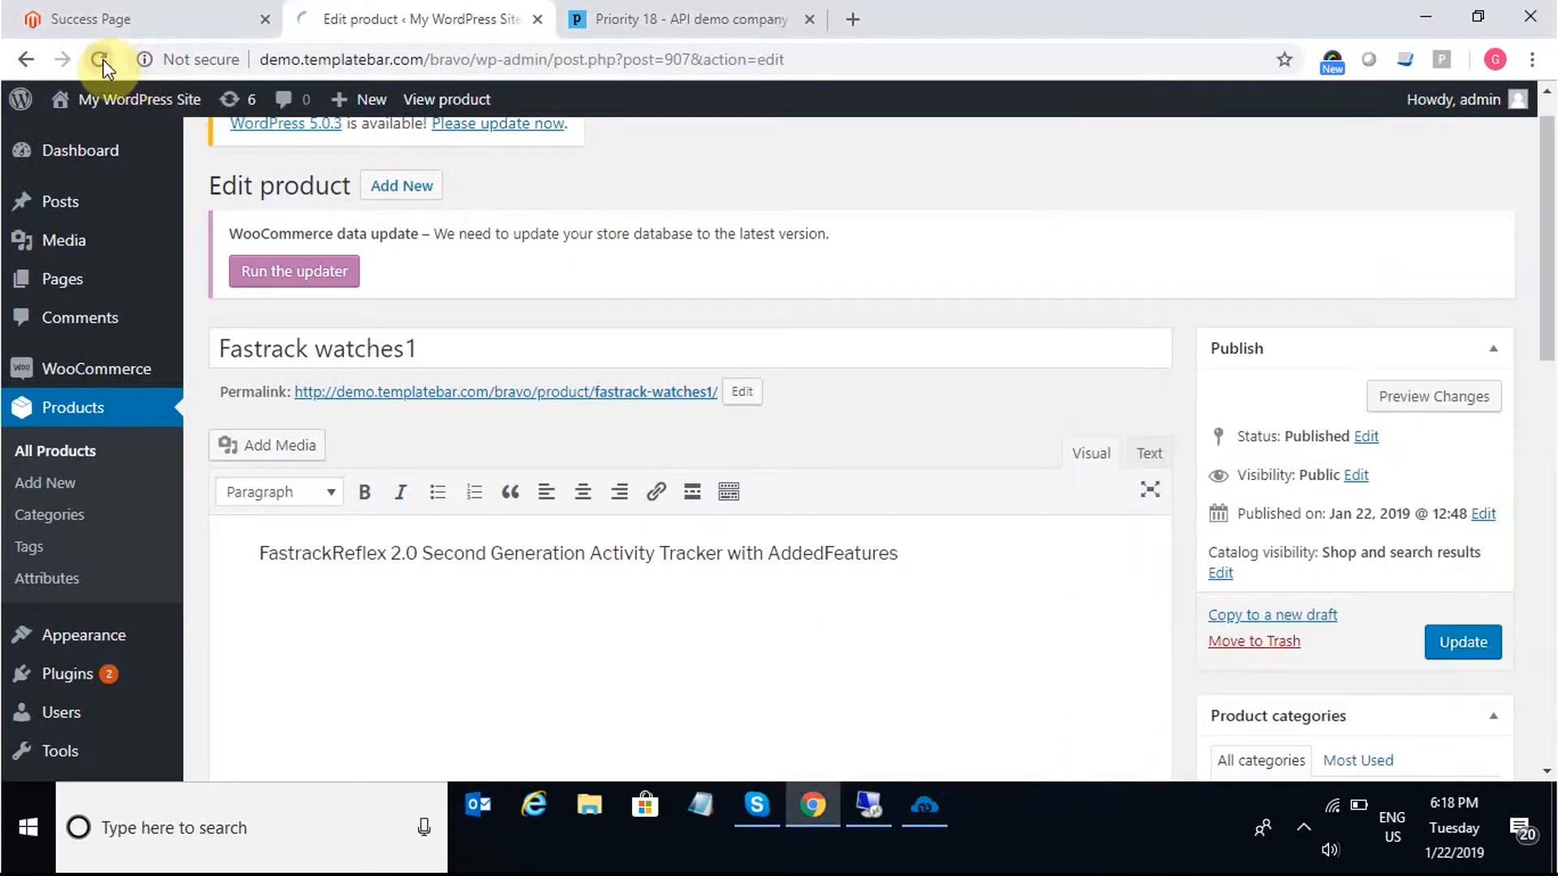
pyautogui.click(102, 59)
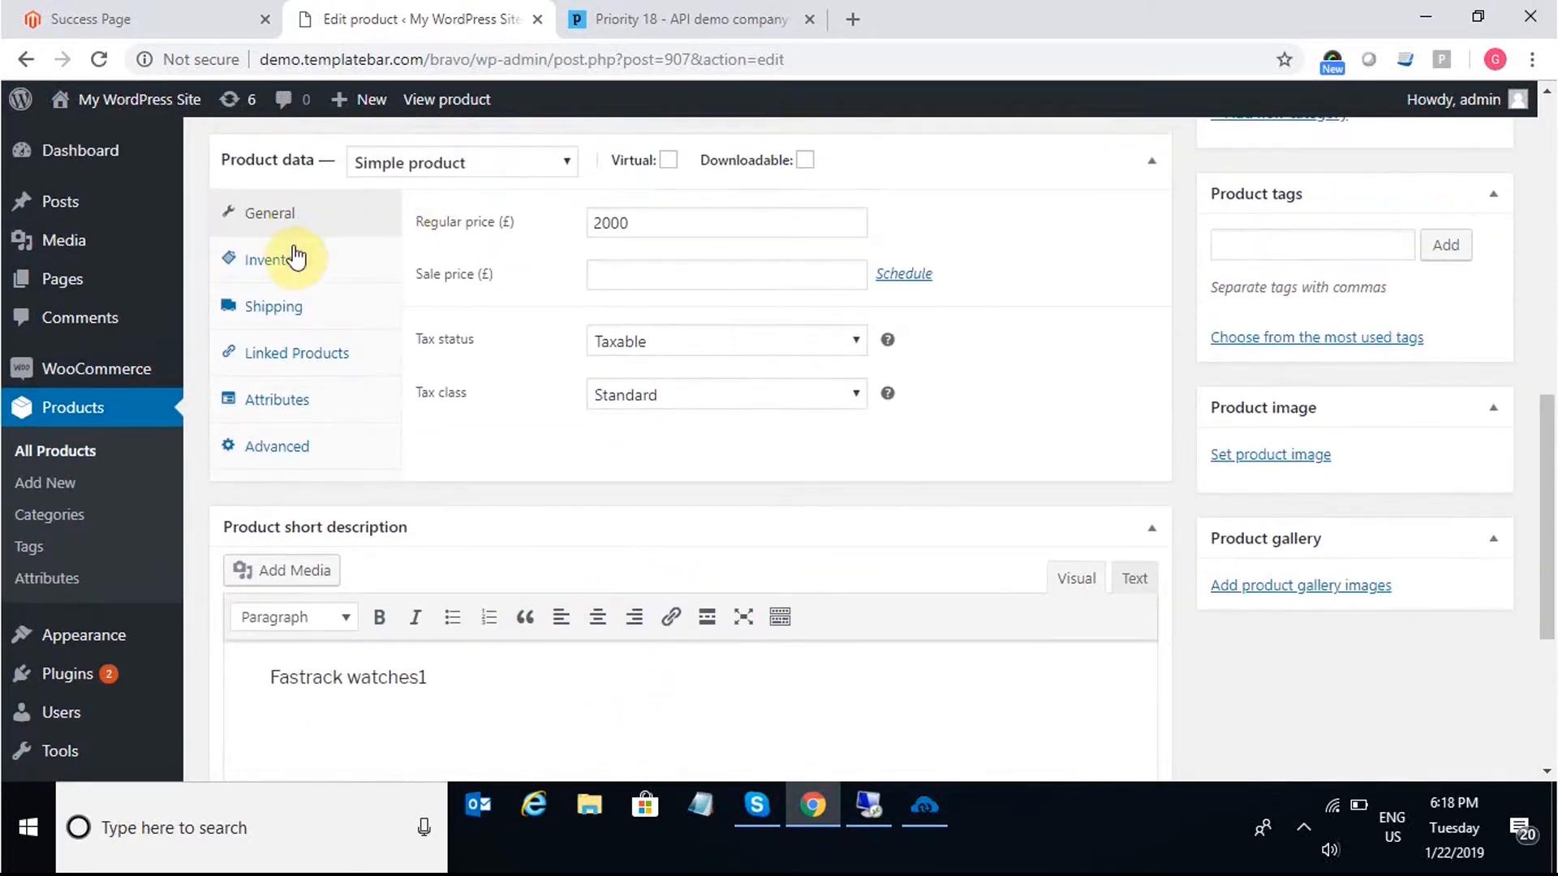
pyautogui.click(276, 259)
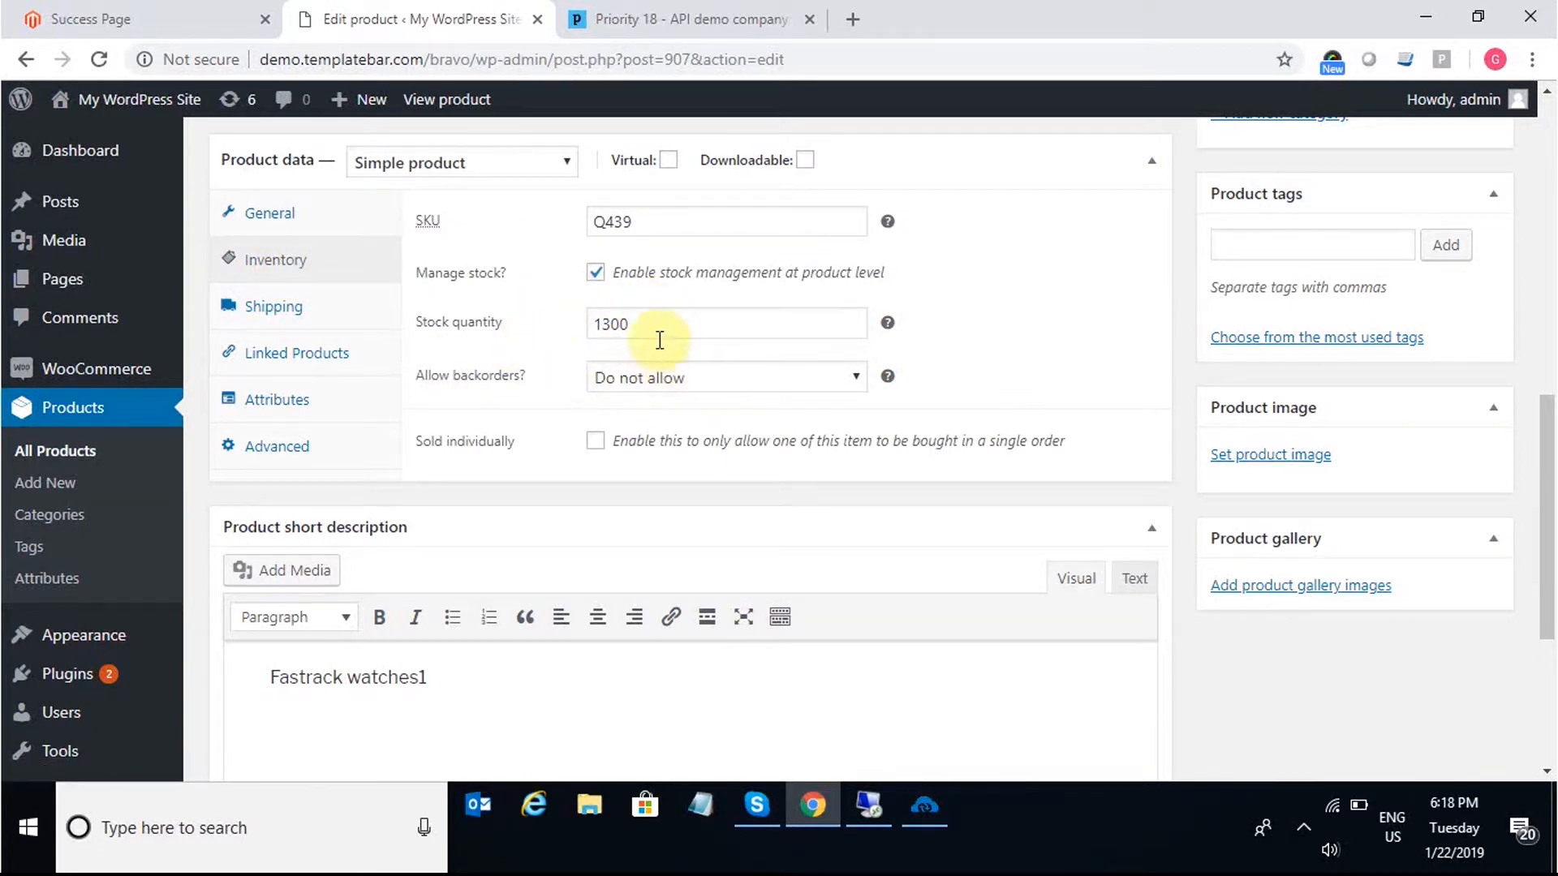
pyautogui.moveTo(586, 334)
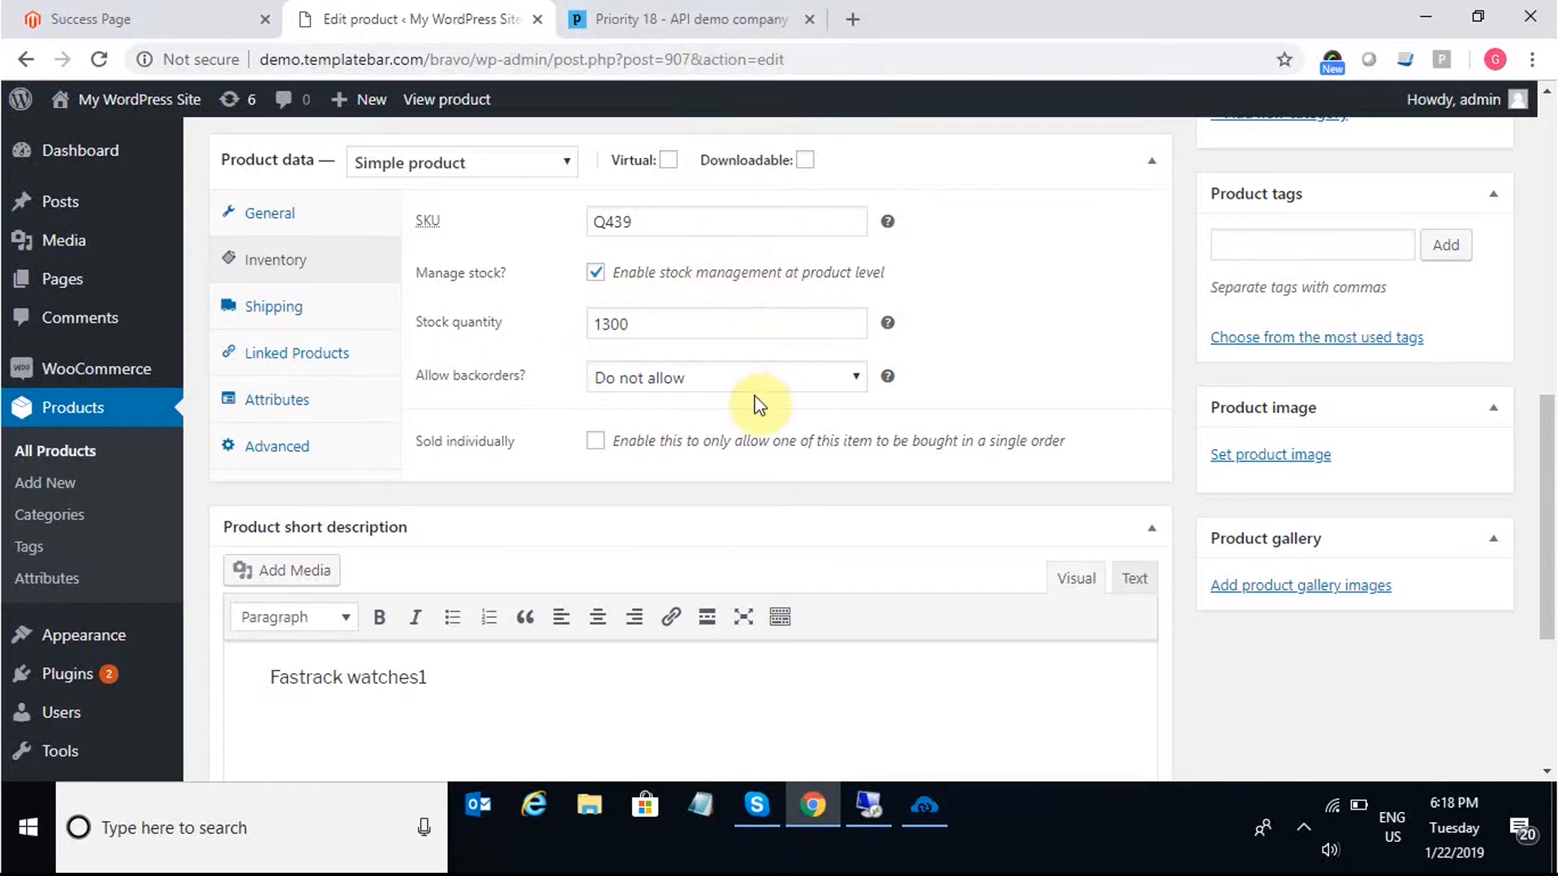
pyautogui.moveTo(142, 379)
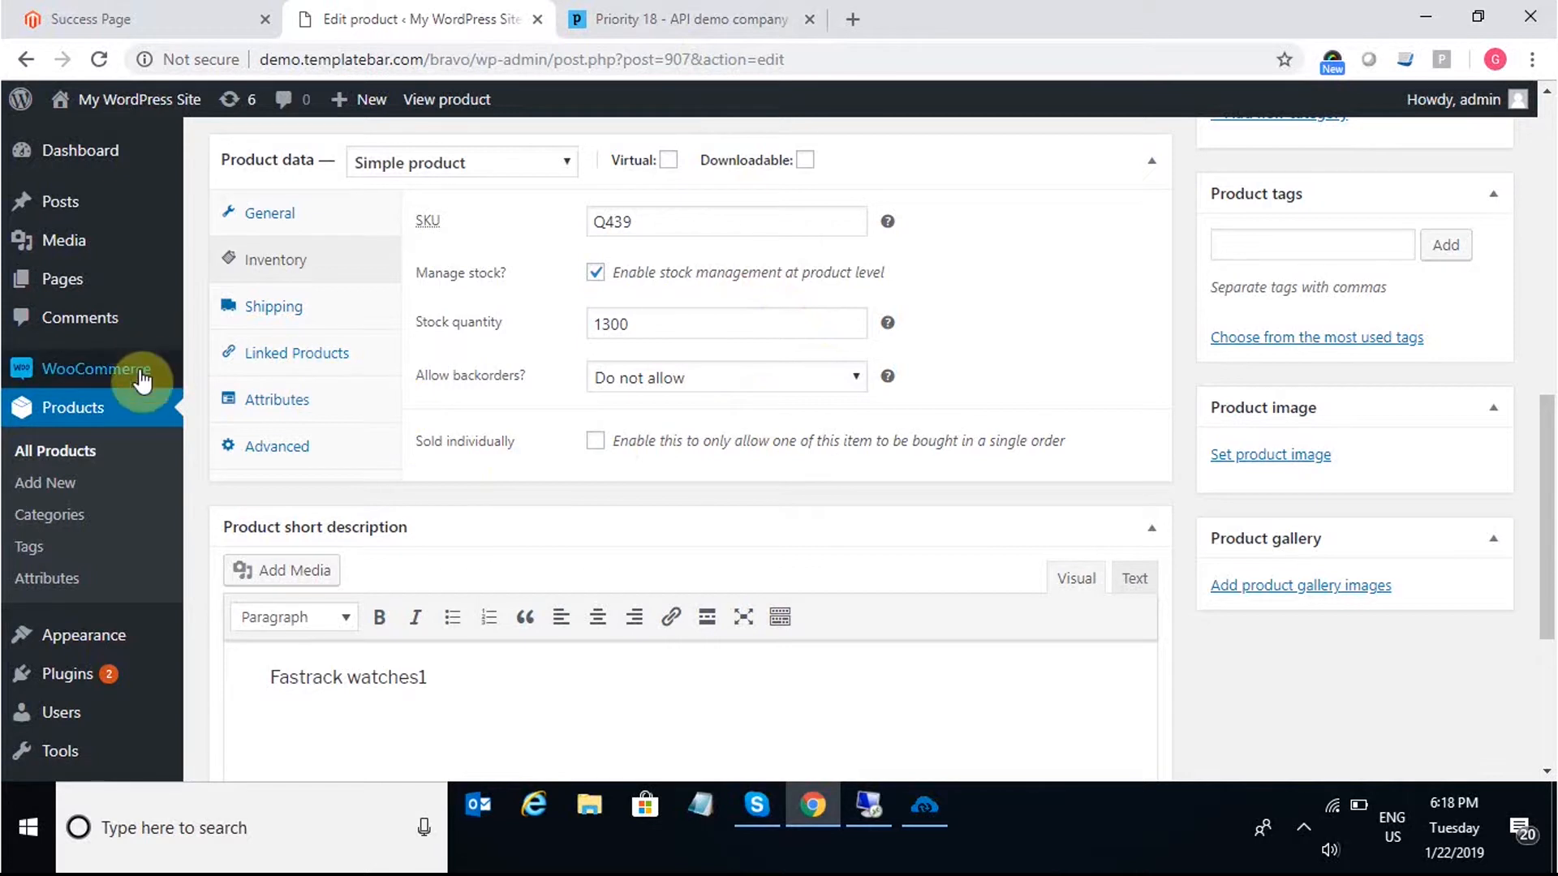
pyautogui.click(96, 369)
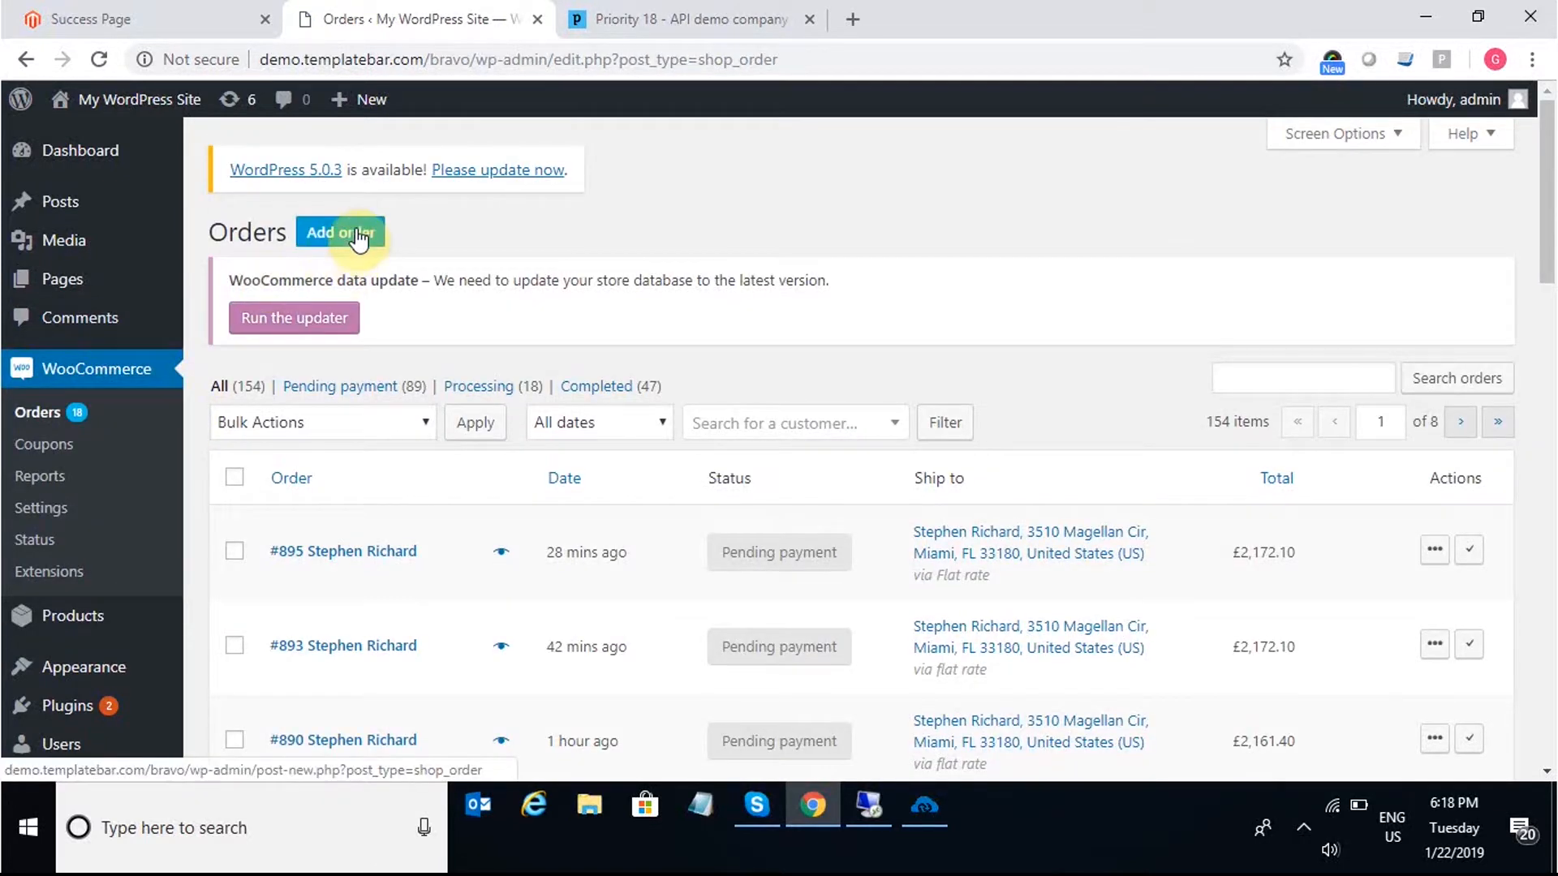
pyautogui.click(341, 233)
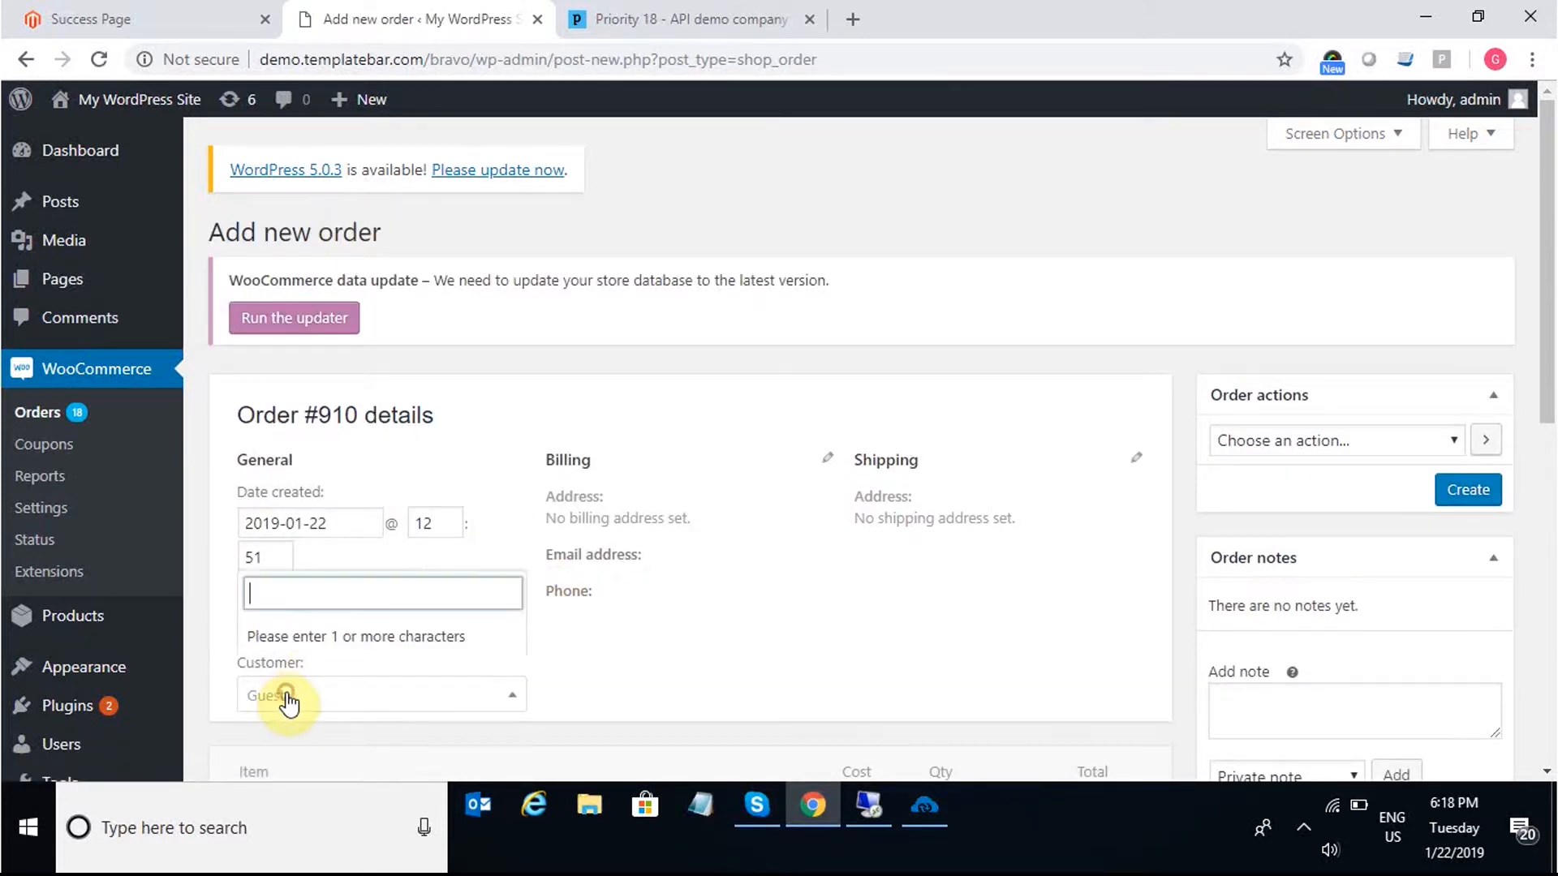
pyautogui.write('s')
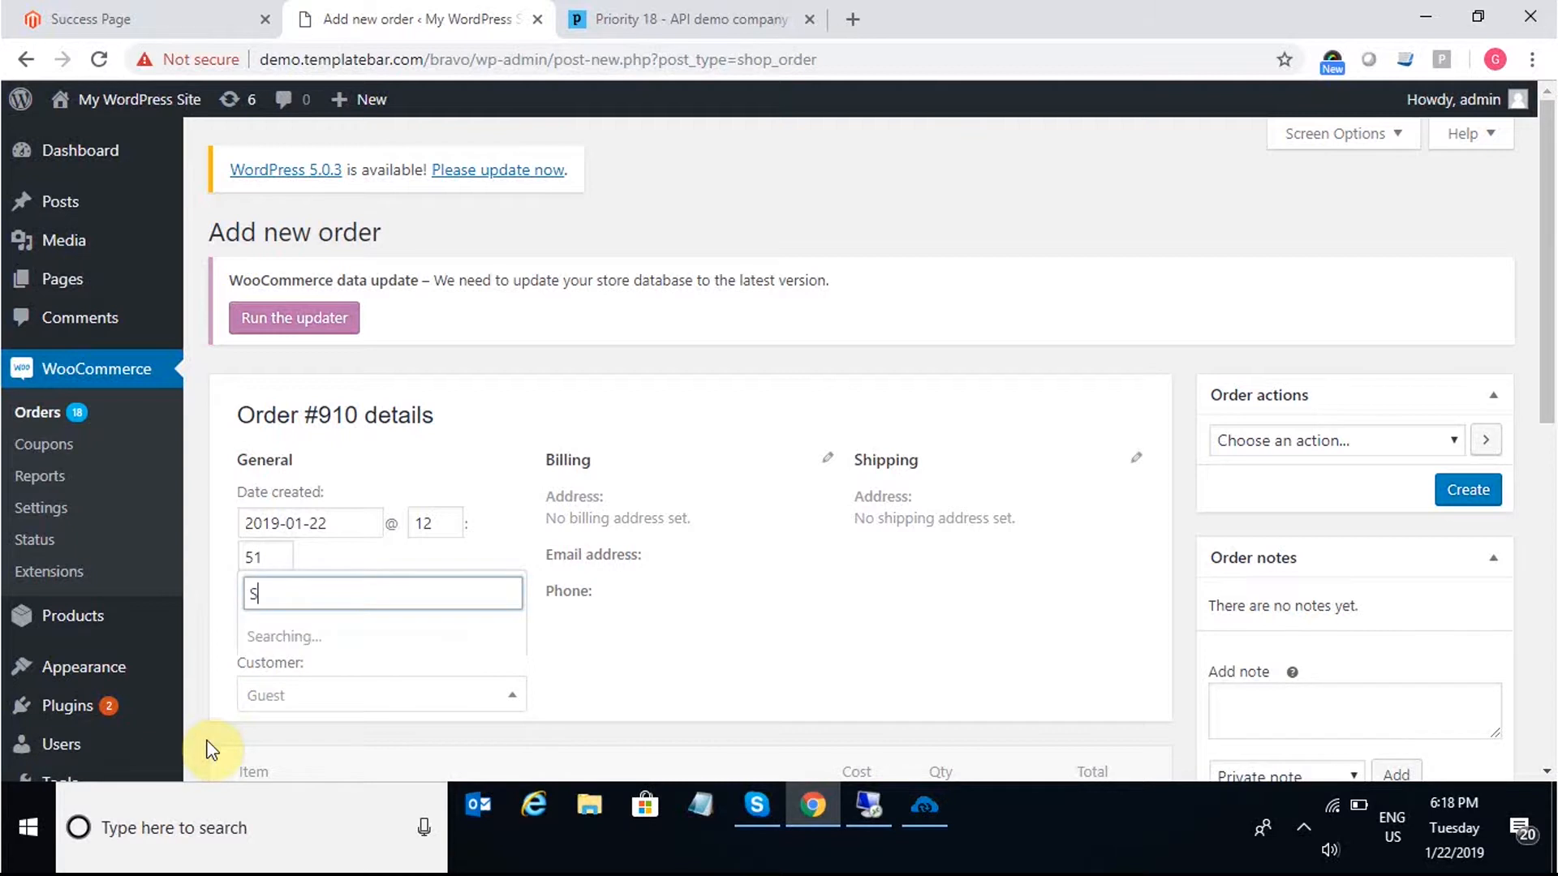
pyautogui.write('teph')
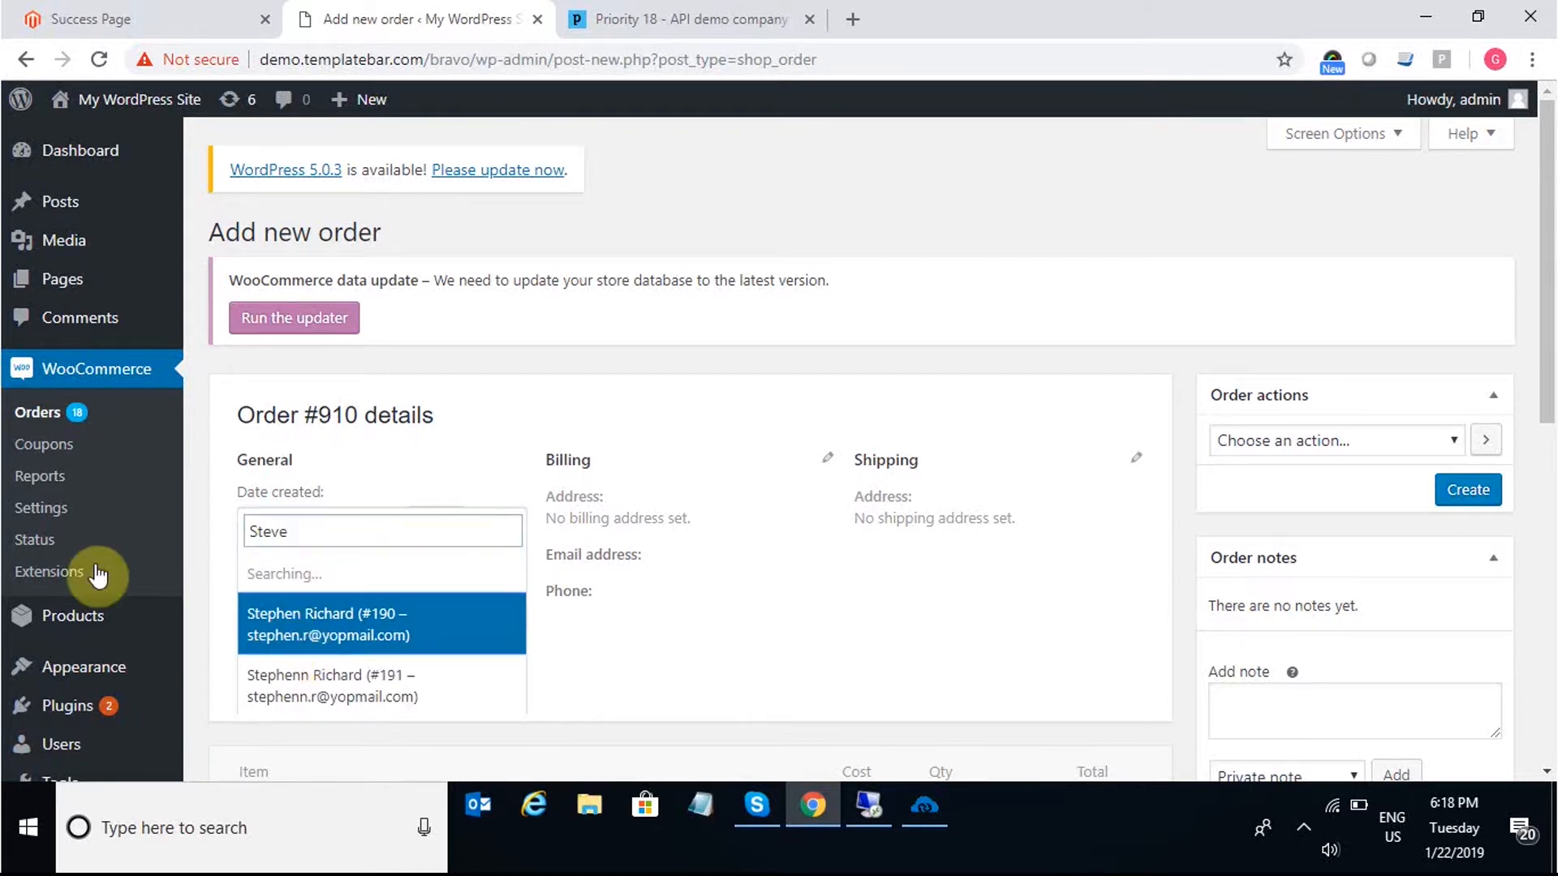
pyautogui.click(382, 623)
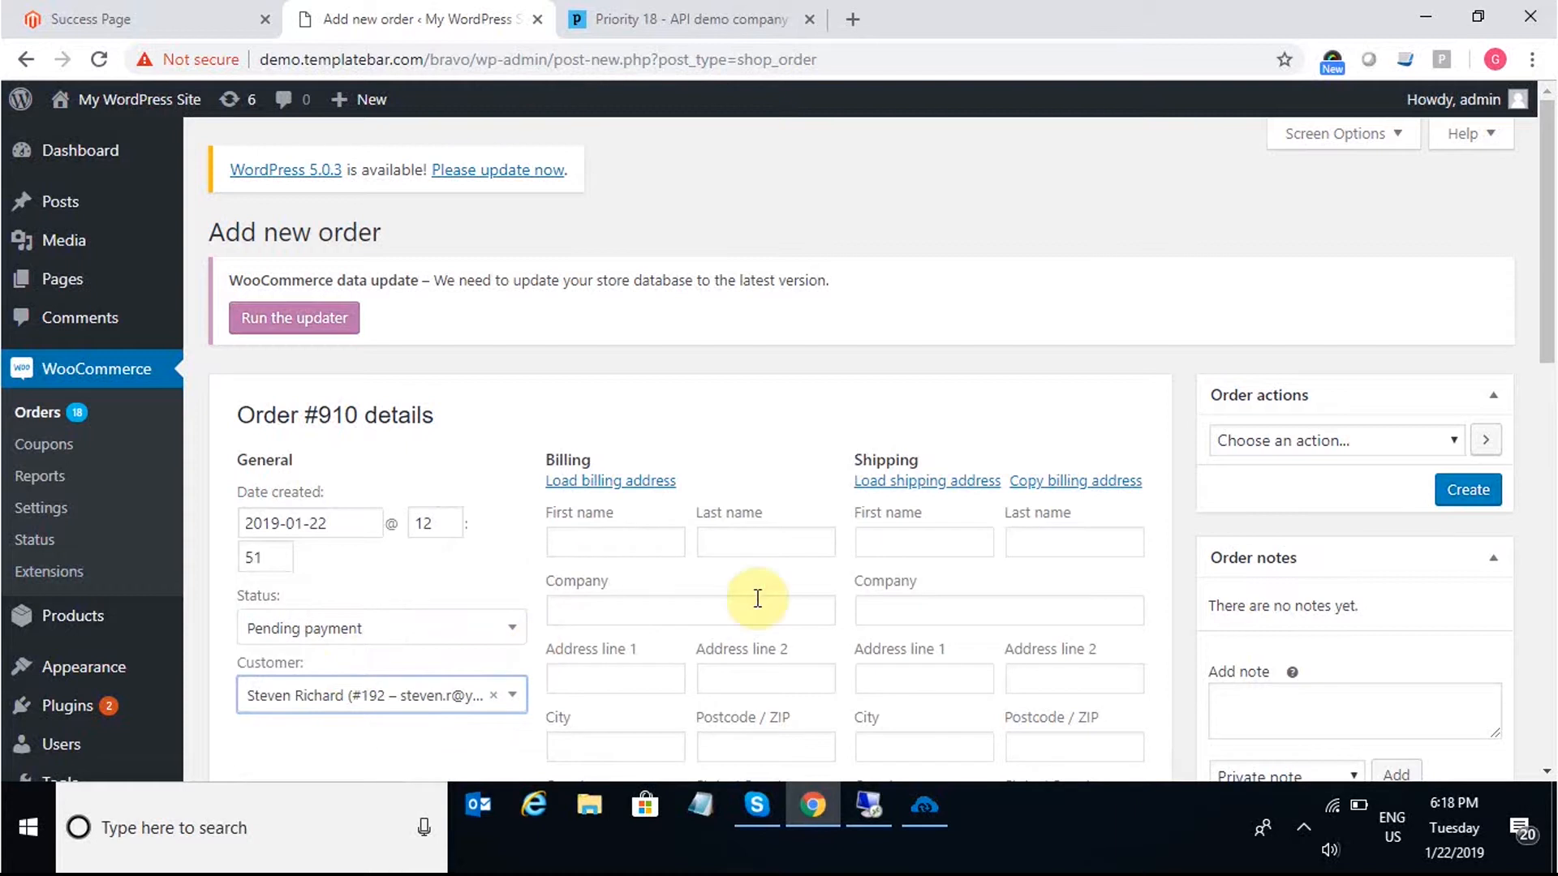
# - Set the order address state to Florida
pyautogui.scroll(-3)
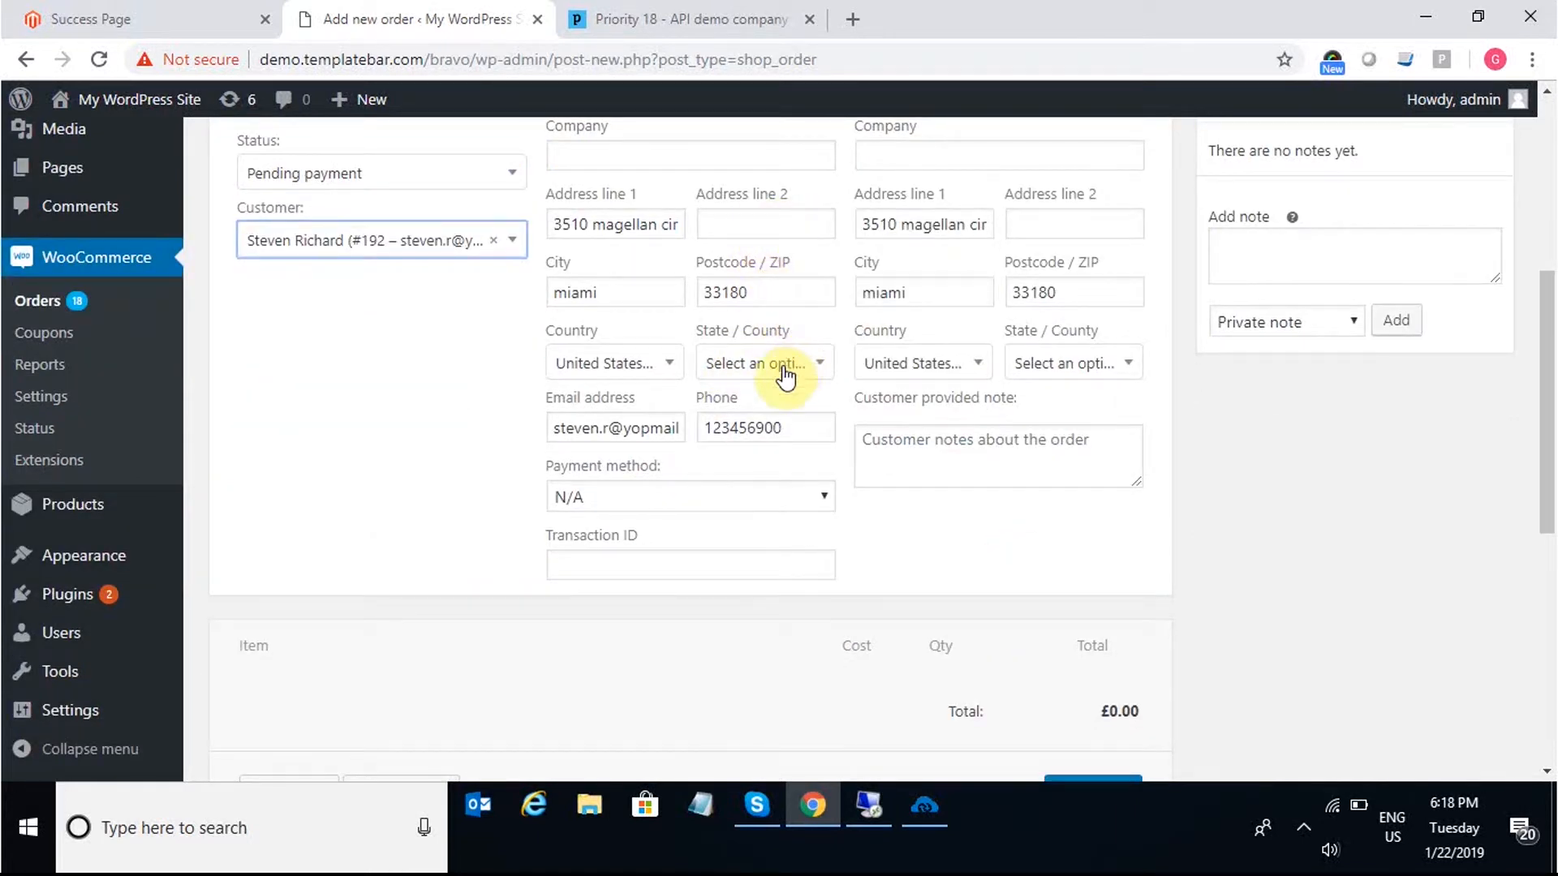
pyautogui.write('flo')
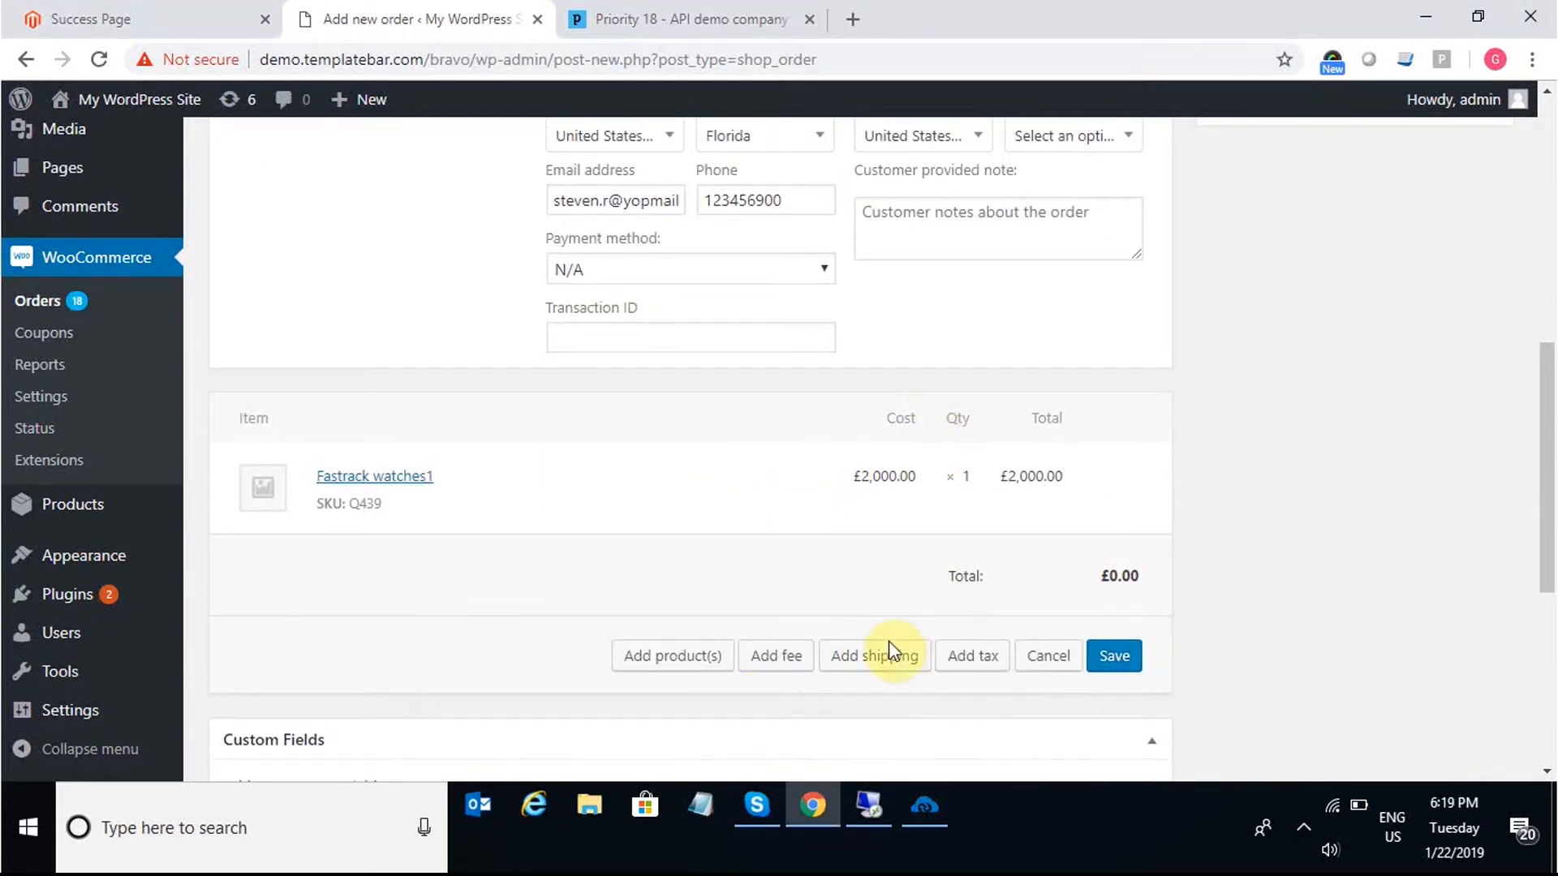
pyautogui.click(875, 655)
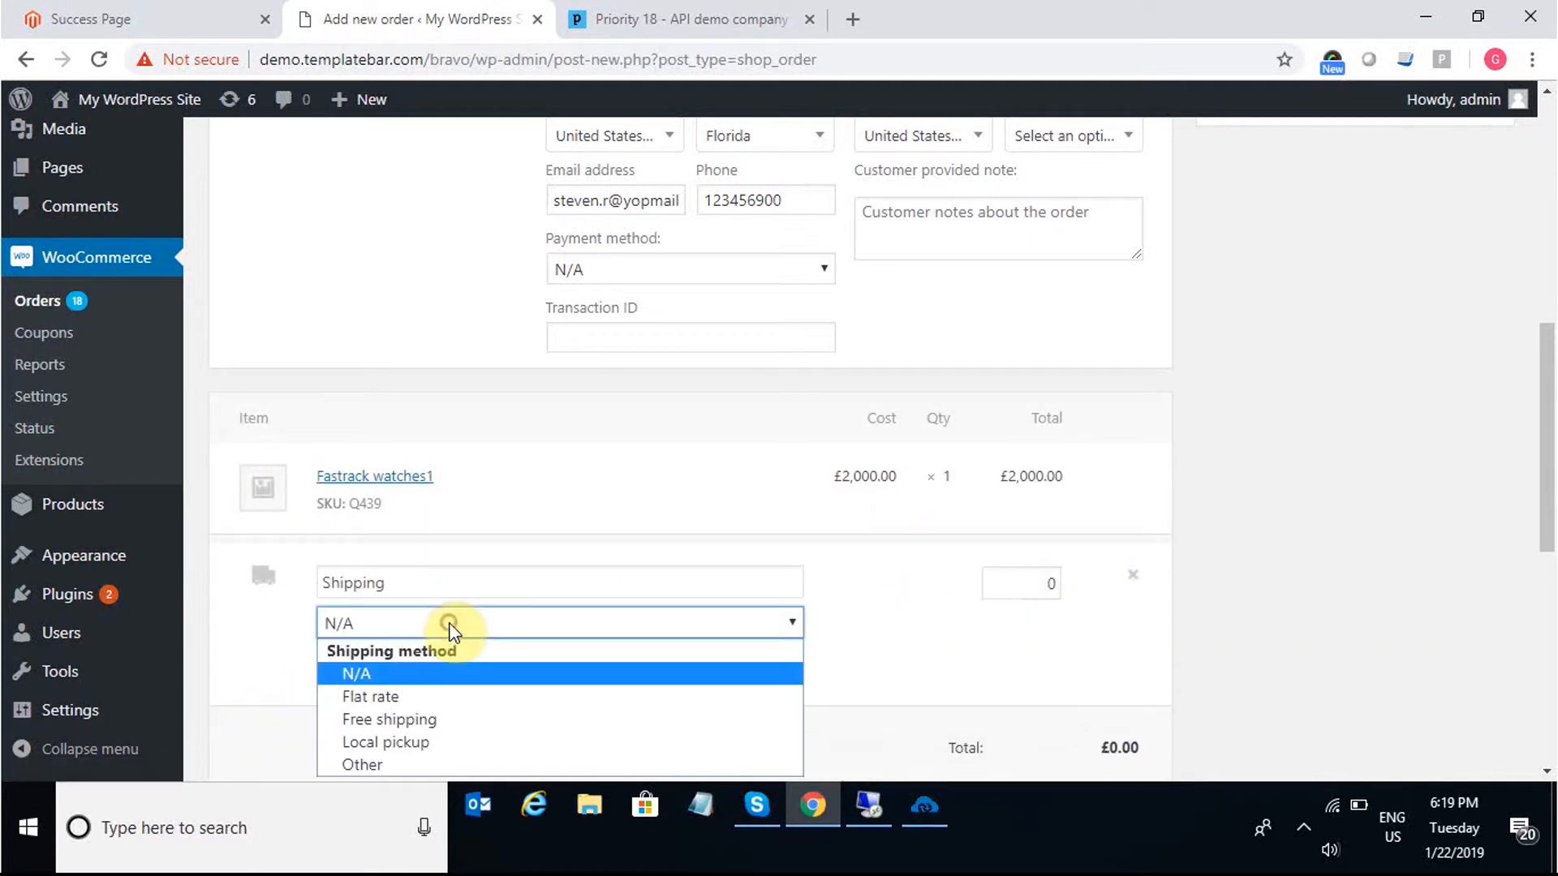
# - Add a £30 Flat rate shipping line to order #910, save, and recalculate totals to £2,030.00
pyautogui.click(371, 697)
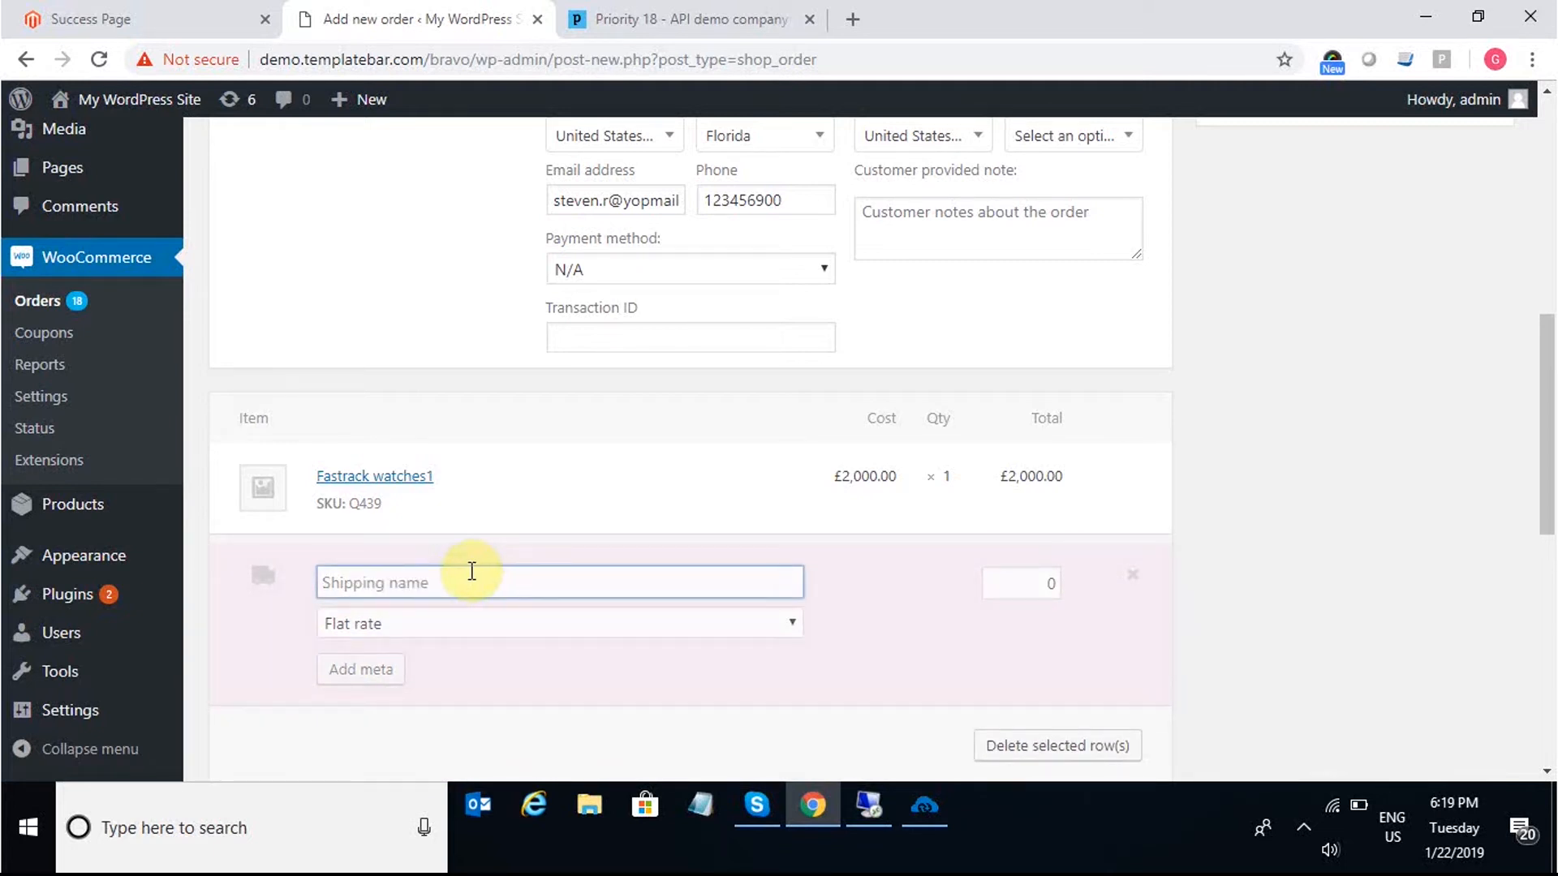
pyautogui.write('Flat ra')
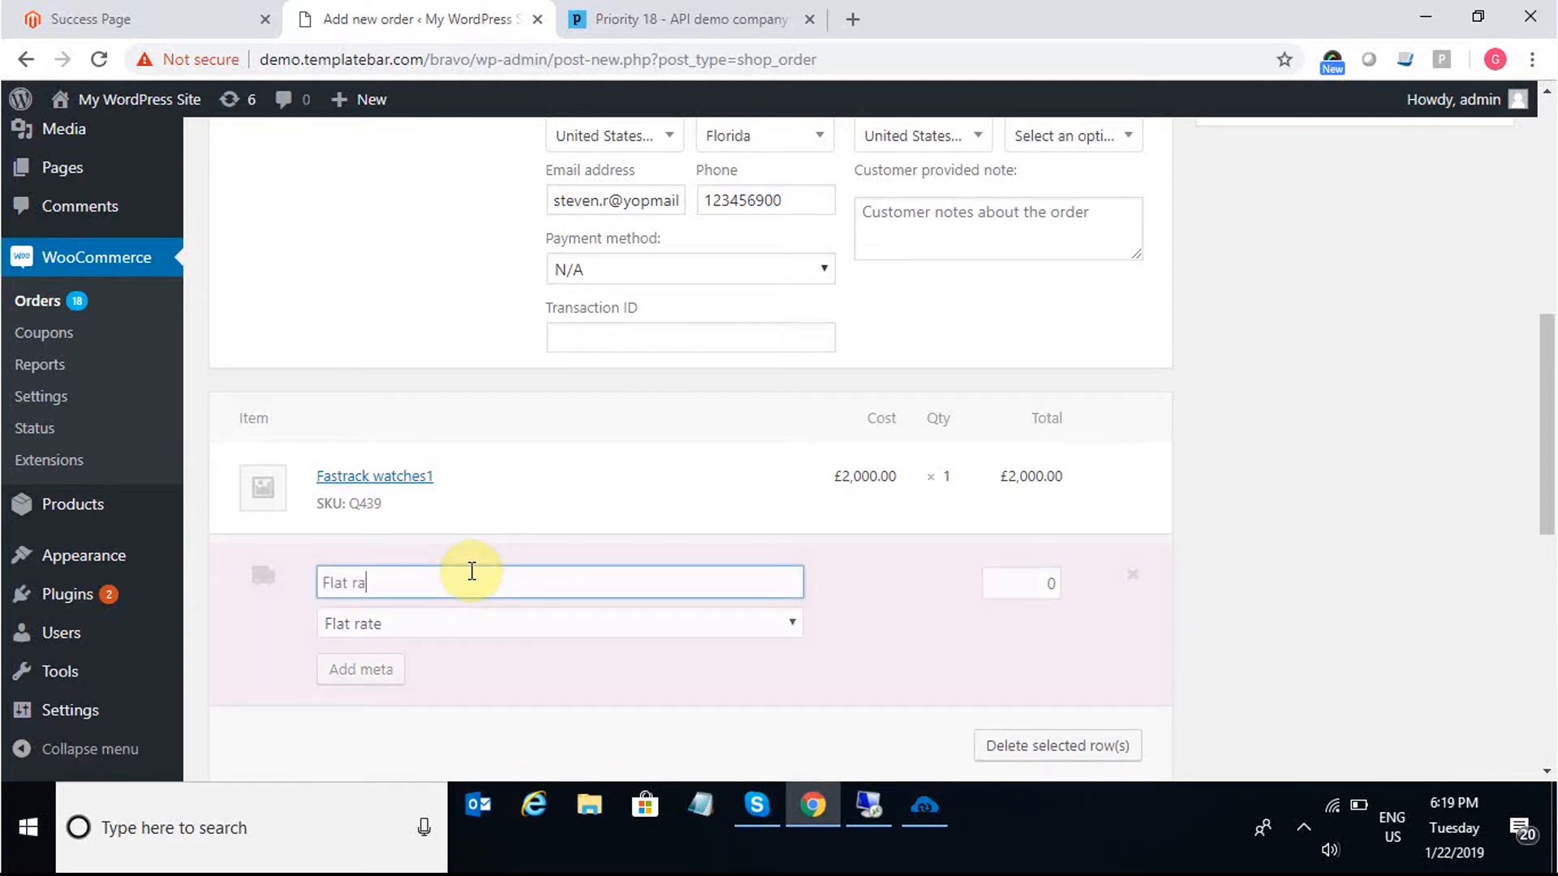
pyautogui.click(1021, 583)
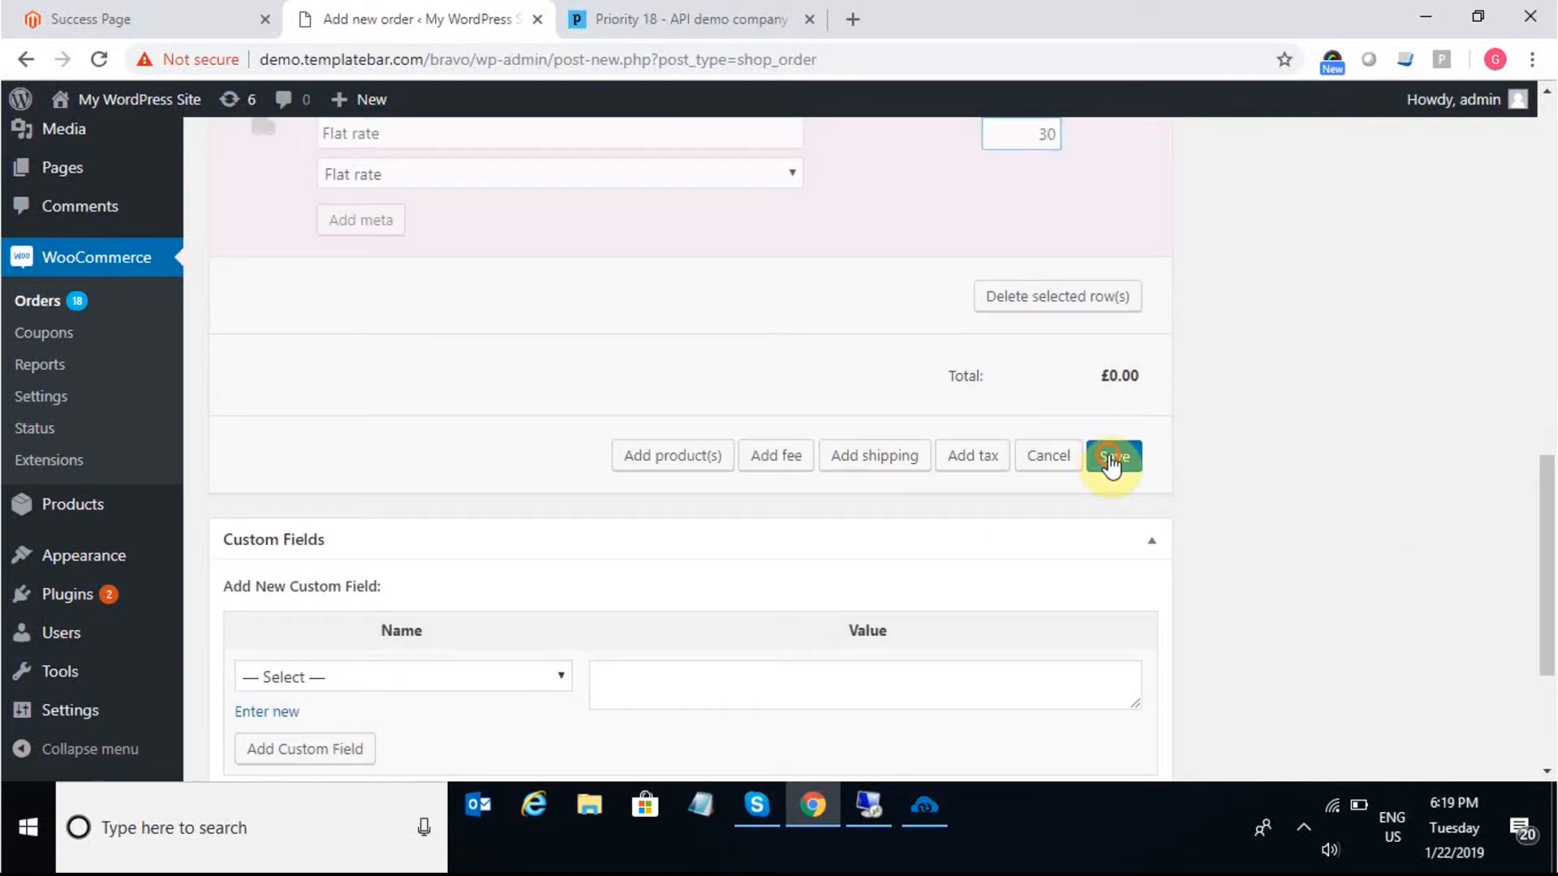
pyautogui.click(1113, 456)
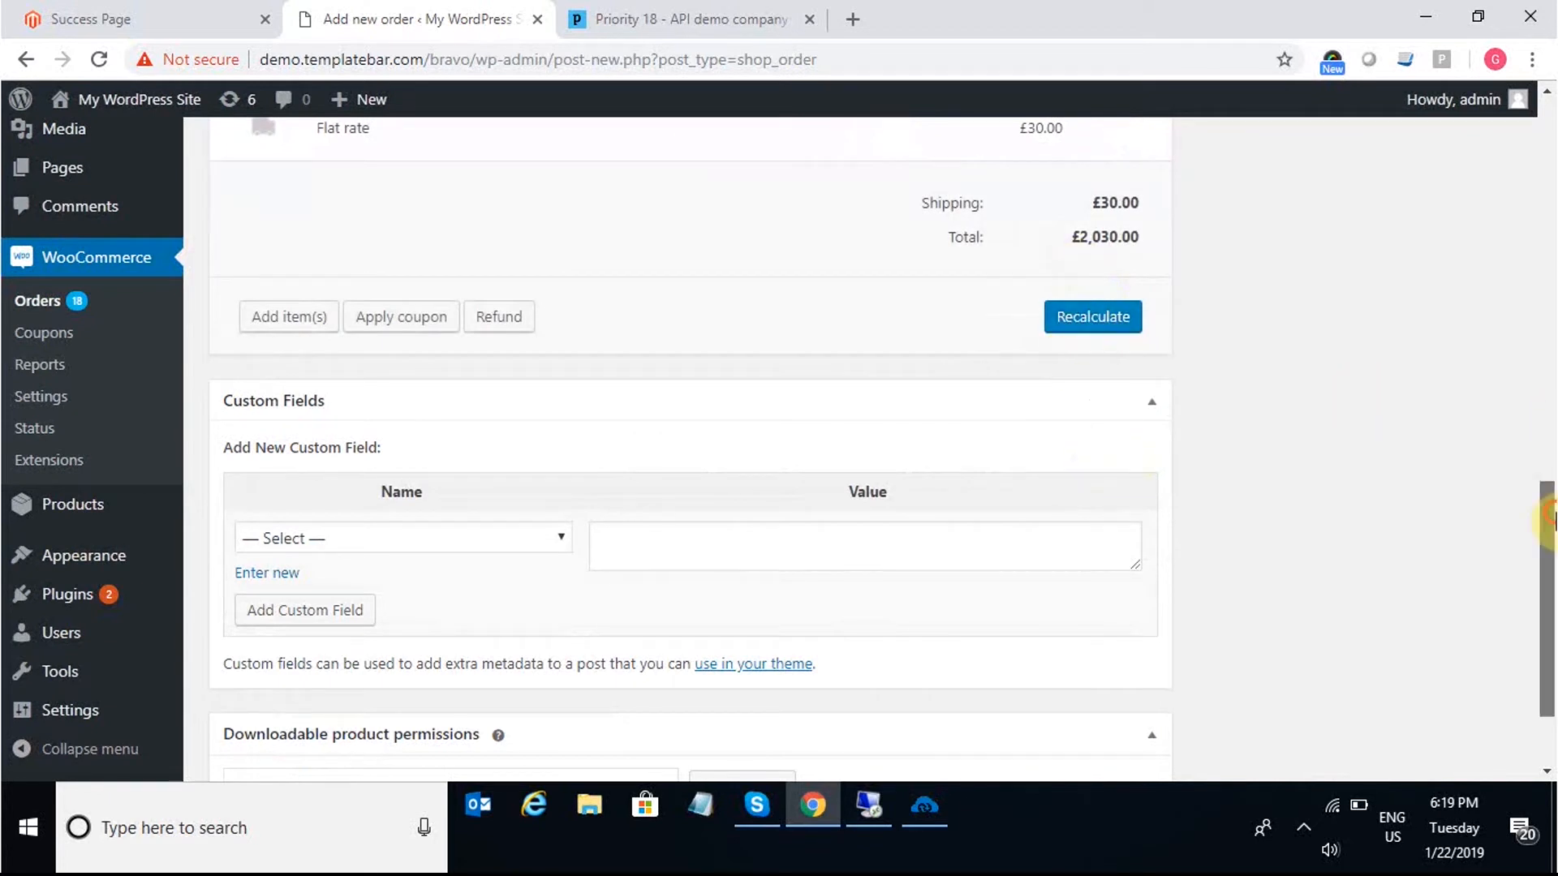
pyautogui.click(1093, 317)
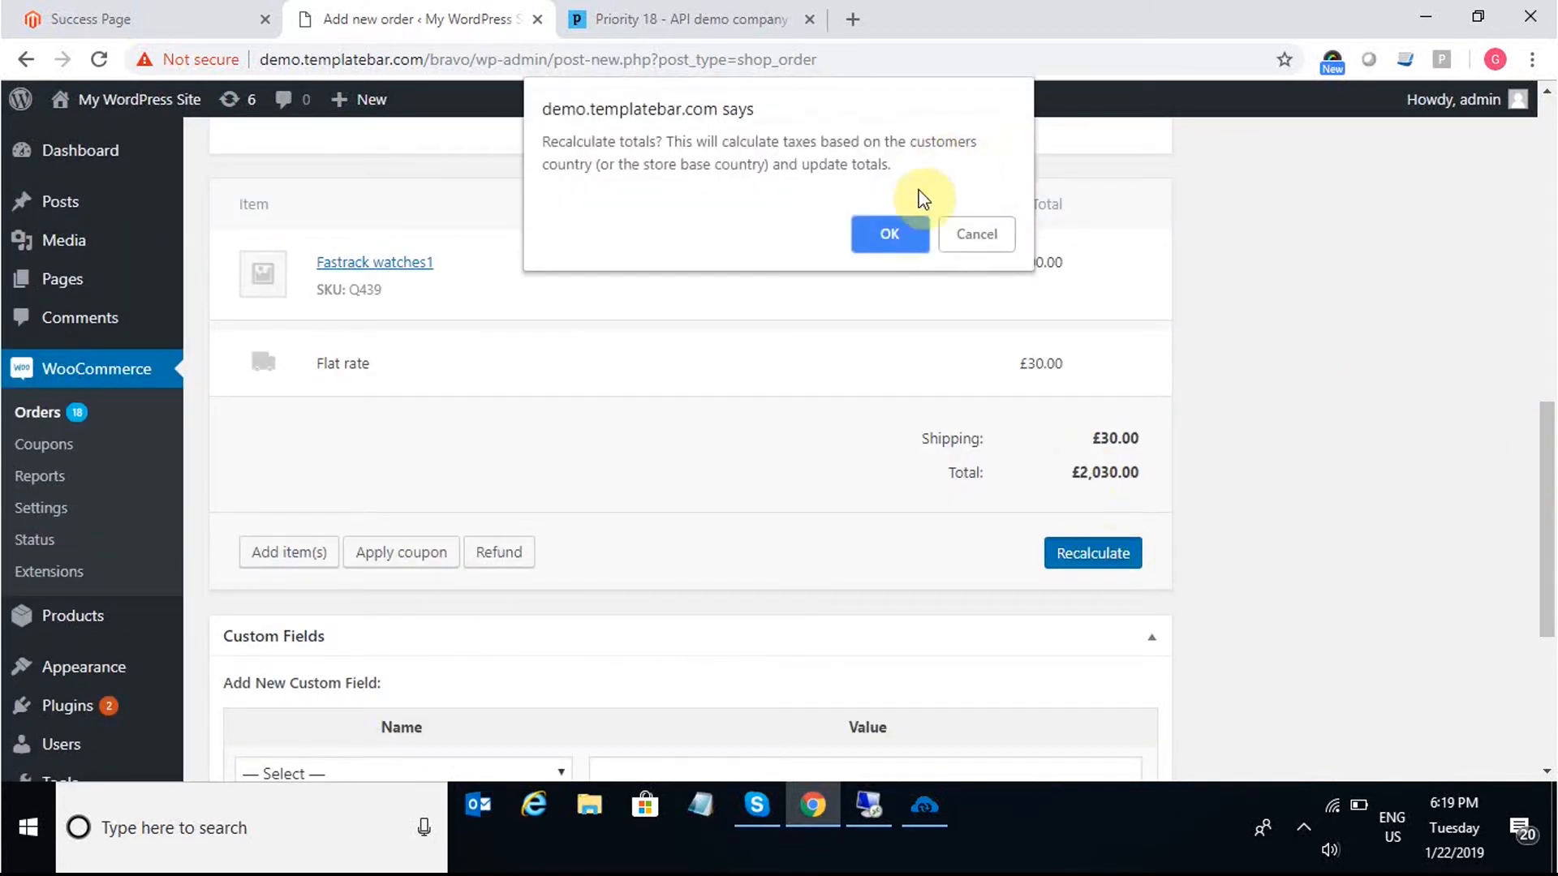
pyautogui.click(889, 234)
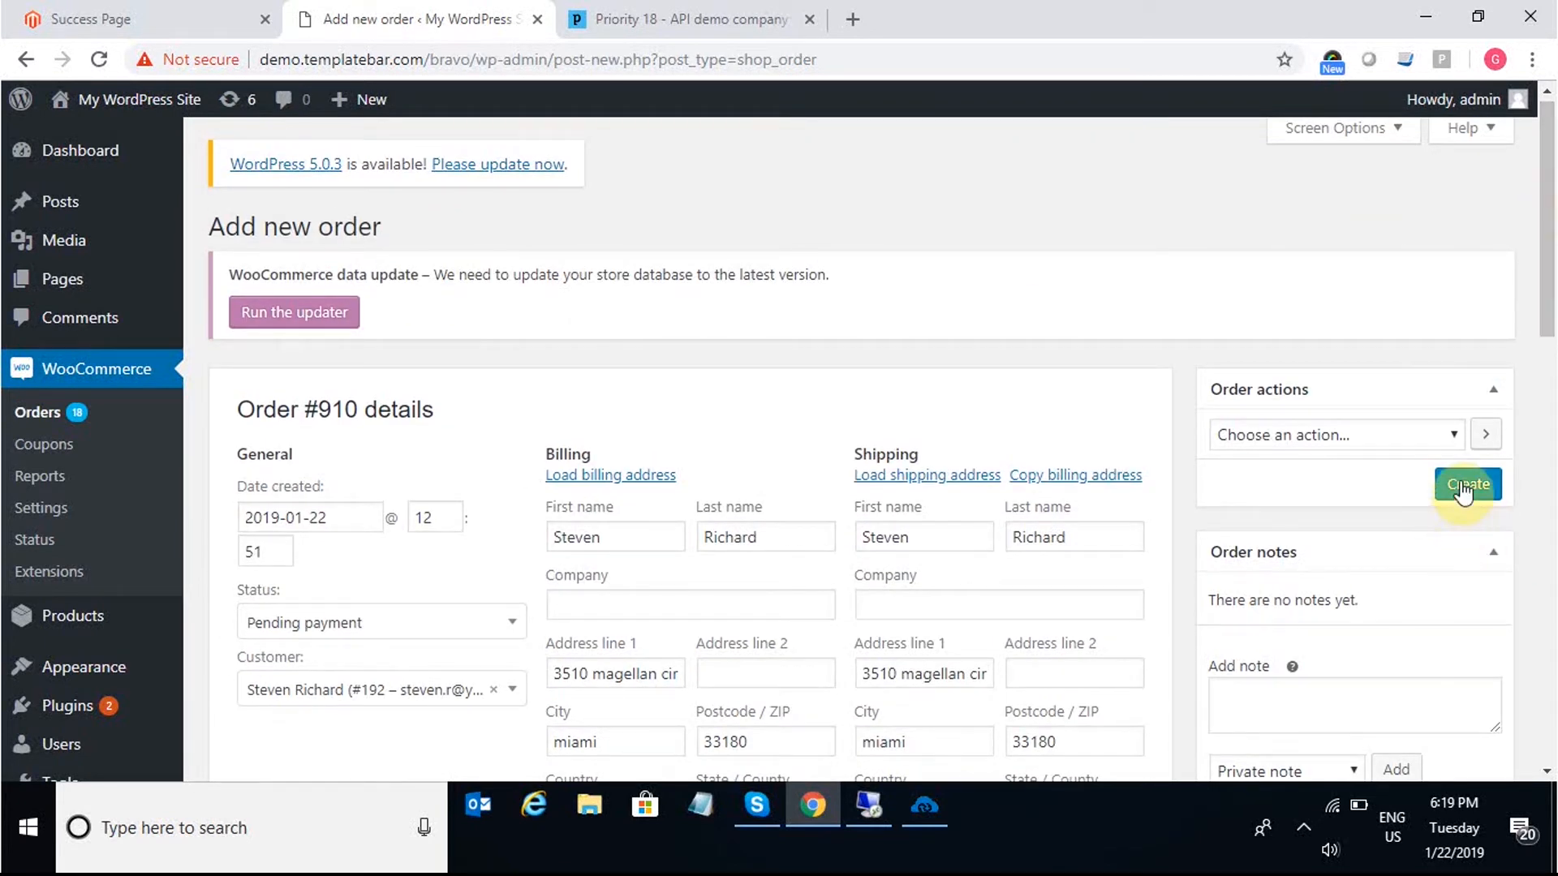
# - Create WooCommerce order #910 and trigger APPSeCONNECT's Sales Order Add sync into Priority
pyautogui.click(1467, 483)
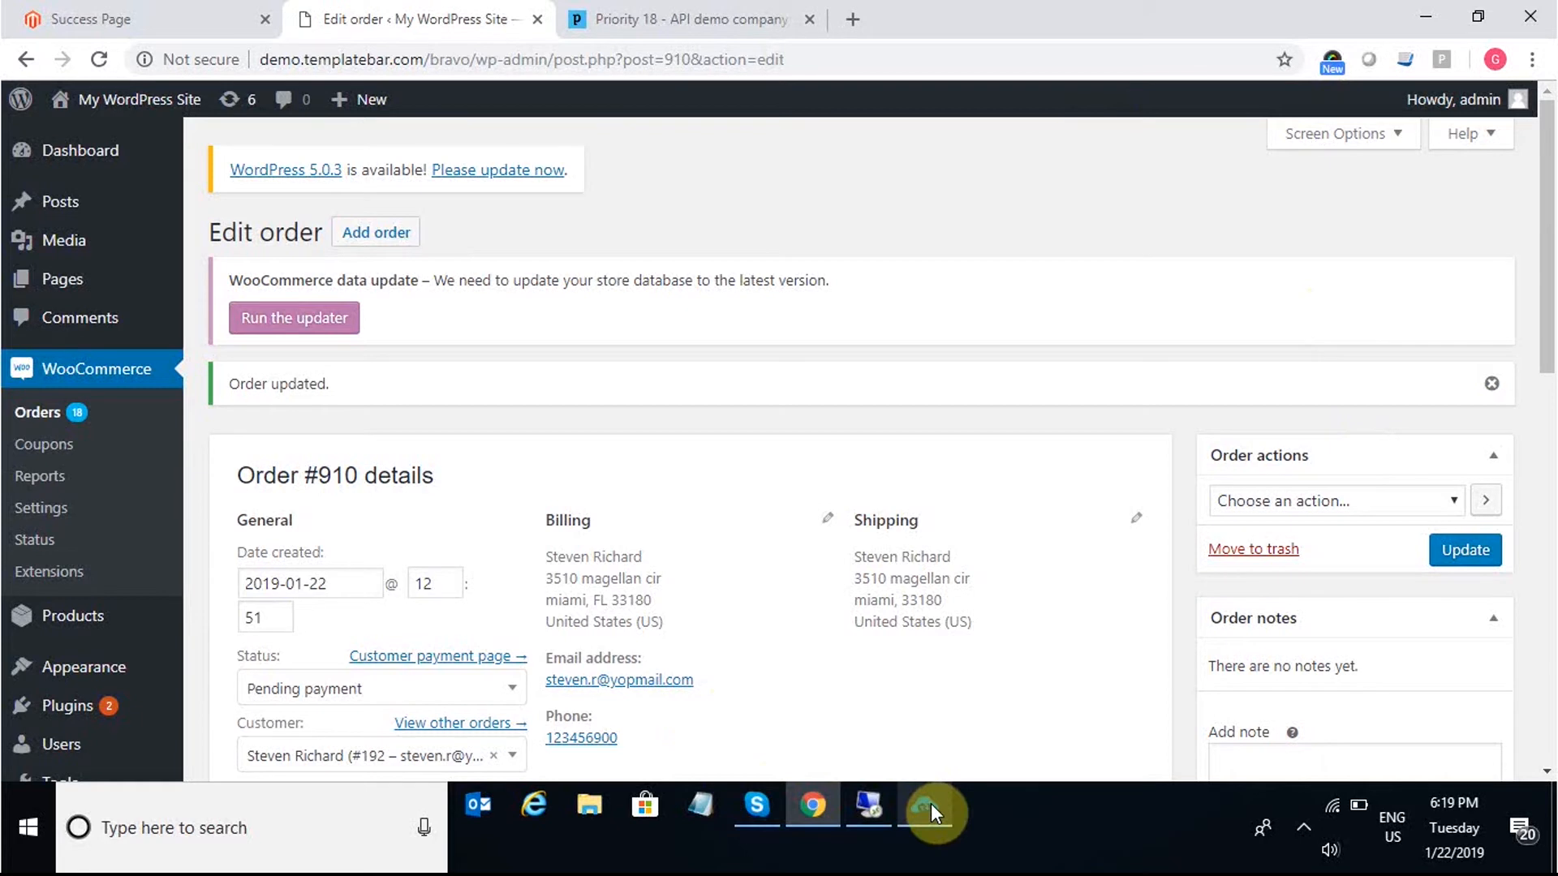
pyautogui.click(925, 805)
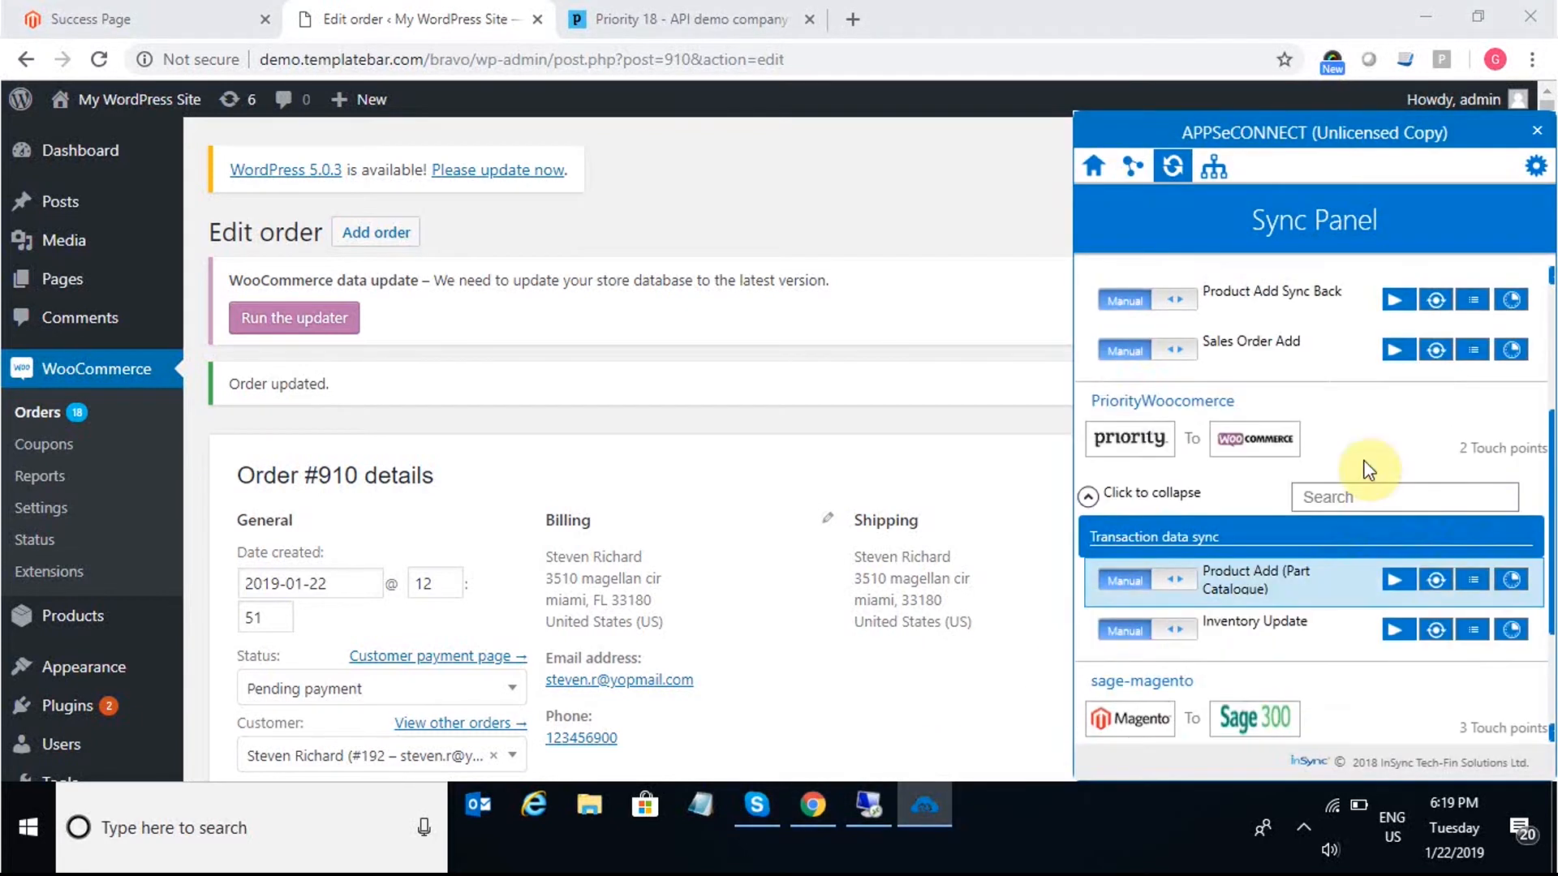
pyautogui.moveTo(1395, 350)
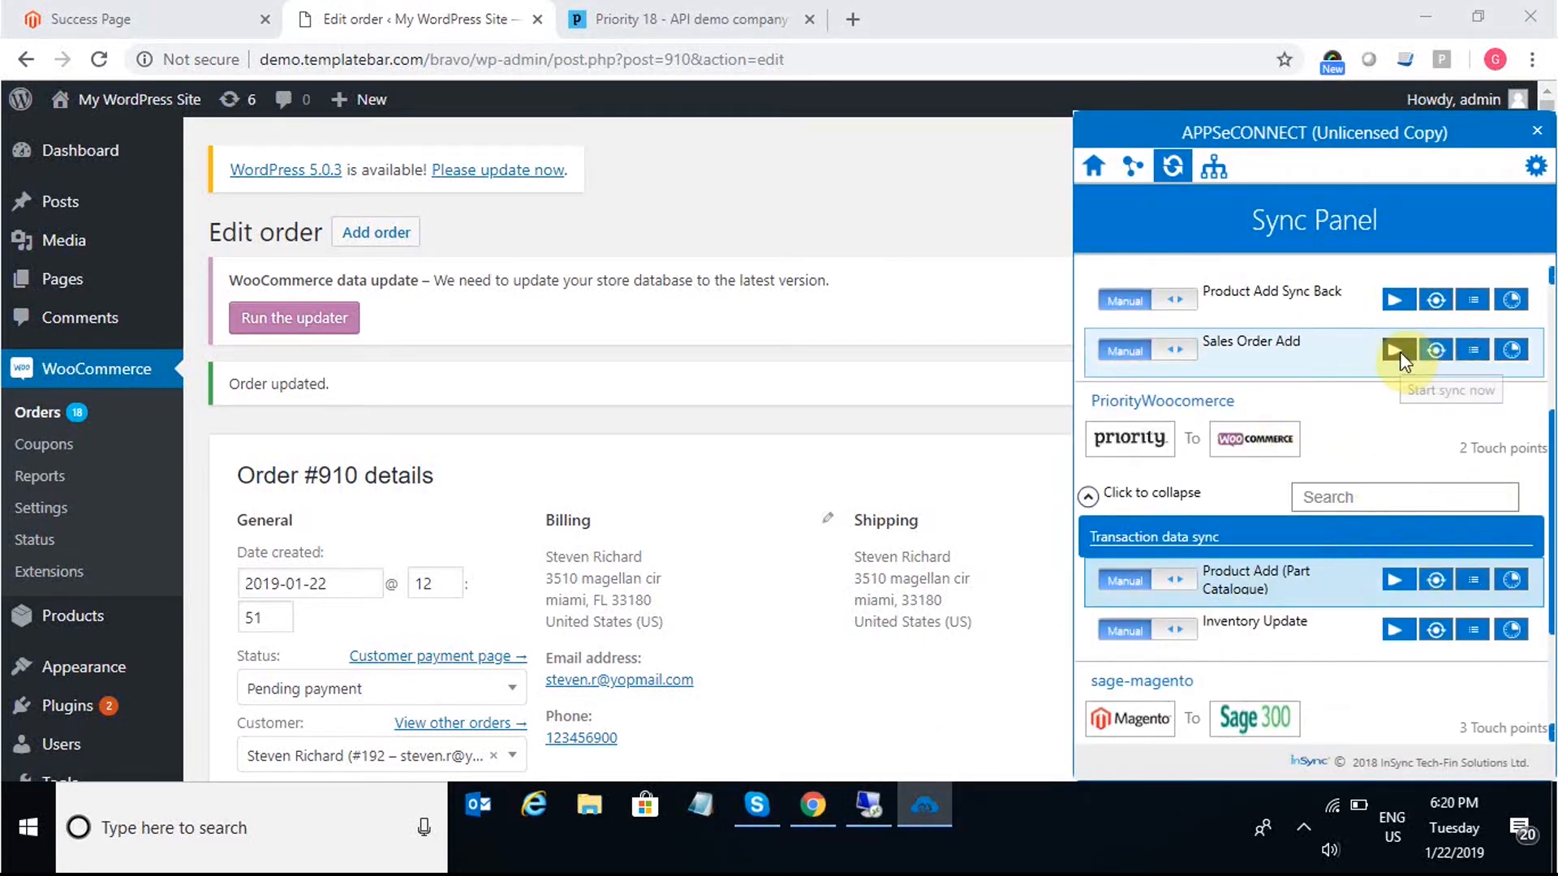
pyautogui.click(689, 19)
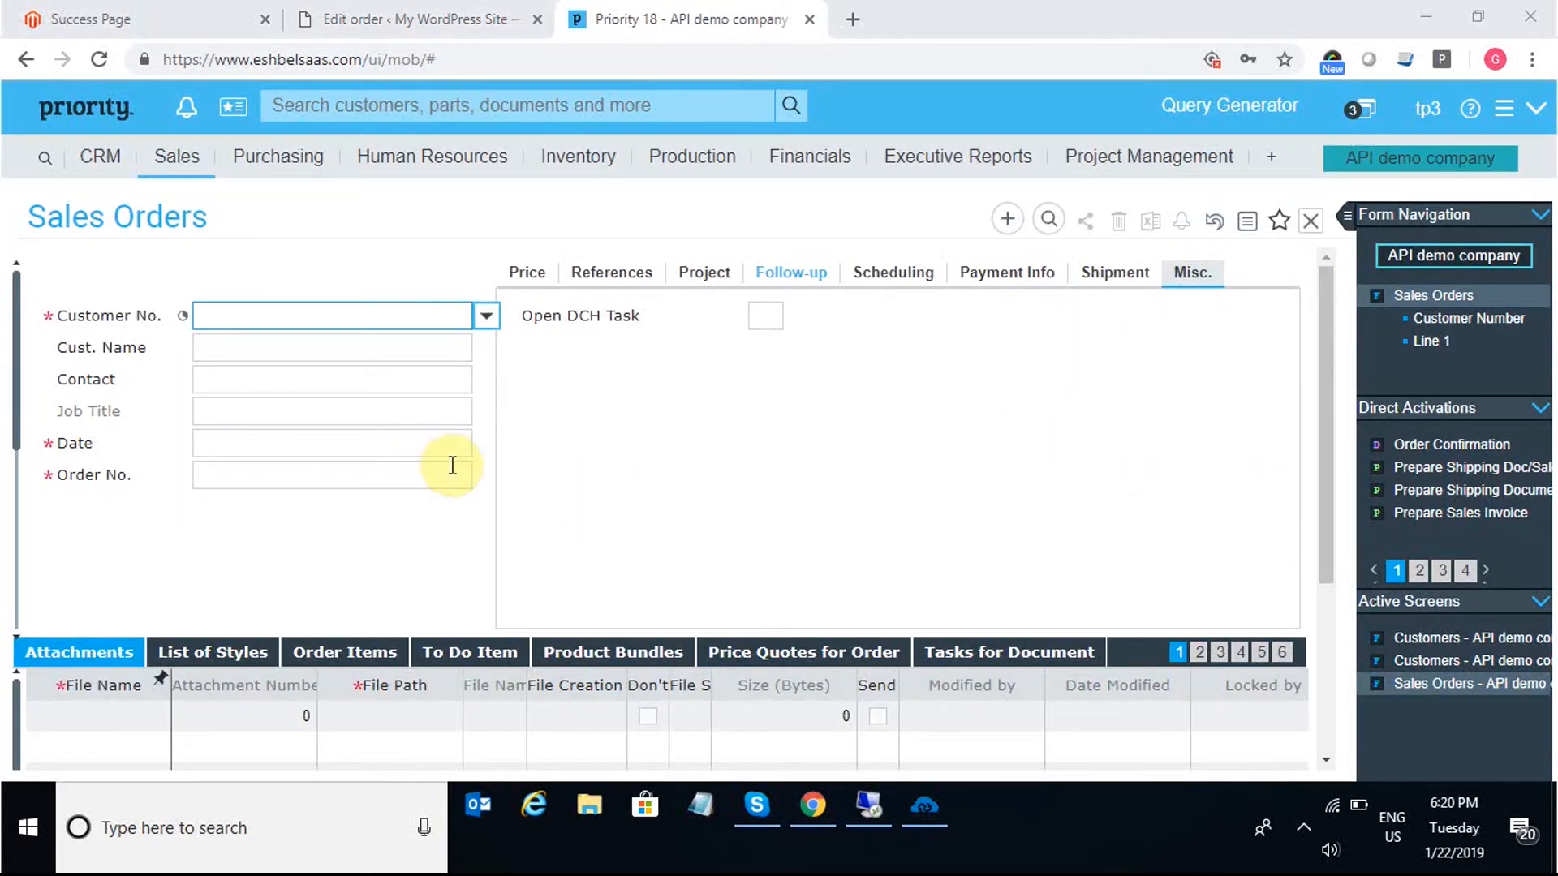
pyautogui.moveTo(432, 10)
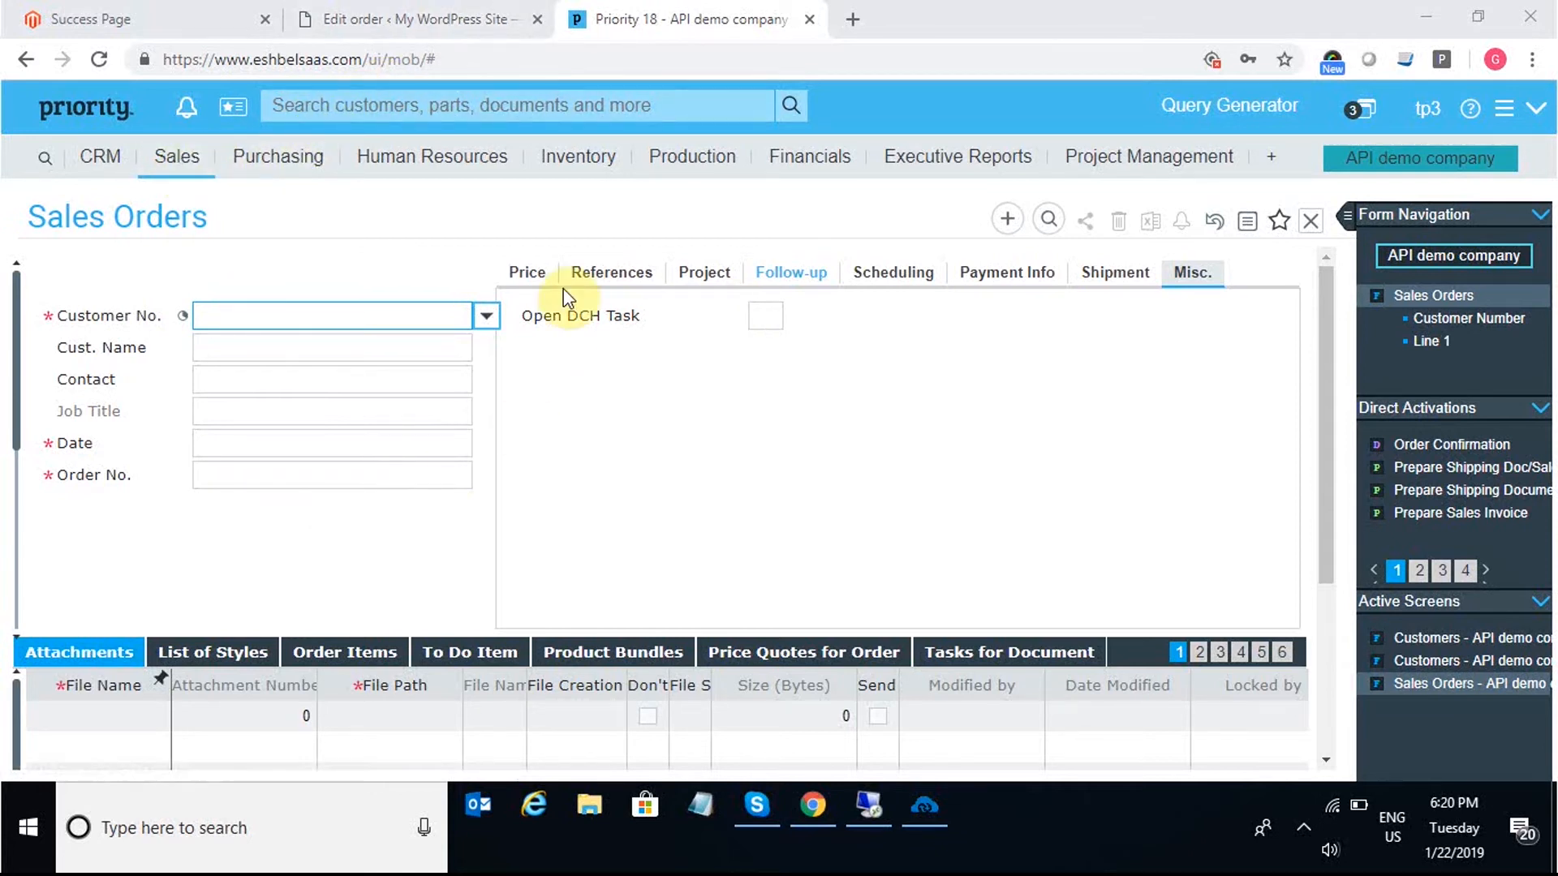
pyautogui.click(611, 272)
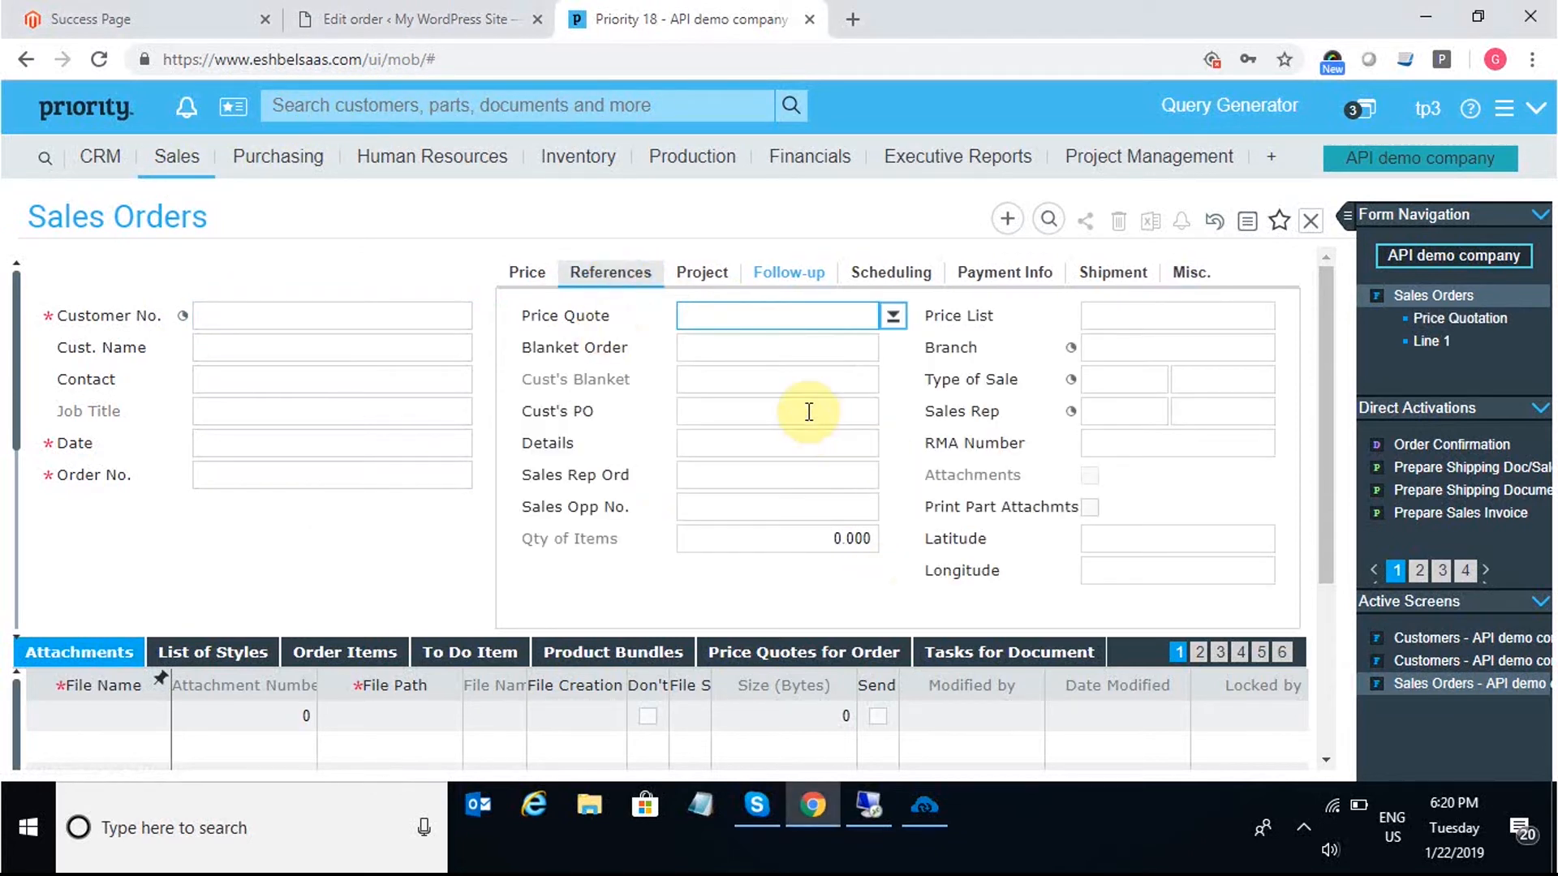
pyautogui.click(1048, 220)
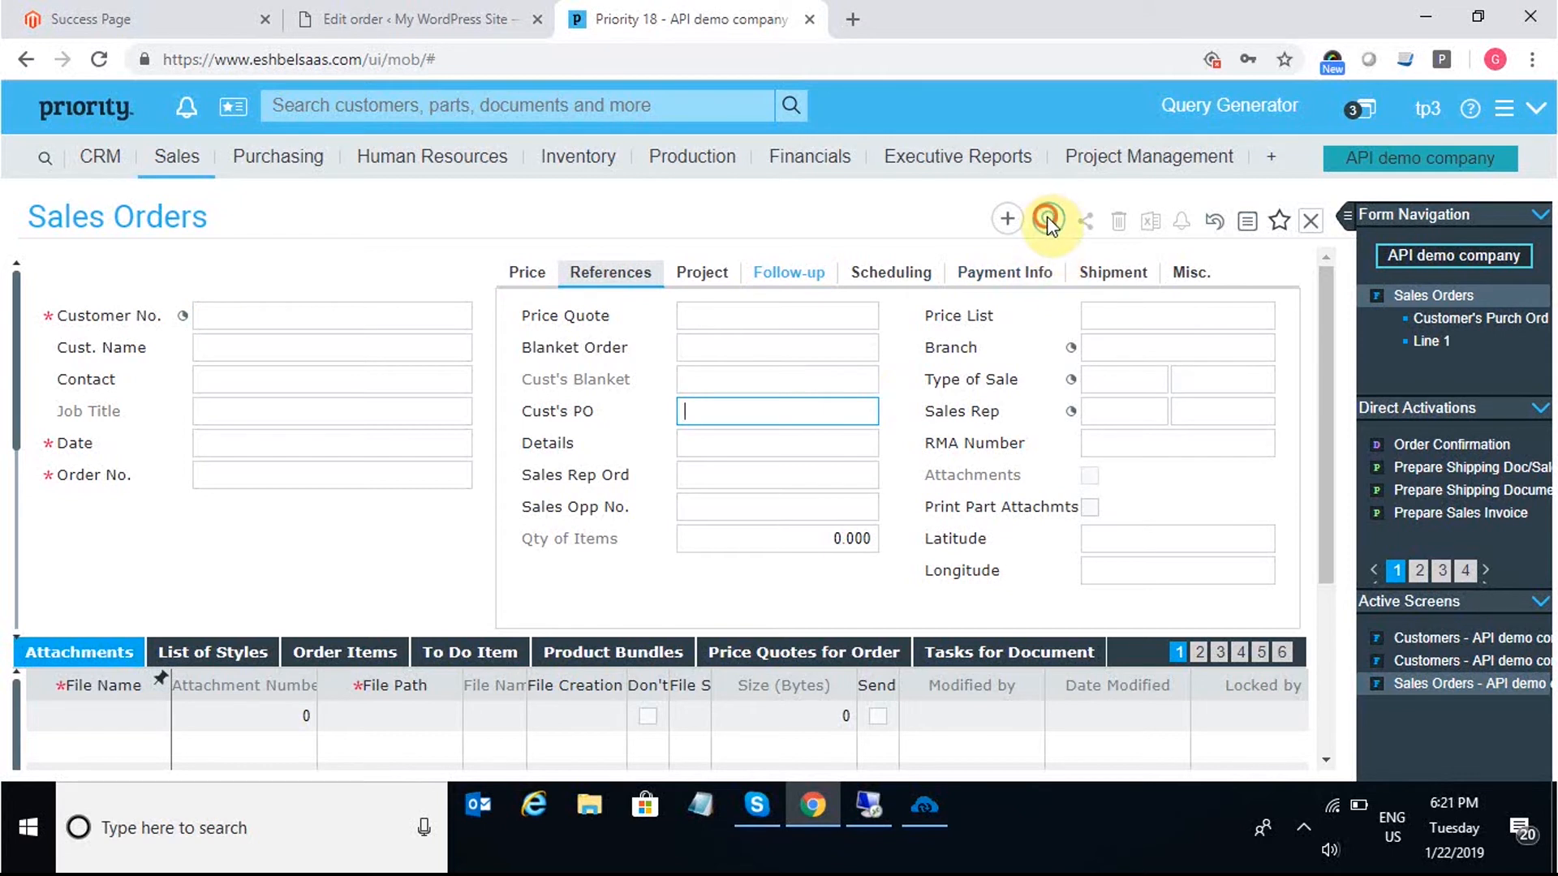
pyautogui.click(1048, 219)
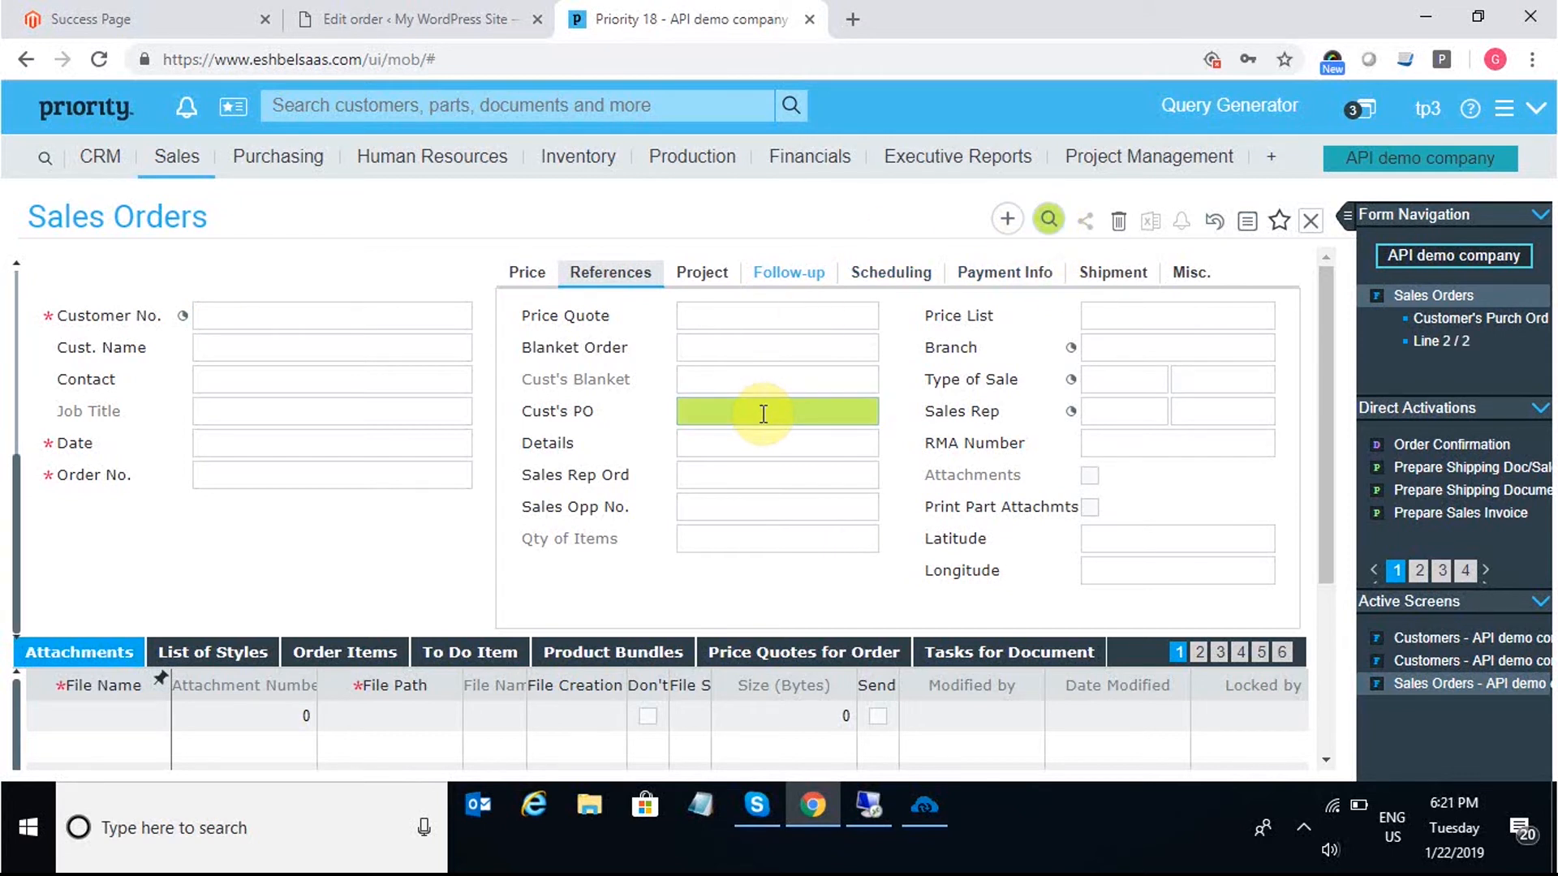
pyautogui.write('893')
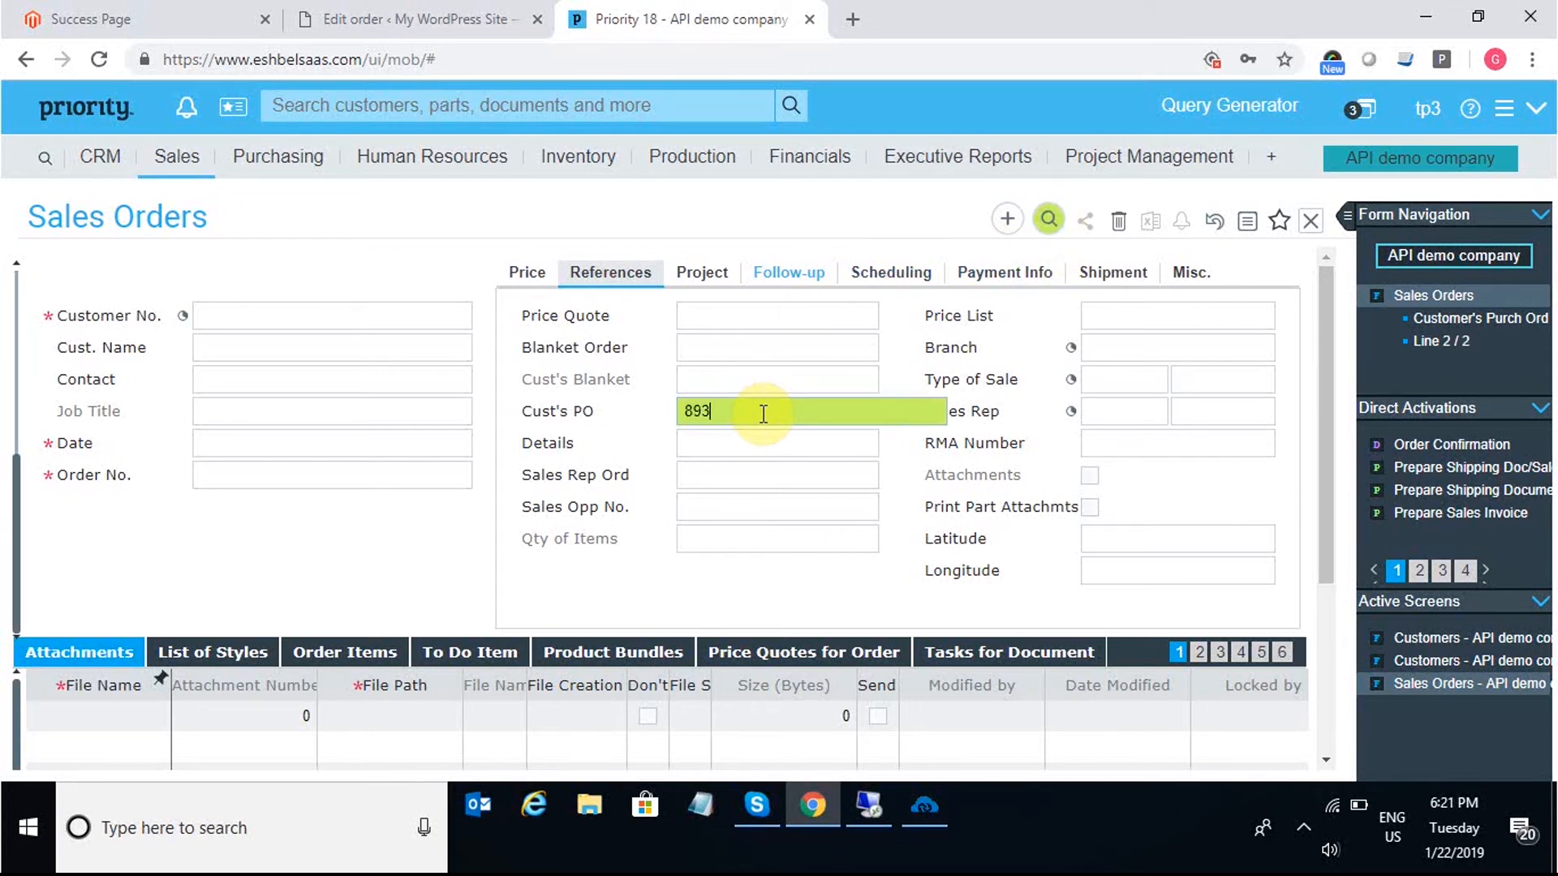
pyautogui.click(391, 18)
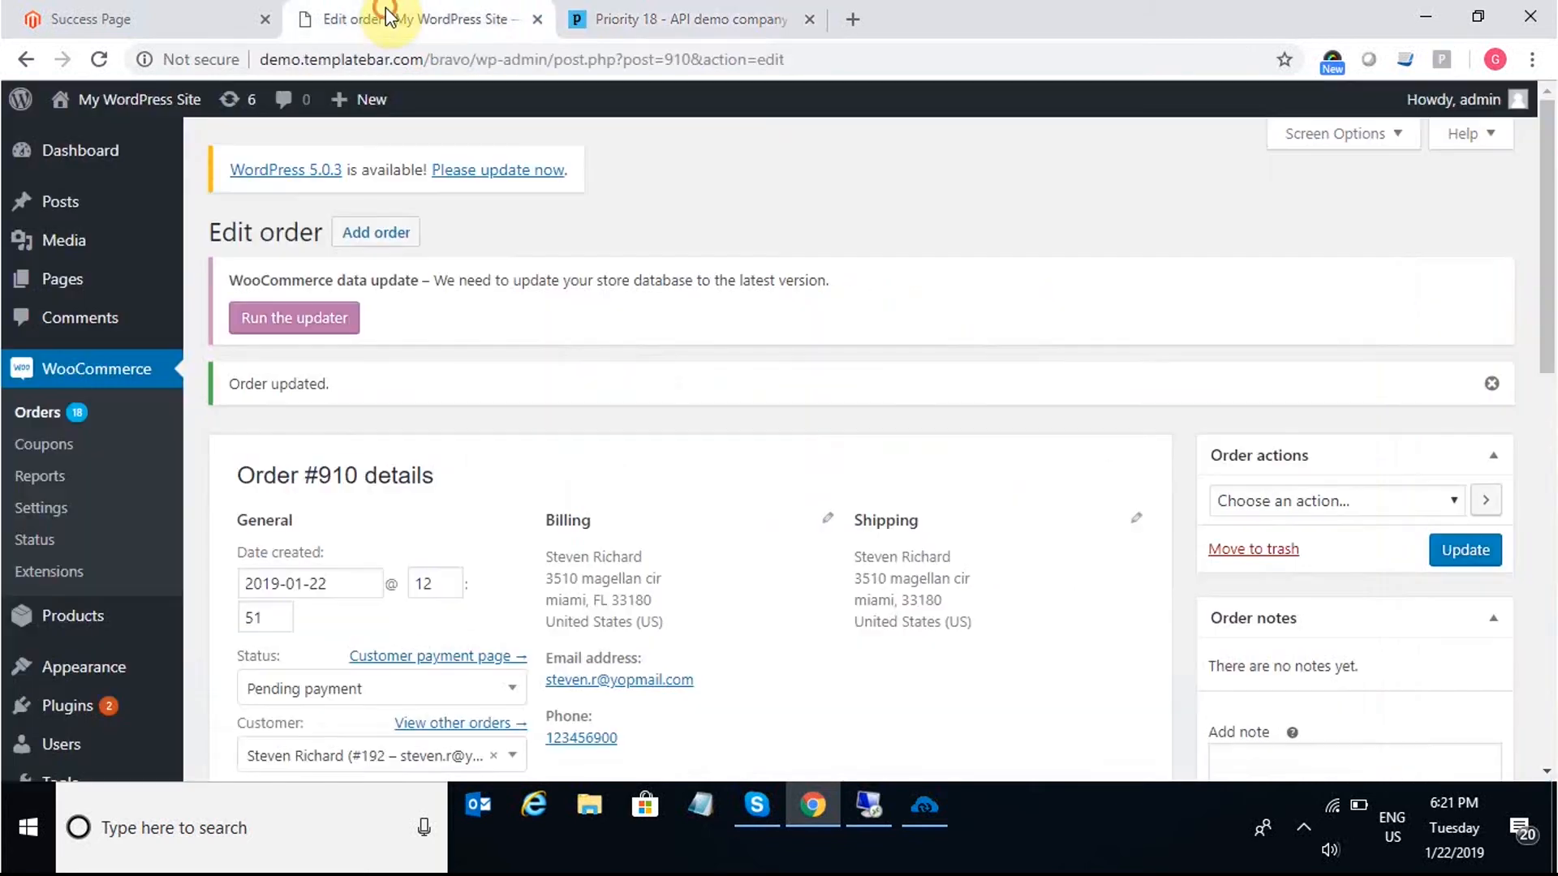
pyautogui.click(689, 20)
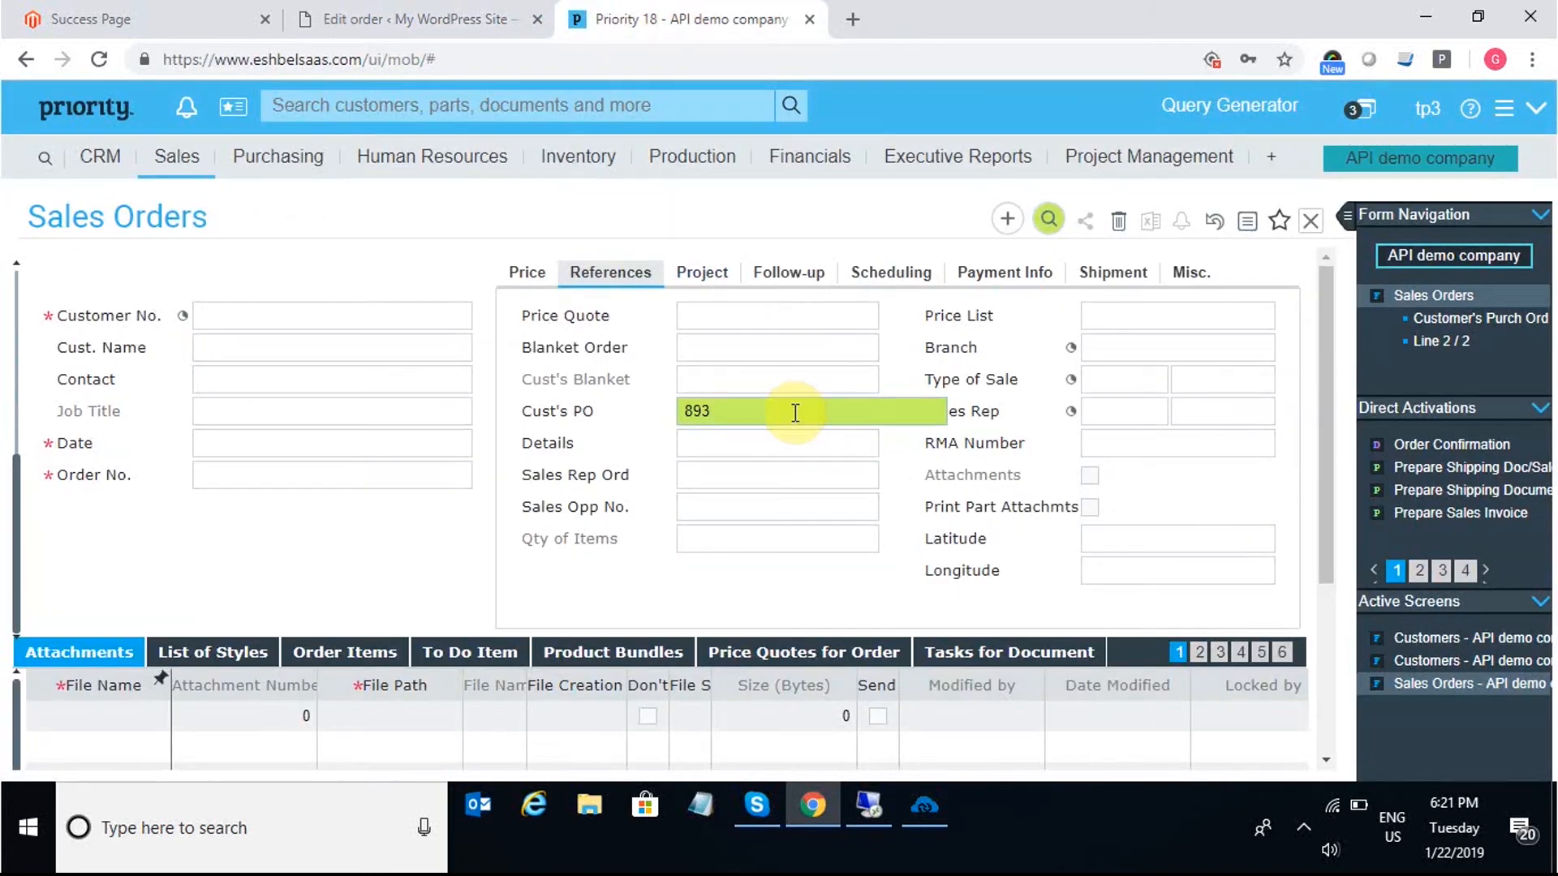
pyautogui.write('9')
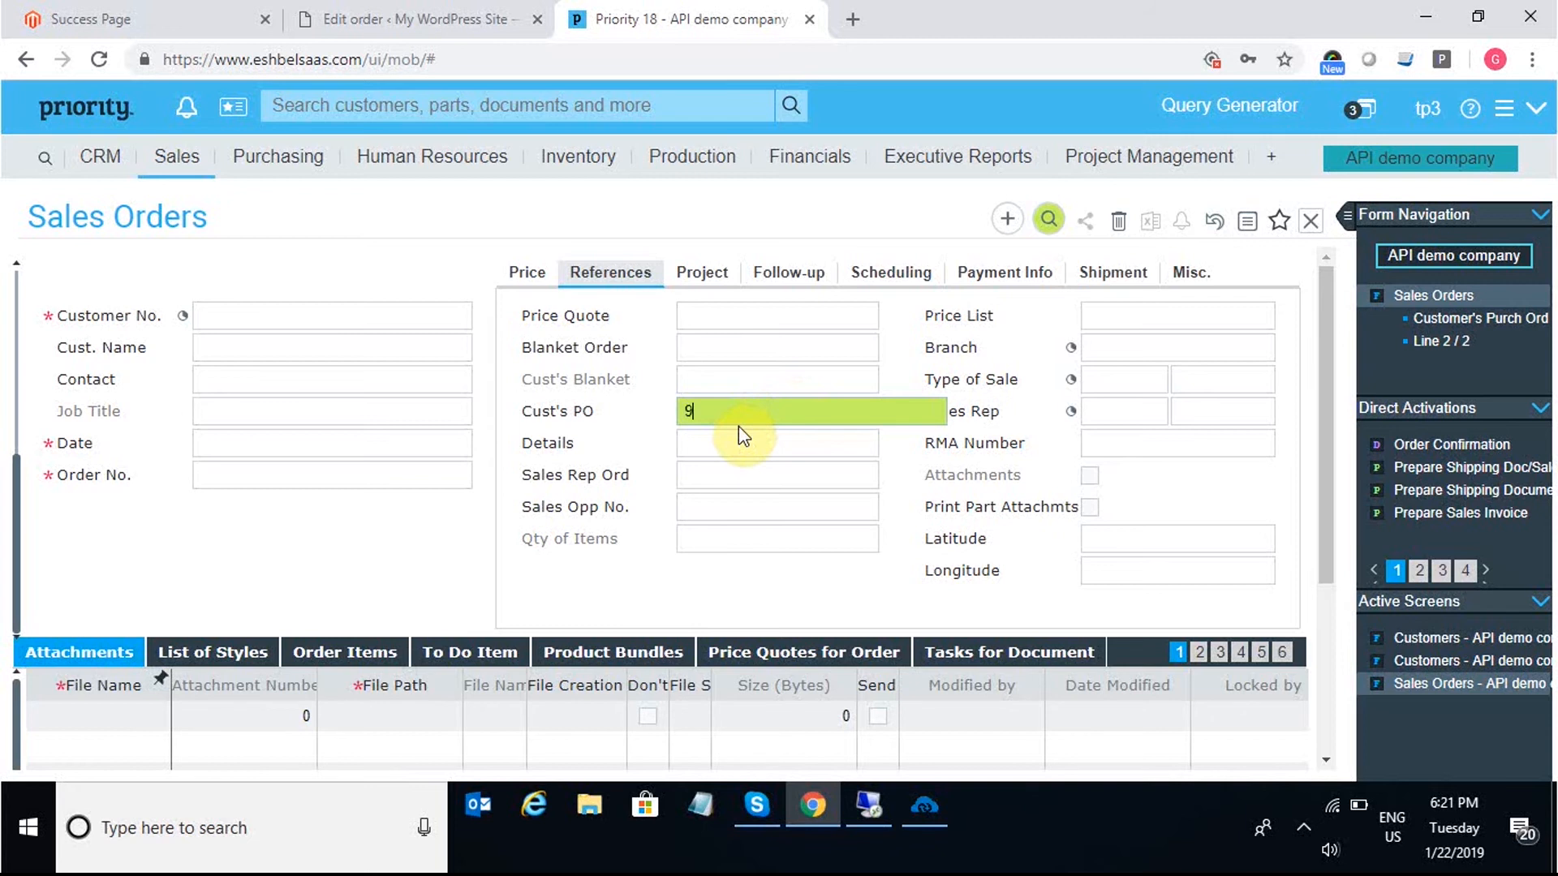
pyautogui.write('10')
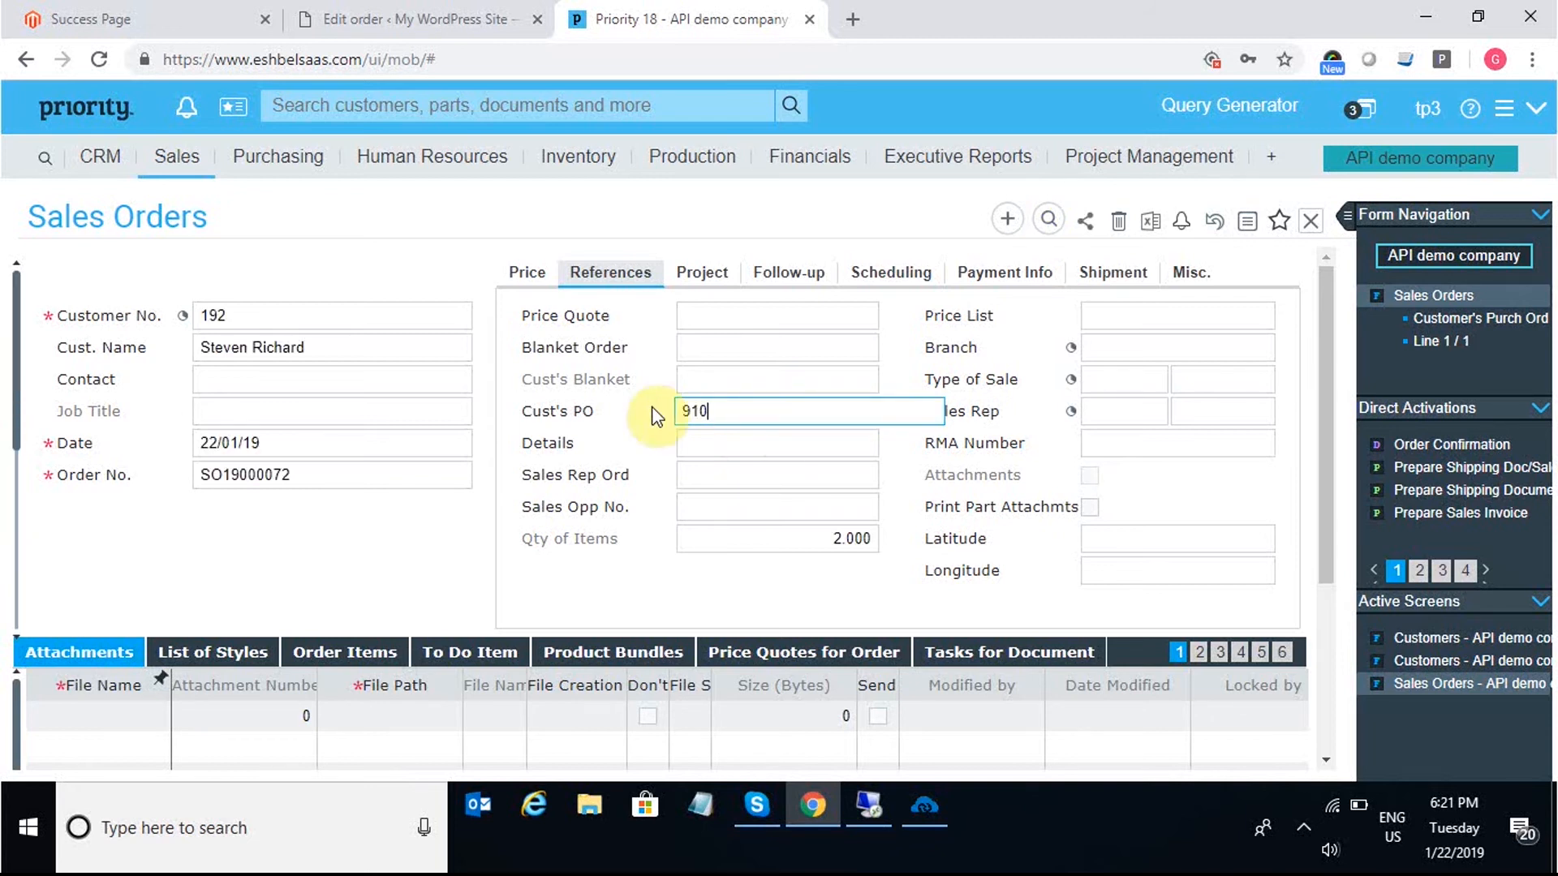
pyautogui.moveTo(217, 382)
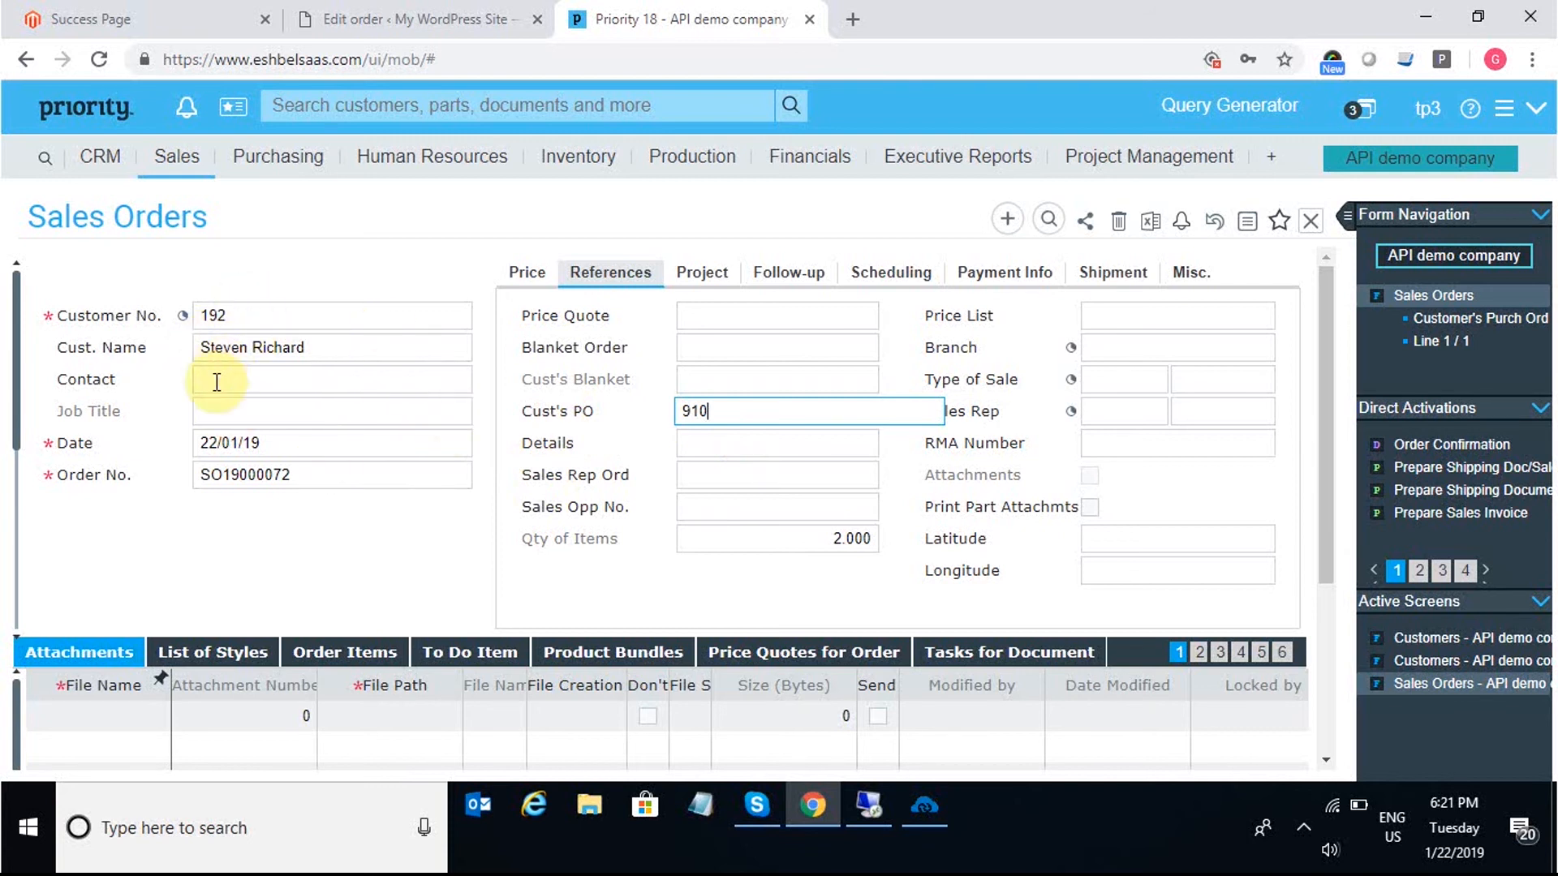
# - View SO19000072's price totals (2,030.00; 2,172.10 with VAT) and its order items
pyautogui.click(526, 273)
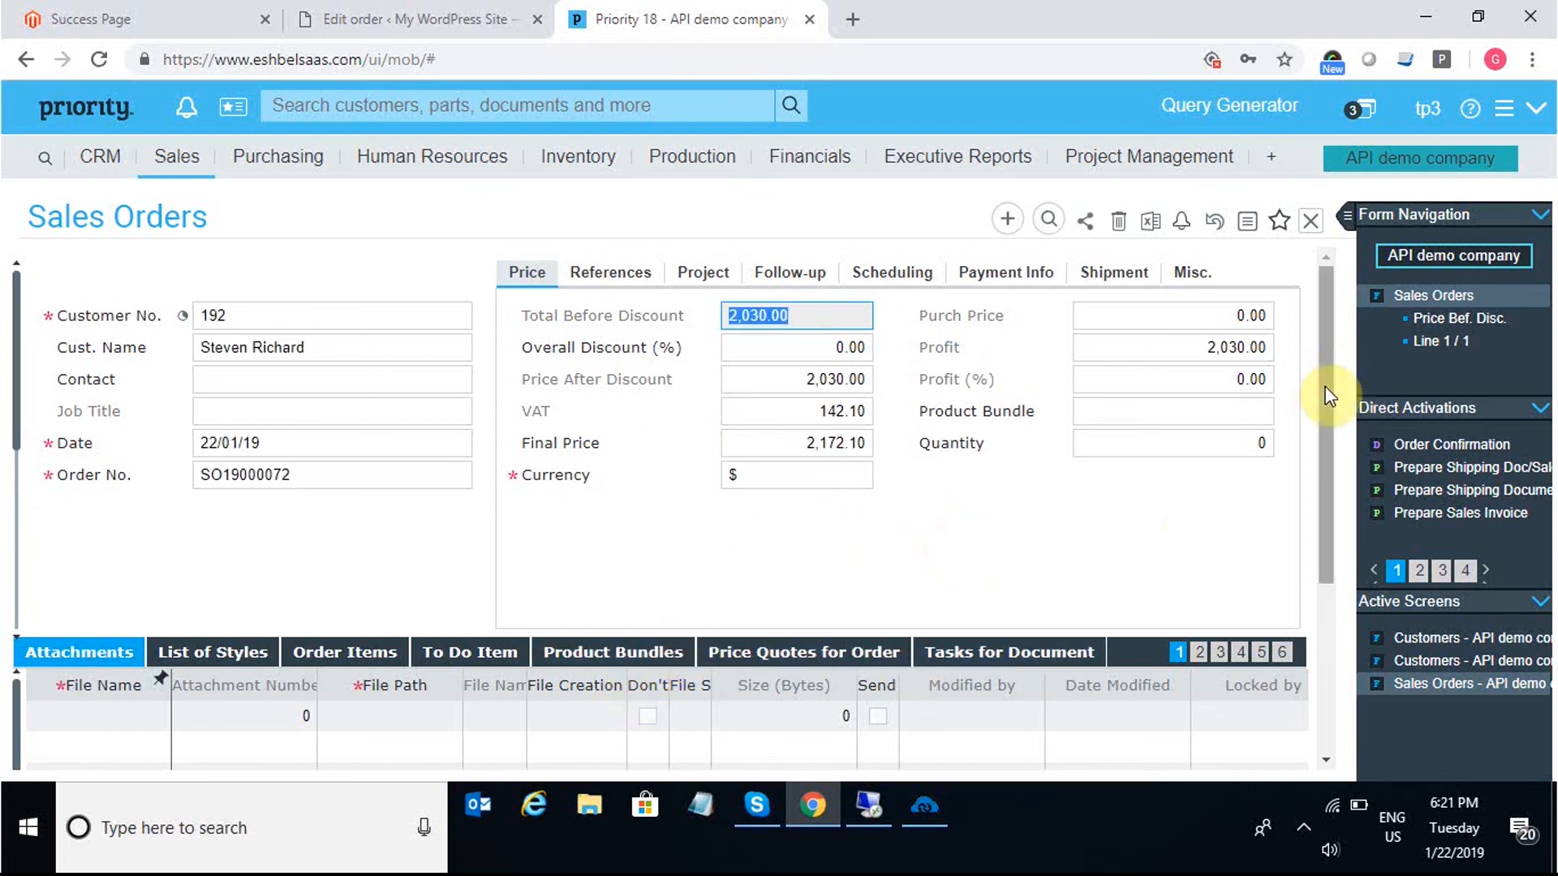
pyautogui.scroll(-3)
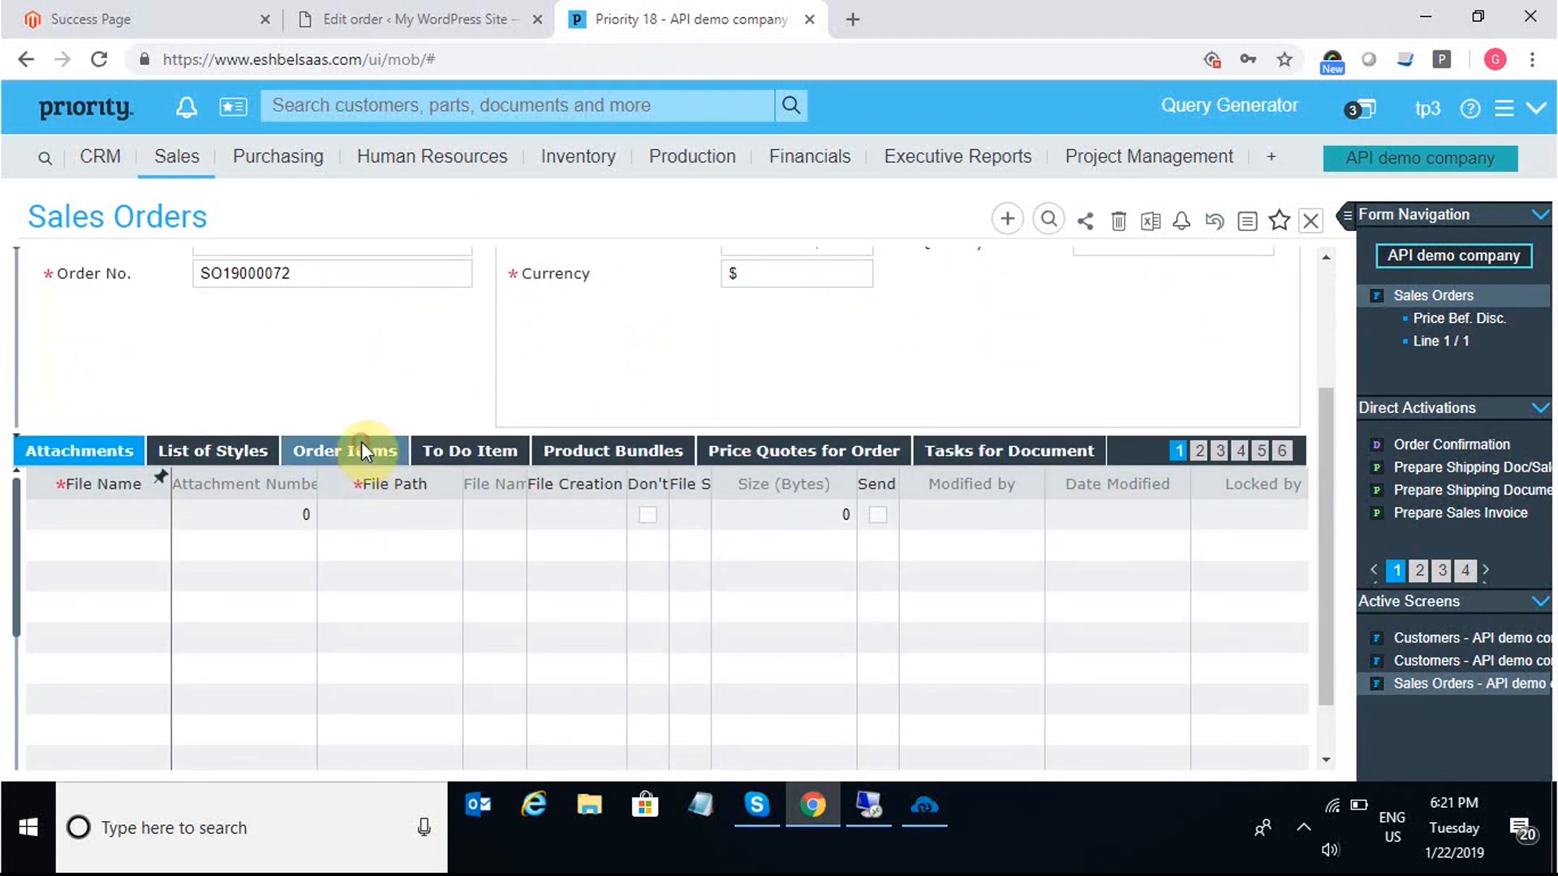
pyautogui.click(344, 450)
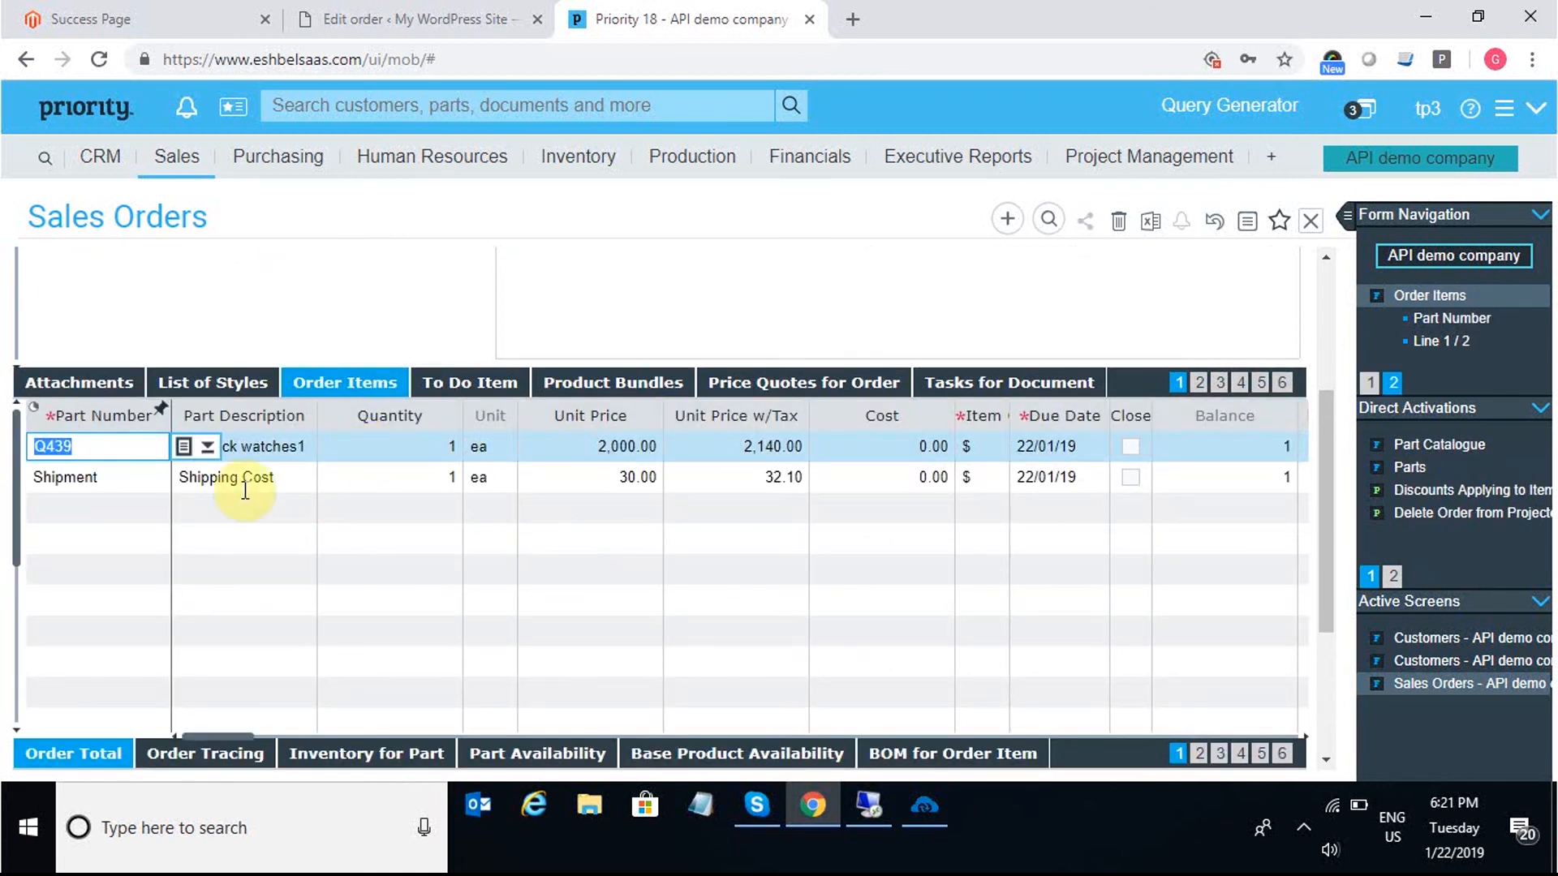